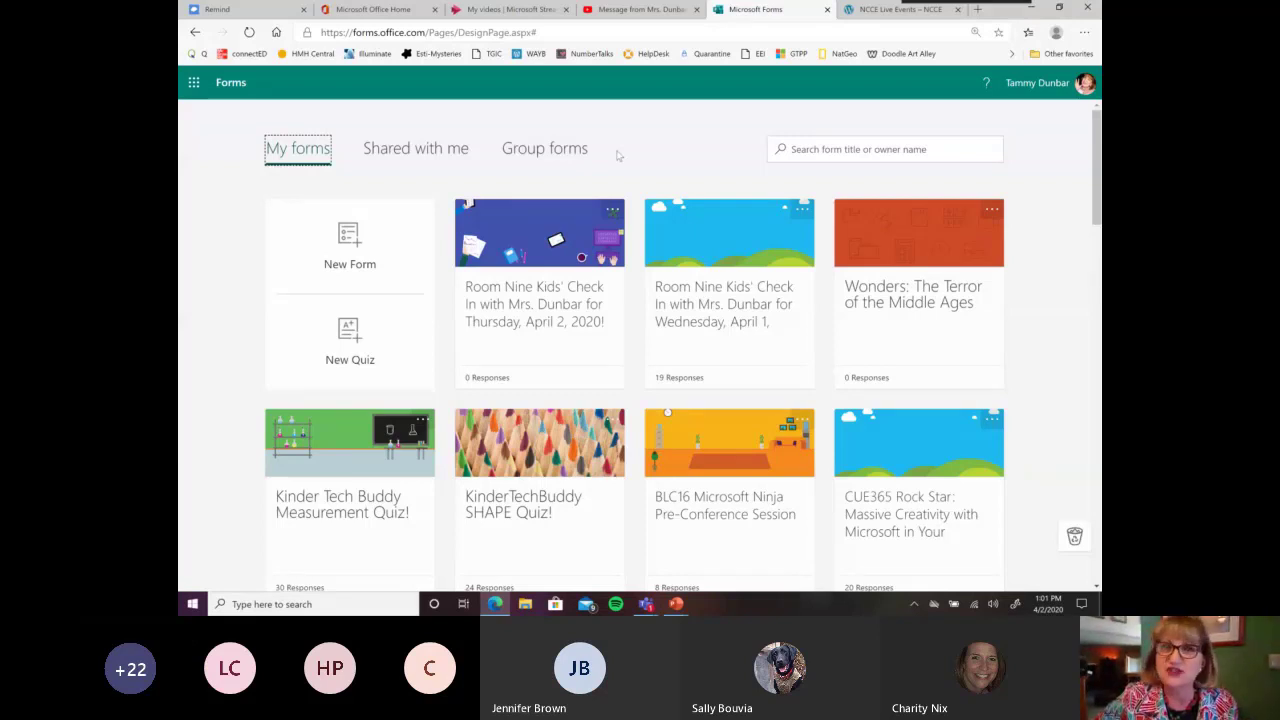
{"action": "mouse_move", "coordinate": [644, 140]}
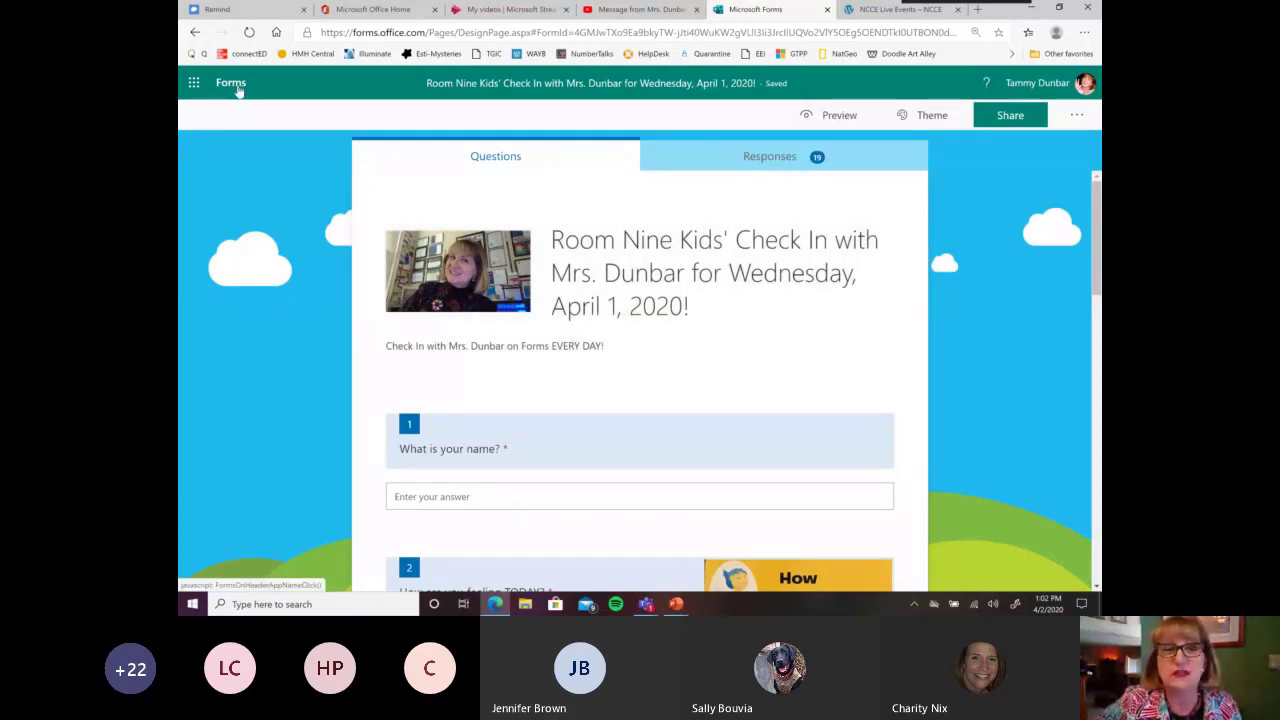
- Create a new blank form and title it 'Check In with Mrs. Dunbar'
{"action": "left_click", "coordinate": [232, 84]}
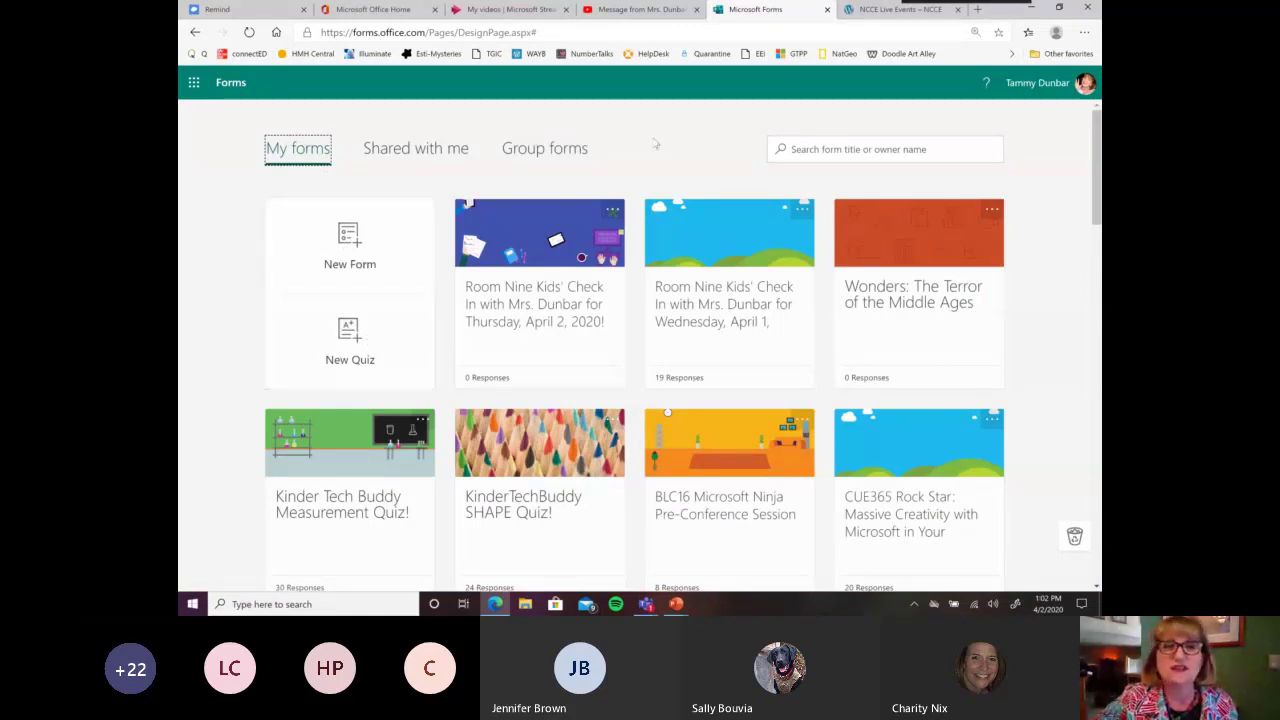
{"action": "mouse_move", "coordinate": [800, 124]}
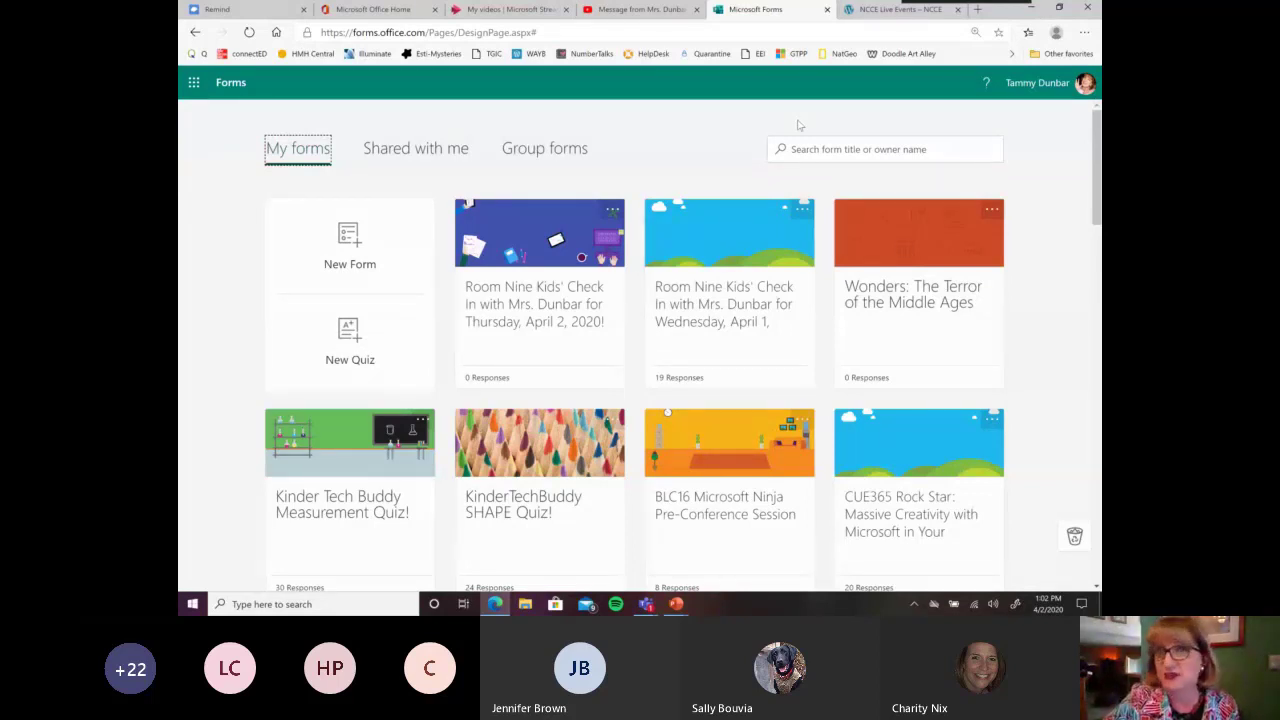
{"action": "mouse_move", "coordinate": [480, 276]}
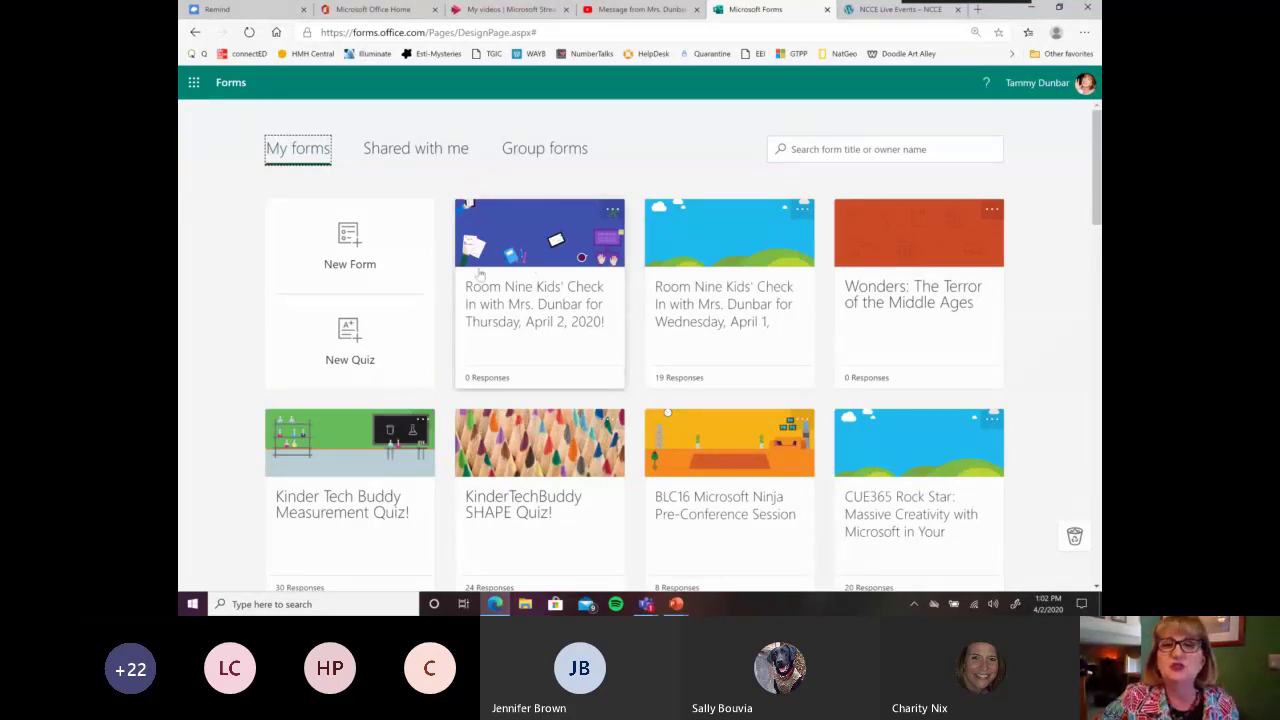
{"action": "mouse_move", "coordinate": [350, 340]}
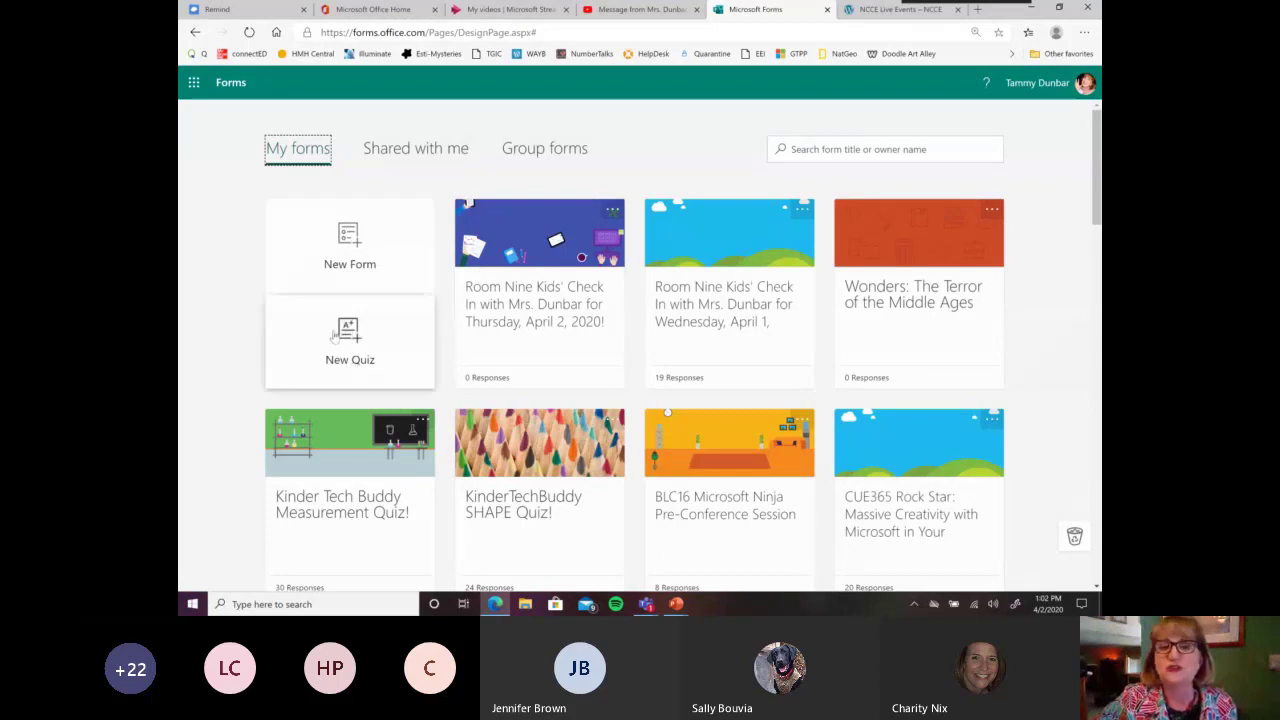
{"action": "mouse_move", "coordinate": [350, 340]}
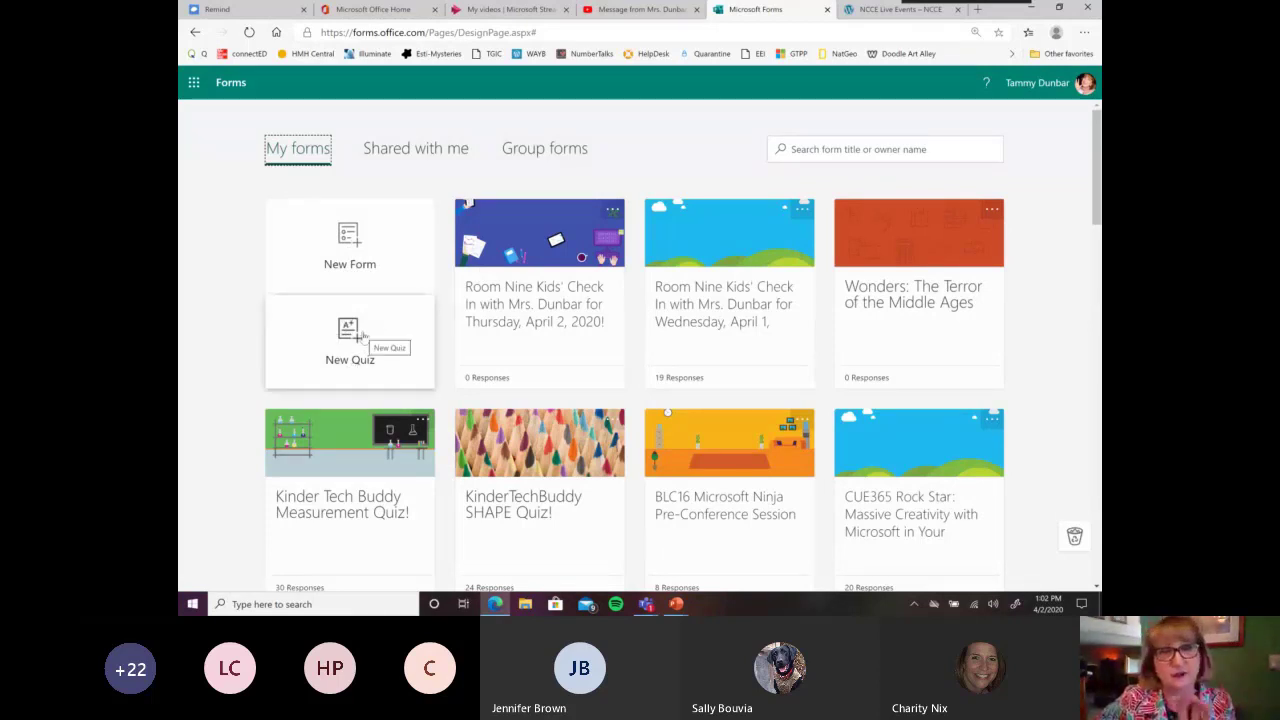
{"action": "mouse_move", "coordinate": [322, 318]}
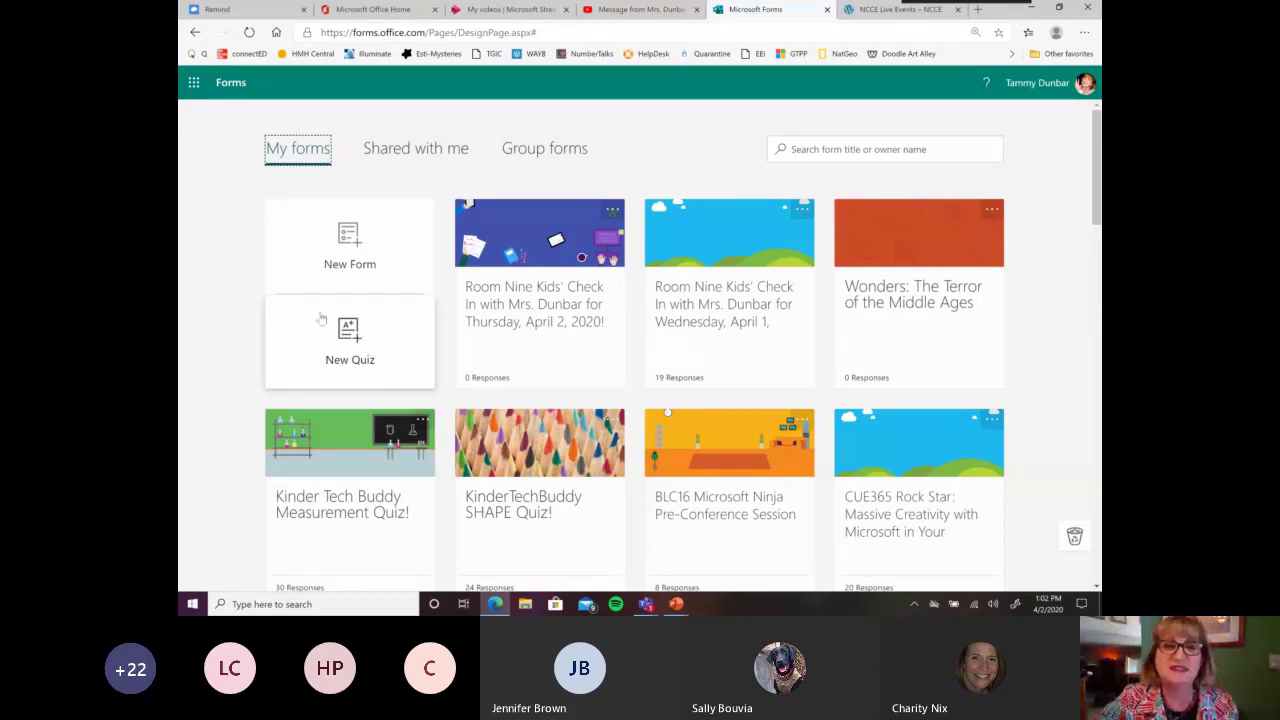
{"action": "left_click", "coordinate": [348, 244]}
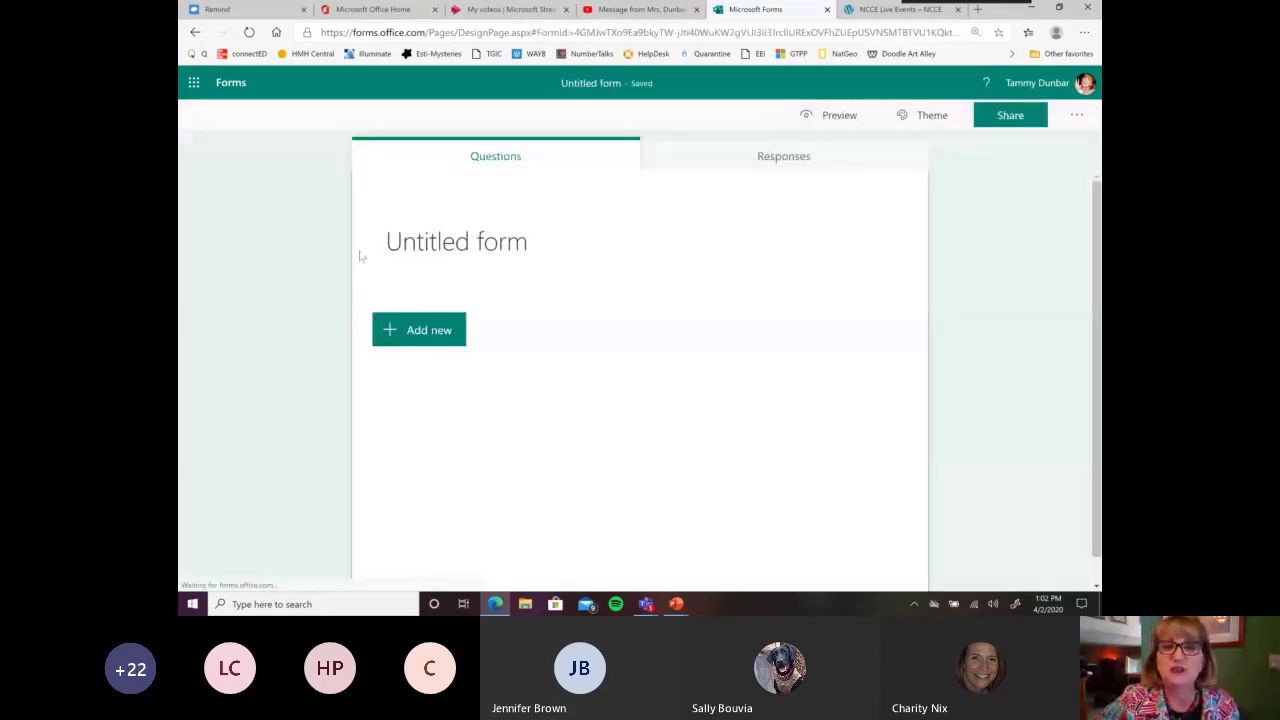
{"action": "left_click", "coordinate": [456, 240]}
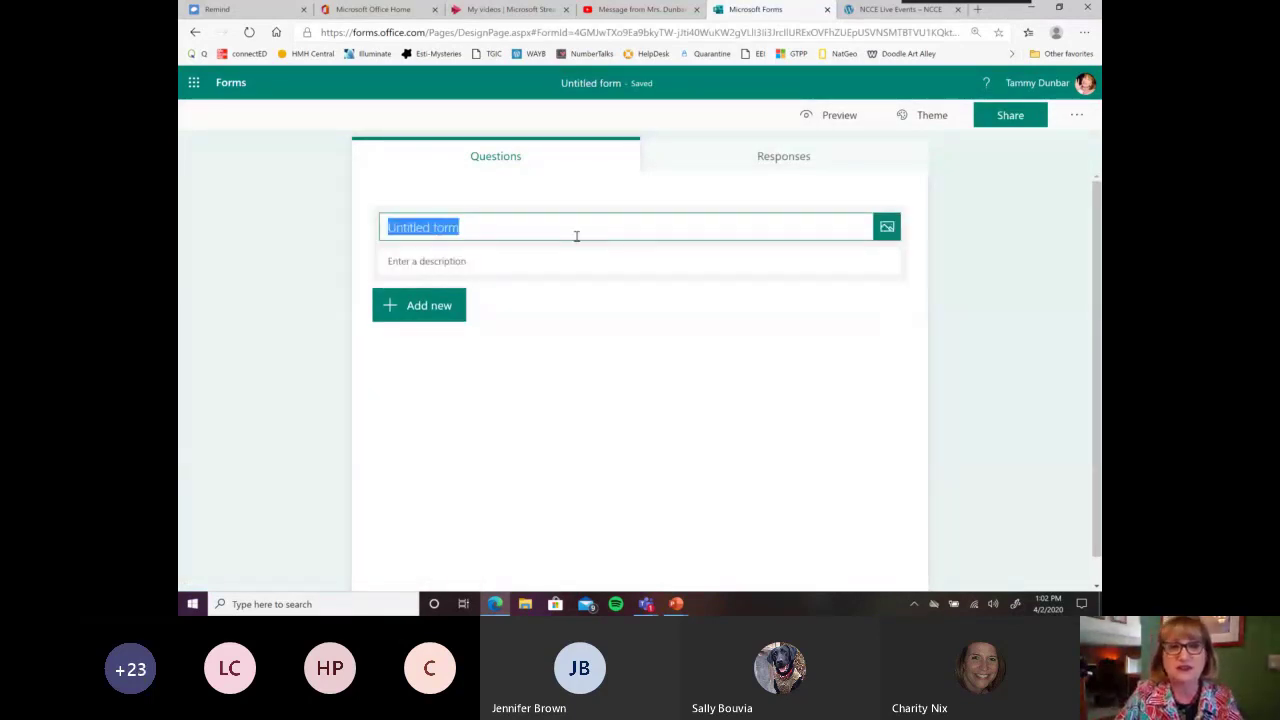
{"action": "type", "text": "Check"}
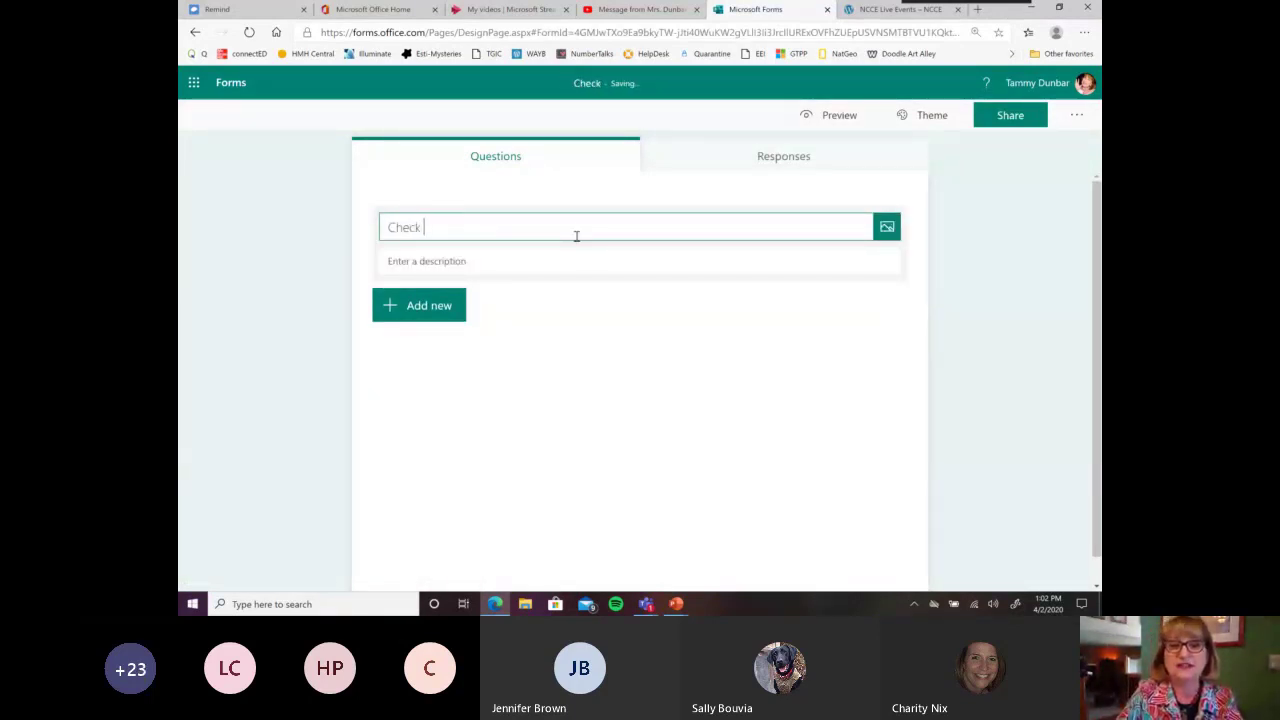
{"action": "type", "text": "In with Mrs. Dunbar"}
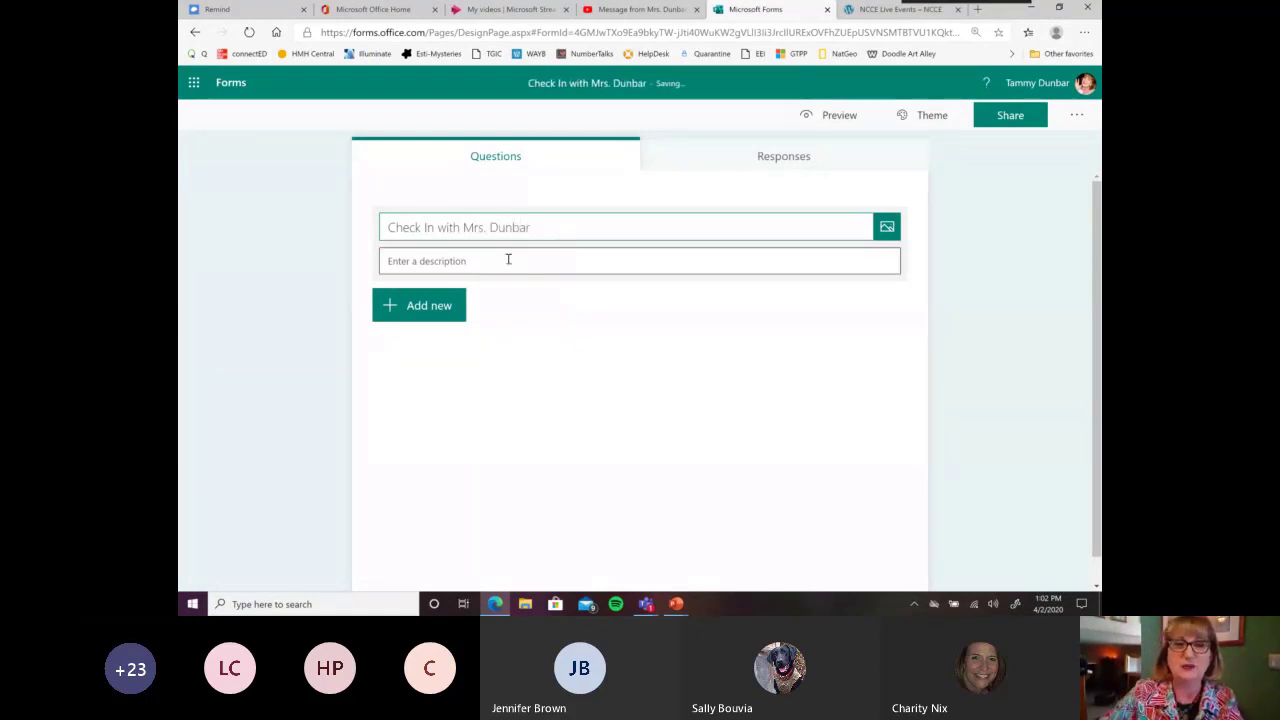
- Peek at the Add new question types, dismiss them, and return to the forms list
{"action": "left_click", "coordinate": [418, 304]}
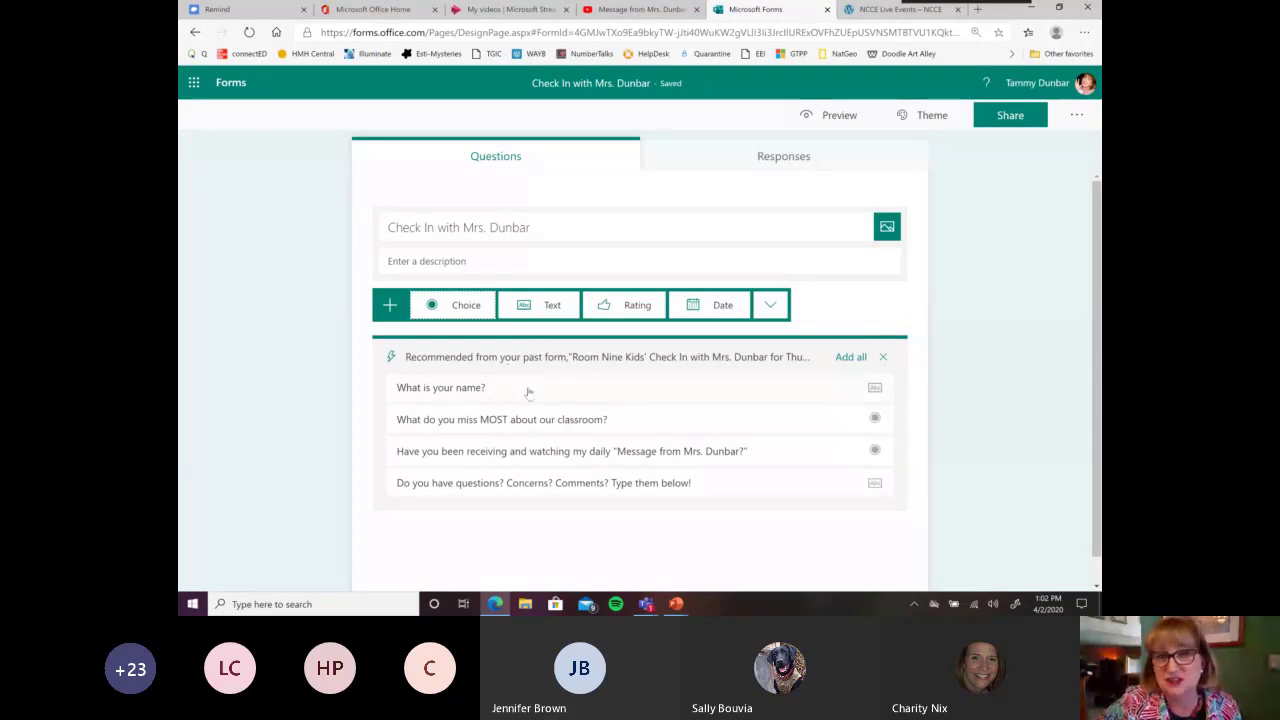
{"action": "left_click", "coordinate": [884, 356]}
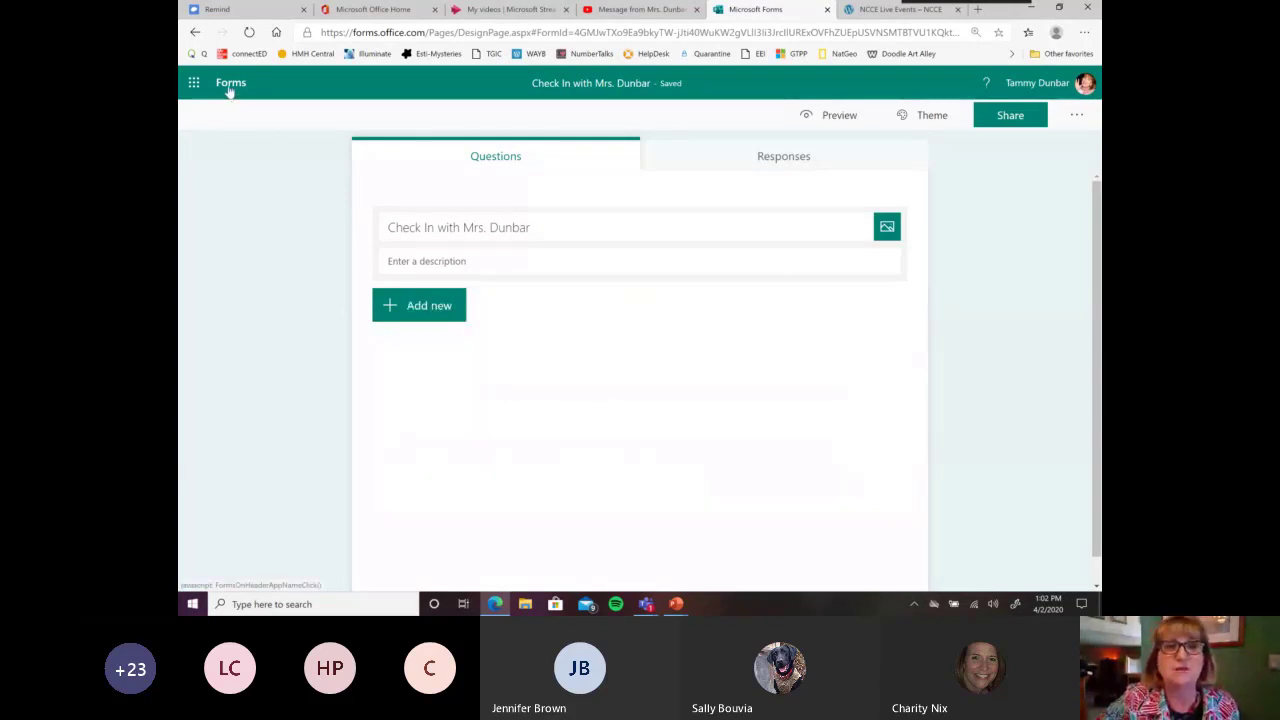
{"action": "left_click", "coordinate": [230, 82]}
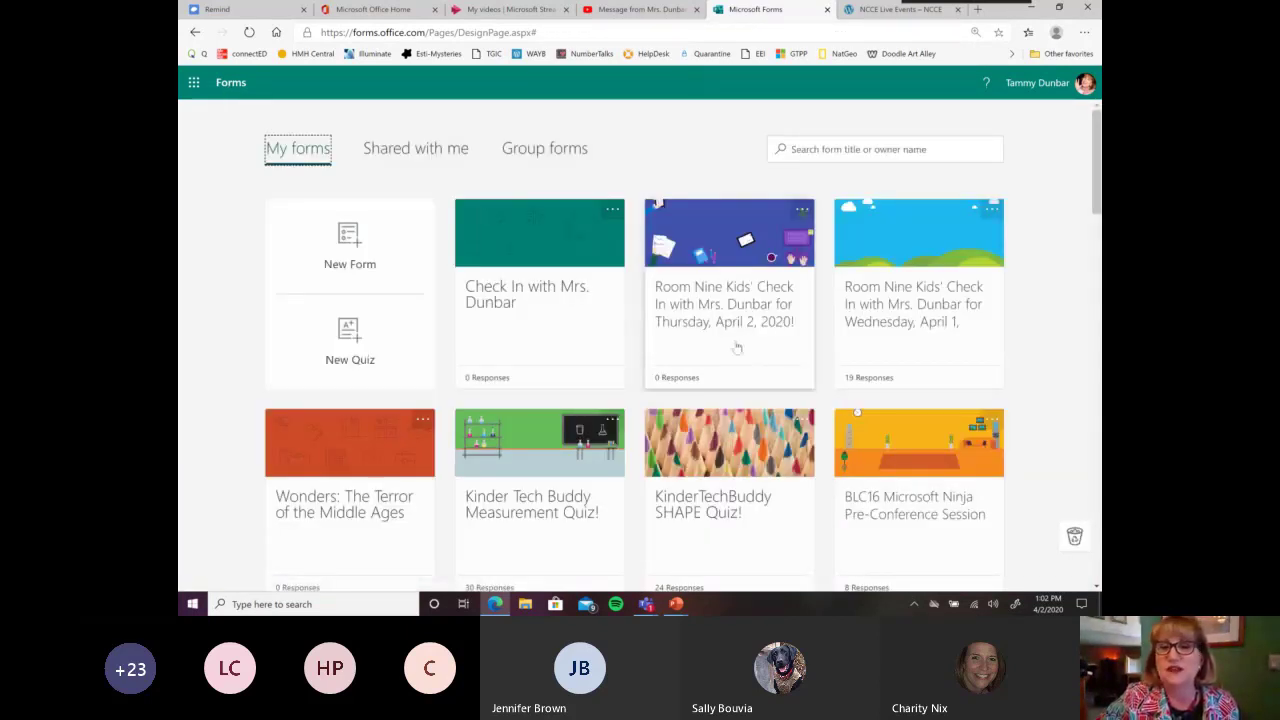
- Open the Wednesday, April 1 check-in form and scroll through all four questions
{"action": "left_click", "coordinate": [918, 290]}
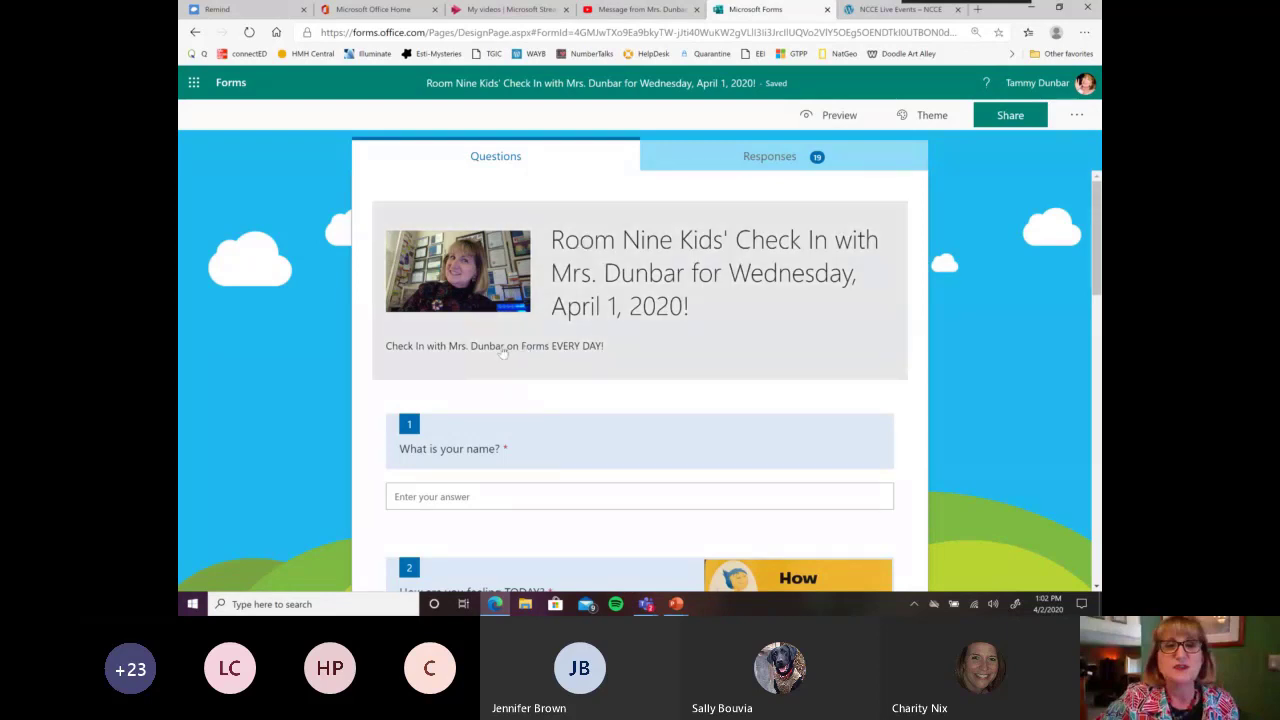
{"action": "scroll", "scroll_direction": "down", "scroll_amount": 3}
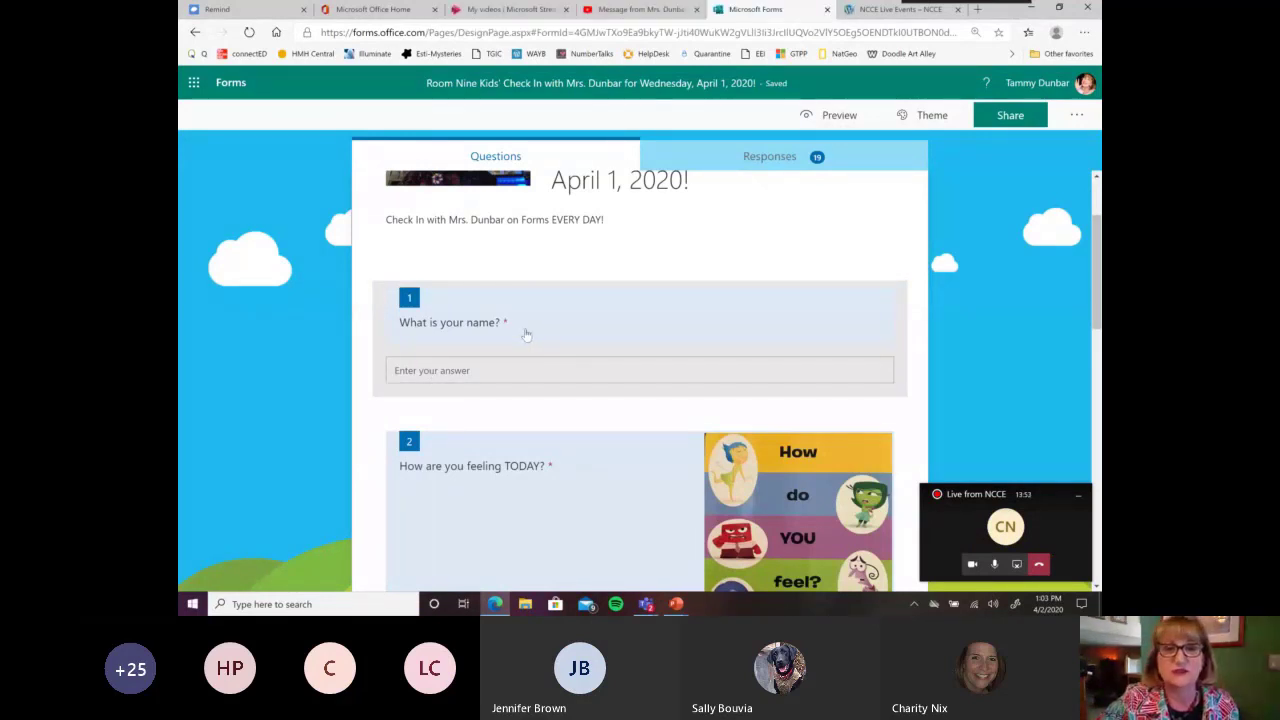
{"action": "scroll", "scroll_direction": "down", "scroll_amount": 3}
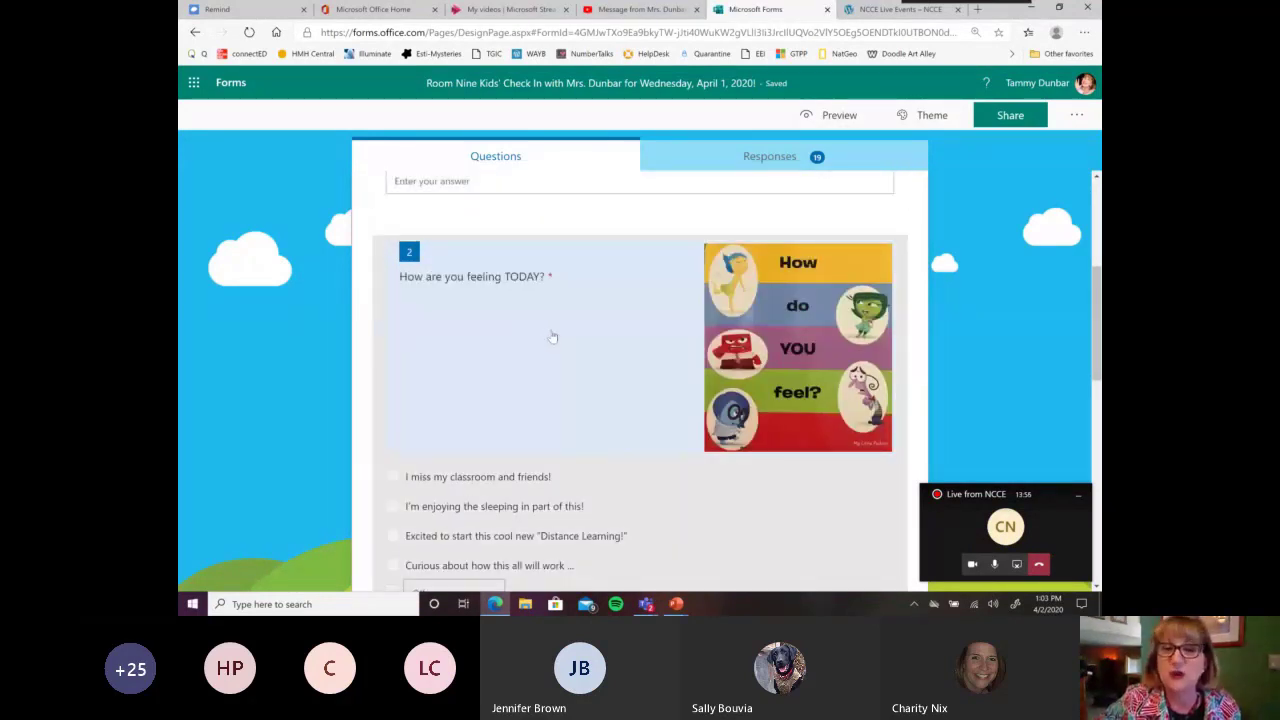
{"action": "scroll", "scroll_direction": "down", "scroll_amount": 3}
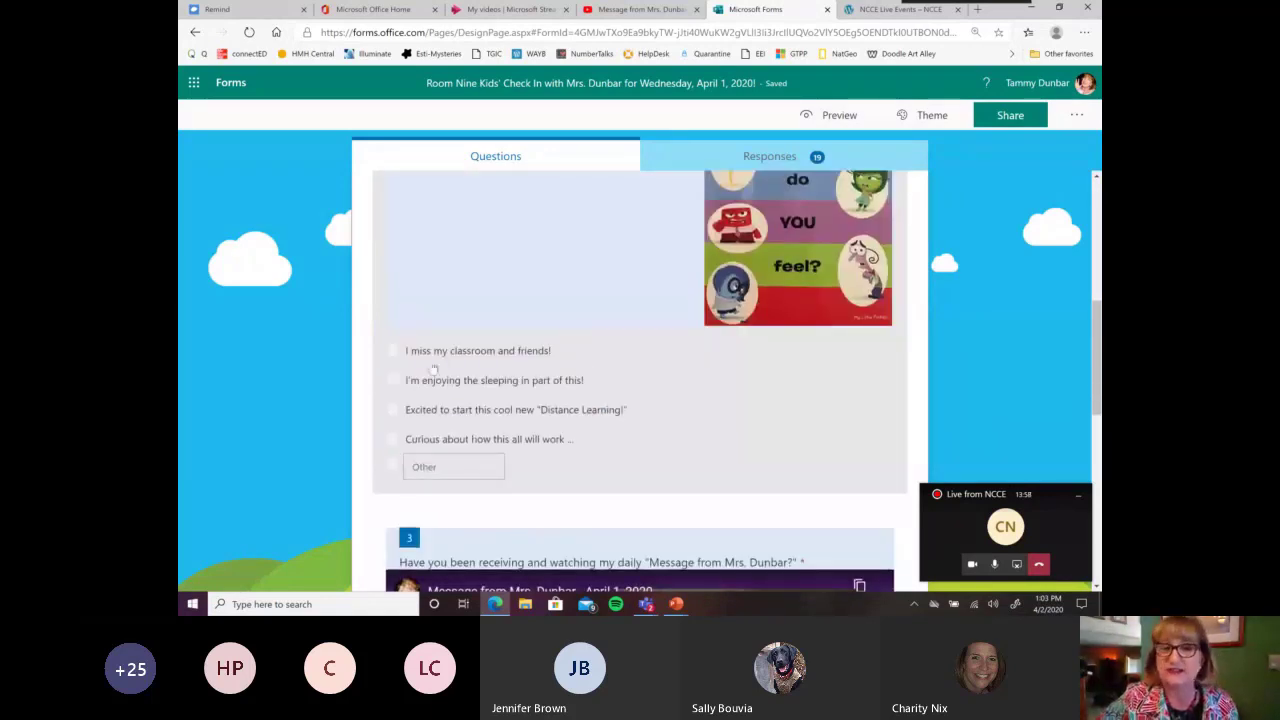
{"action": "scroll", "scroll_direction": "down", "scroll_amount": 3}
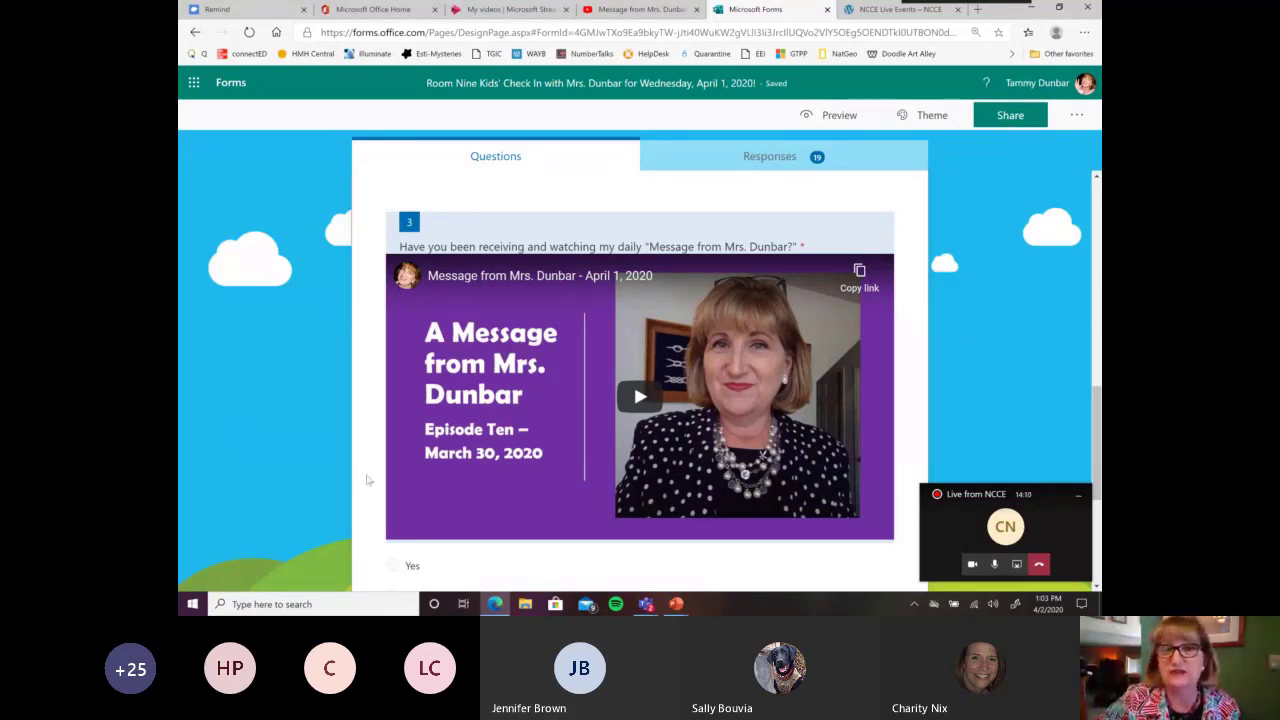
{"action": "mouse_move", "coordinate": [436, 508]}
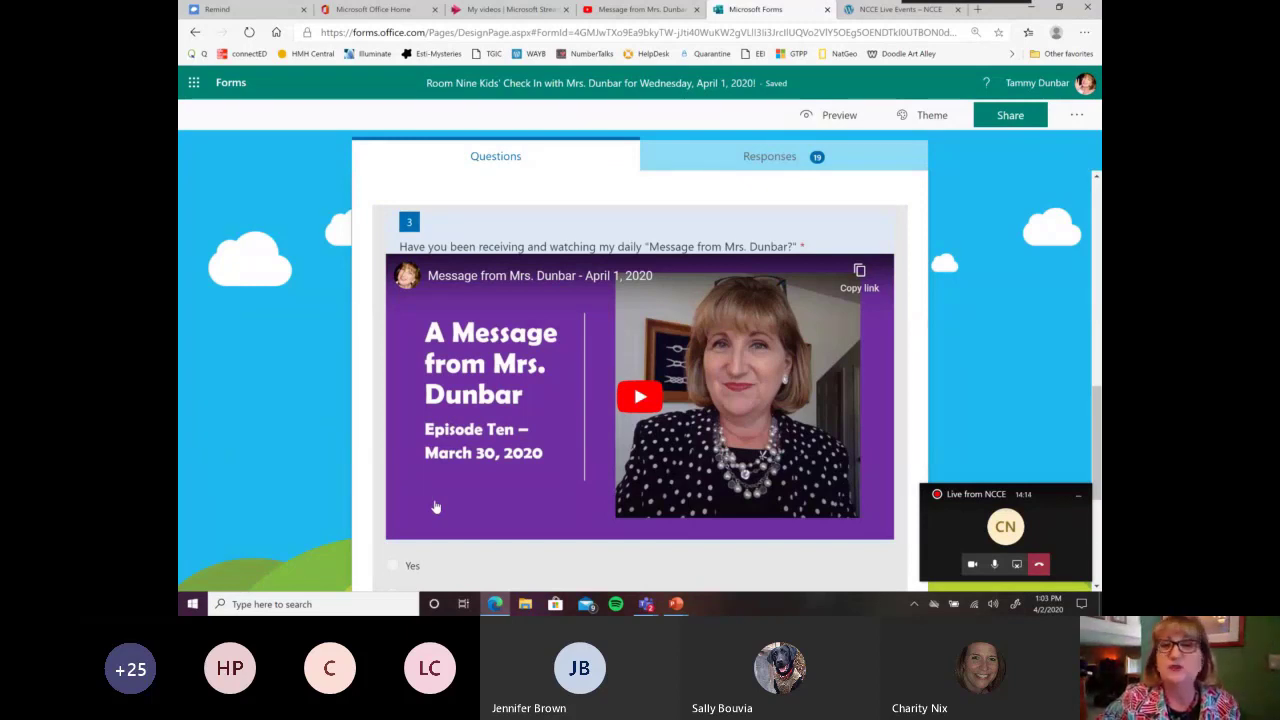
{"action": "mouse_move", "coordinate": [568, 448]}
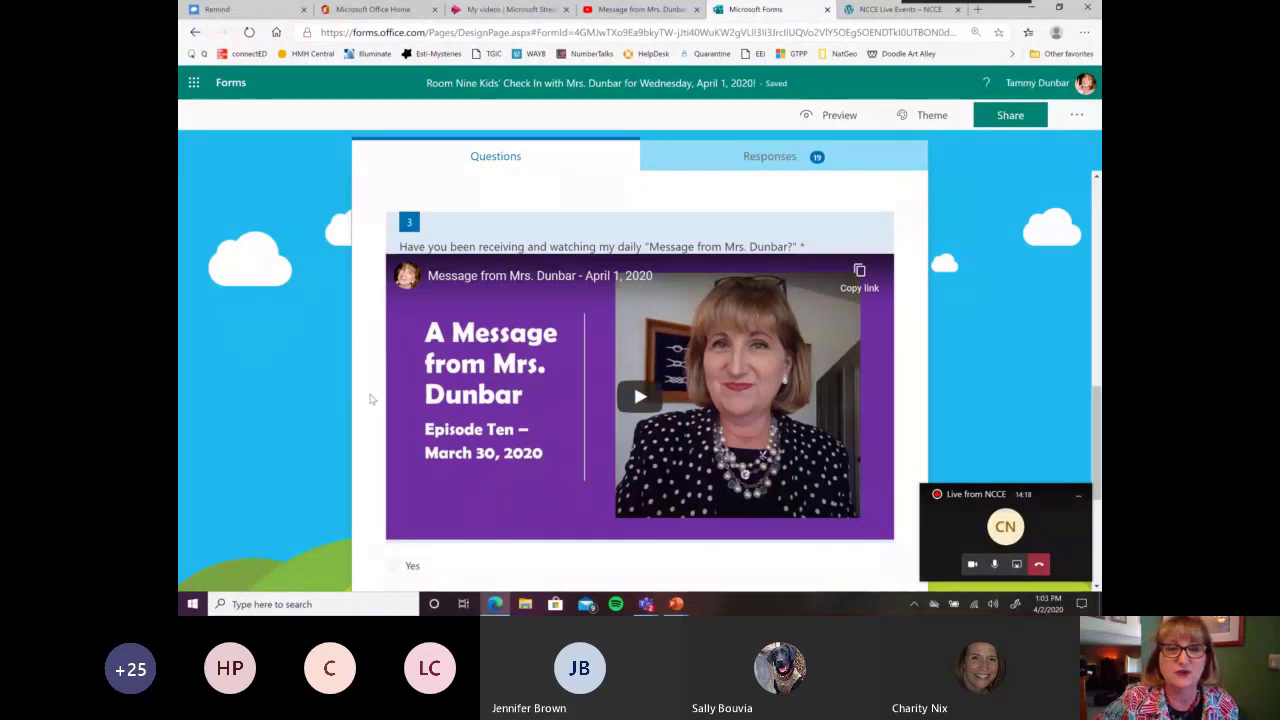
{"action": "scroll", "scroll_direction": "down", "scroll_amount": 3}
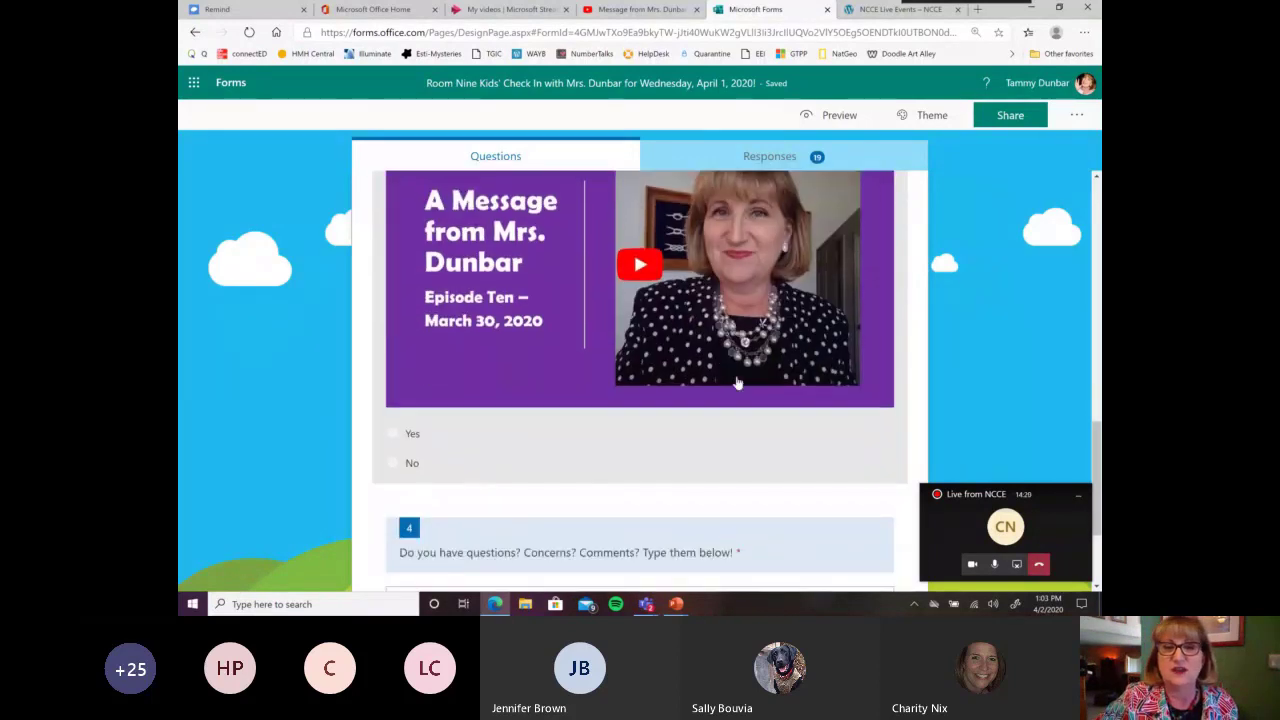
{"action": "scroll", "scroll_direction": "down", "scroll_amount": 3}
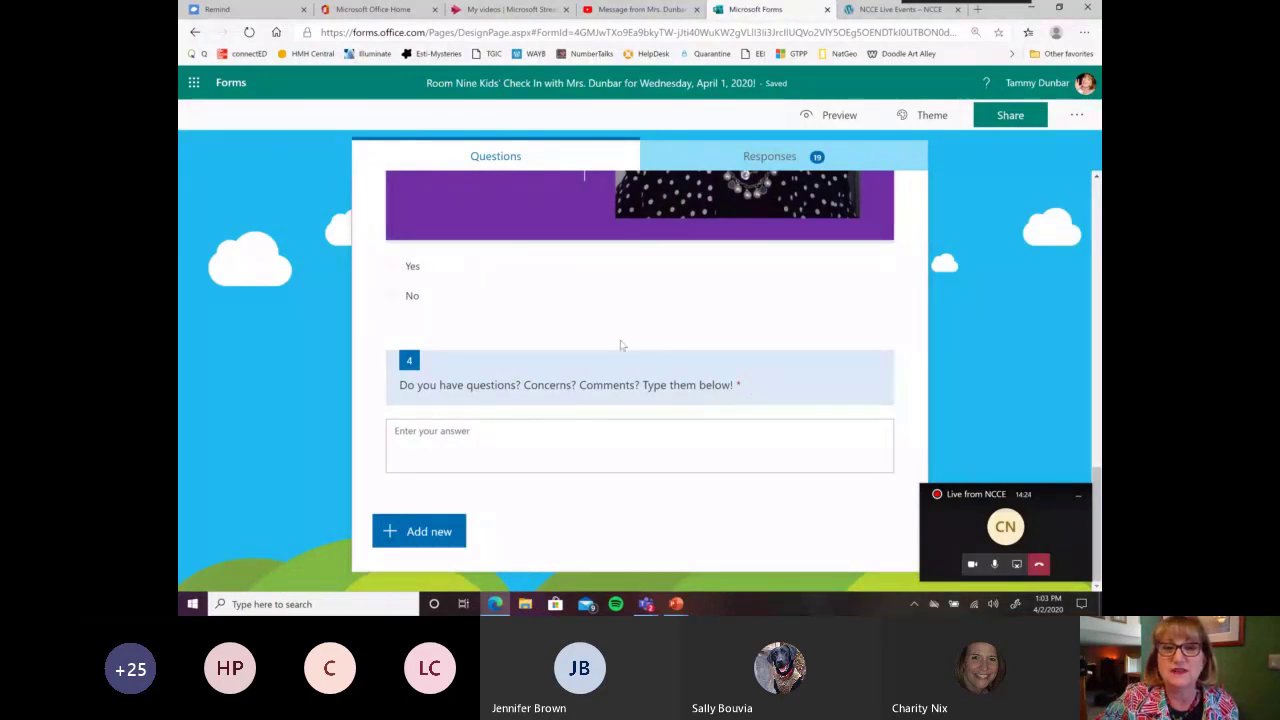
{"action": "scroll", "scroll_direction": "up", "scroll_amount": 3}
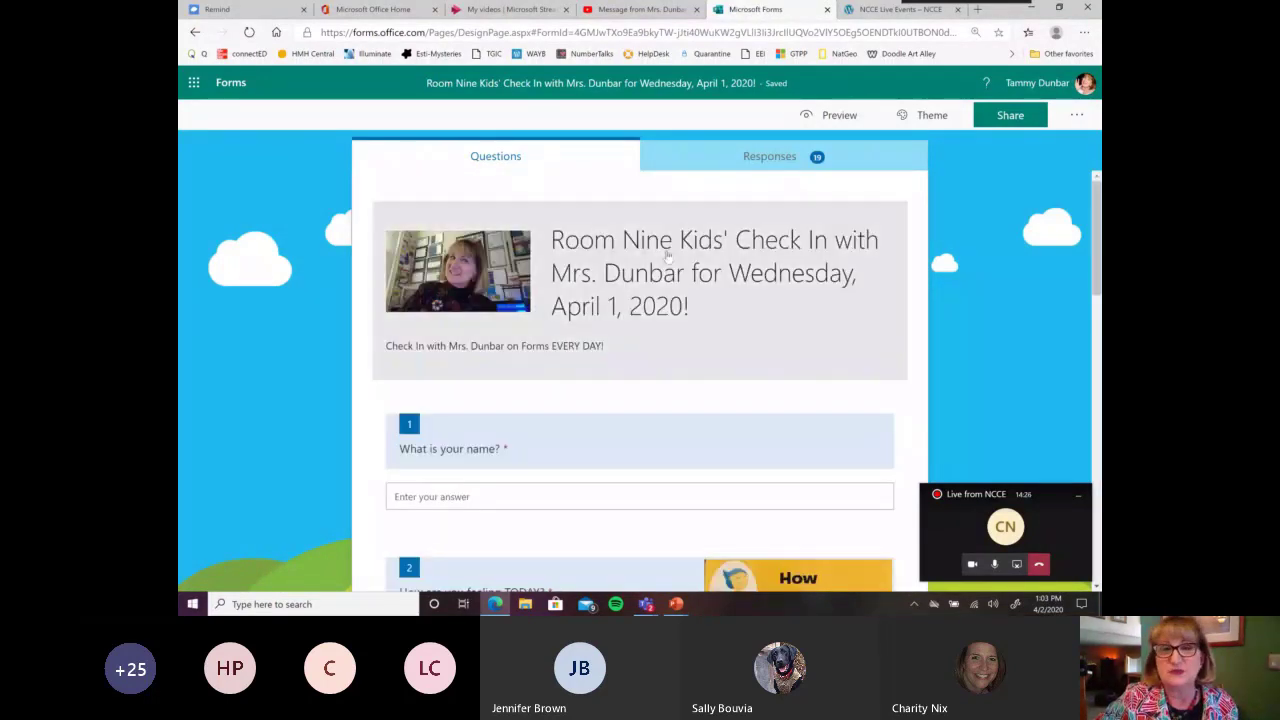
{"action": "left_click", "coordinate": [768, 156]}
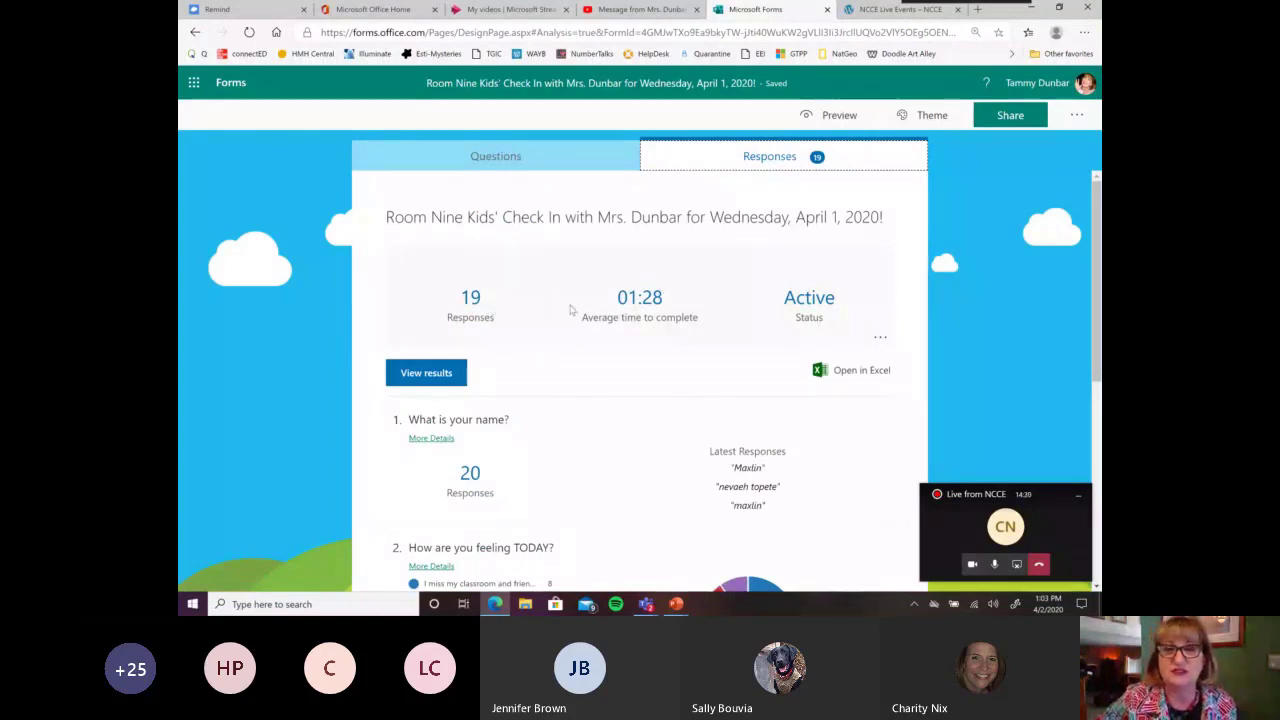
{"action": "scroll", "scroll_direction": "down", "scroll_amount": 3}
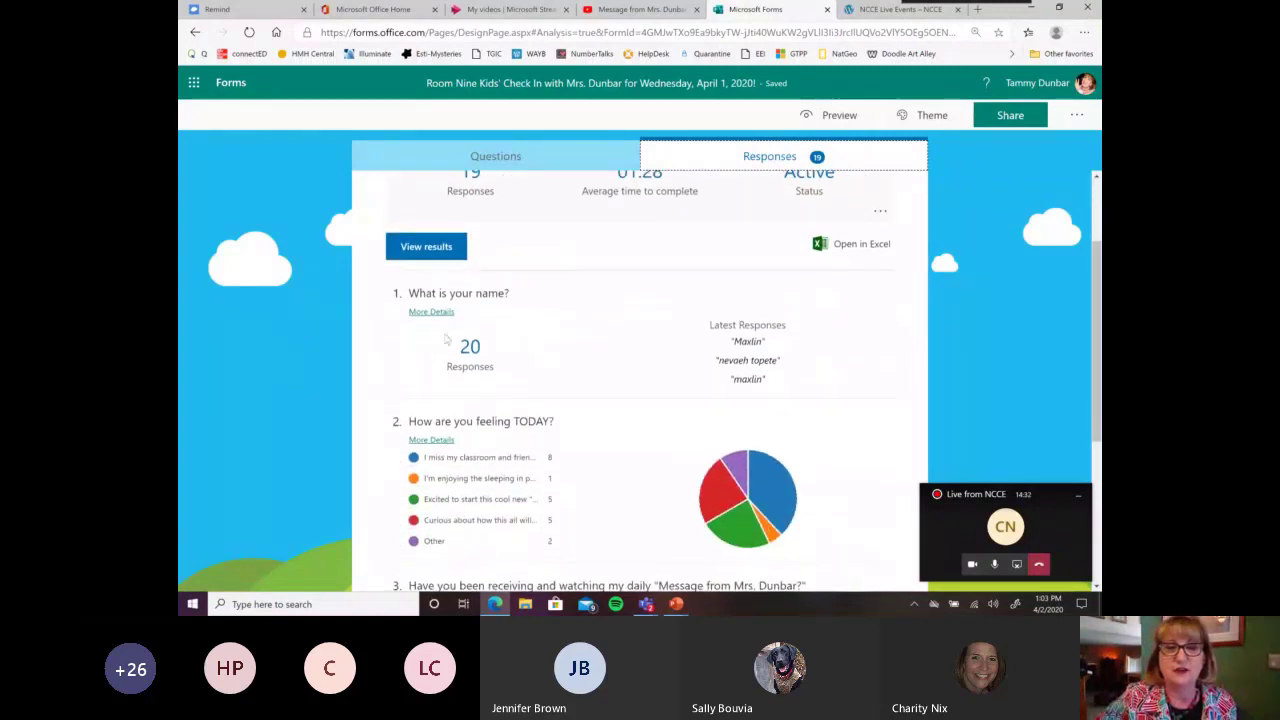
{"action": "mouse_move", "coordinate": [432, 312]}
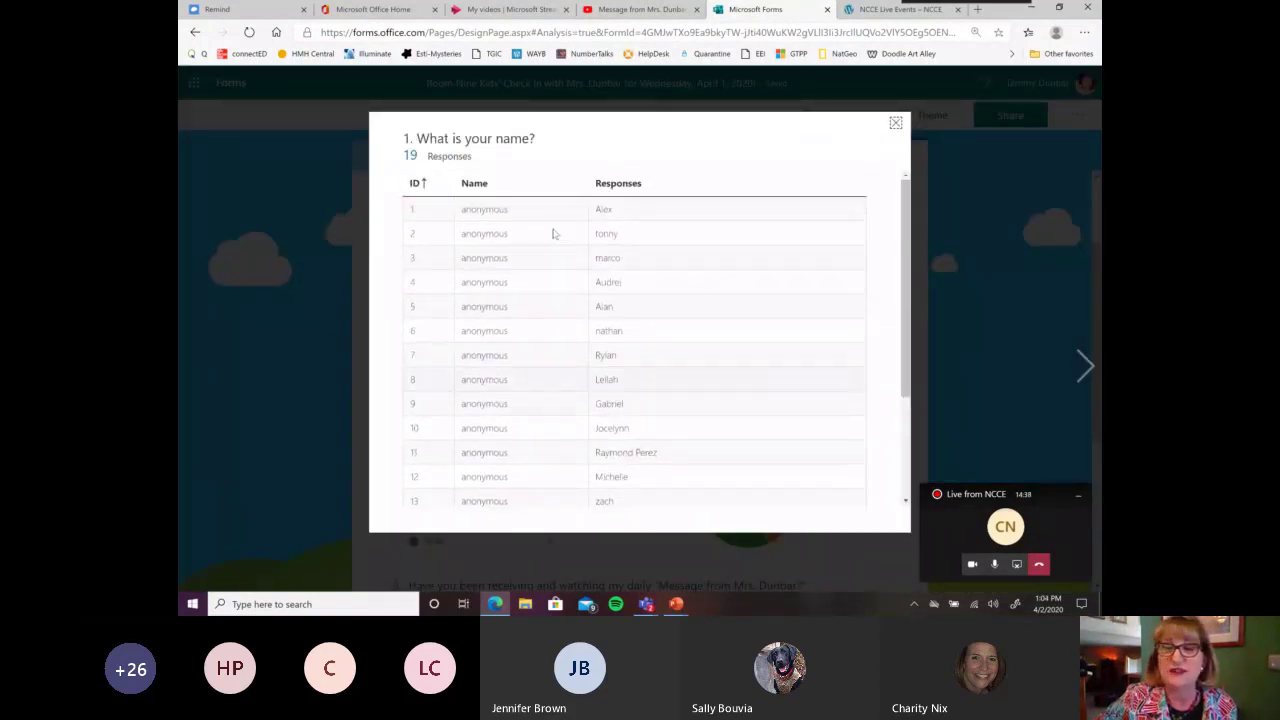
{"action": "left_click", "coordinate": [896, 122]}
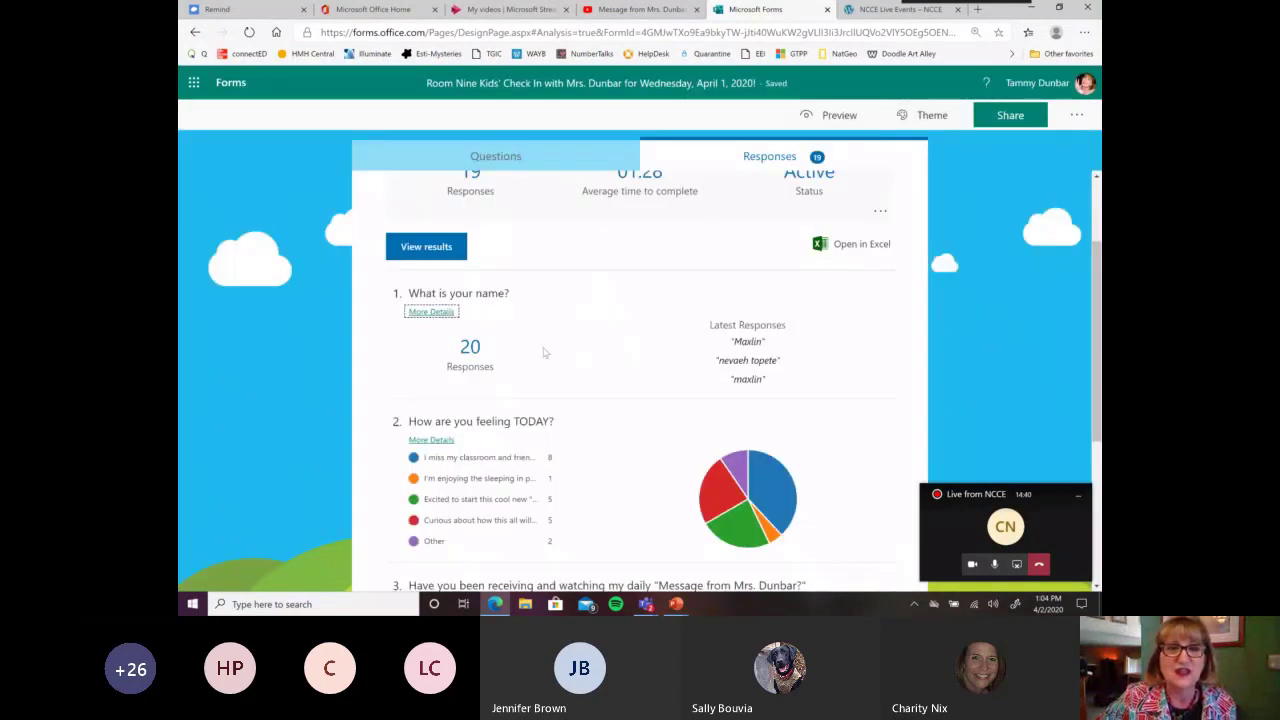
{"action": "scroll", "scroll_direction": "down", "scroll_amount": 3}
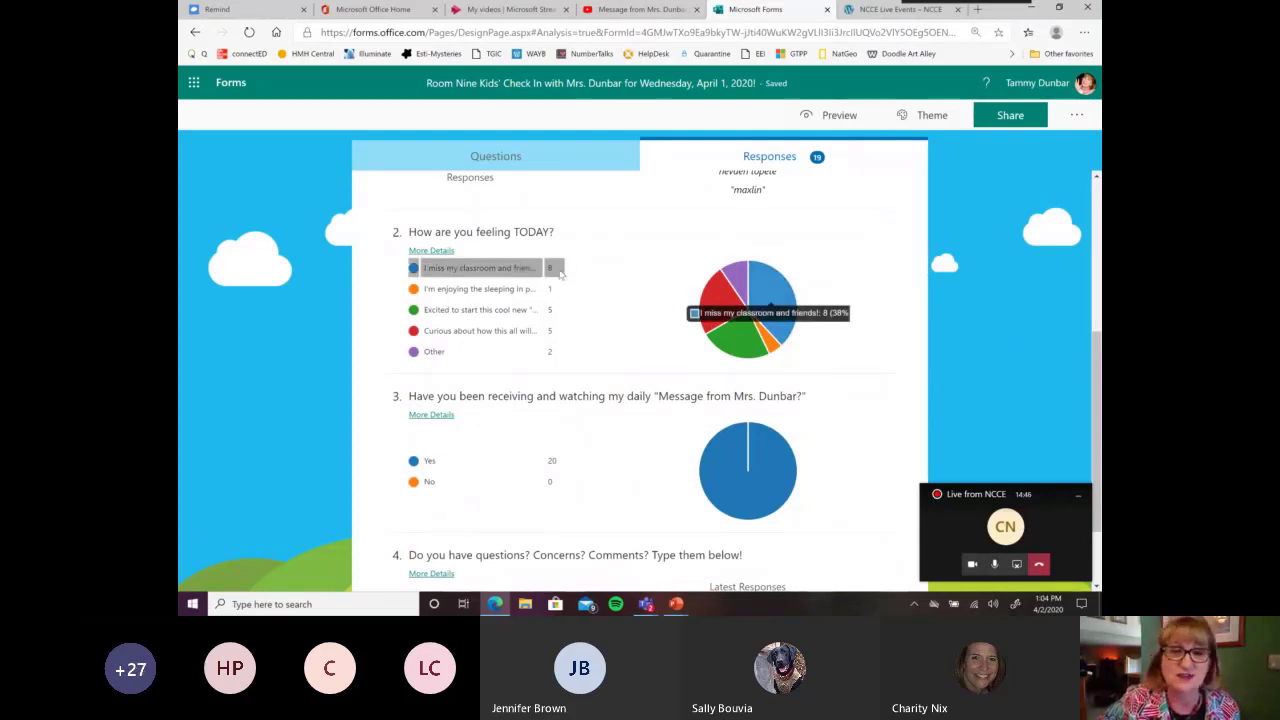
{"action": "mouse_move", "coordinate": [476, 308]}
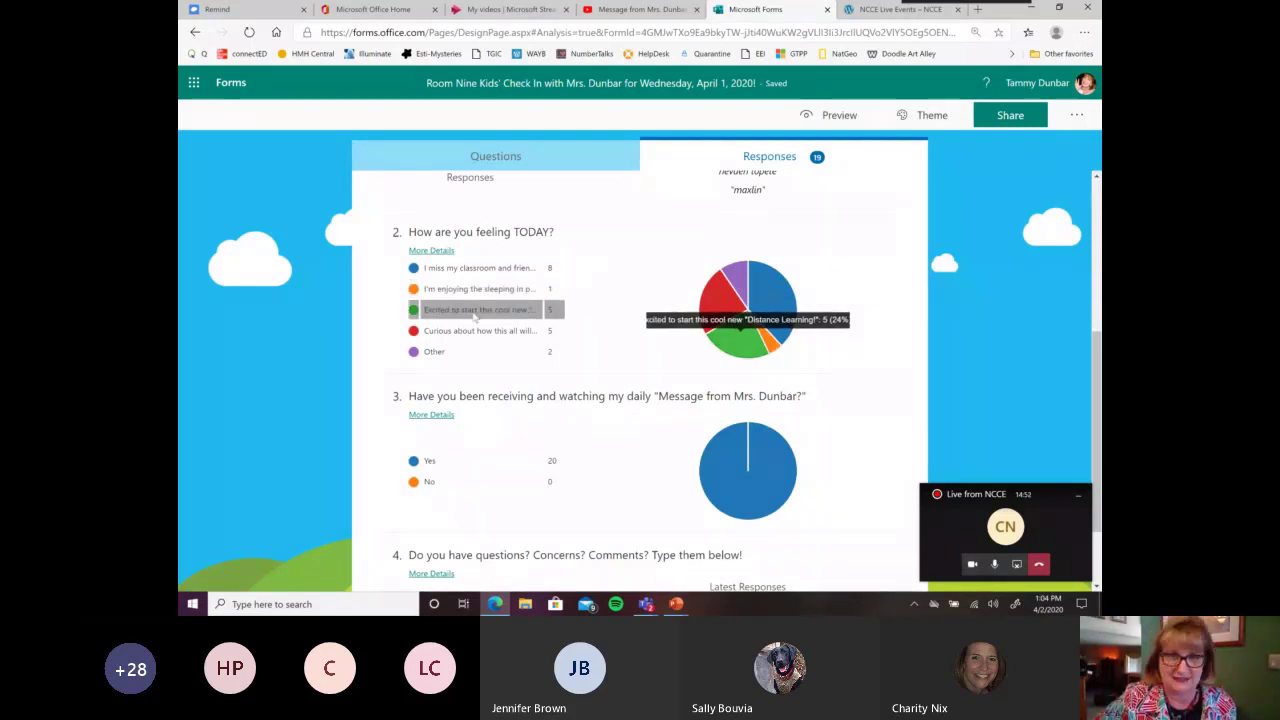
{"action": "mouse_move", "coordinate": [480, 332]}
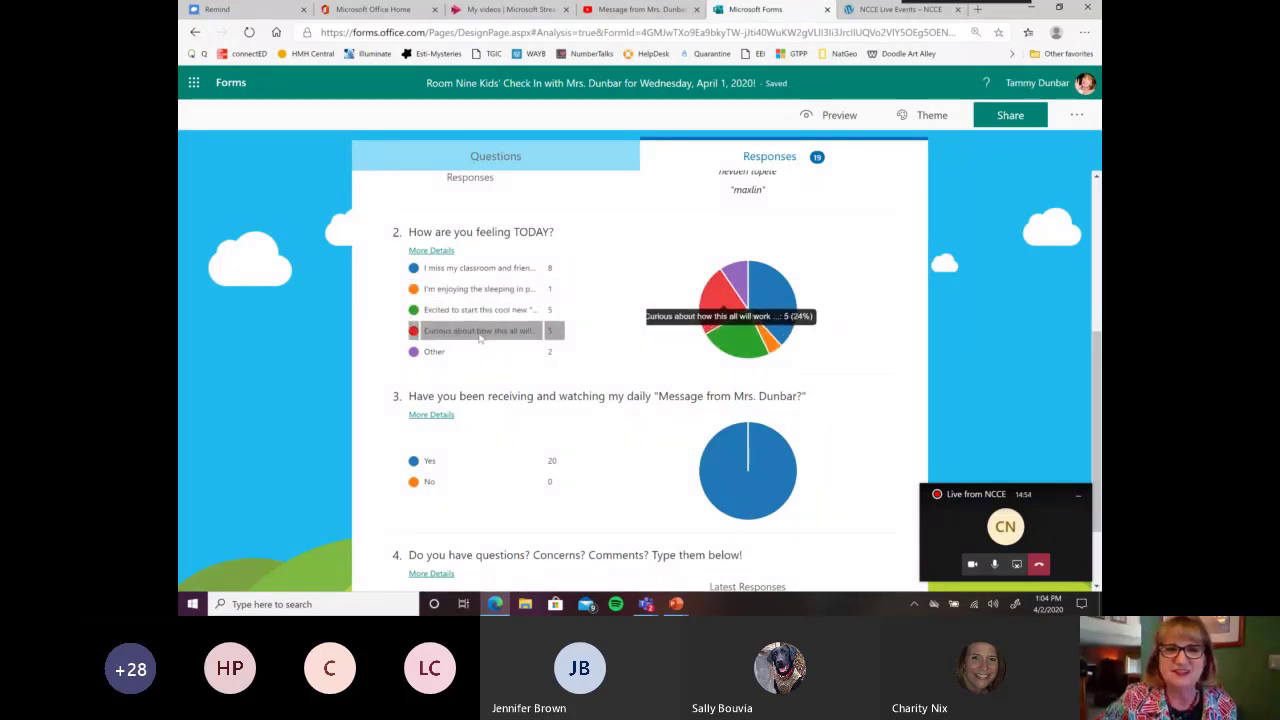
{"action": "mouse_move", "coordinate": [490, 344]}
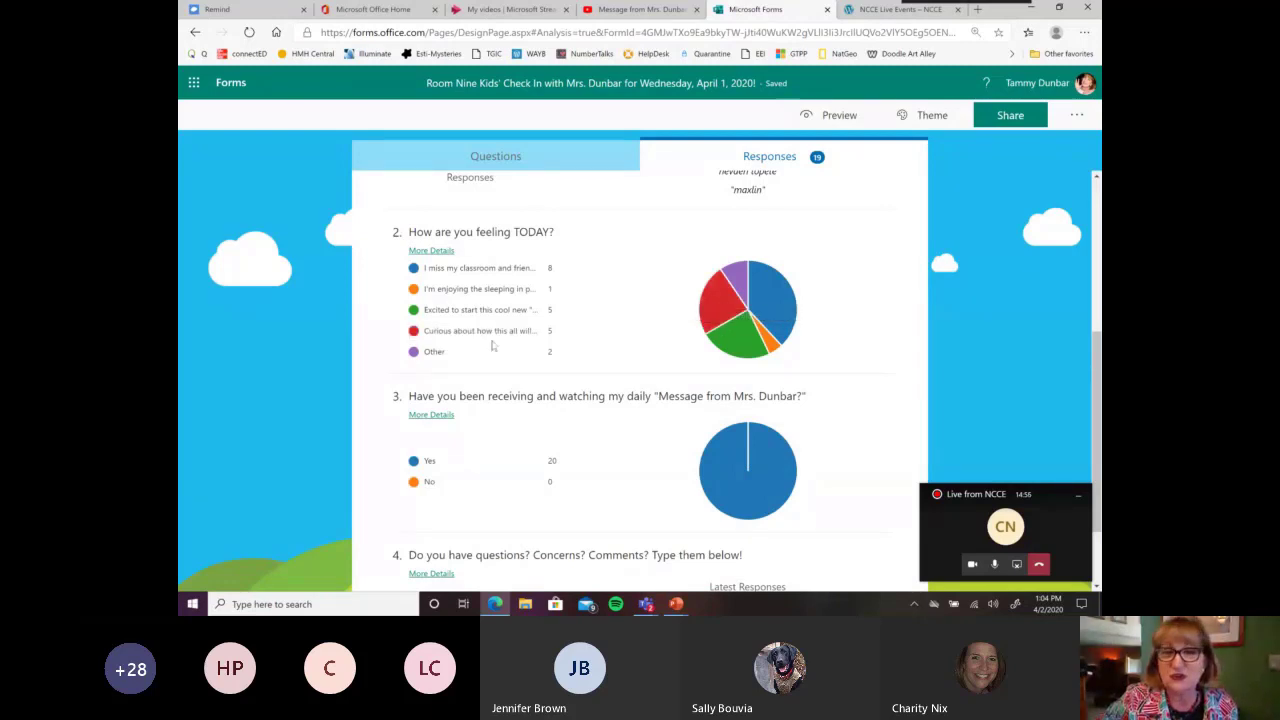
{"action": "scroll", "scroll_direction": "down", "scroll_amount": 3}
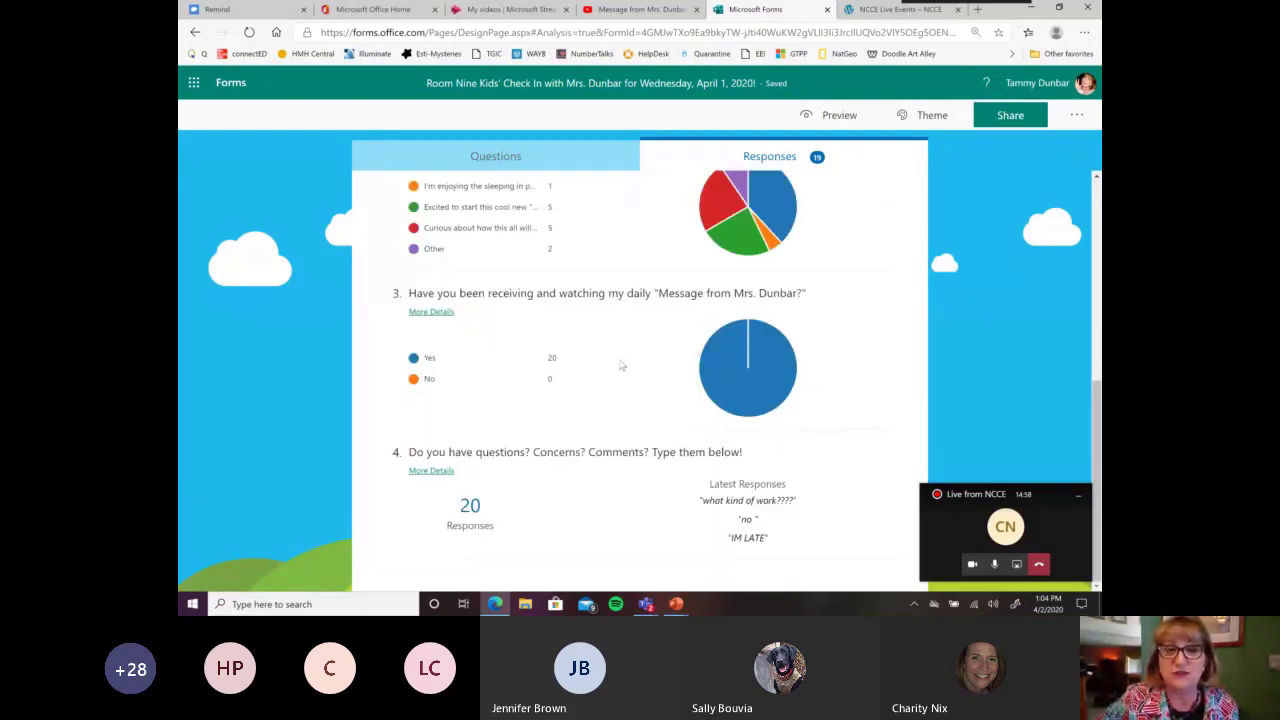
{"action": "mouse_move", "coordinate": [630, 368]}
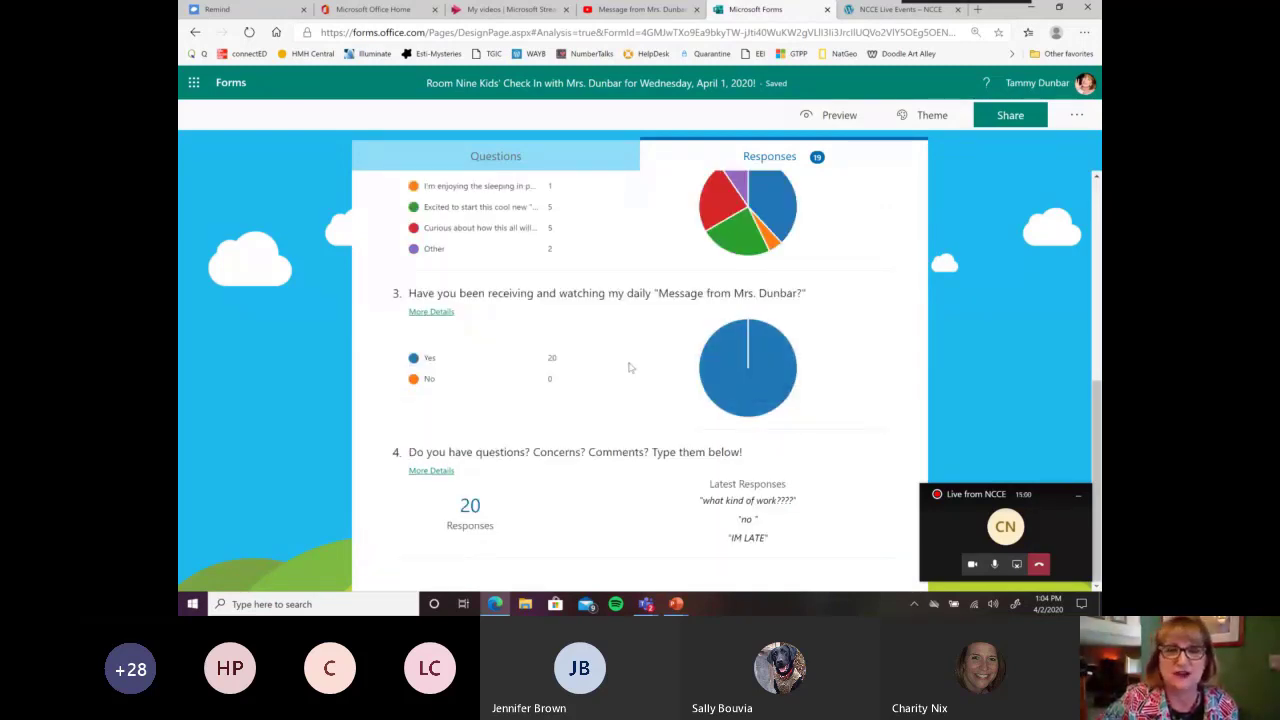
{"action": "mouse_move", "coordinate": [578, 544]}
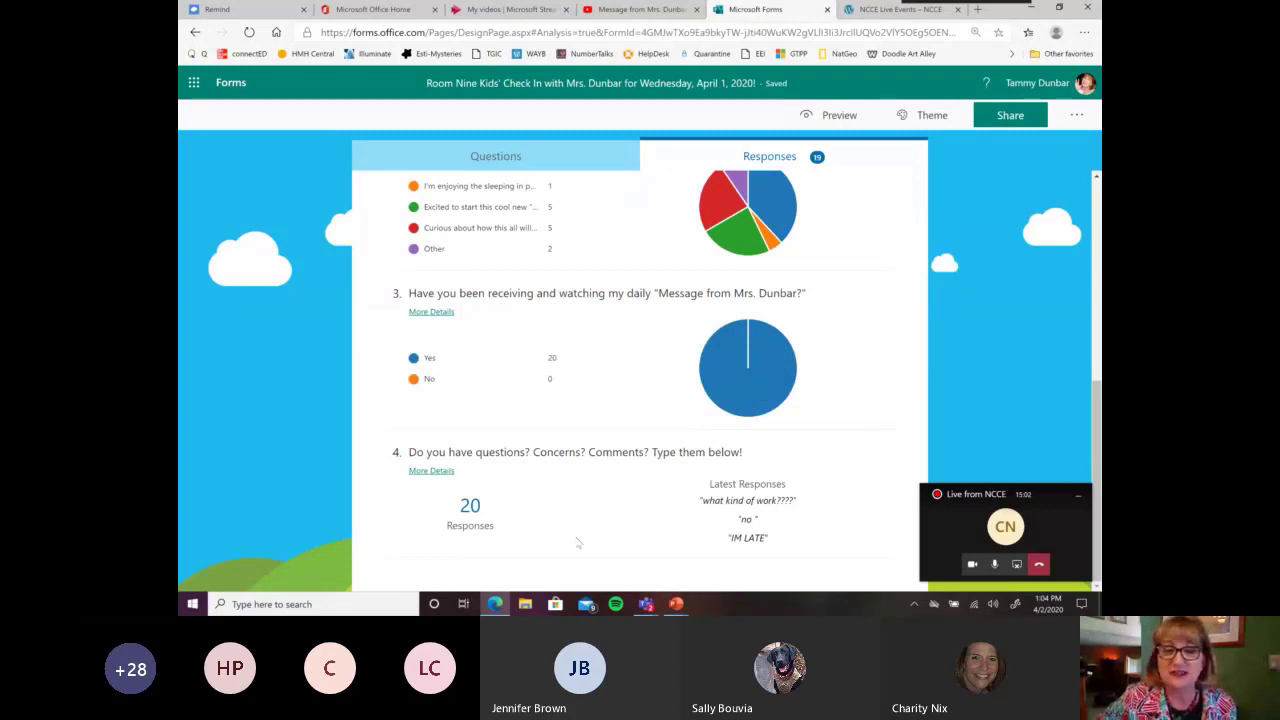
{"action": "mouse_move", "coordinate": [644, 456]}
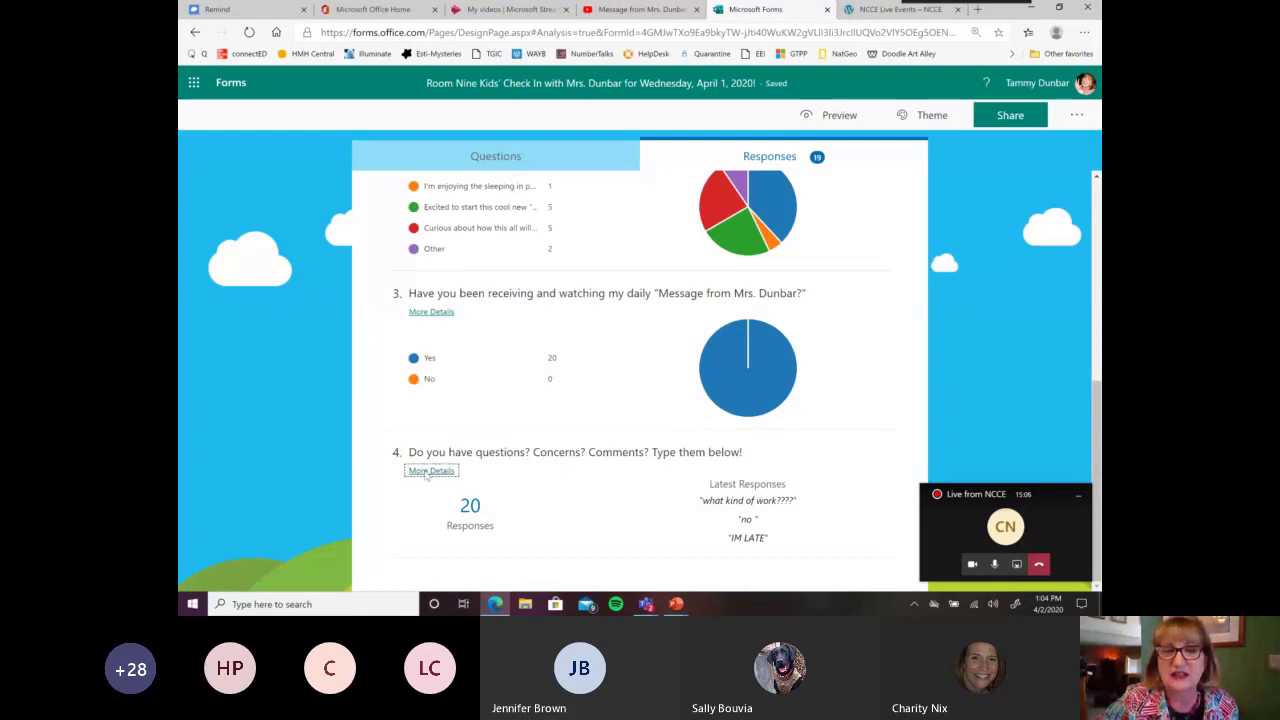
{"action": "left_click", "coordinate": [432, 470]}
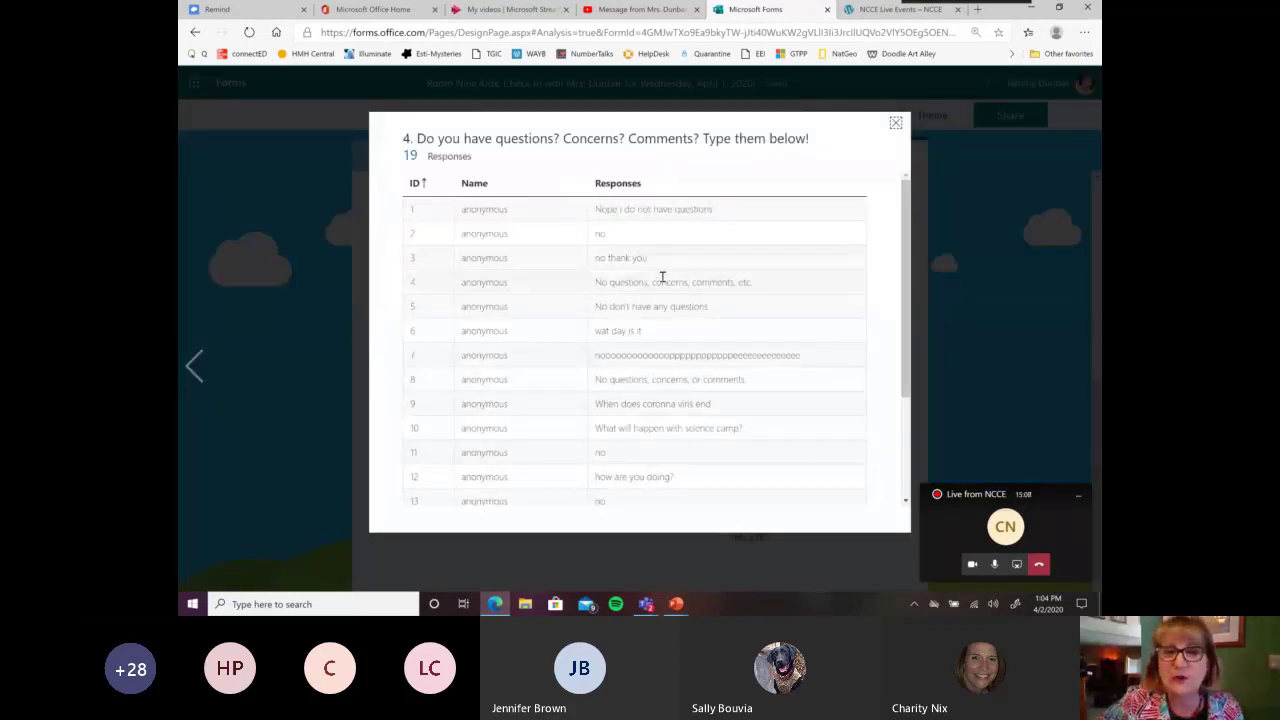
{"action": "scroll", "scroll_direction": "down", "scroll_amount": 3}
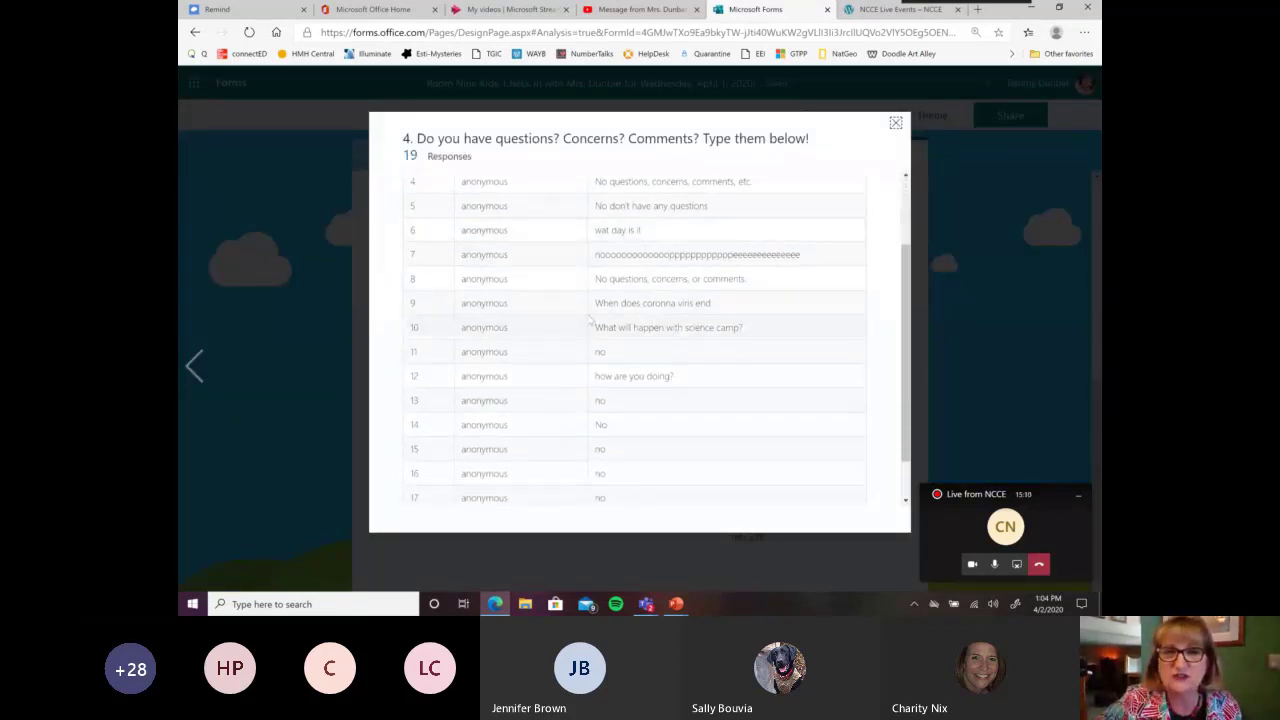
{"action": "mouse_move", "coordinate": [640, 344]}
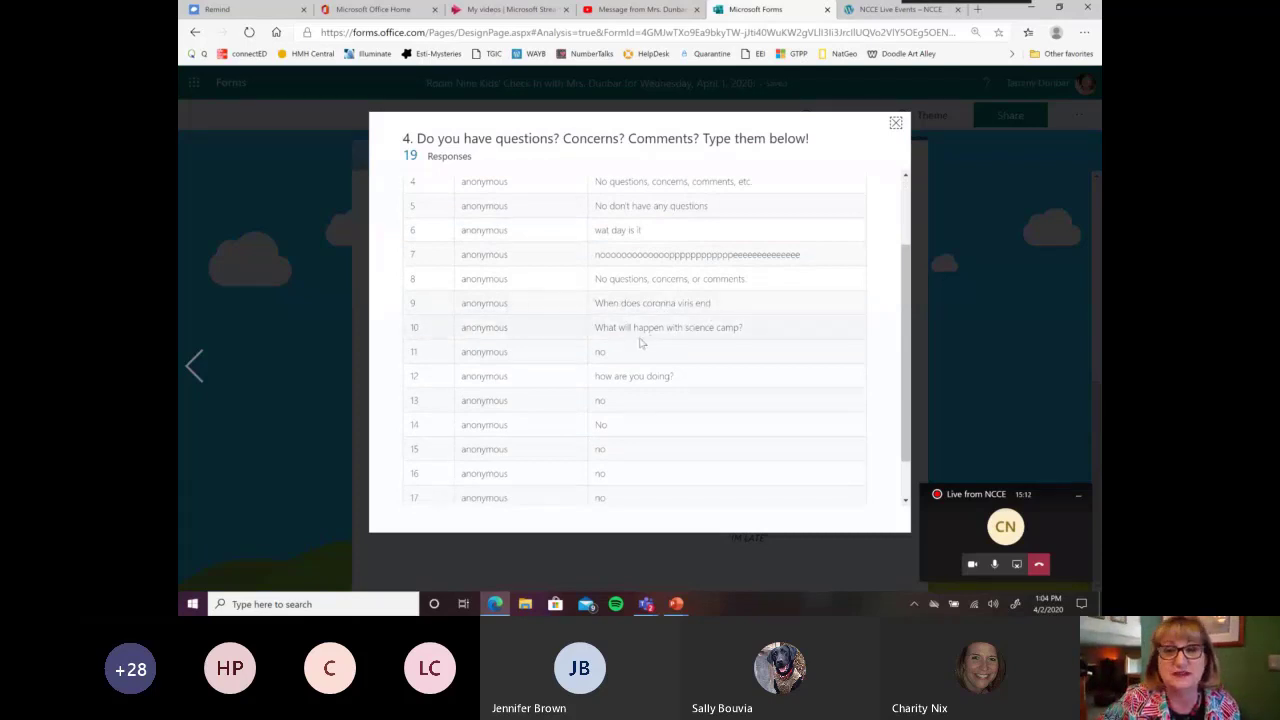
{"action": "mouse_move", "coordinate": [696, 332]}
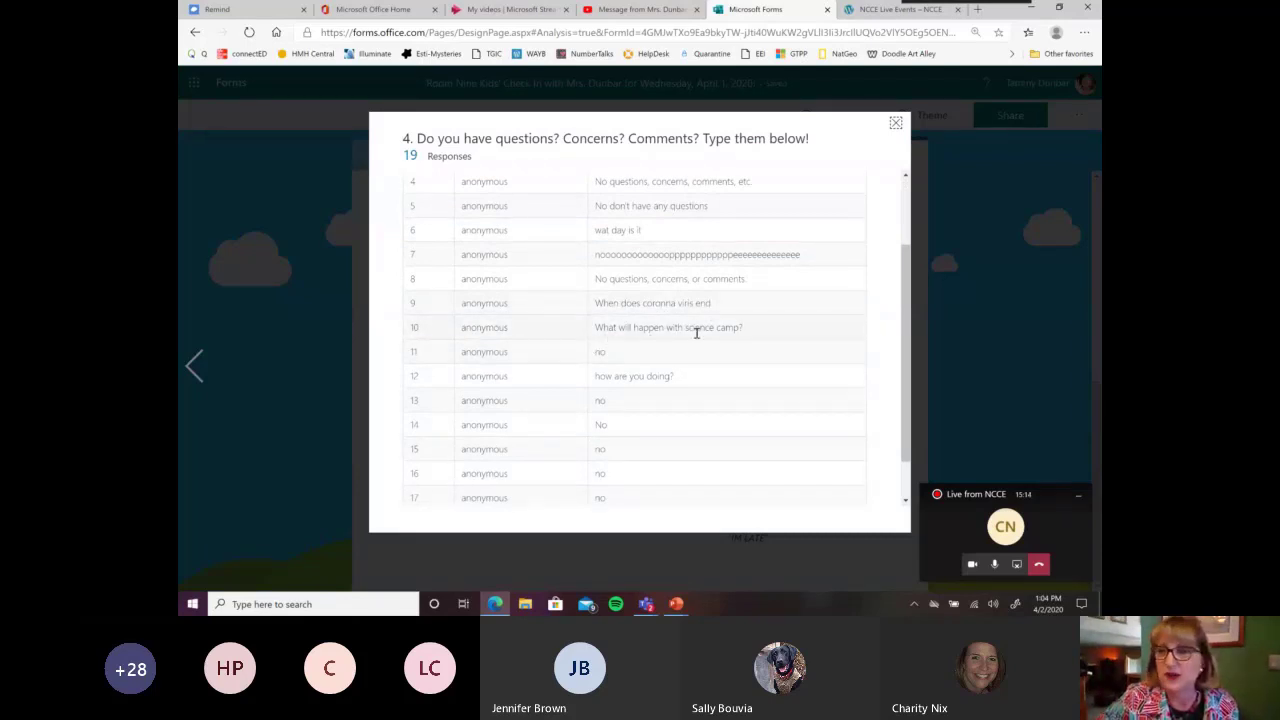
{"action": "scroll", "scroll_direction": "down", "scroll_amount": 3}
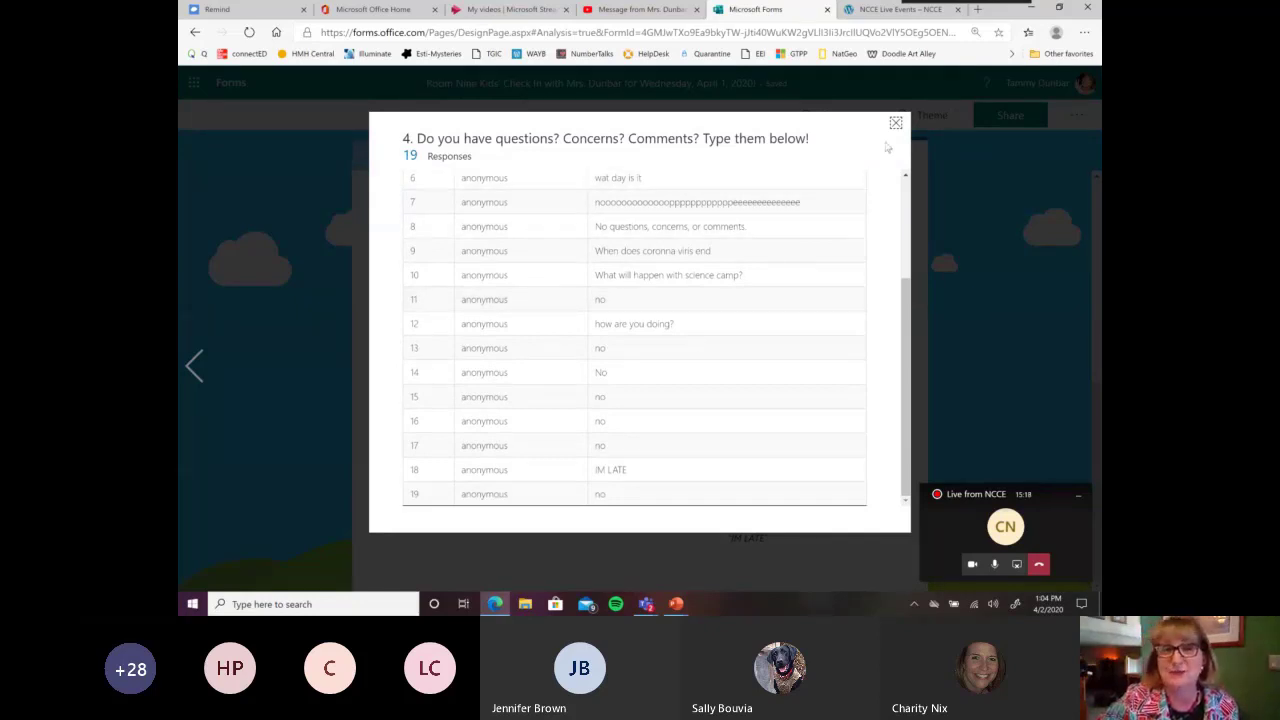
{"action": "left_click", "coordinate": [896, 122]}
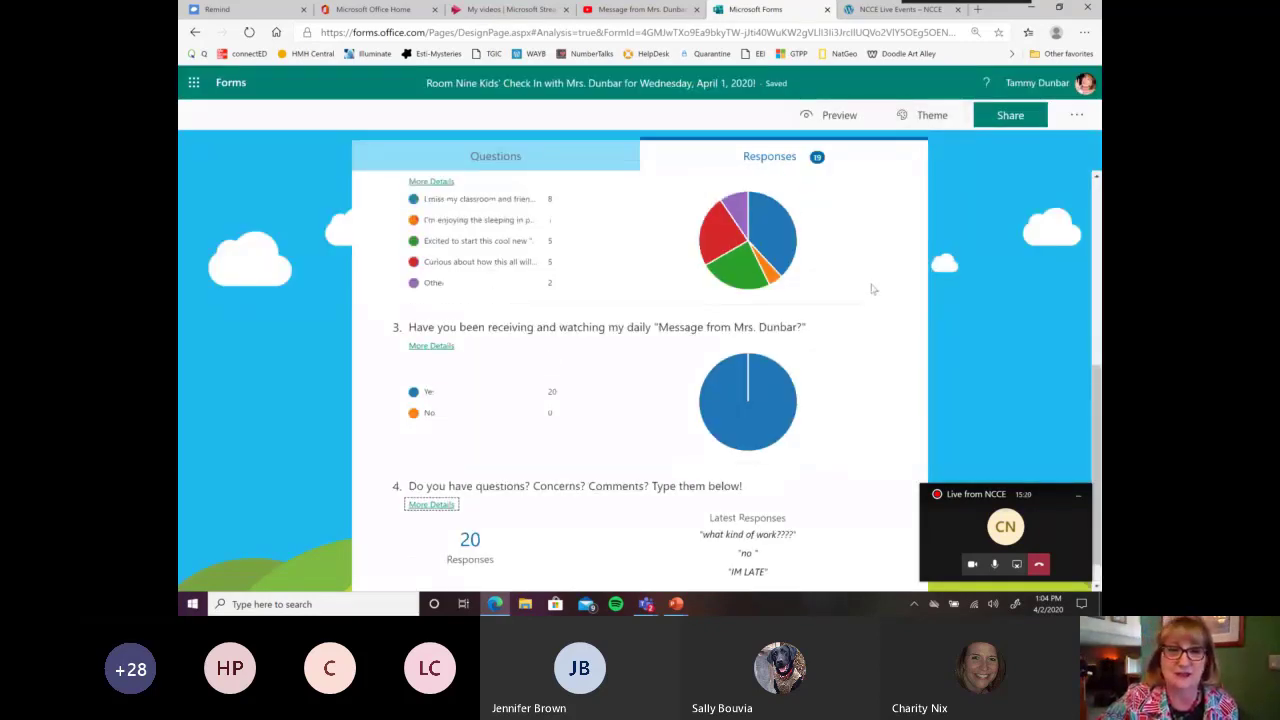
{"action": "scroll", "scroll_direction": "up", "scroll_amount": 3}
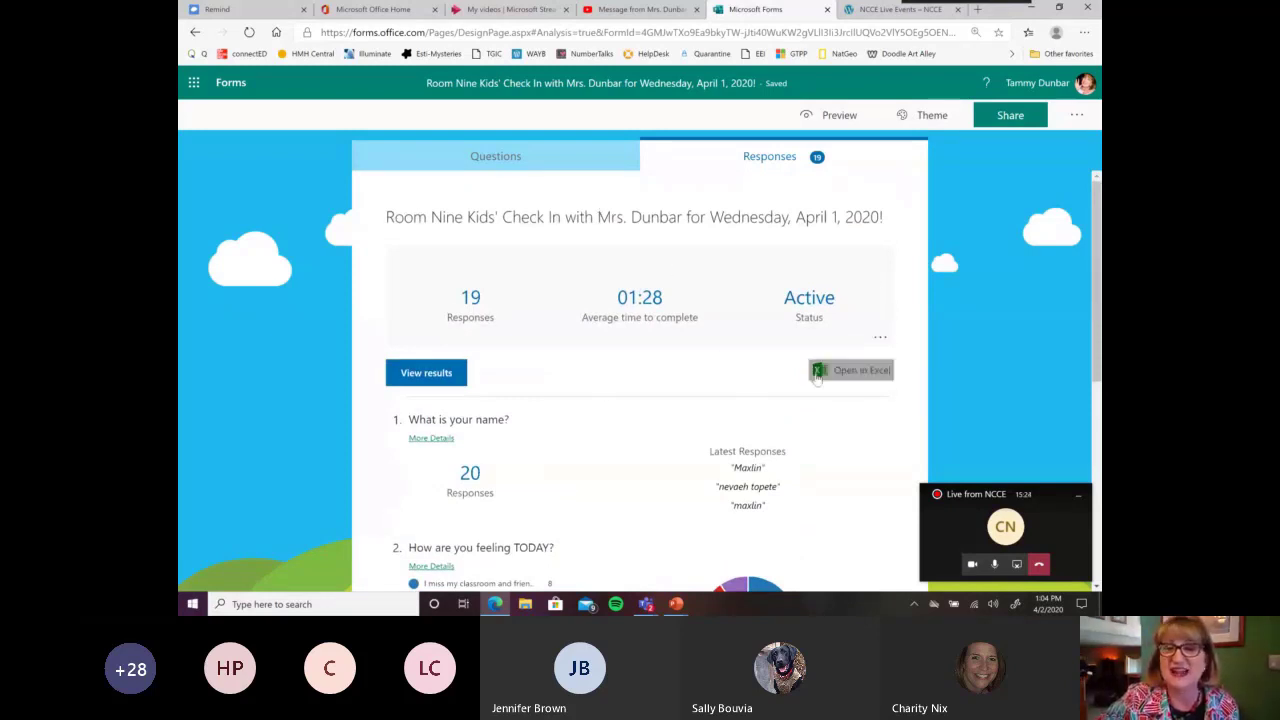
- Export the check-in form's responses to an Excel workbook via Open in Excel
{"action": "left_click", "coordinate": [850, 370]}
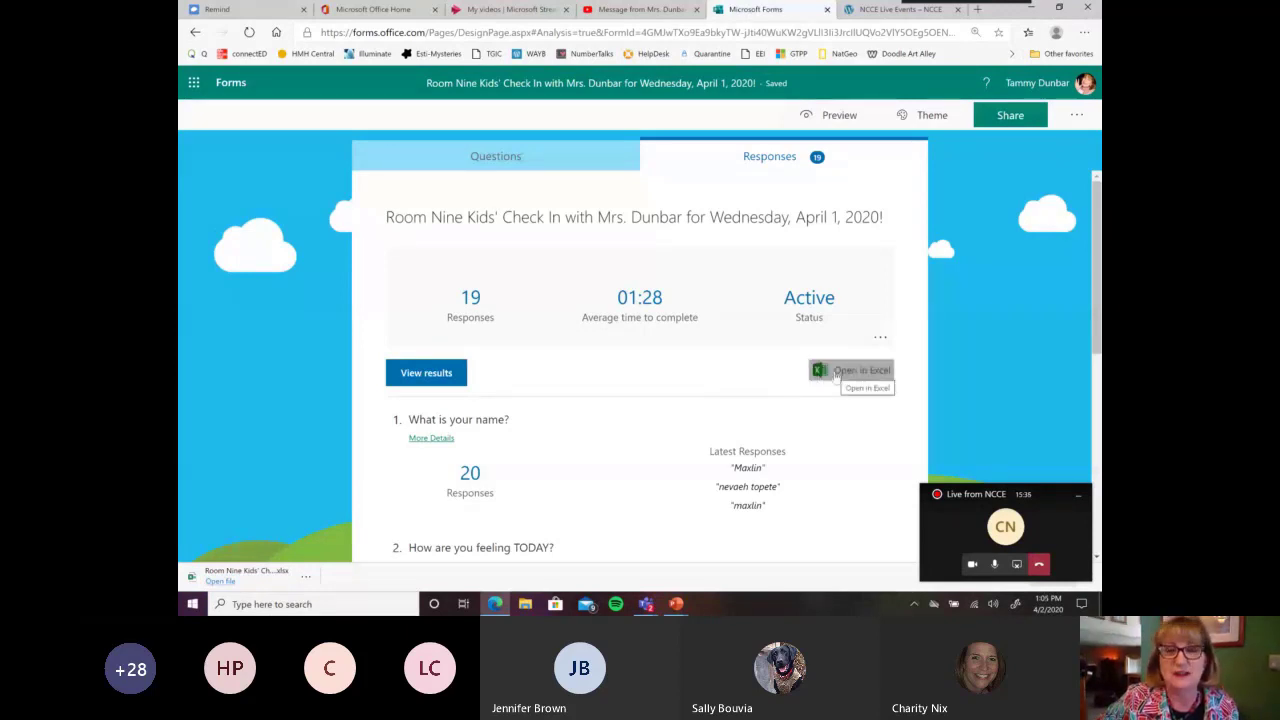
{"action": "mouse_move", "coordinate": [618, 222]}
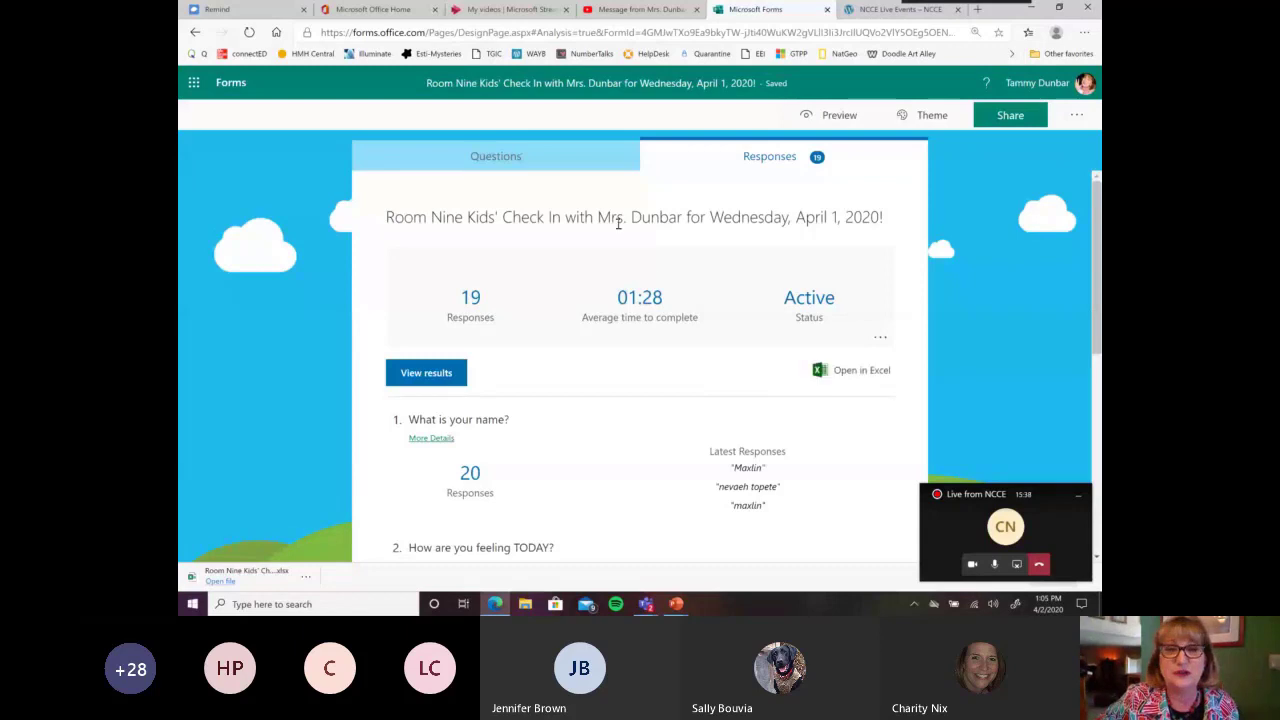
- Return to the forms list and delete the old Check In with Mrs. Dunbar form
{"action": "left_click", "coordinate": [496, 156]}
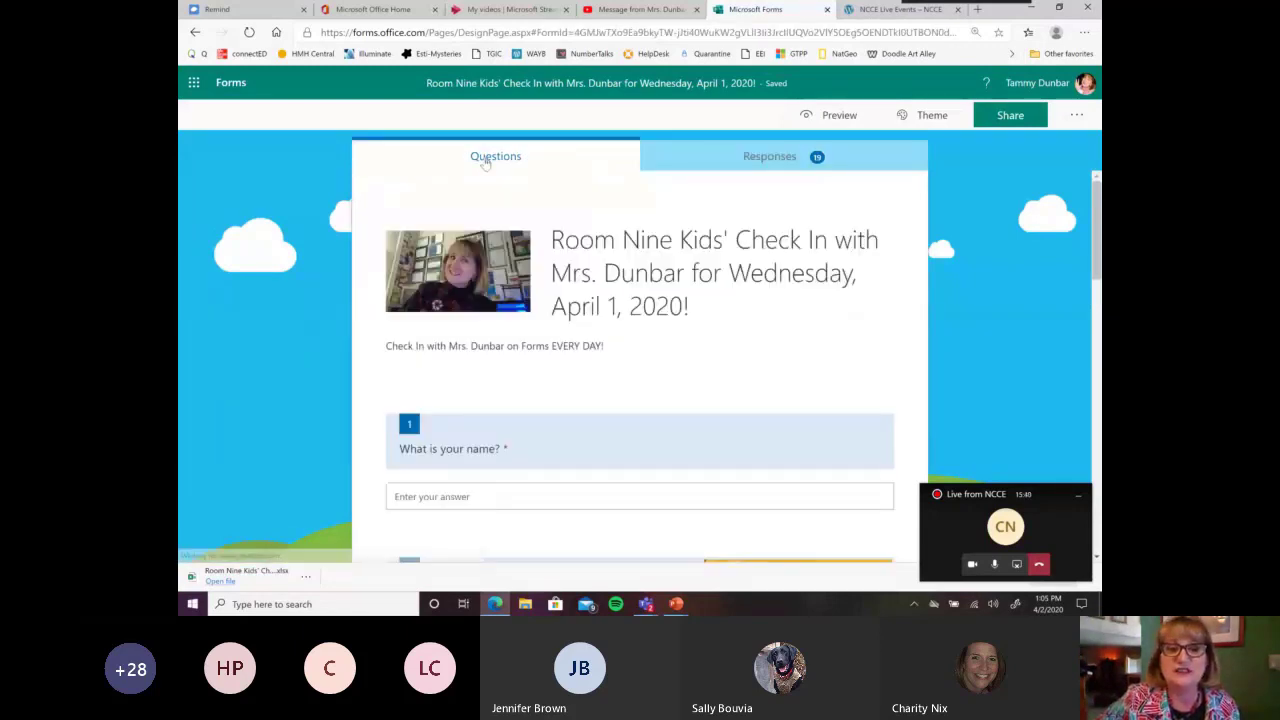
{"action": "mouse_move", "coordinate": [272, 104]}
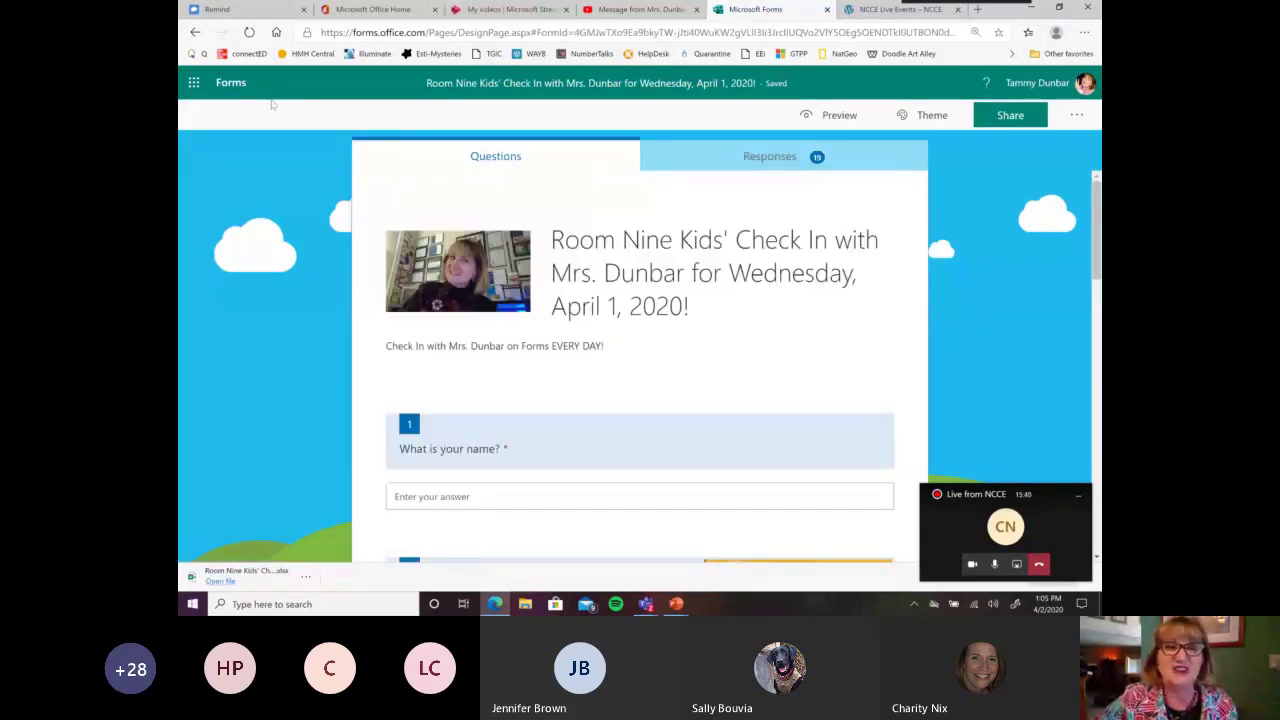
{"action": "left_click", "coordinate": [232, 82]}
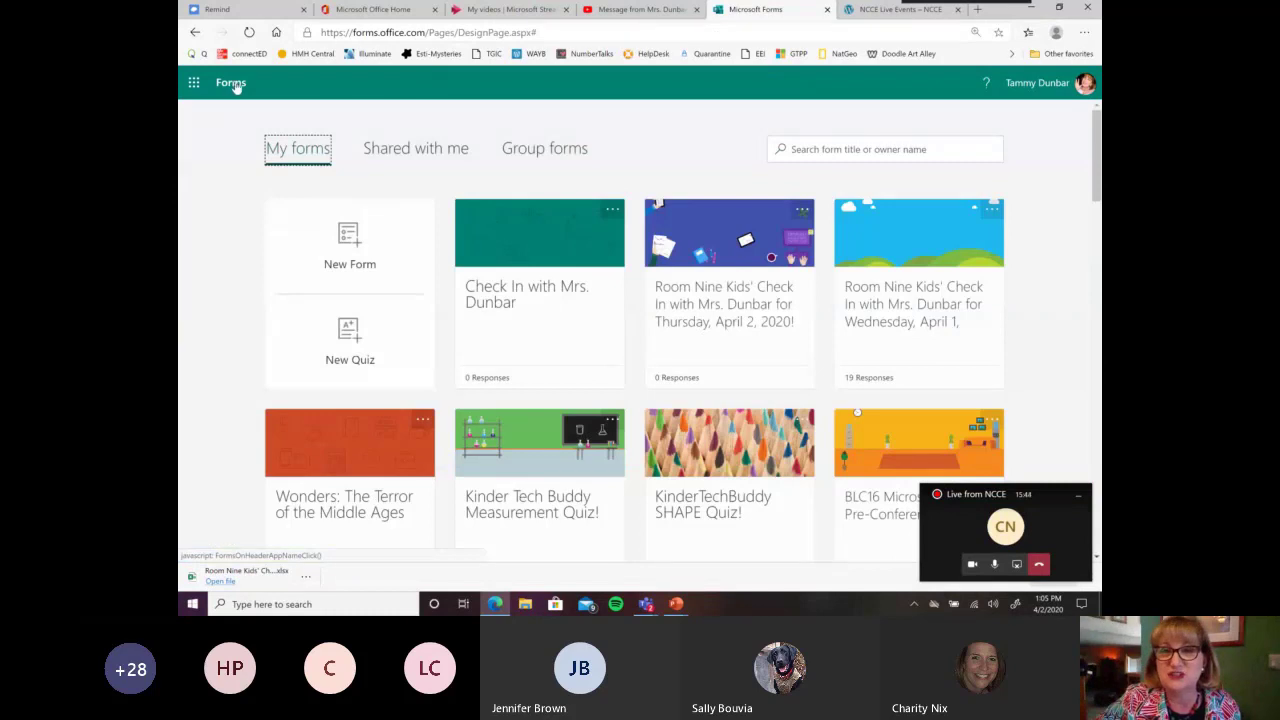
{"action": "left_click", "coordinate": [612, 210]}
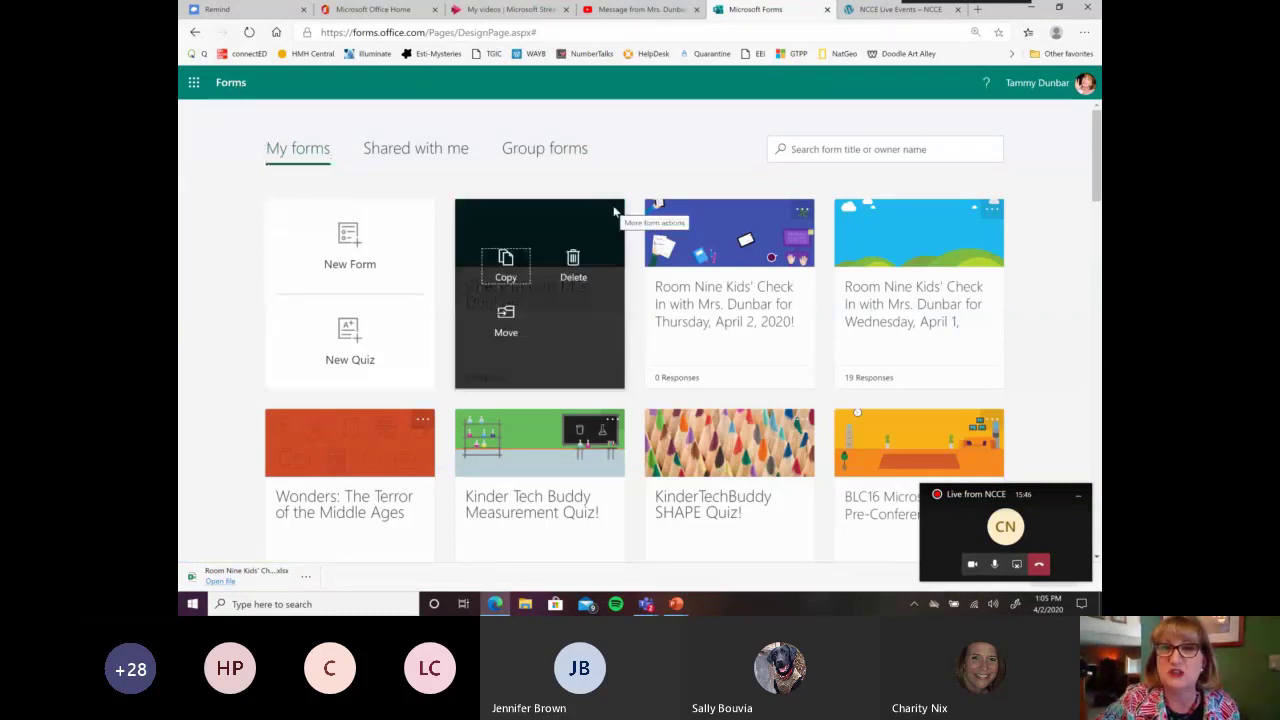
{"action": "left_click", "coordinate": [572, 276]}
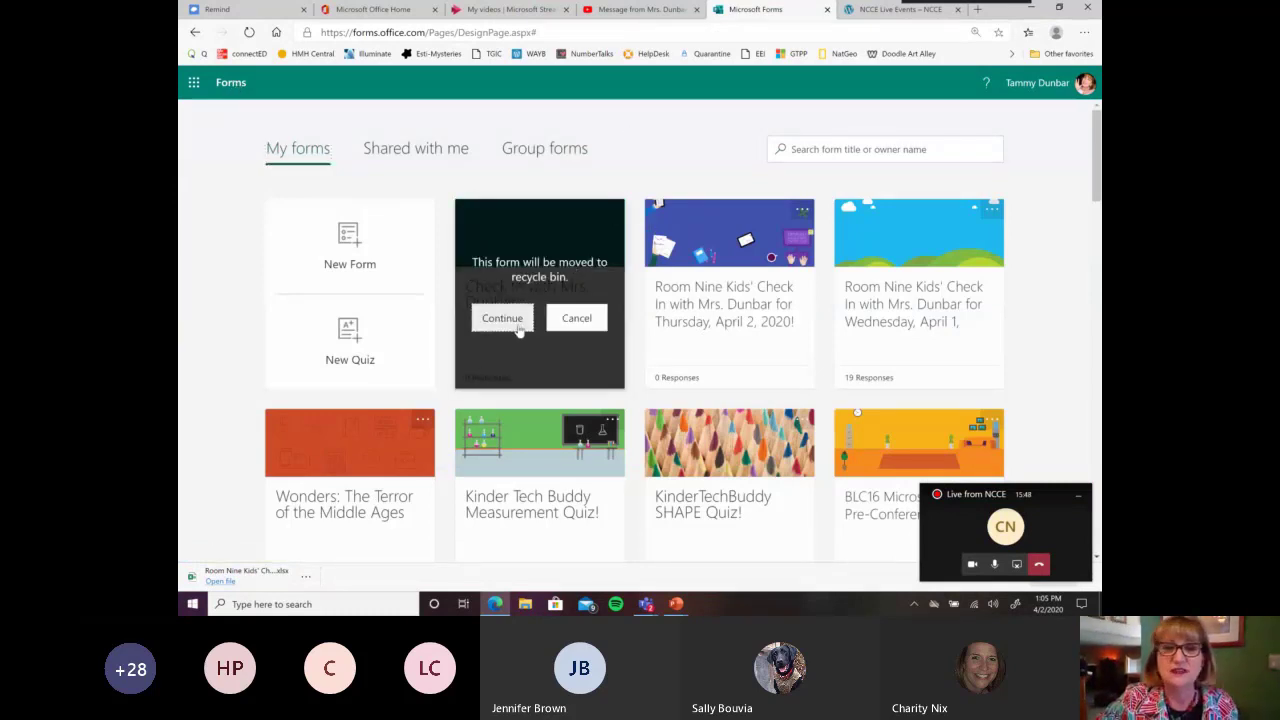
{"action": "left_click", "coordinate": [502, 318]}
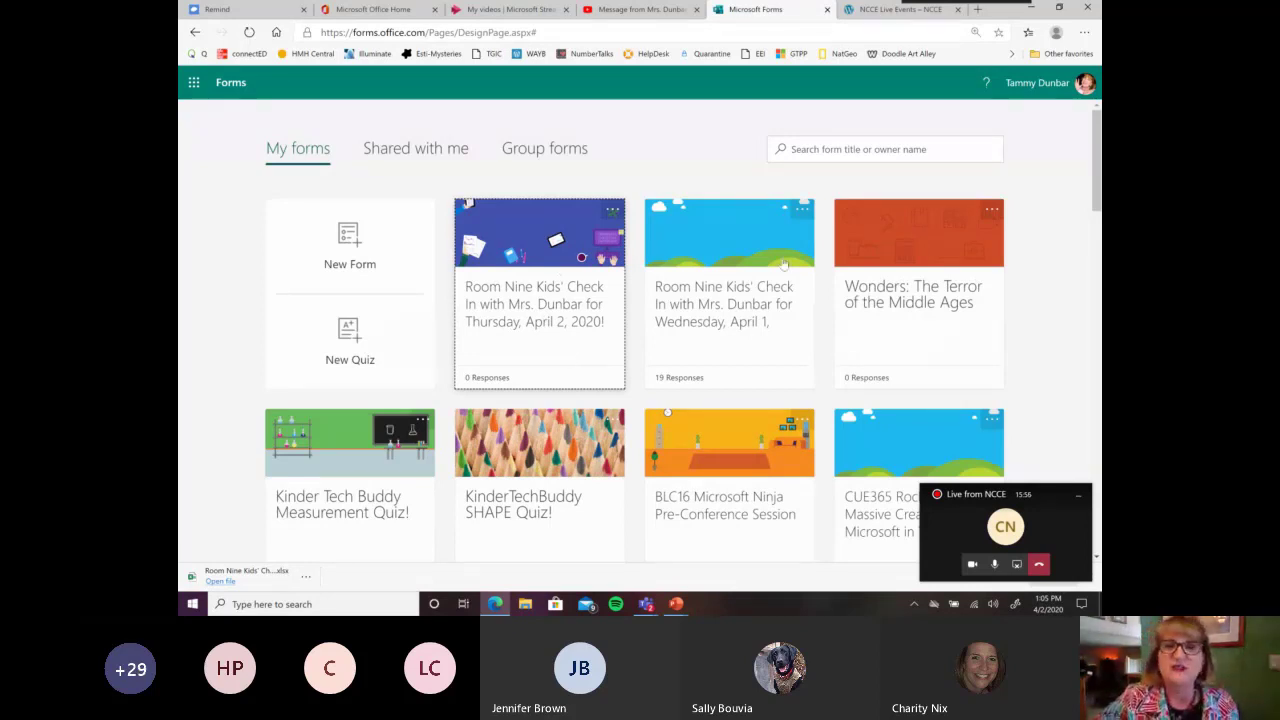
{"action": "mouse_move", "coordinate": [800, 210]}
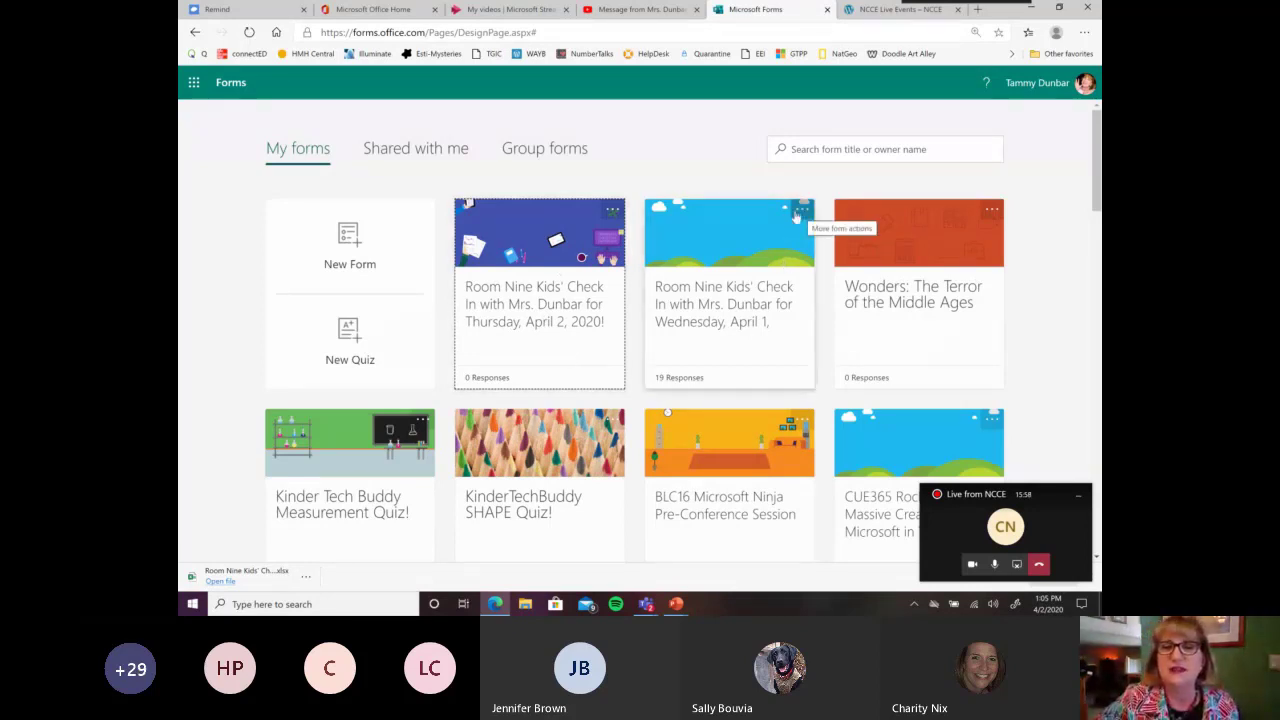
{"action": "mouse_move", "coordinate": [212, 96]}
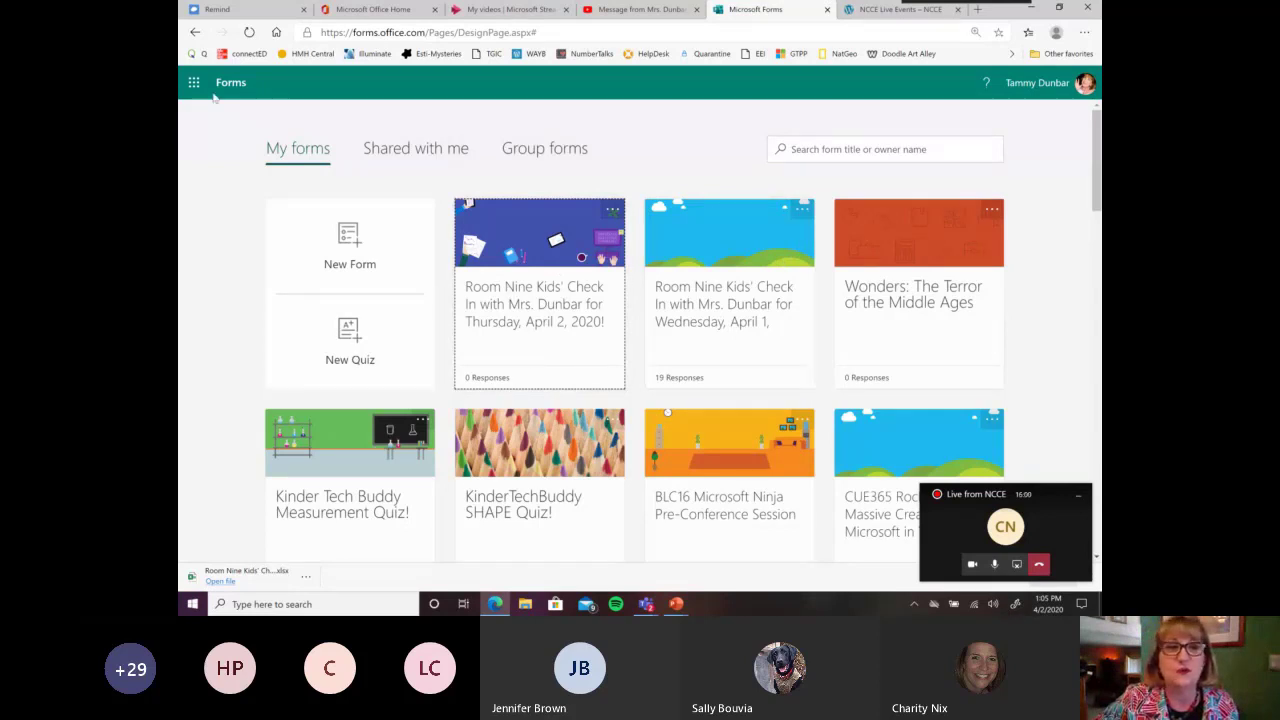
{"action": "mouse_move", "coordinate": [230, 82]}
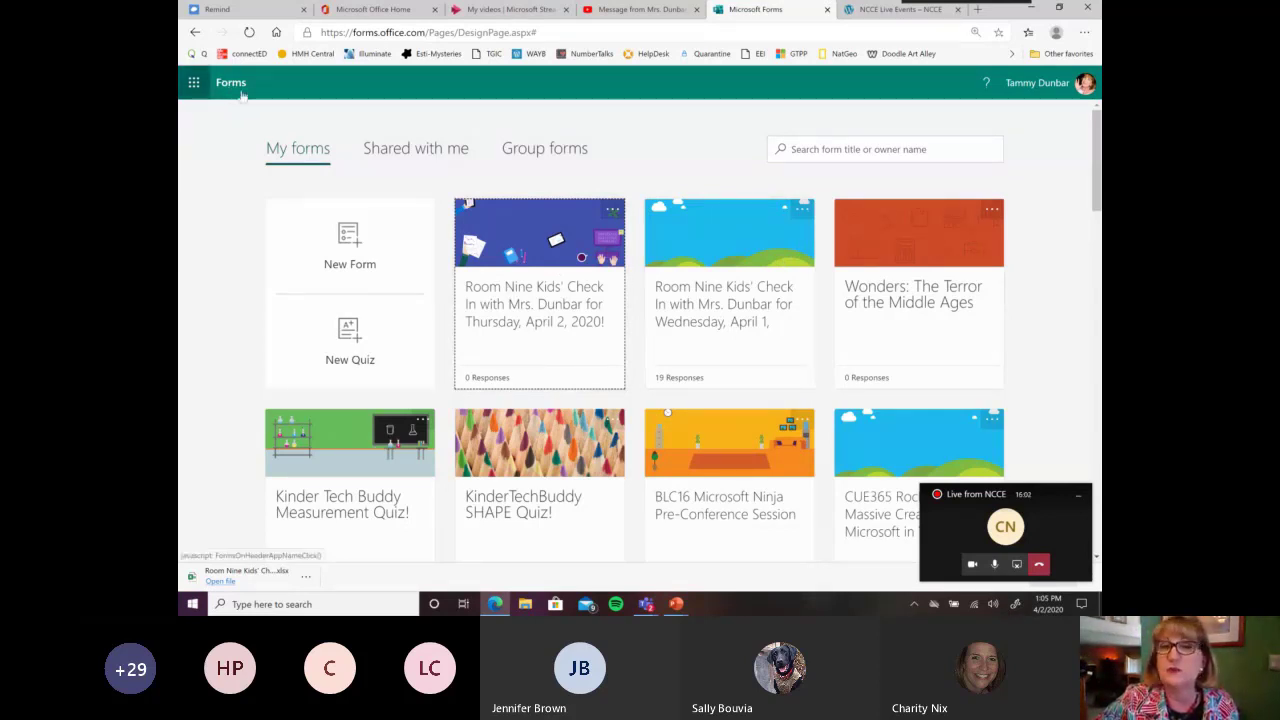
{"action": "mouse_move", "coordinate": [740, 284]}
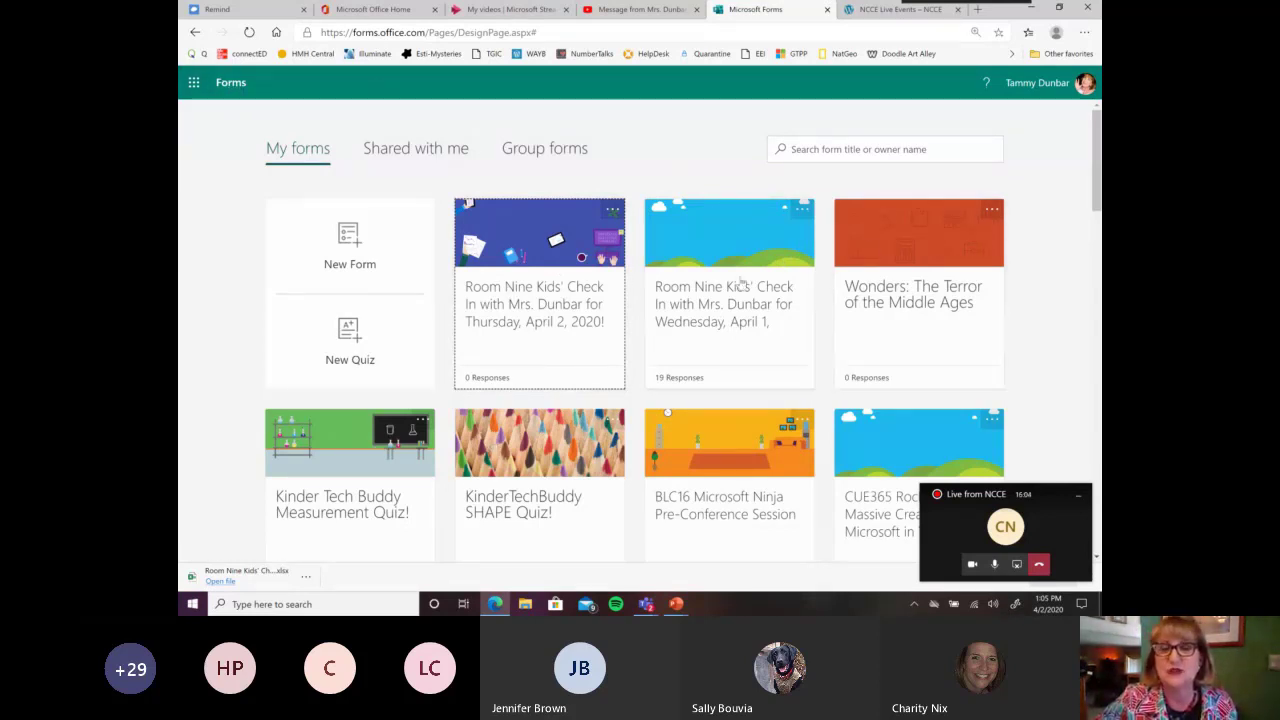
{"action": "mouse_move", "coordinate": [800, 210]}
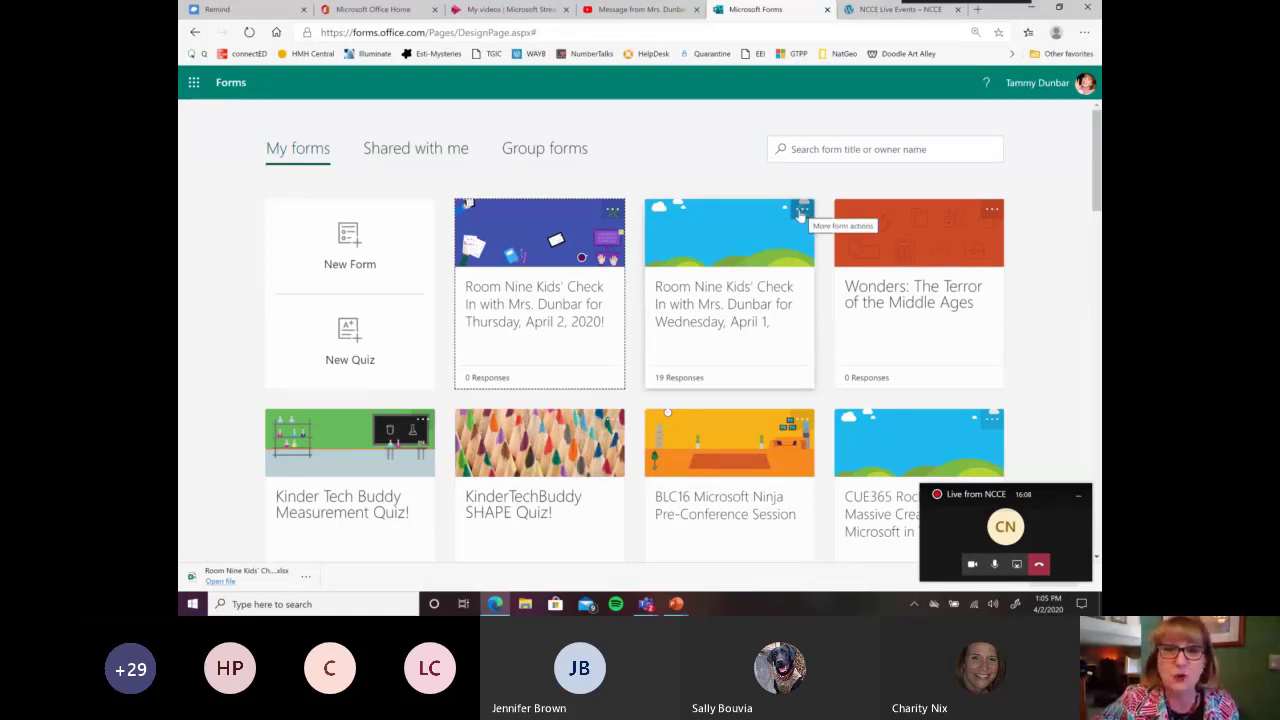
- Show the card actions for the Wednesday, April 1 check-in form to copy it
{"action": "left_click", "coordinate": [802, 210]}
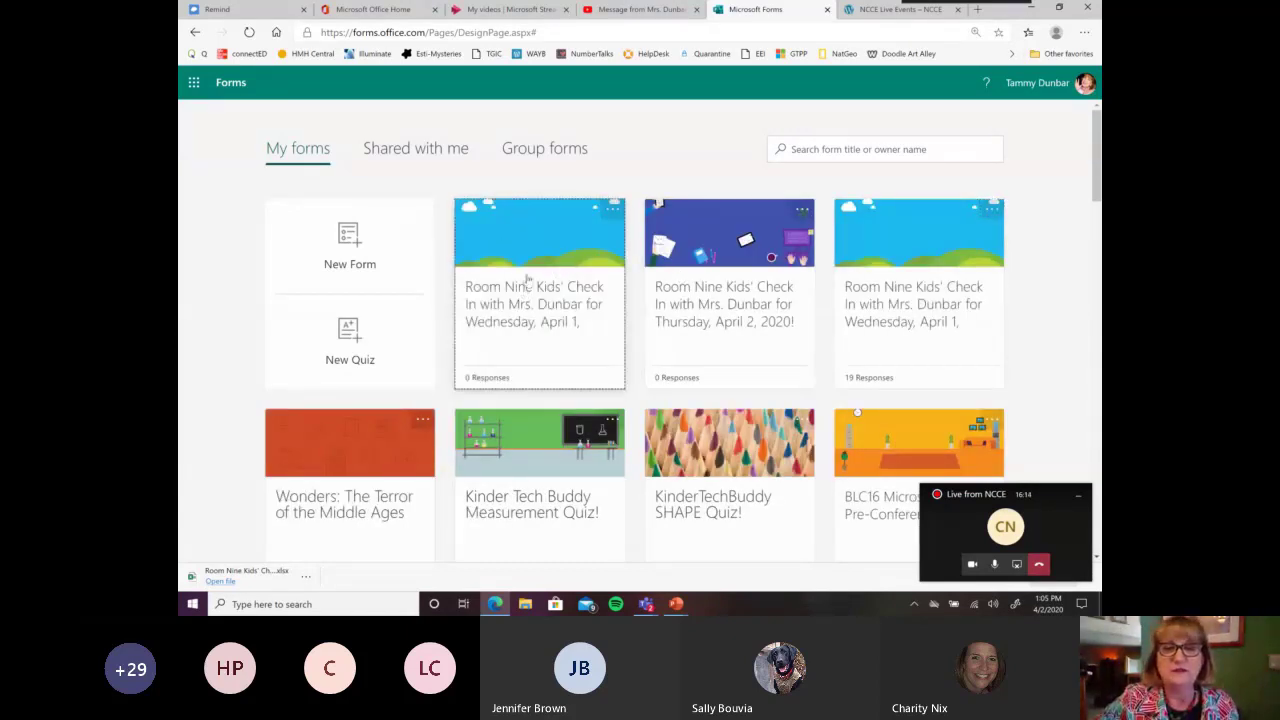
- Open the copied form and finish its title with 'Friday, April 3, 2020!'
{"action": "left_click", "coordinate": [540, 292]}
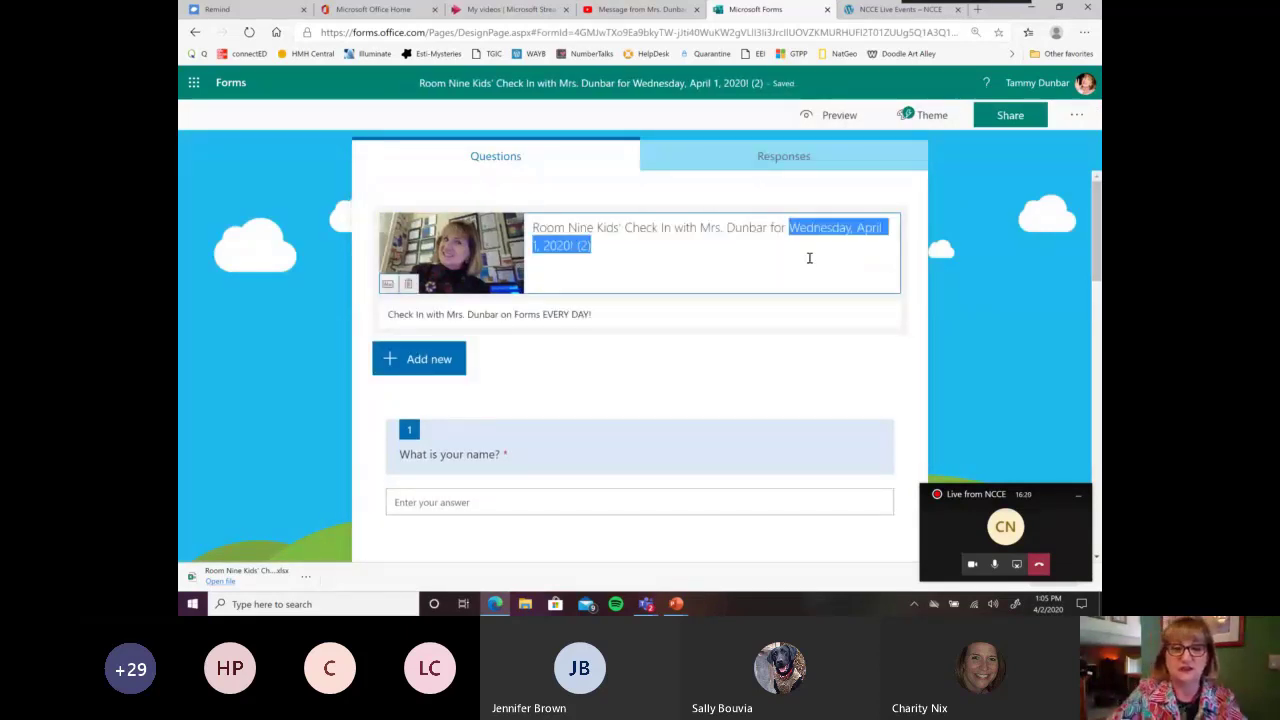
{"action": "type", "text": "Friday,"}
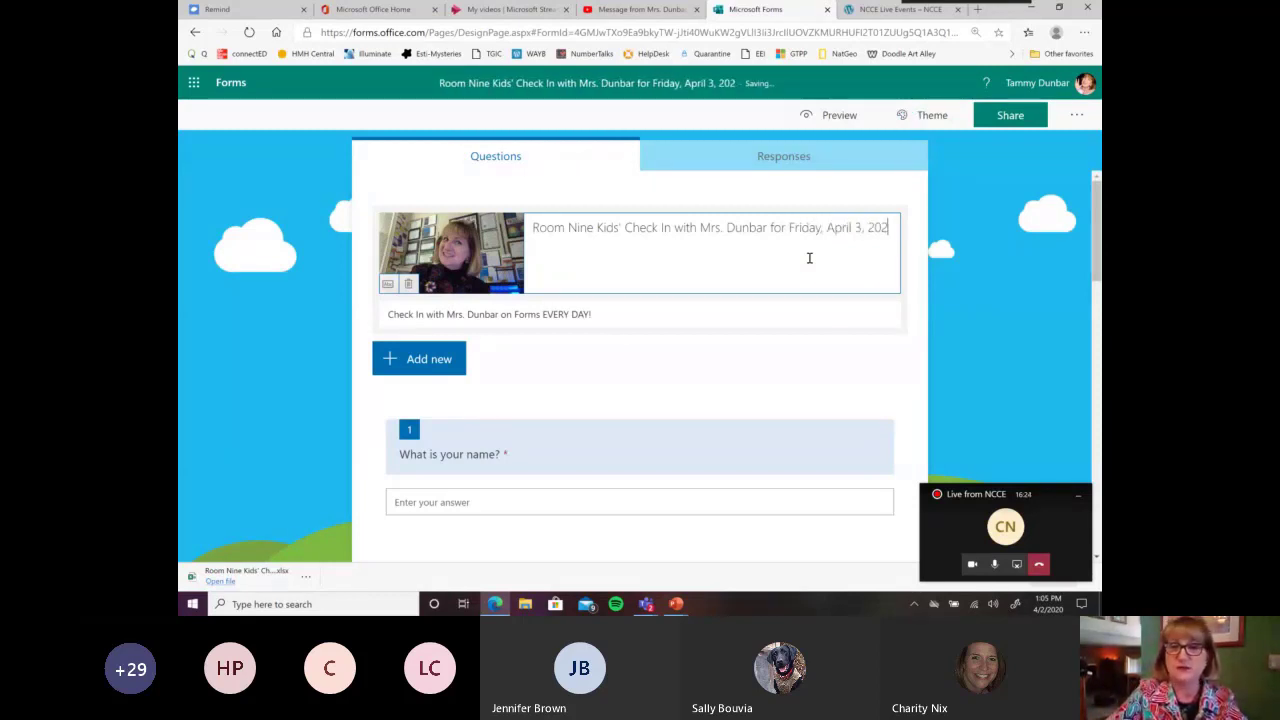
{"action": "type", "text": "0!"}
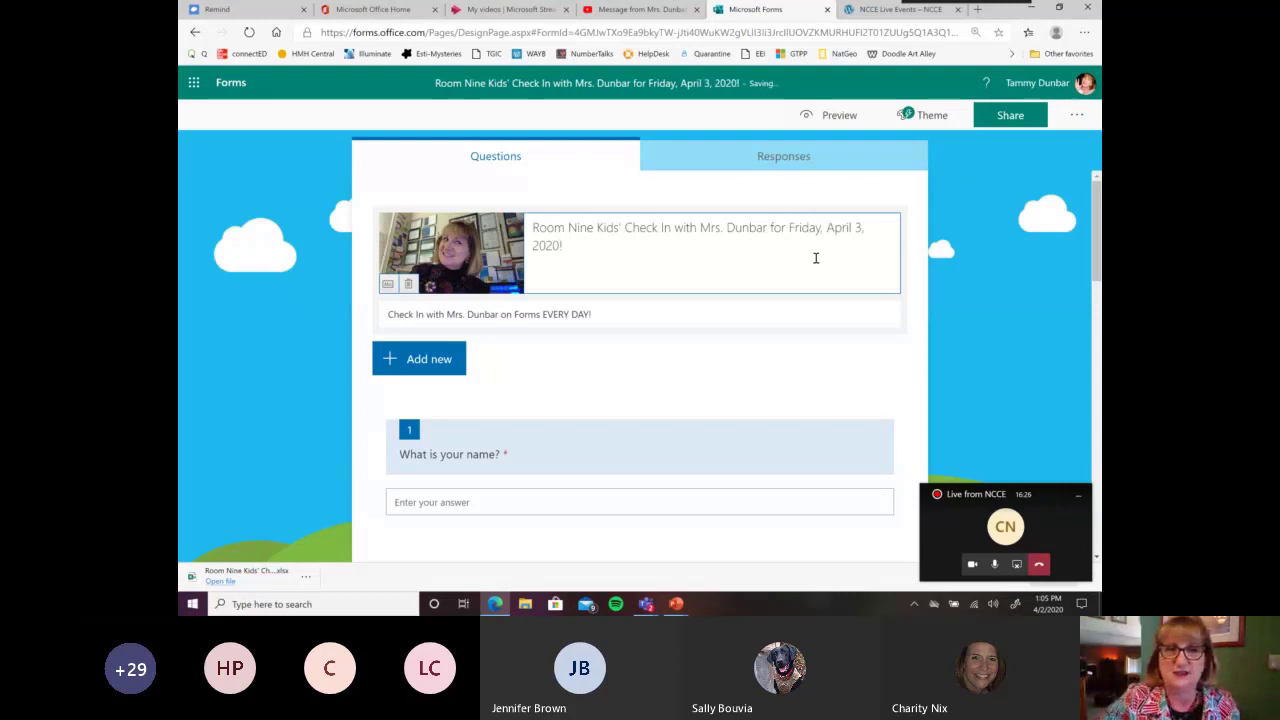
{"action": "scroll", "scroll_direction": "down", "scroll_amount": 3}
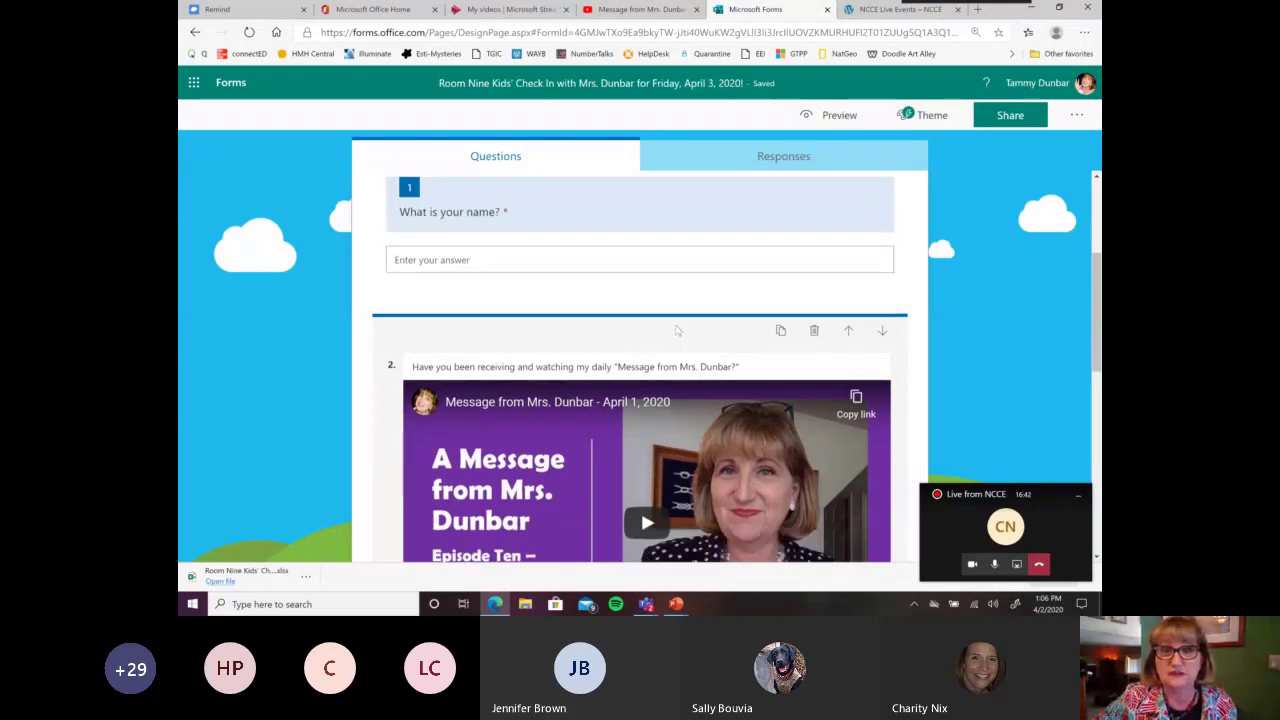
- Scroll to question 2 and start inserting media, choosing Image
{"action": "scroll", "scroll_direction": "down", "scroll_amount": 3}
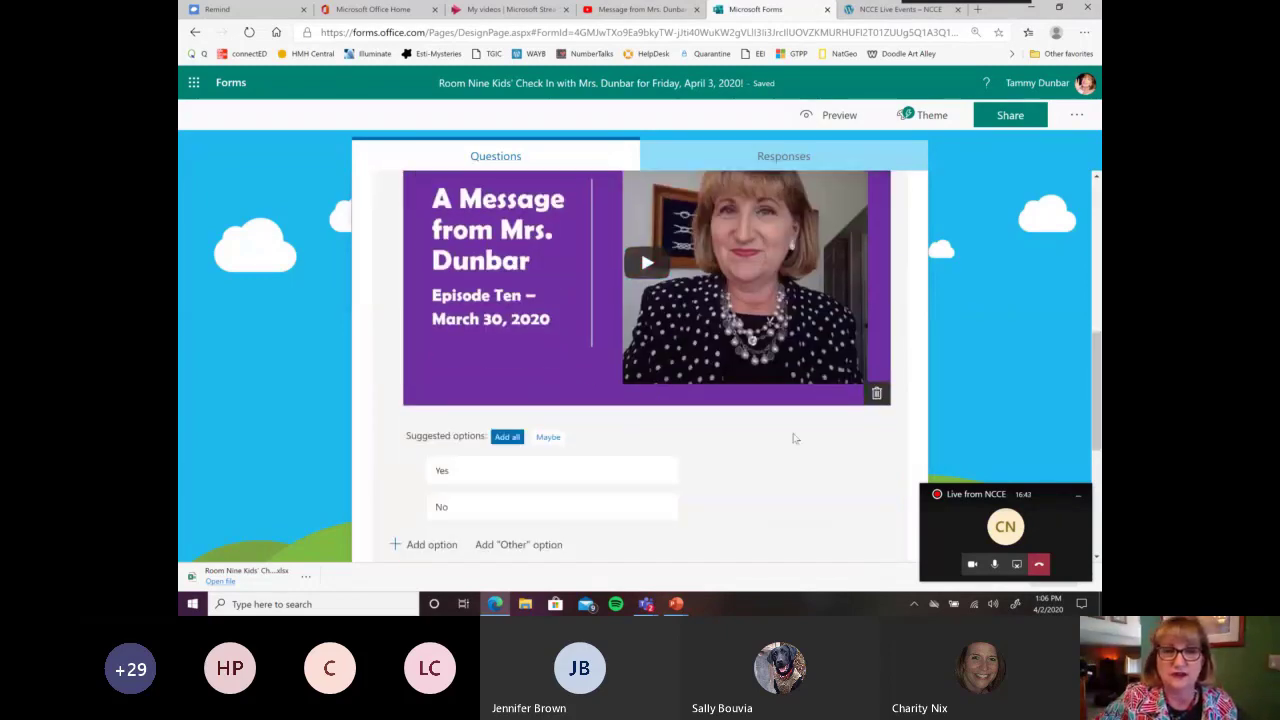
{"action": "scroll", "scroll_direction": "down", "scroll_amount": 3}
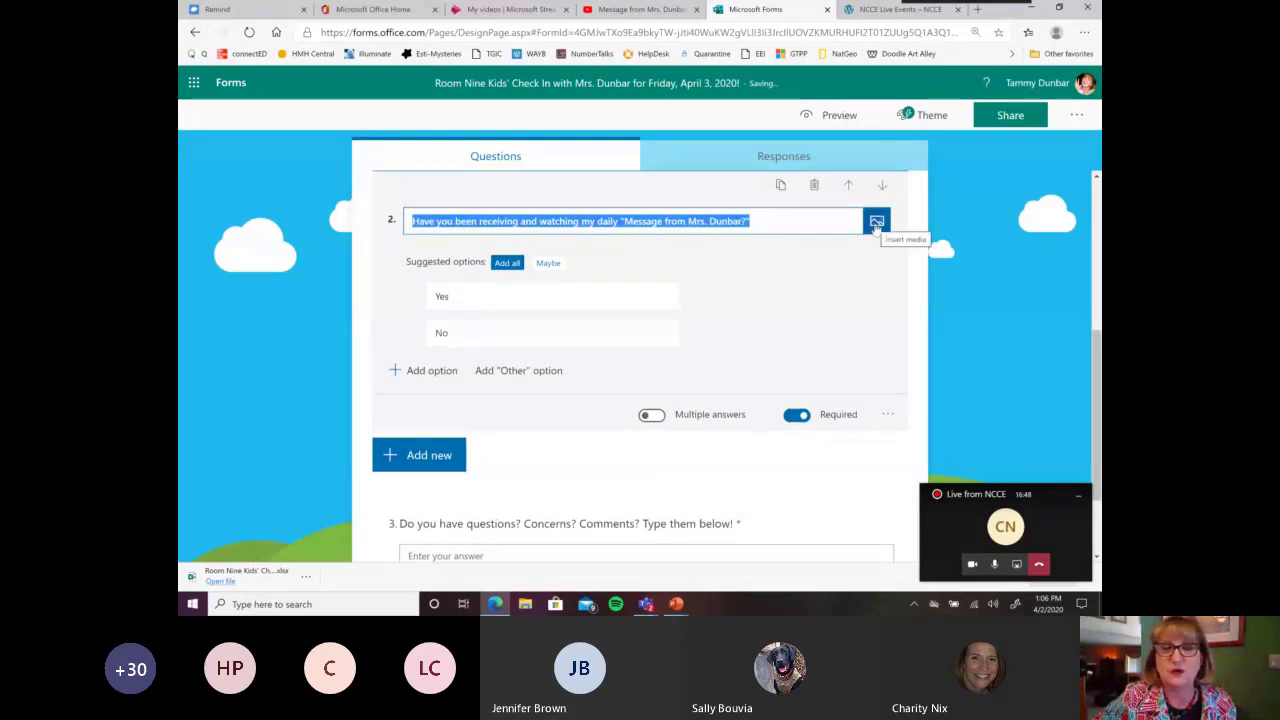
{"action": "left_click", "coordinate": [876, 220]}
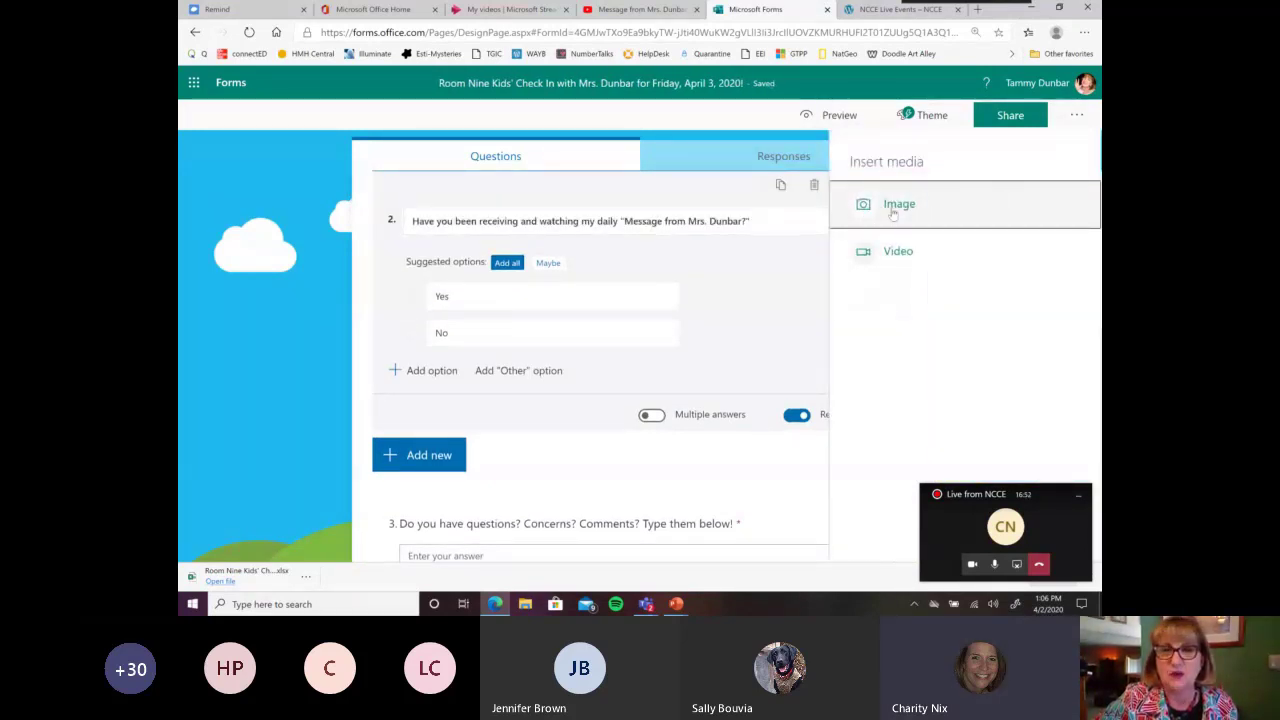
{"action": "left_click", "coordinate": [898, 204]}
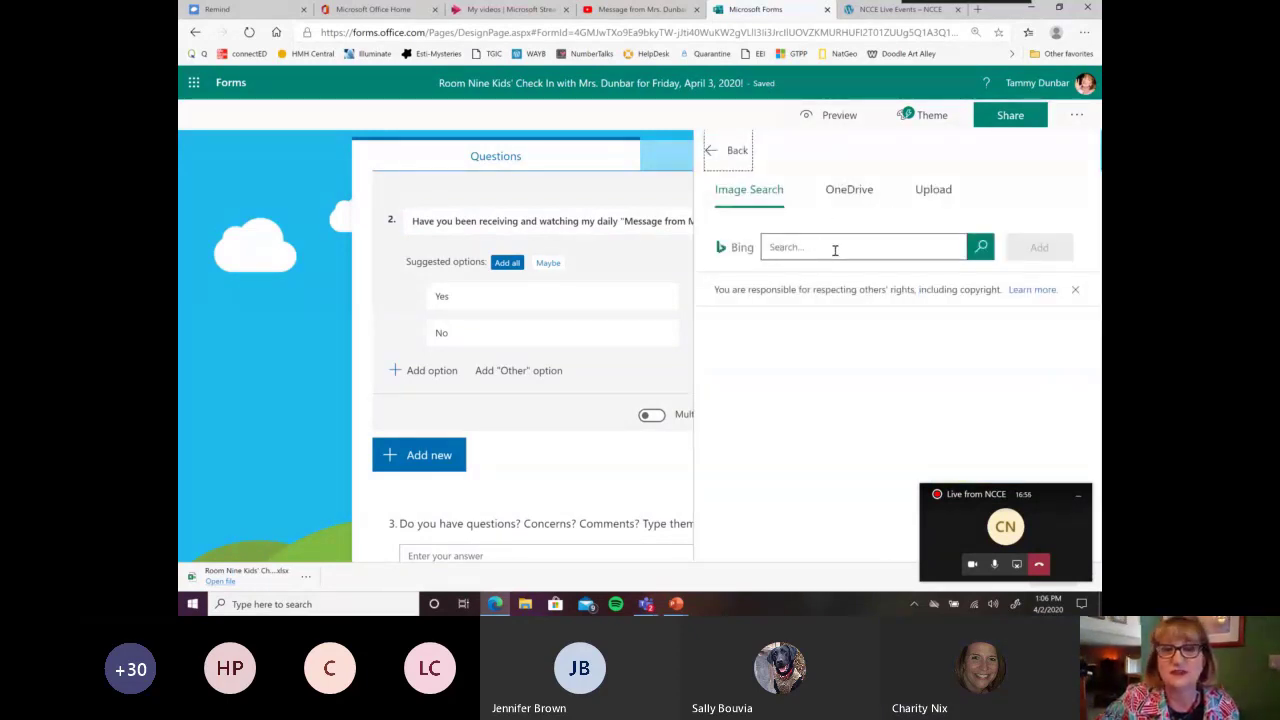
{"action": "mouse_move", "coordinate": [848, 188]}
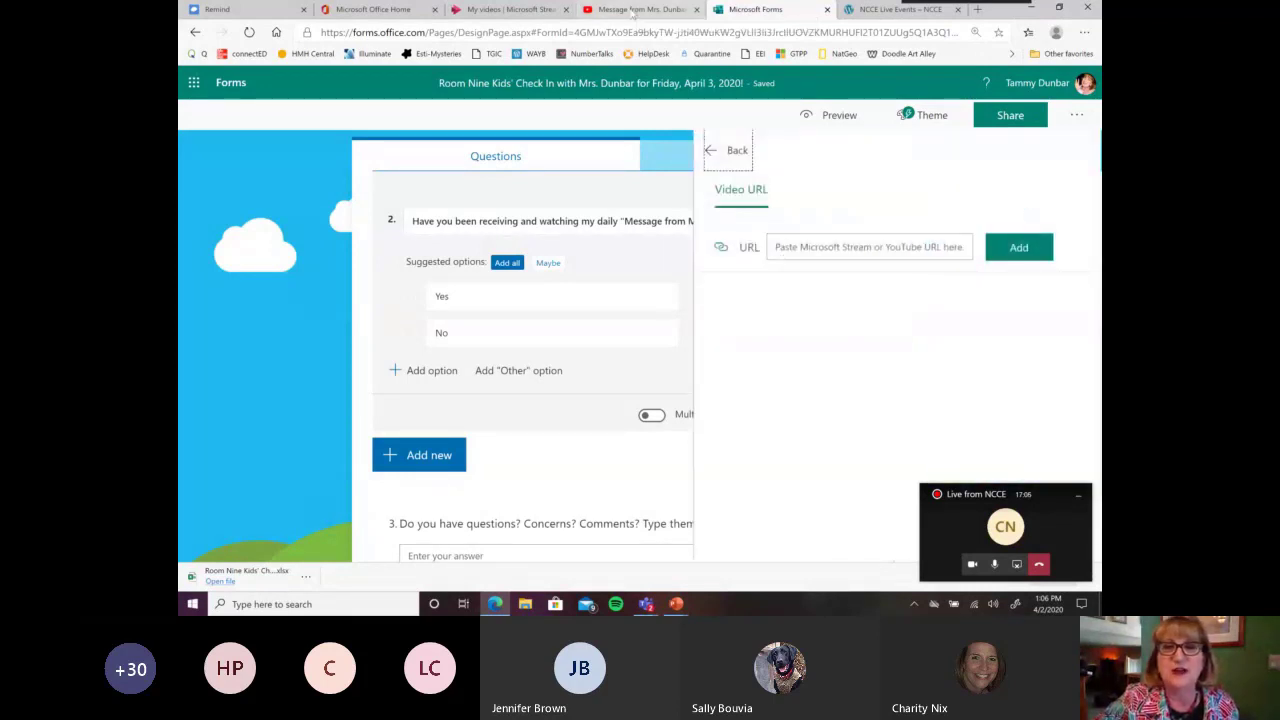
- Copy the YouTube share link for the April 1 message video and return to the form
{"action": "left_click", "coordinate": [636, 8]}
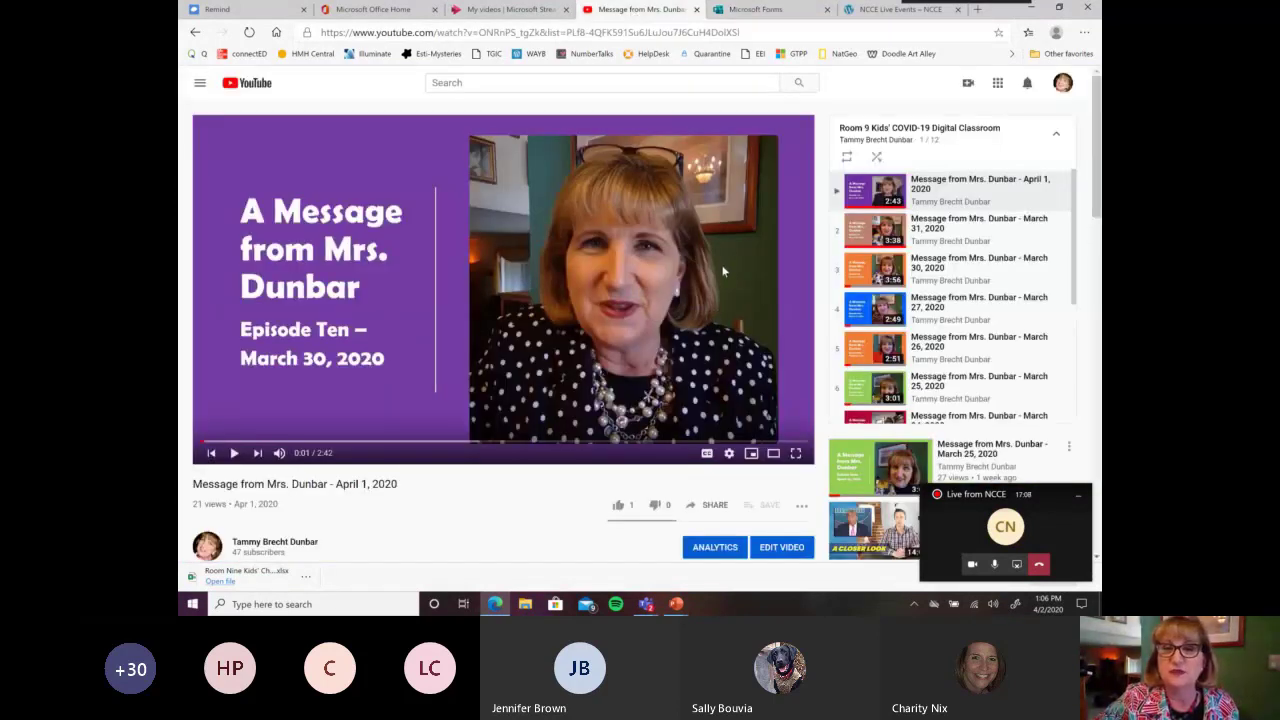
{"action": "left_click", "coordinate": [714, 504]}
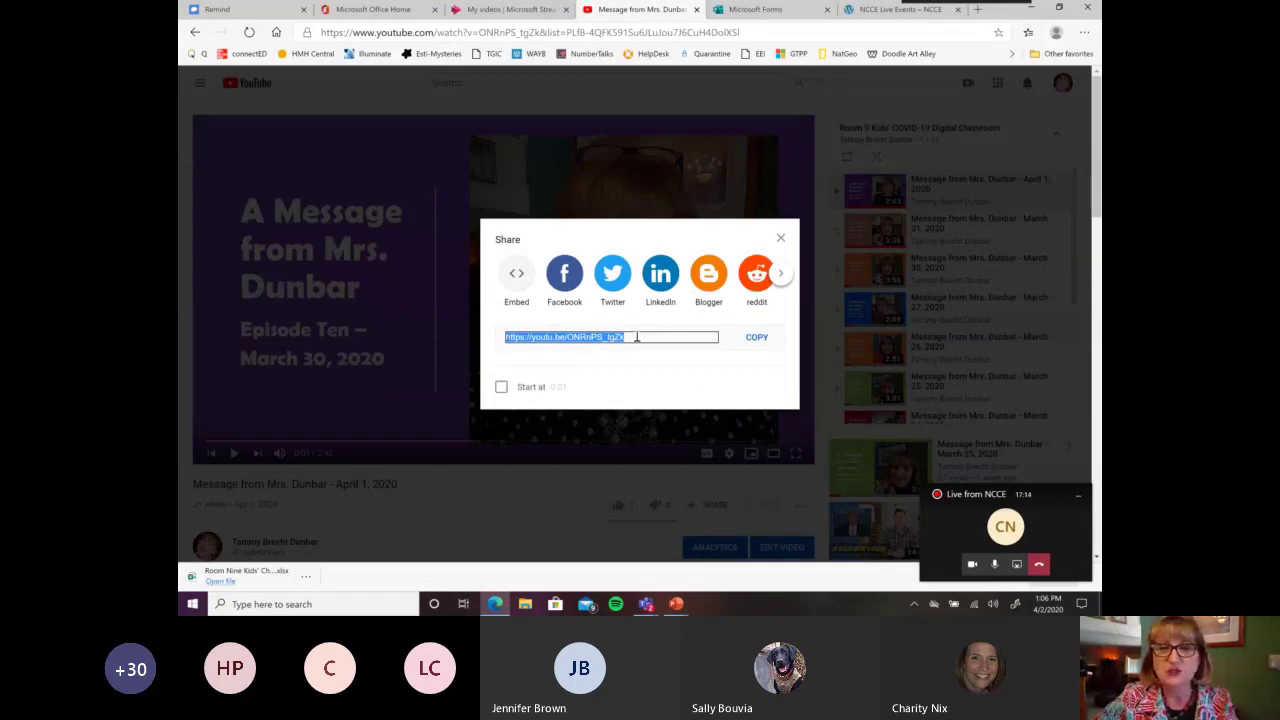
{"action": "left_click", "coordinate": [756, 336]}
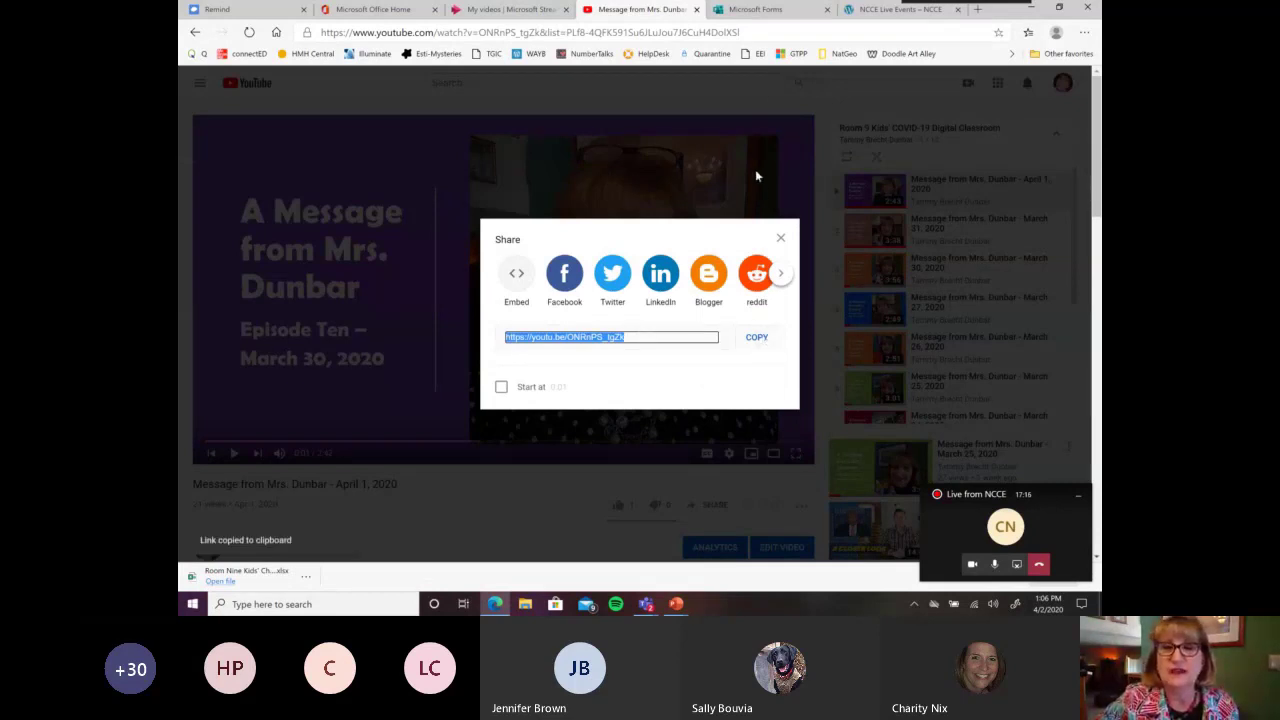
{"action": "left_click", "coordinate": [770, 8]}
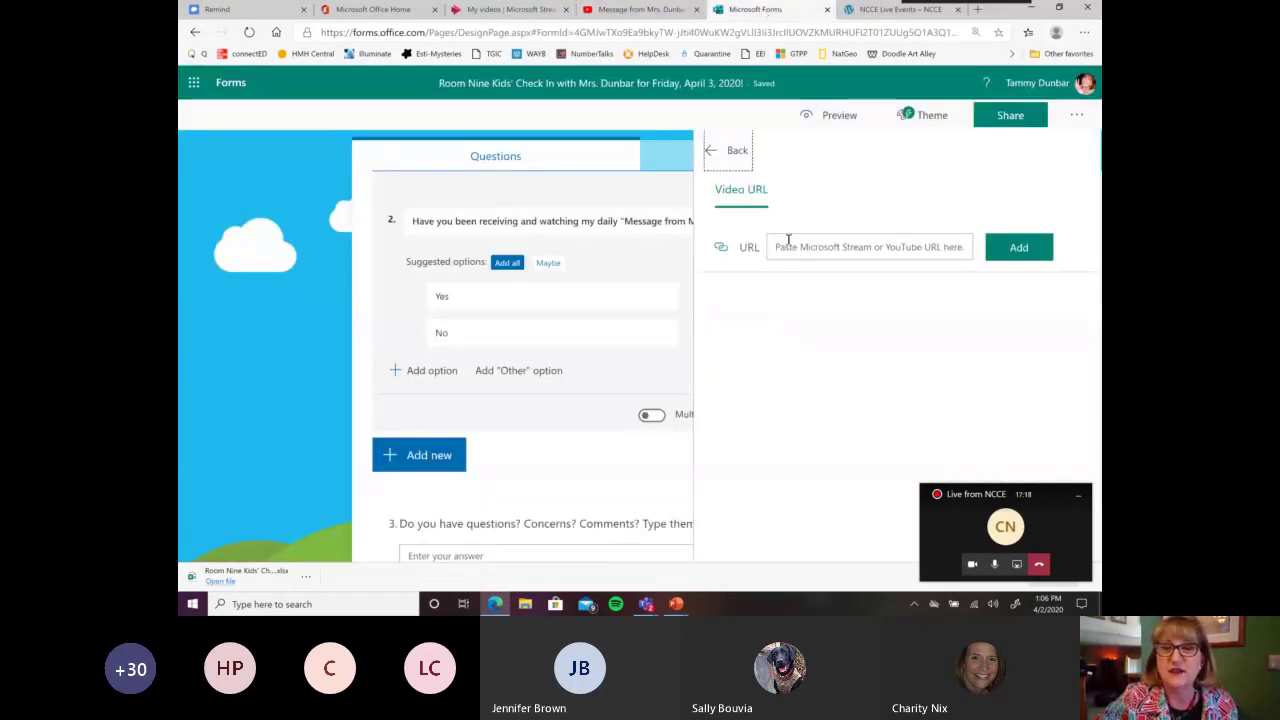
{"action": "type", "text": "https://youtu.be/ONRnPS_tgZk"}
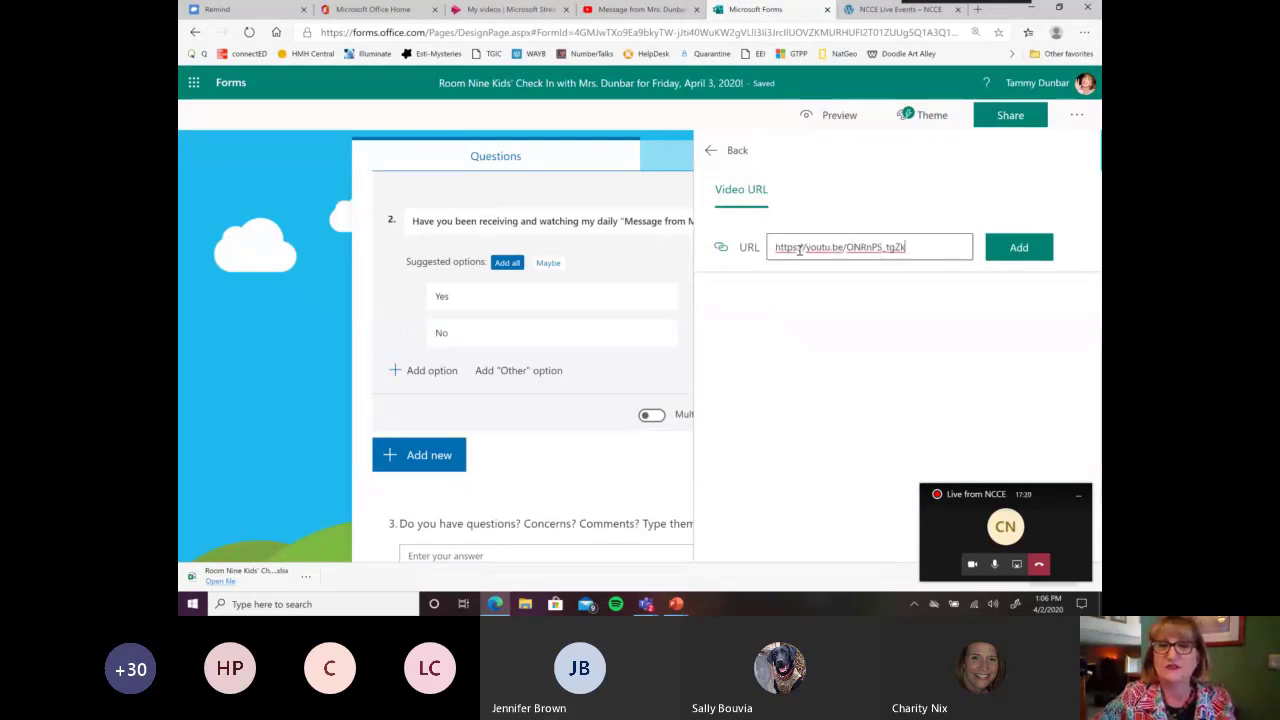
{"action": "left_click", "coordinate": [1018, 248]}
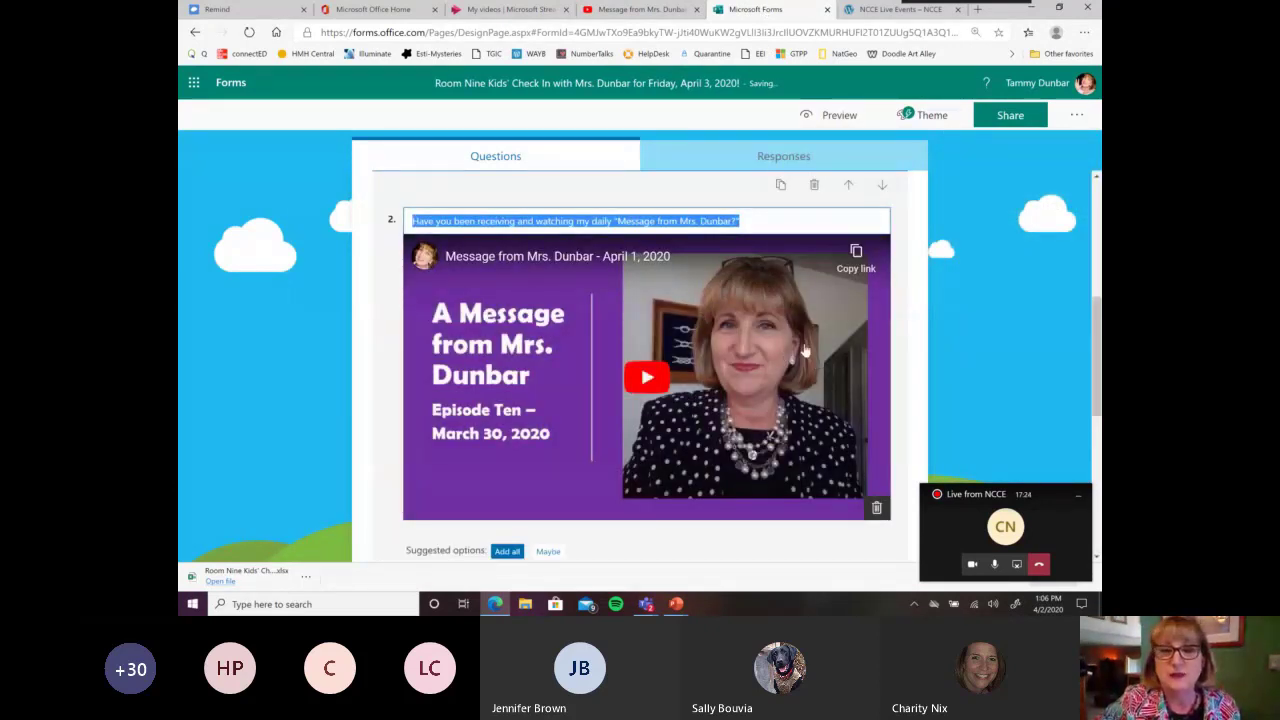
{"action": "scroll", "scroll_direction": "down", "scroll_amount": 3}
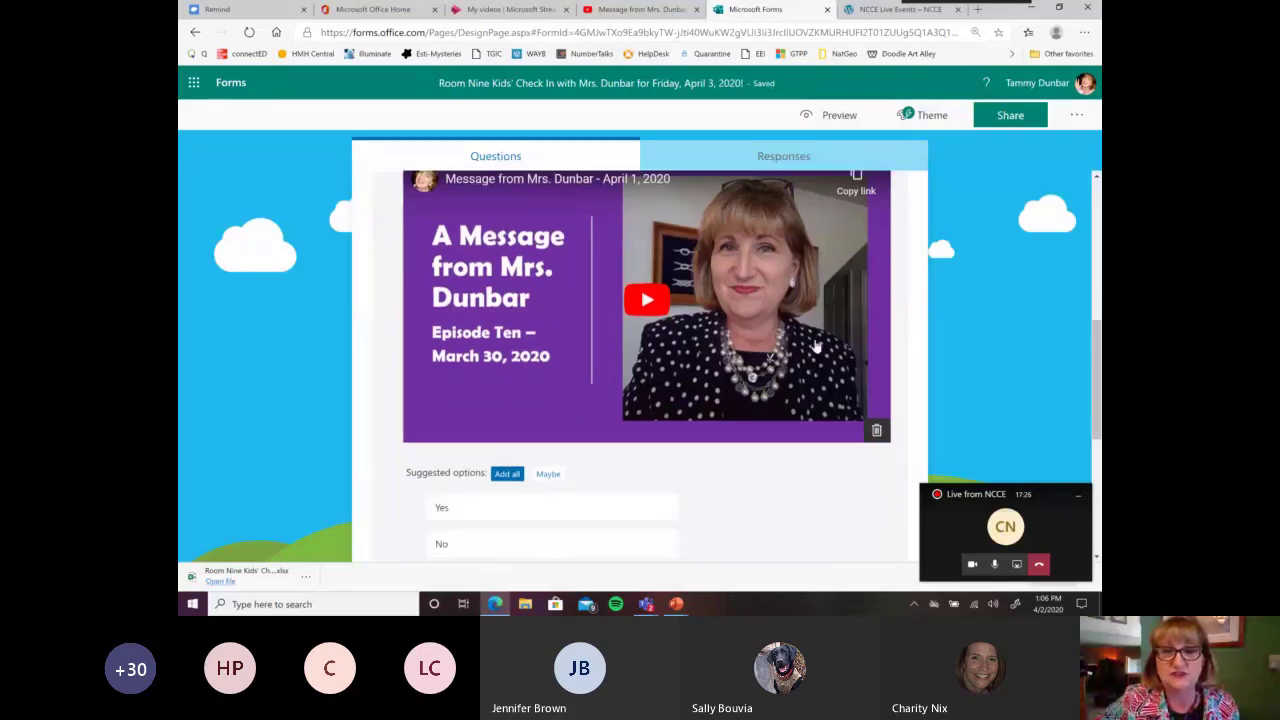
{"action": "scroll", "scroll_direction": "down", "scroll_amount": 3}
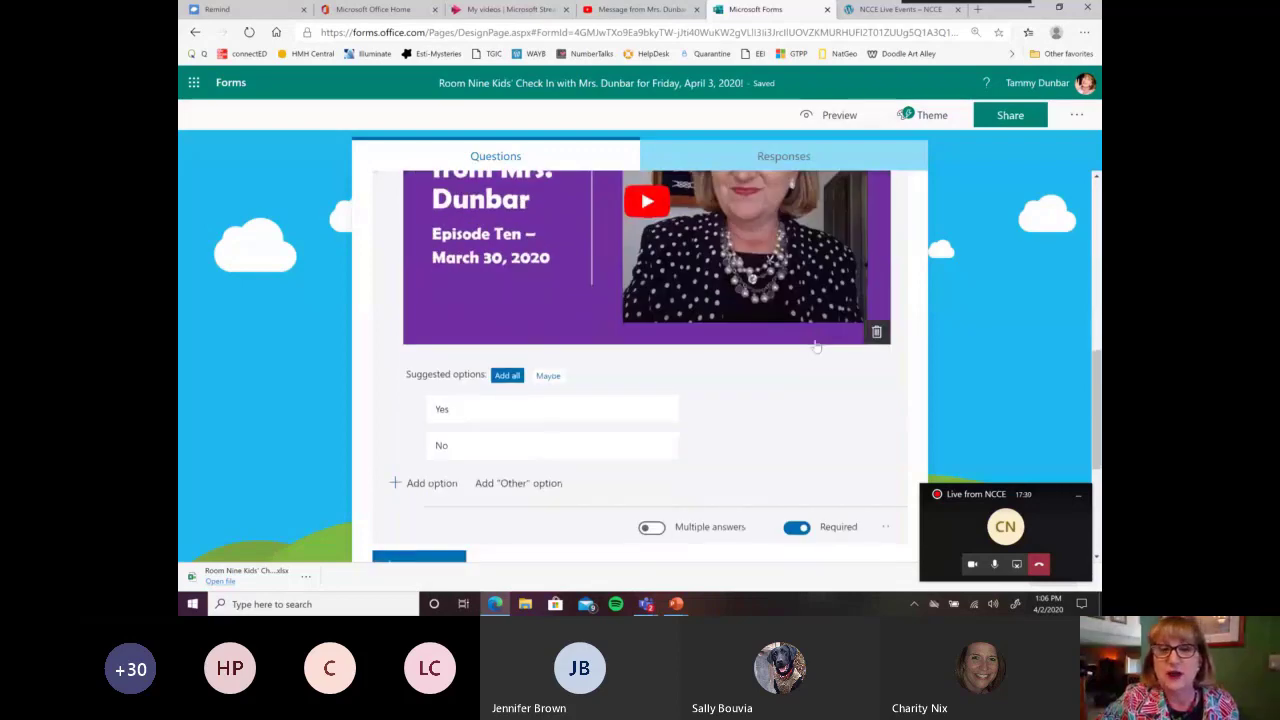
- Scroll through the form to review the embedded video and remaining questions
{"action": "scroll", "scroll_direction": "up", "scroll_amount": 3}
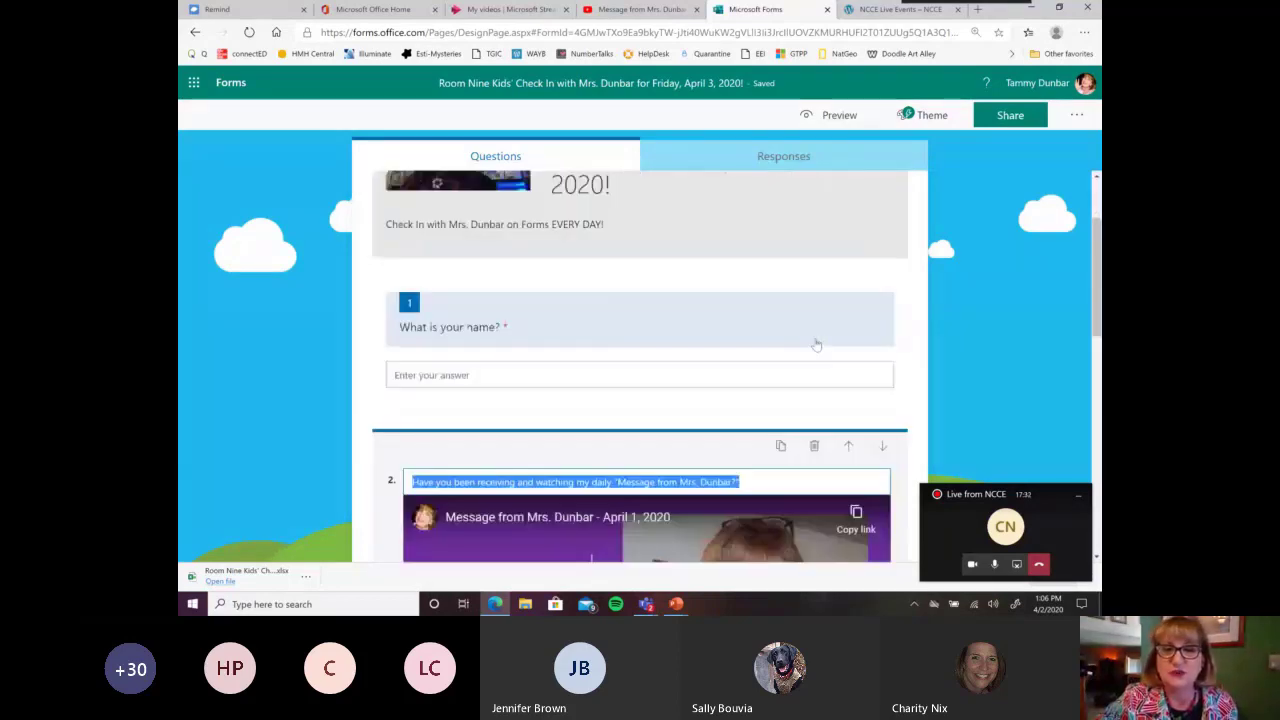
{"action": "scroll", "scroll_direction": "down", "scroll_amount": 3}
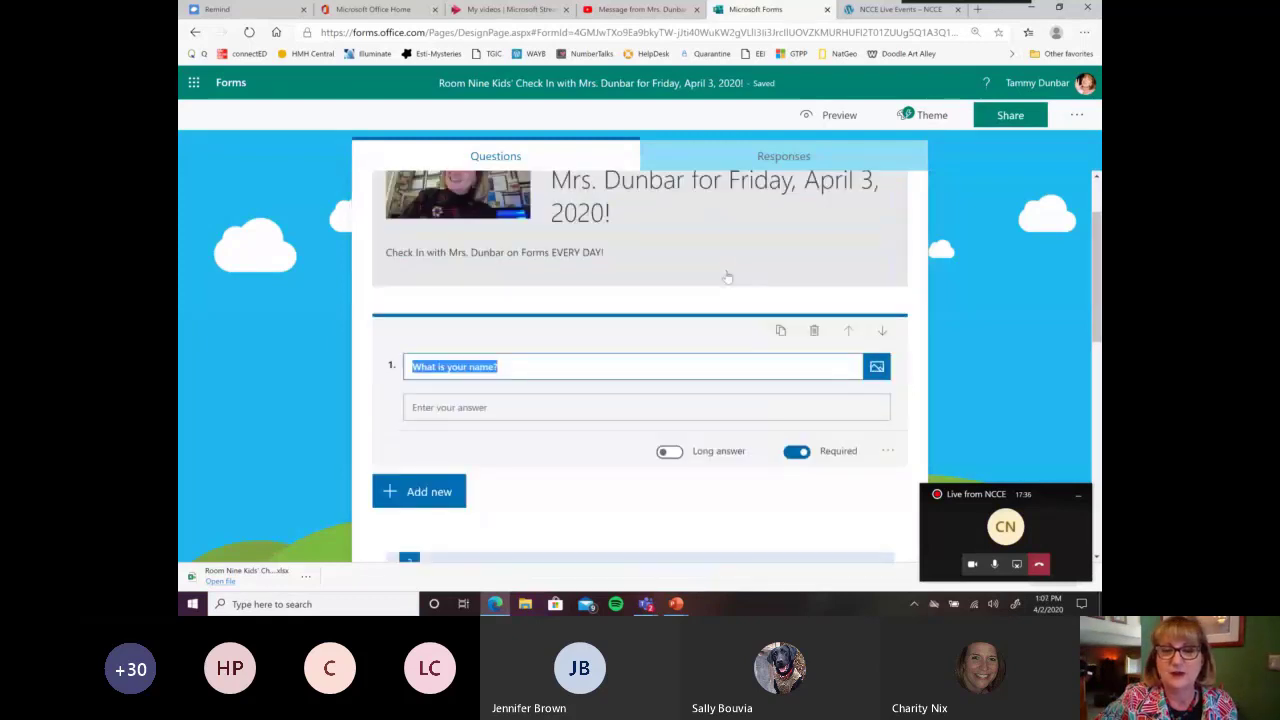
{"action": "left_click", "coordinate": [796, 452]}
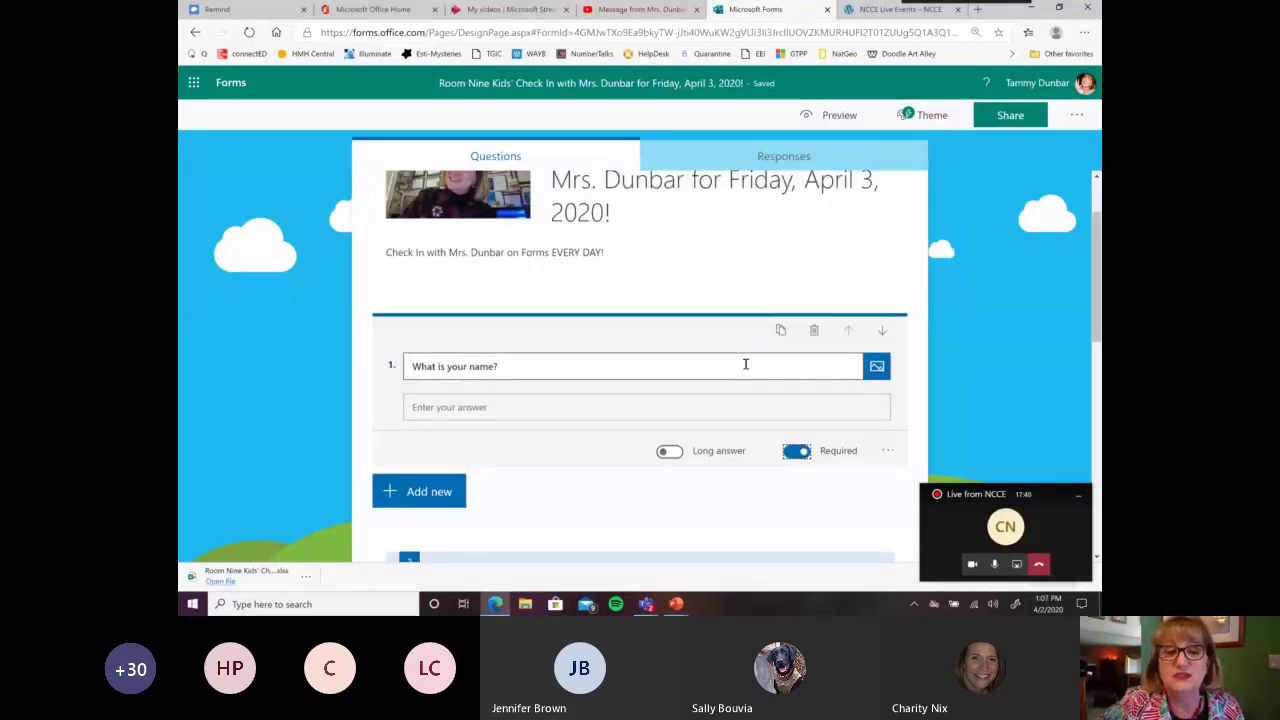
{"action": "scroll", "scroll_direction": "down", "scroll_amount": 3}
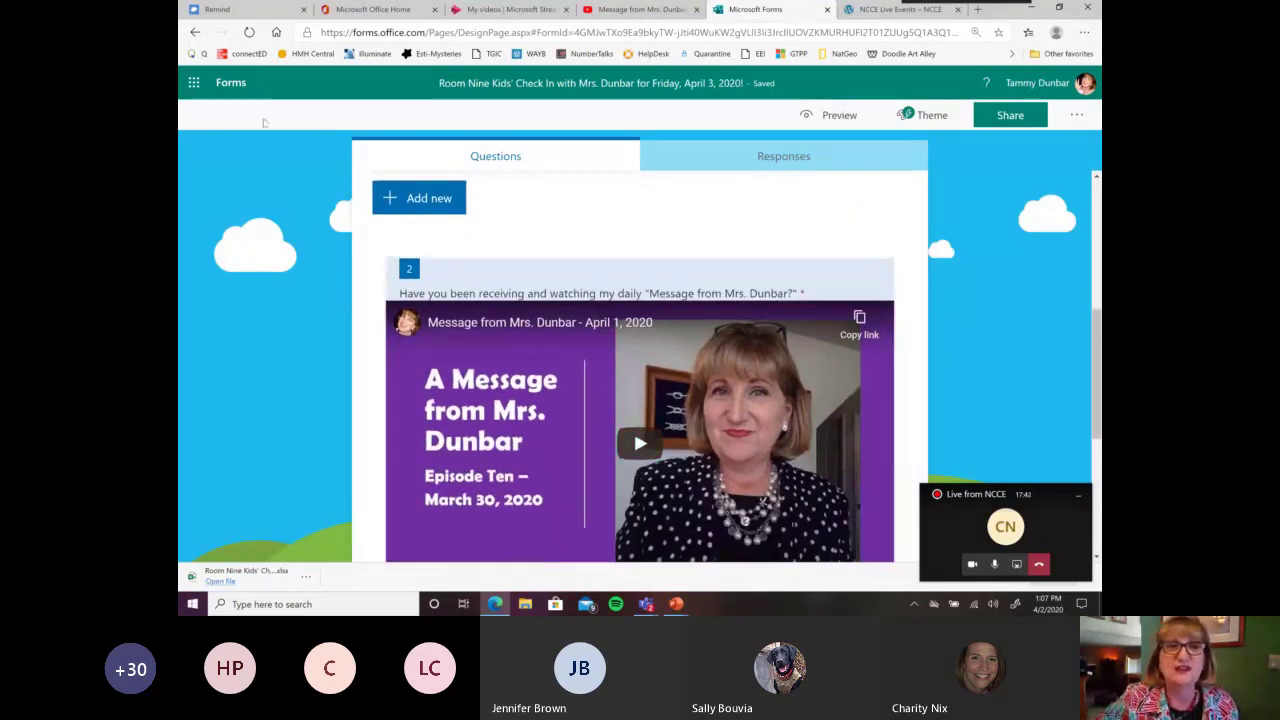
{"action": "left_click", "coordinate": [232, 82]}
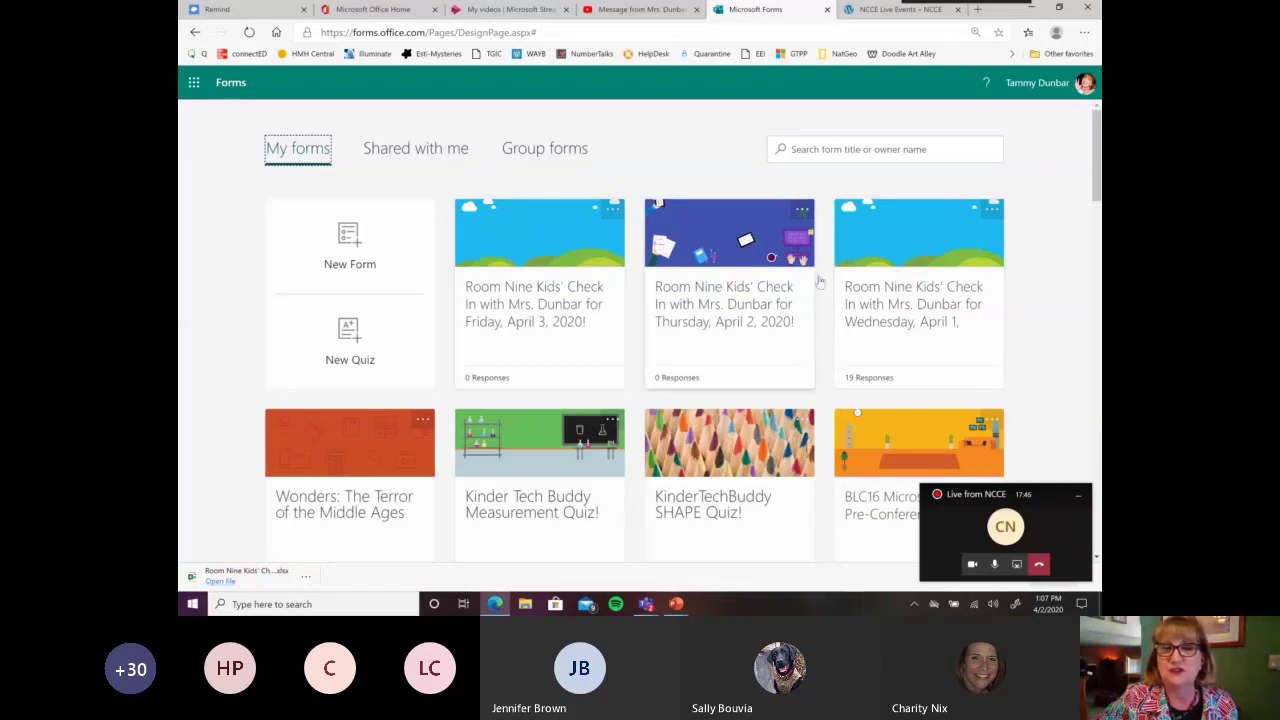
{"action": "mouse_move", "coordinate": [696, 236]}
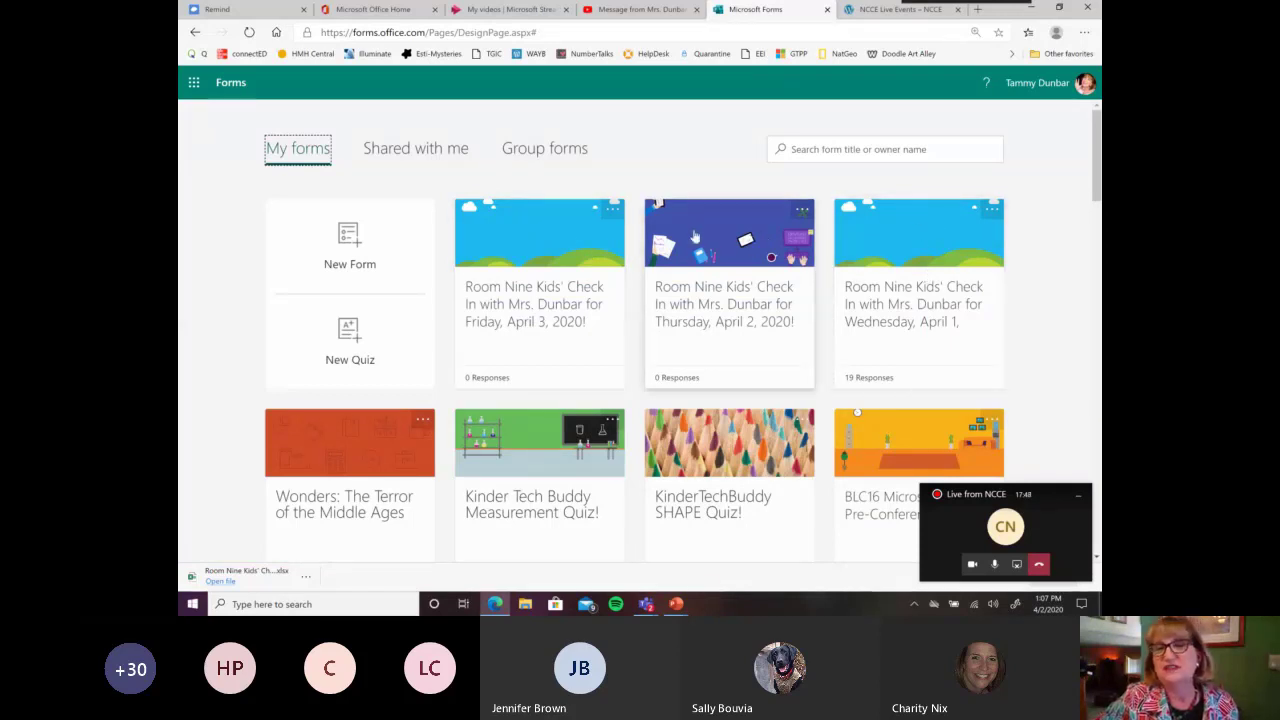
{"action": "left_click", "coordinate": [540, 294]}
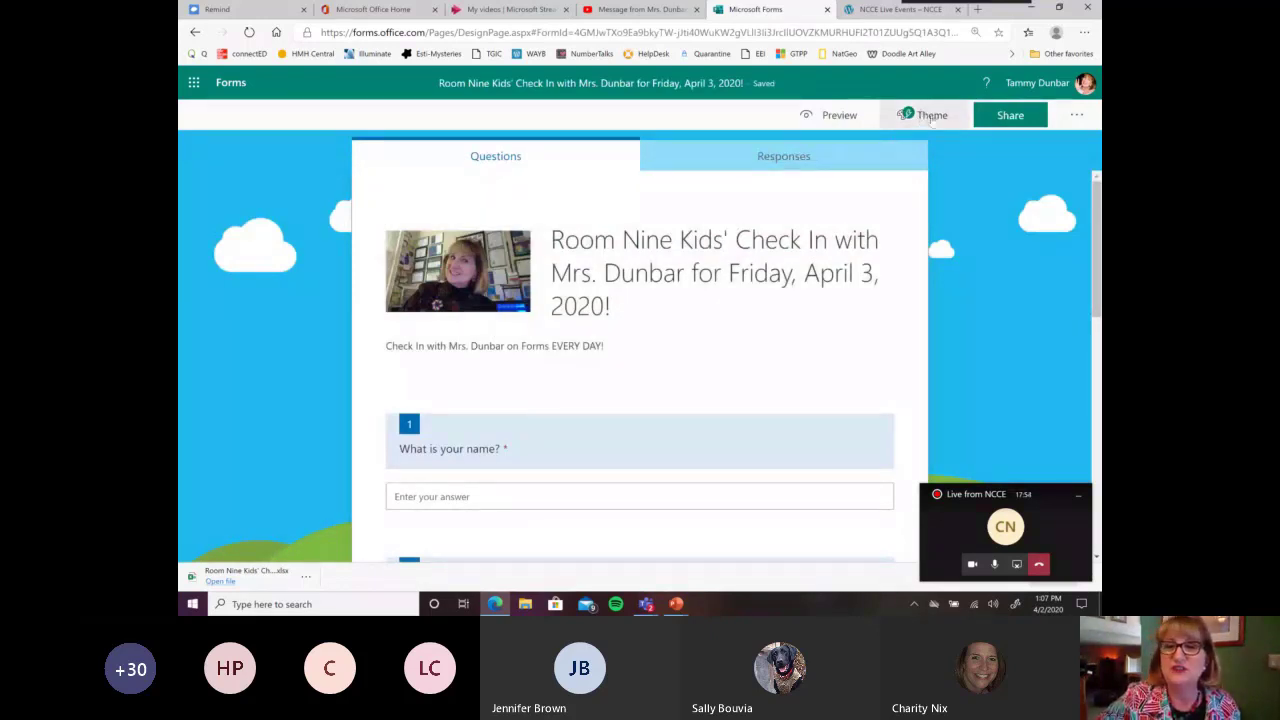
- Apply the city skyline theme to the form and return to the forms list
{"action": "left_click", "coordinate": [932, 114]}
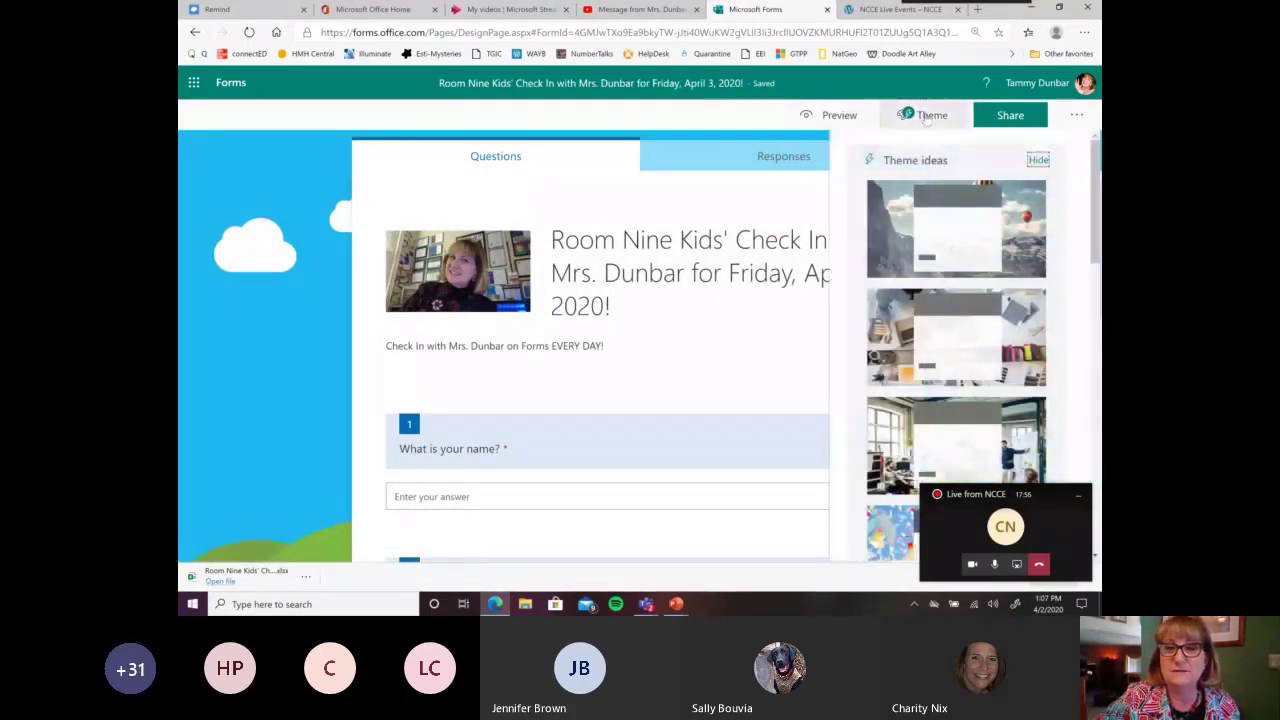
{"action": "scroll", "scroll_direction": "down", "scroll_amount": 3}
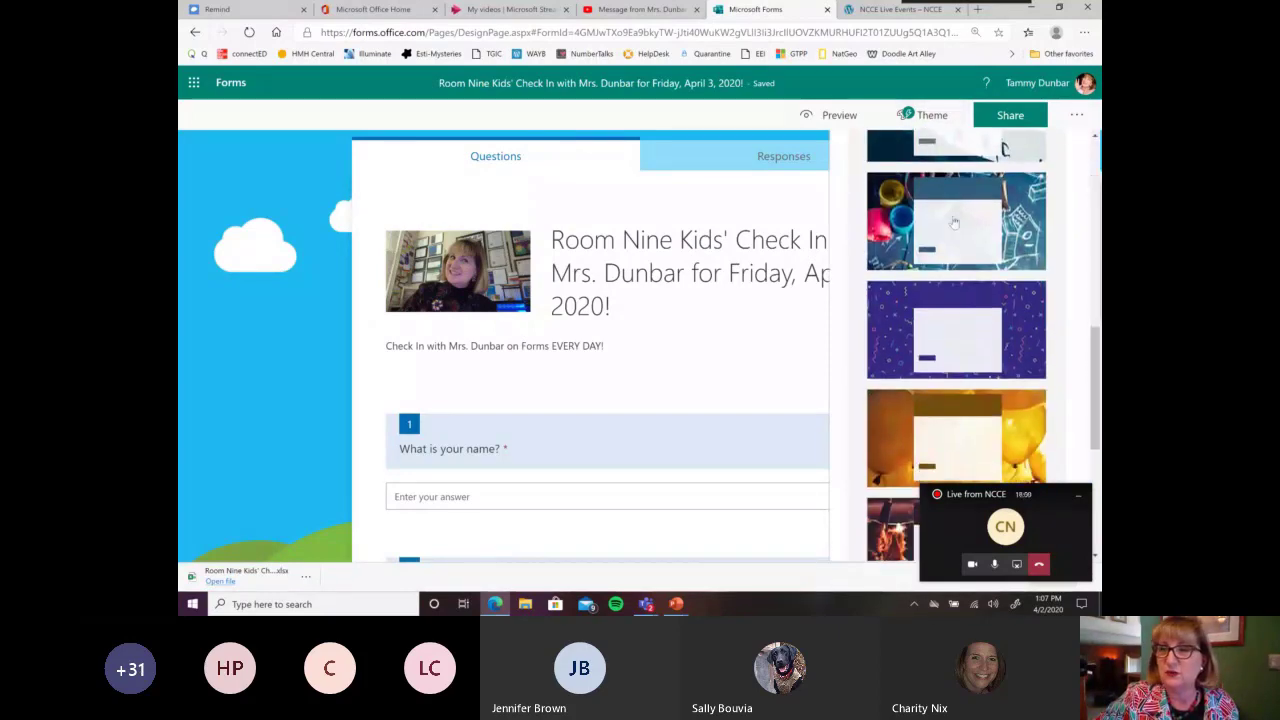
{"action": "scroll", "scroll_direction": "down", "scroll_amount": 3}
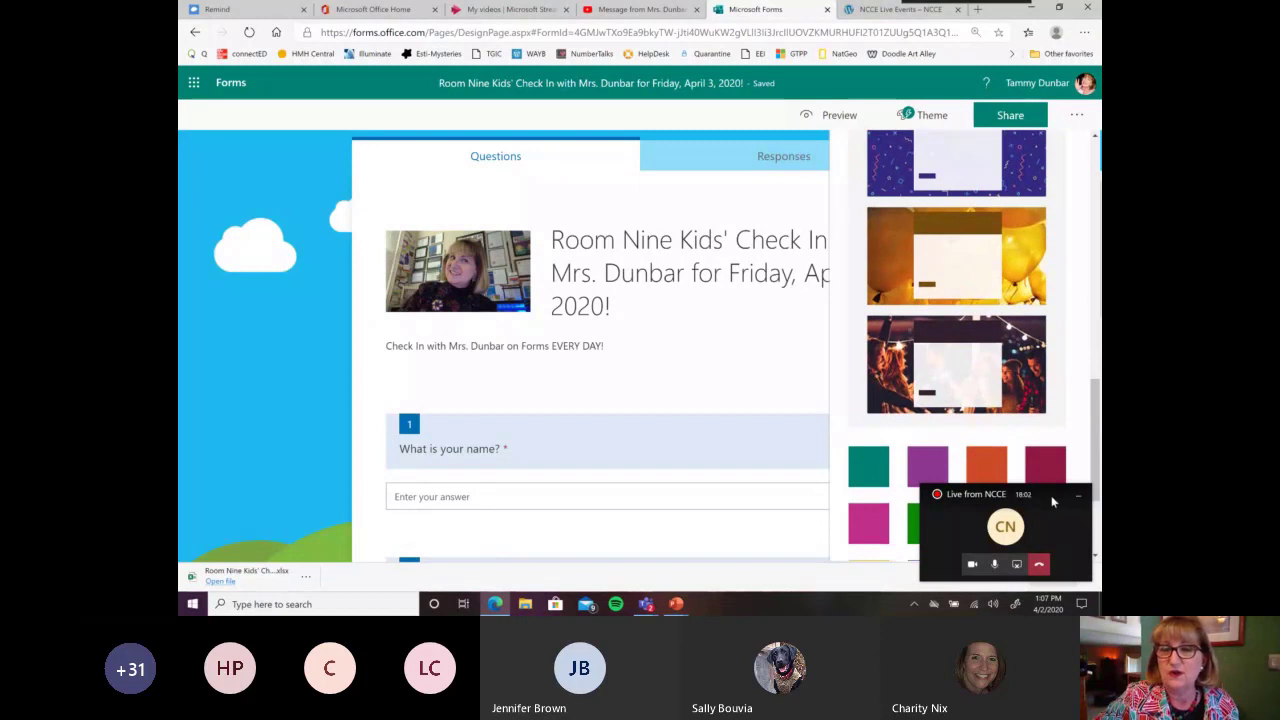
{"action": "scroll", "scroll_direction": "down", "scroll_amount": 3}
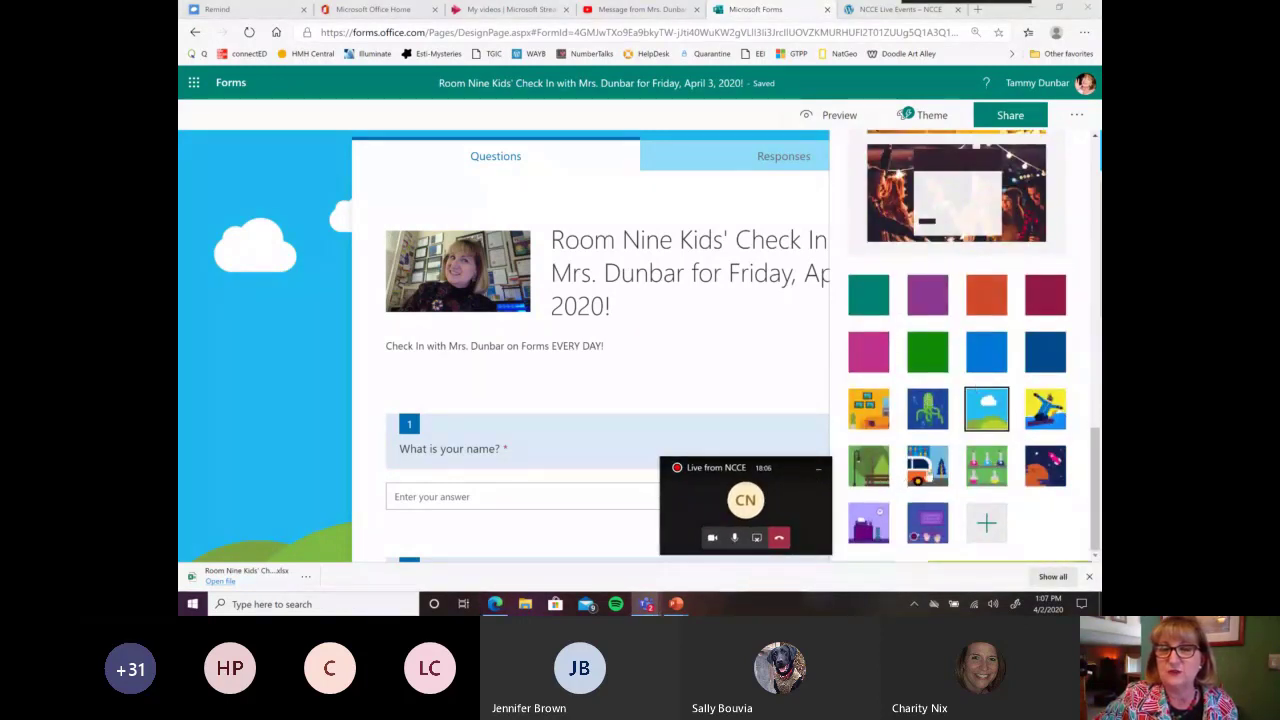
{"action": "left_click", "coordinate": [868, 464]}
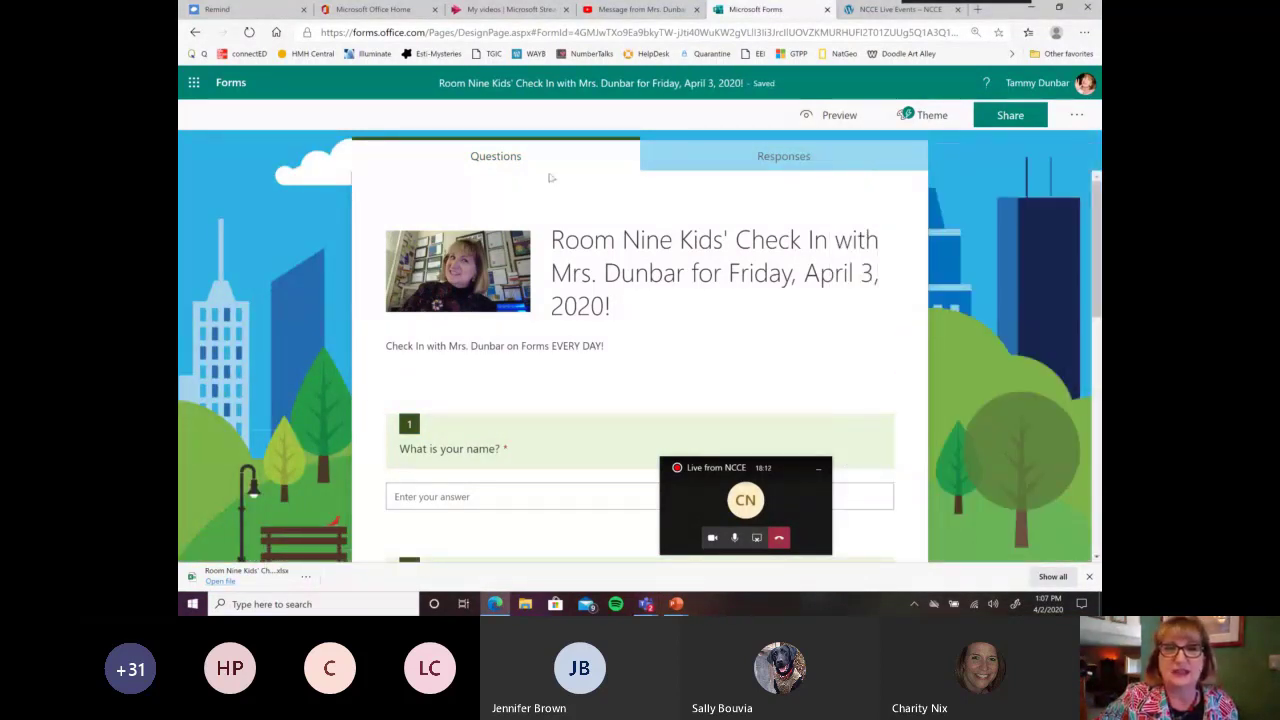
{"action": "left_click", "coordinate": [230, 82]}
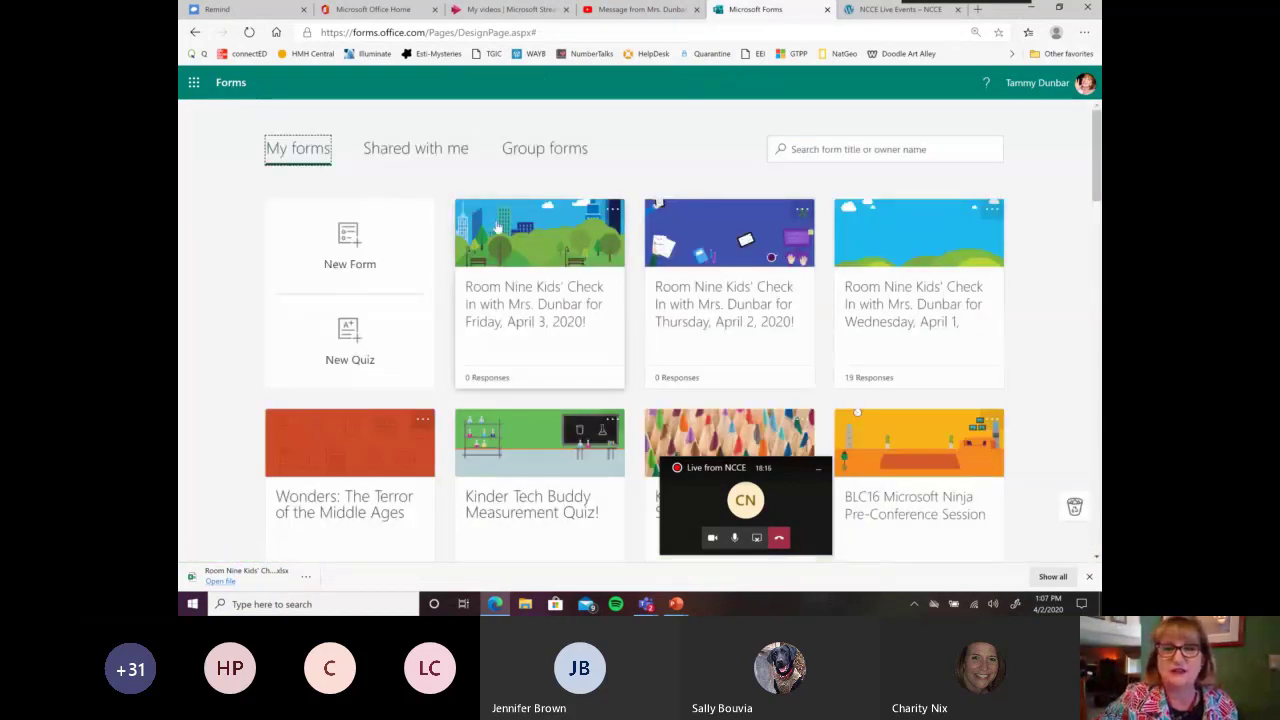
{"action": "mouse_move", "coordinate": [810, 308]}
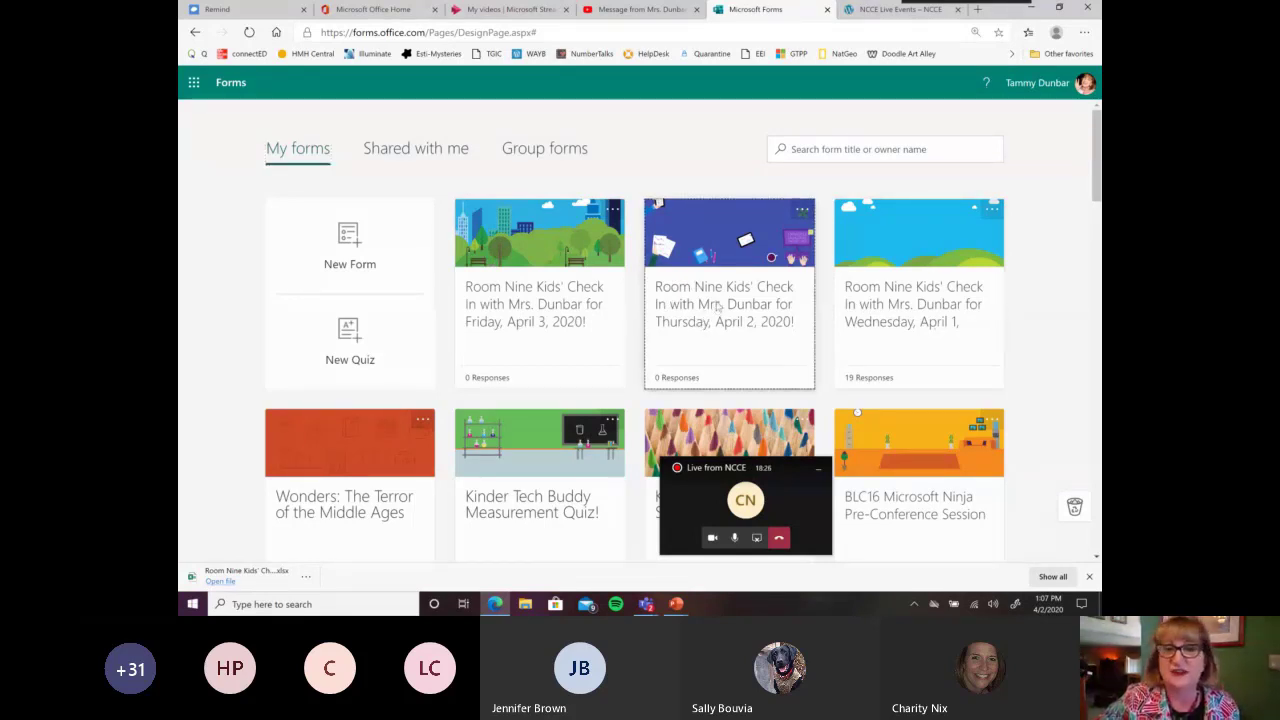
{"action": "left_click", "coordinate": [728, 304]}
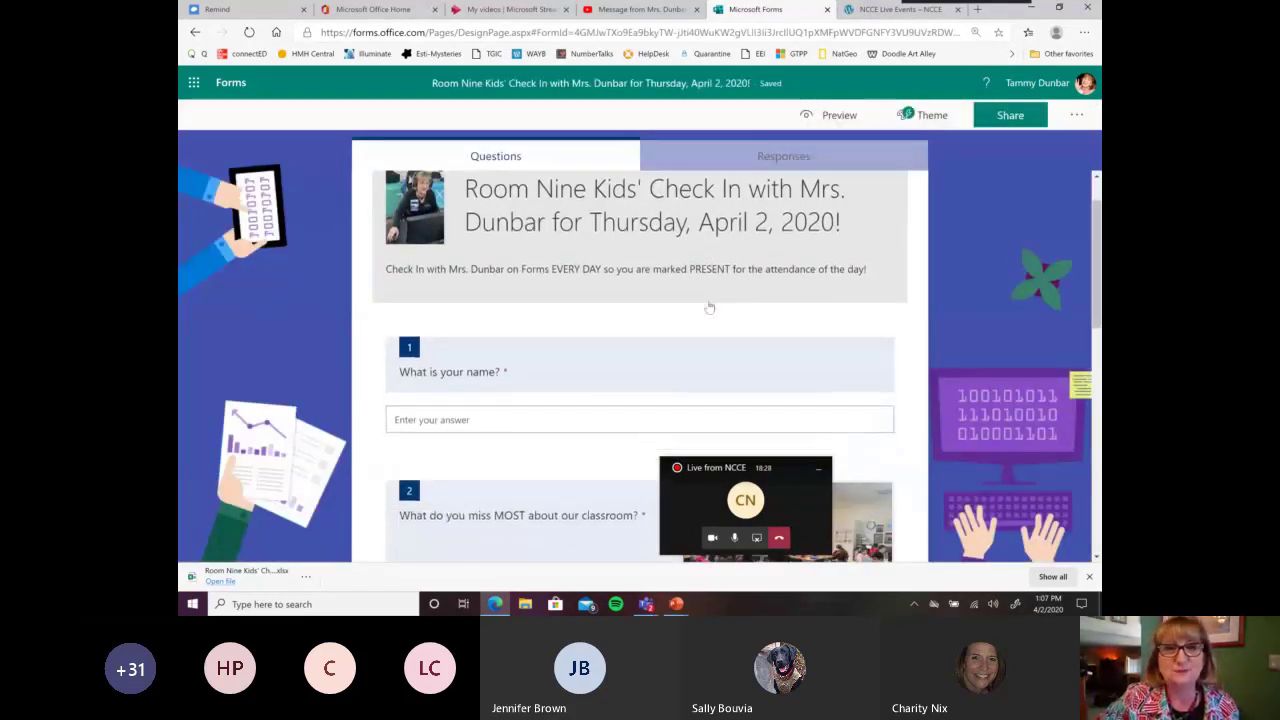
{"action": "mouse_move", "coordinate": [726, 300]}
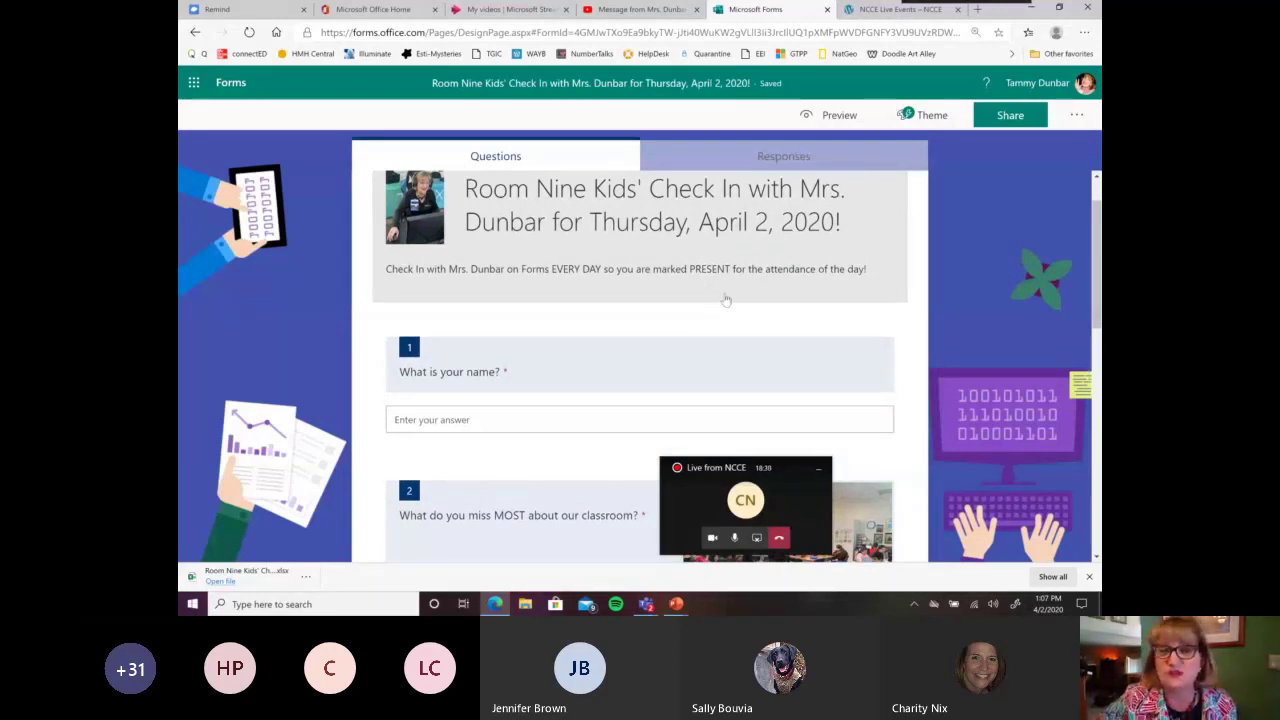
{"action": "mouse_move", "coordinate": [668, 288]}
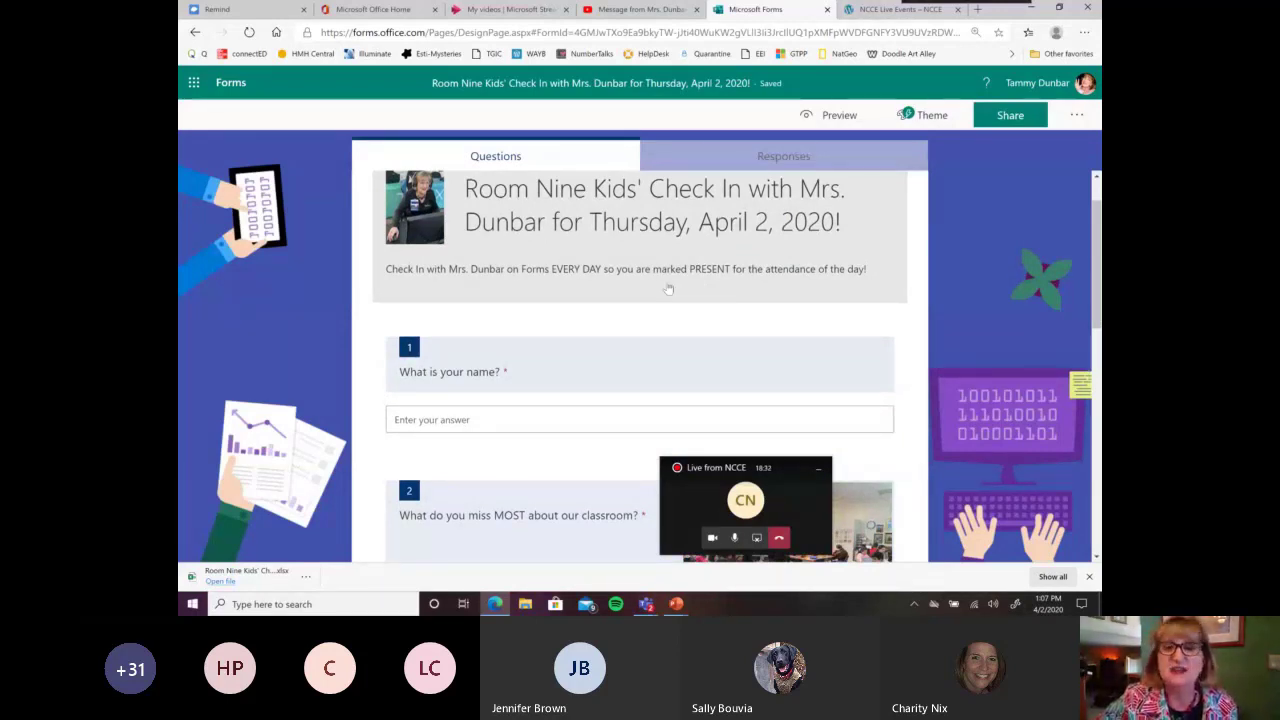
{"action": "scroll", "scroll_direction": "down", "scroll_amount": 3}
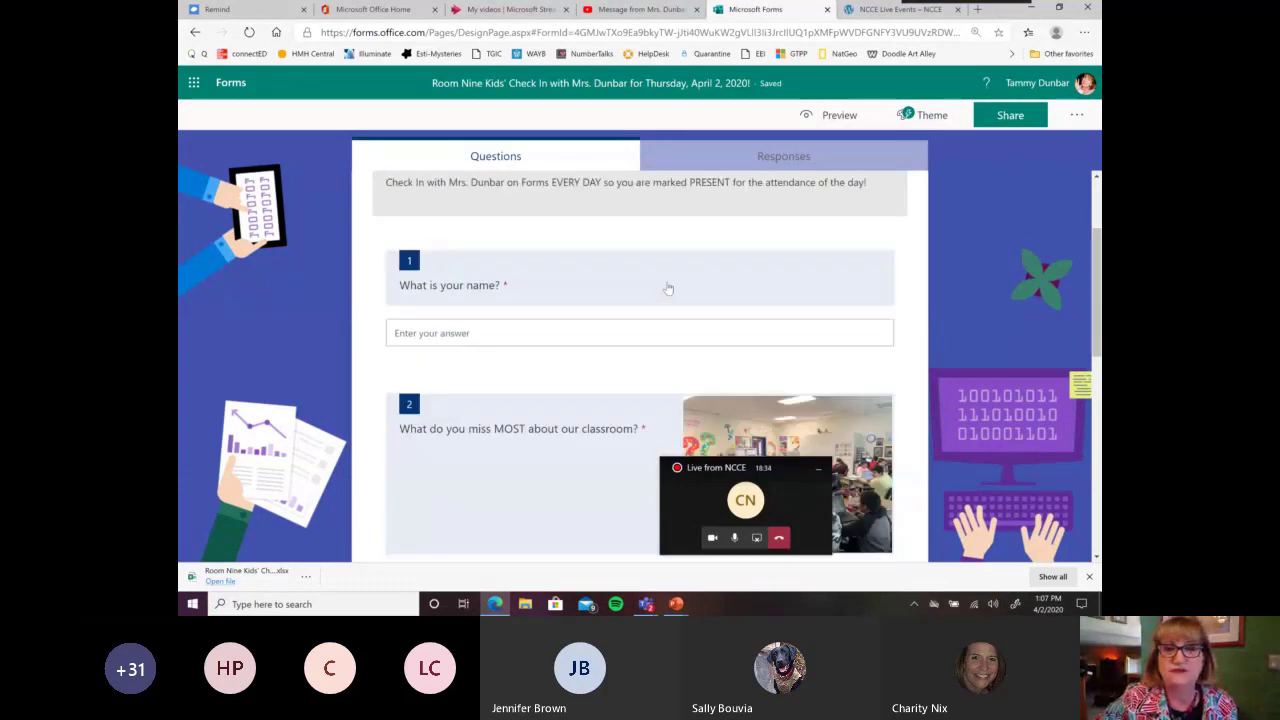
{"action": "scroll", "scroll_direction": "down", "scroll_amount": 3}
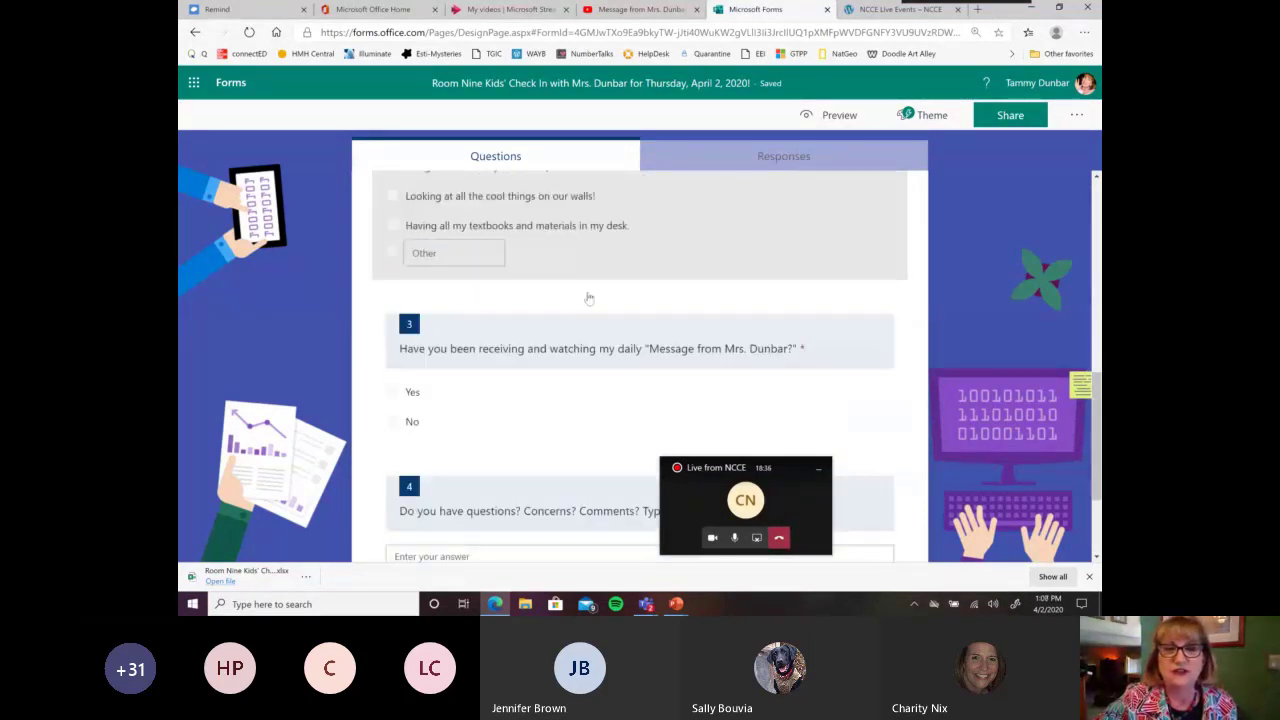
{"action": "scroll", "scroll_direction": "down", "scroll_amount": 3}
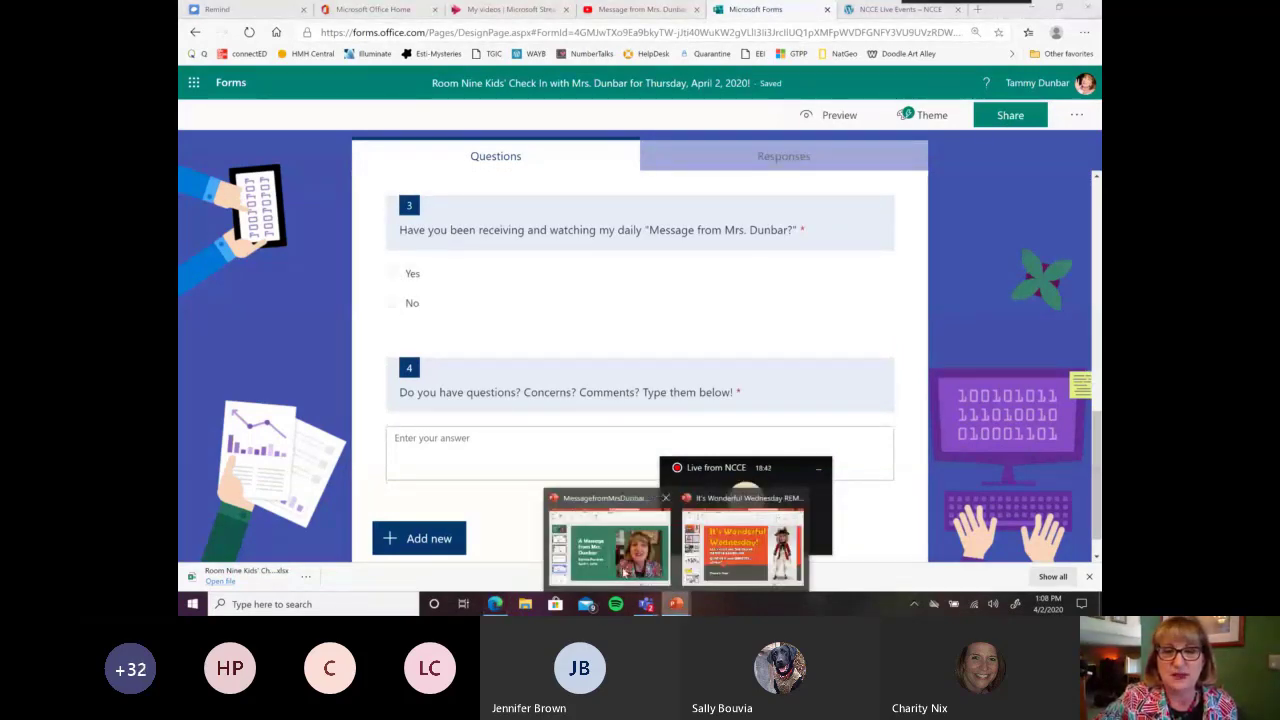
- Switch to the Episode Fourteen presentation and show slide 2 with the Teams screenshot
{"action": "left_click", "coordinate": [608, 544]}
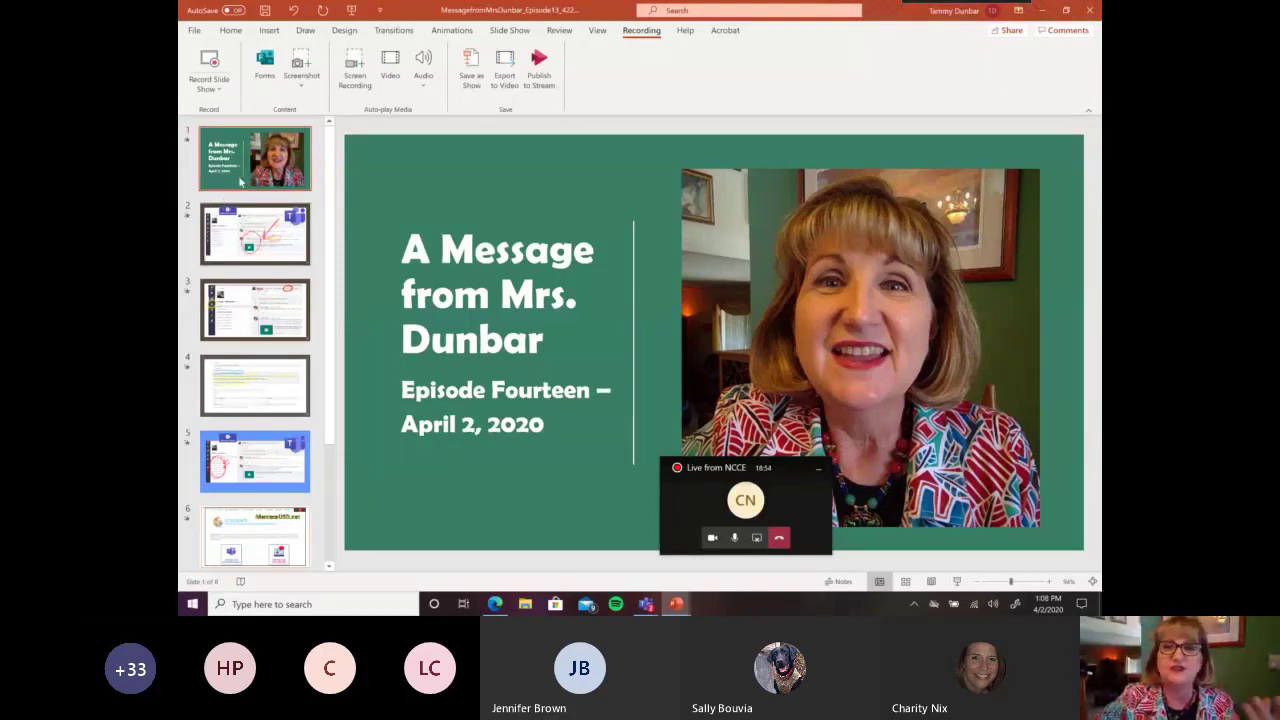
{"action": "mouse_move", "coordinate": [250, 164]}
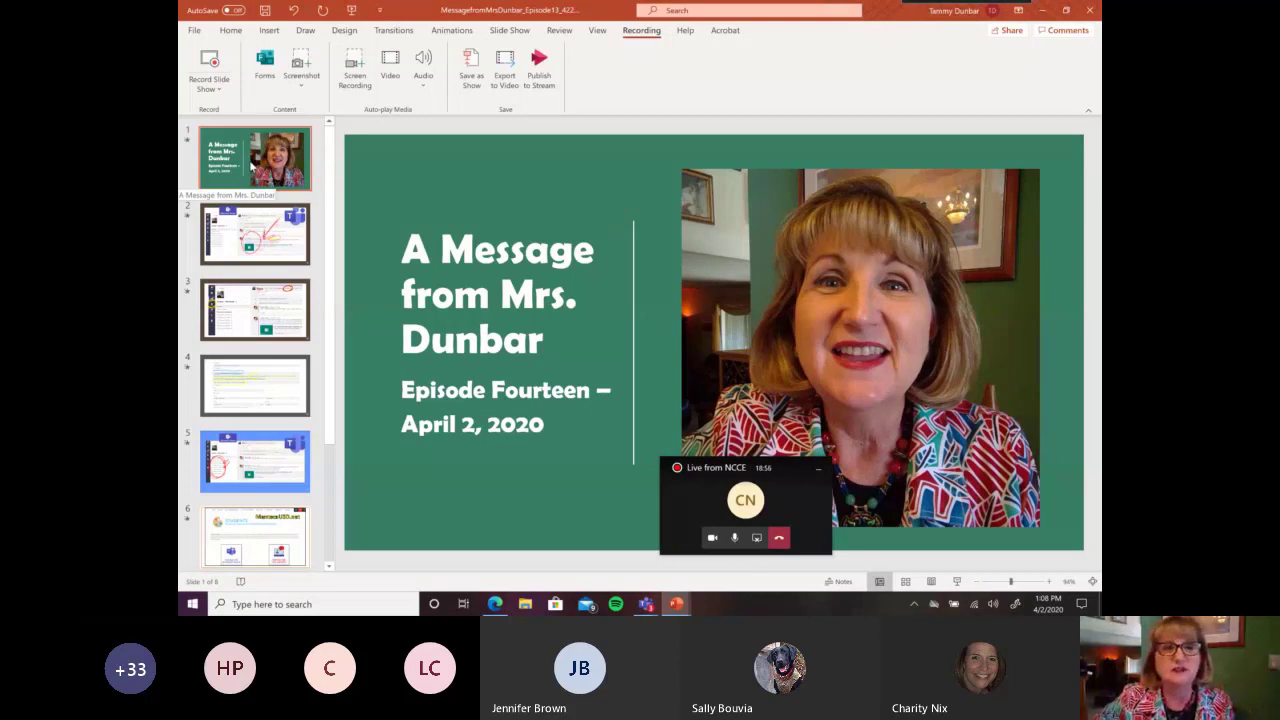
{"action": "scroll", "scroll_direction": "down", "scroll_amount": 3}
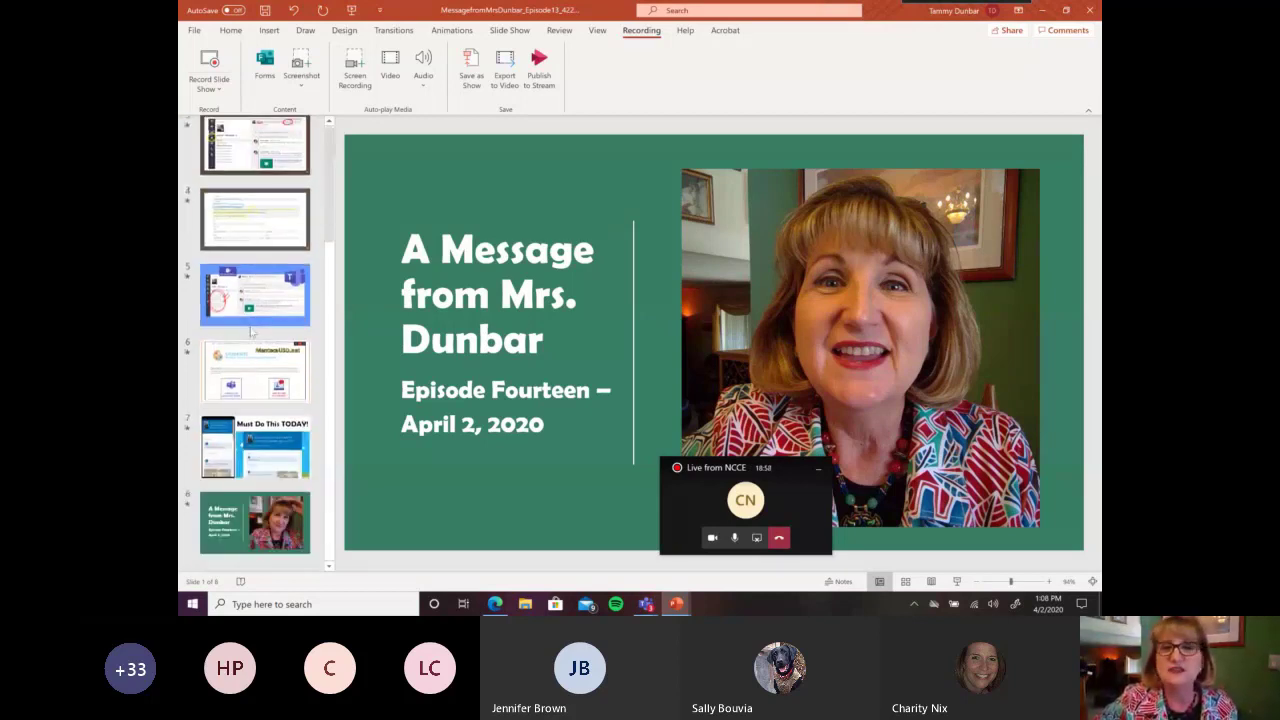
{"action": "scroll", "scroll_direction": "up", "scroll_amount": 3}
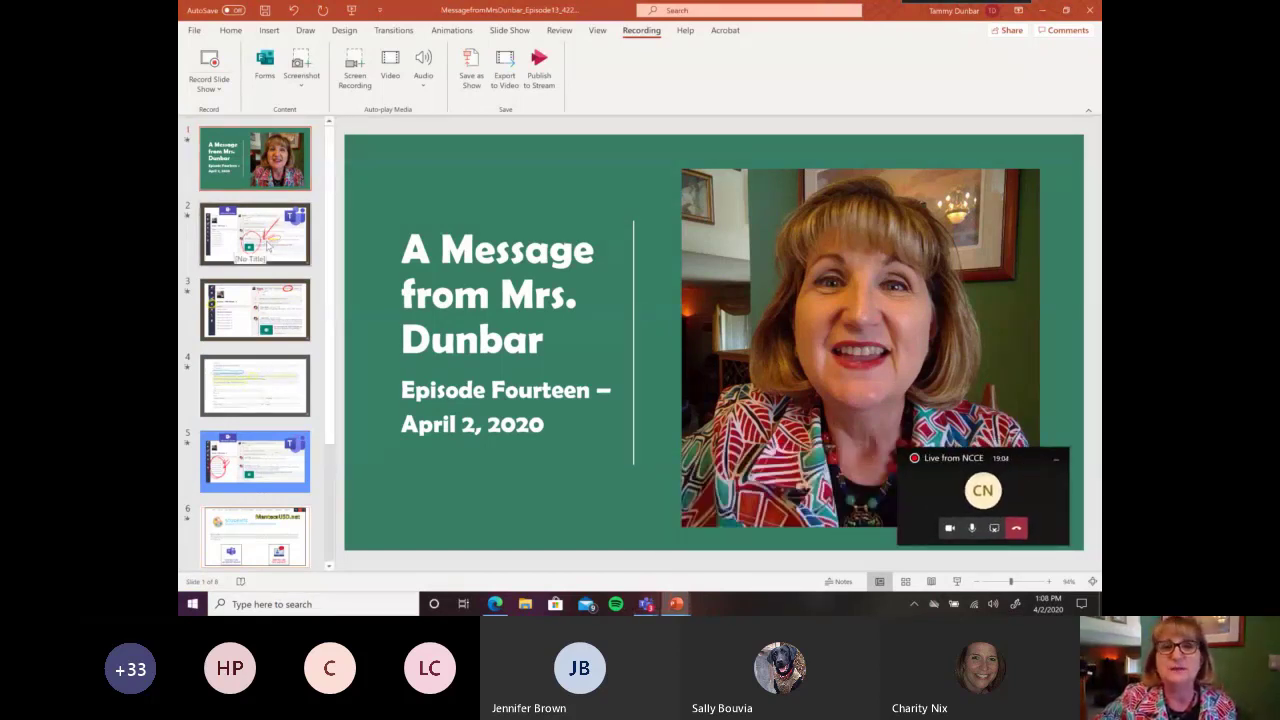
{"action": "left_click", "coordinate": [256, 236]}
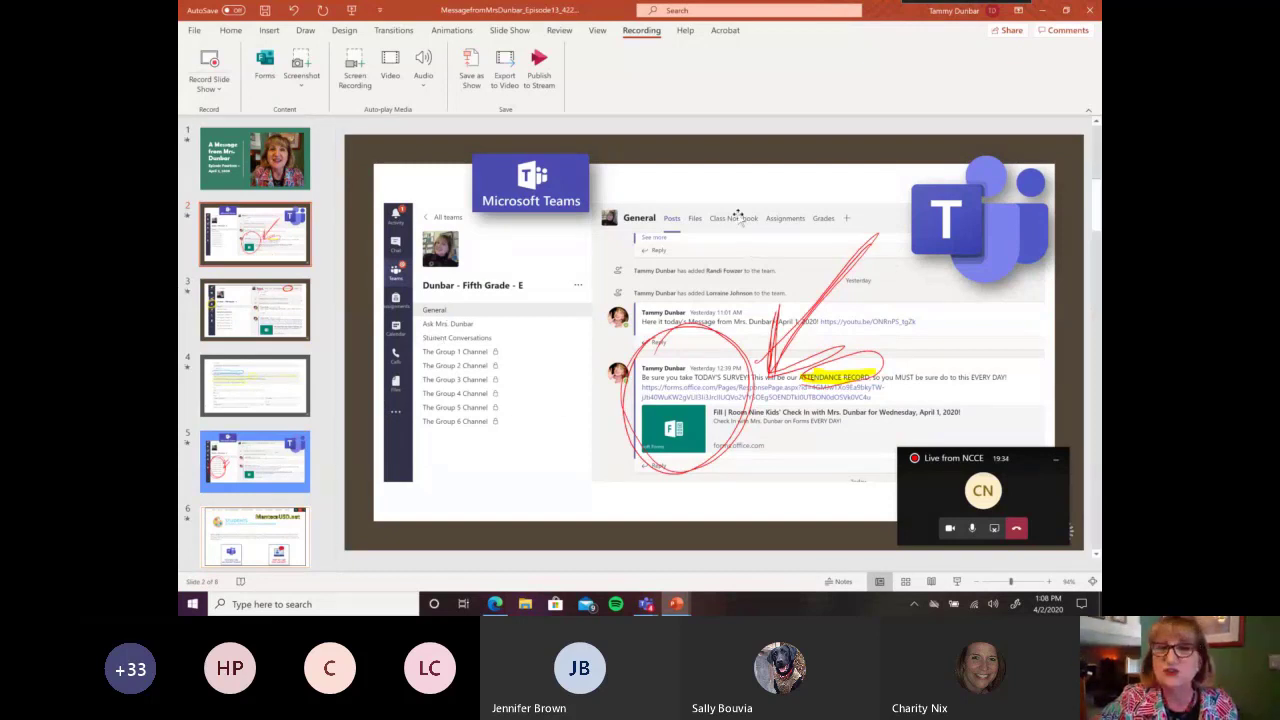
{"action": "mouse_move", "coordinate": [548, 290]}
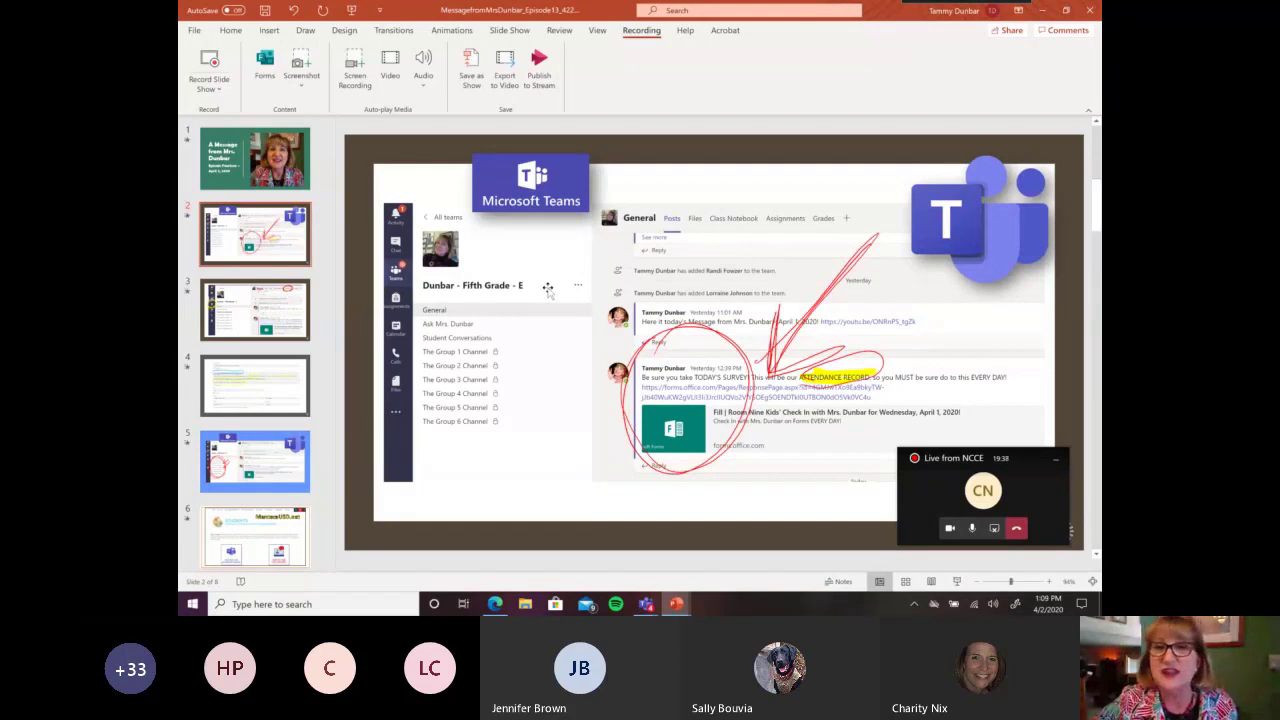
{"action": "mouse_move", "coordinate": [736, 244]}
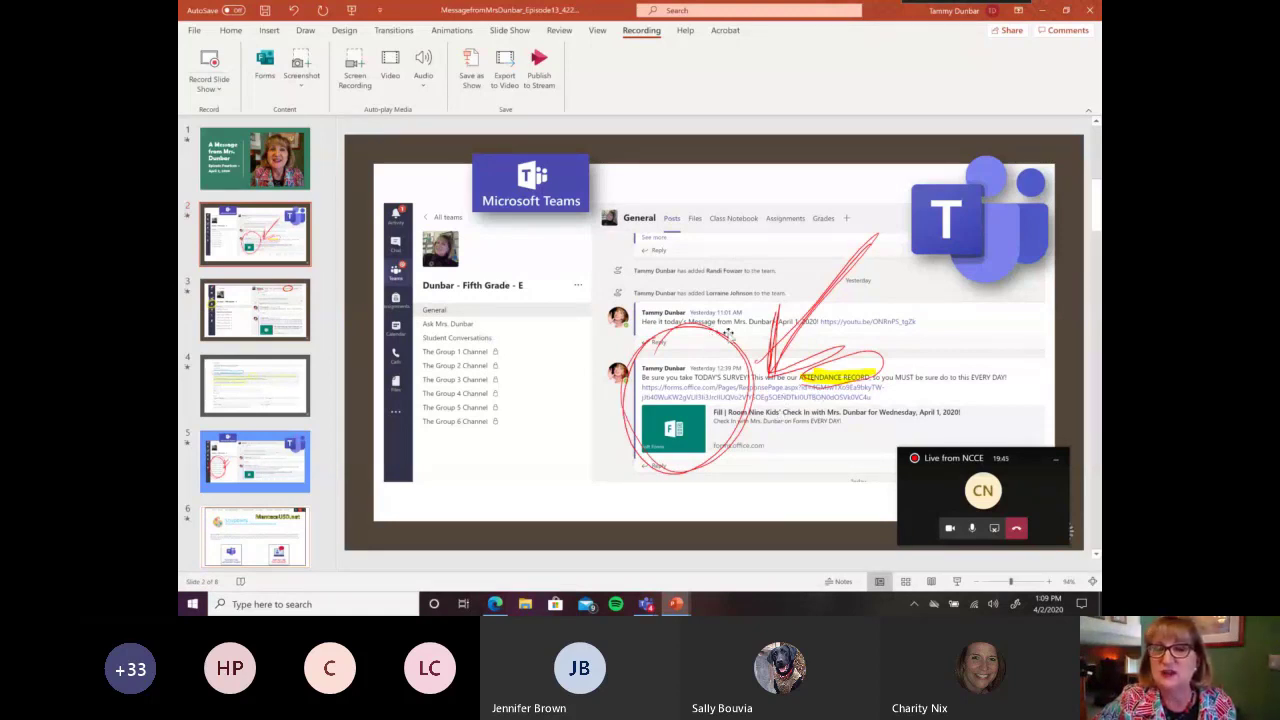
{"action": "mouse_move", "coordinate": [710, 348]}
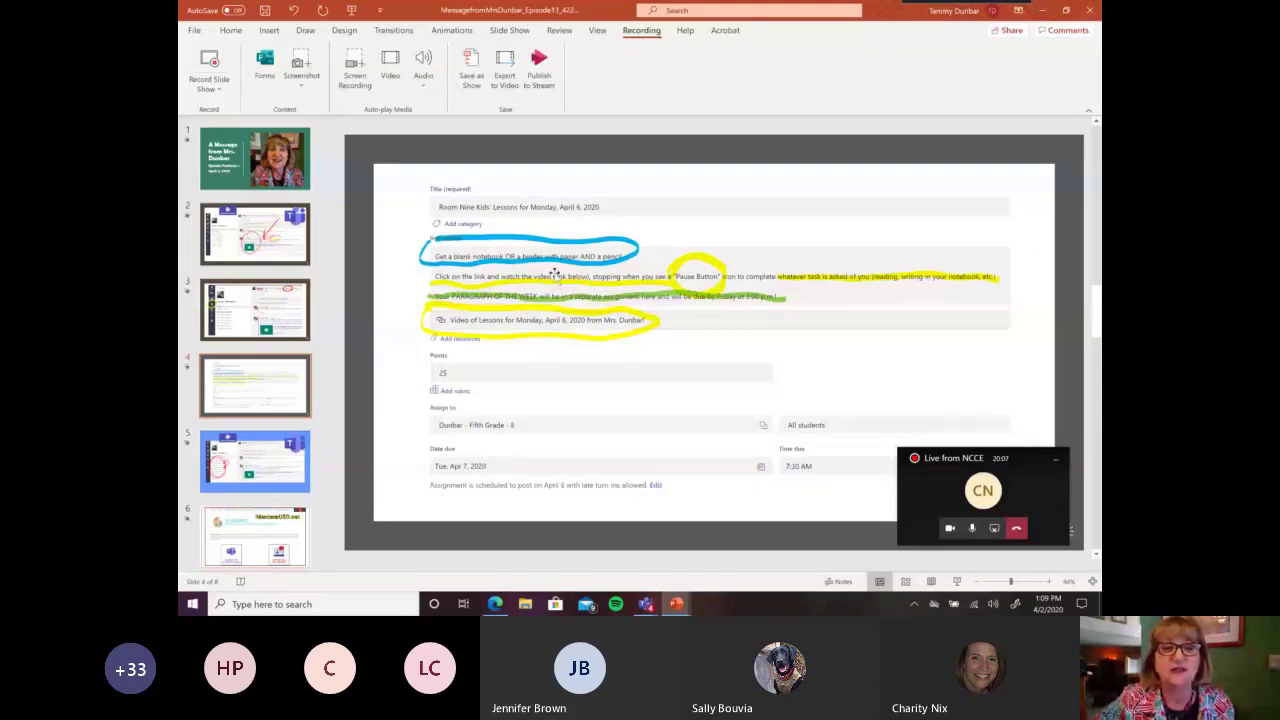
- Show the circled channel list slide, then the MantecaUSD.net student resources slide
{"action": "left_click", "coordinate": [254, 460]}
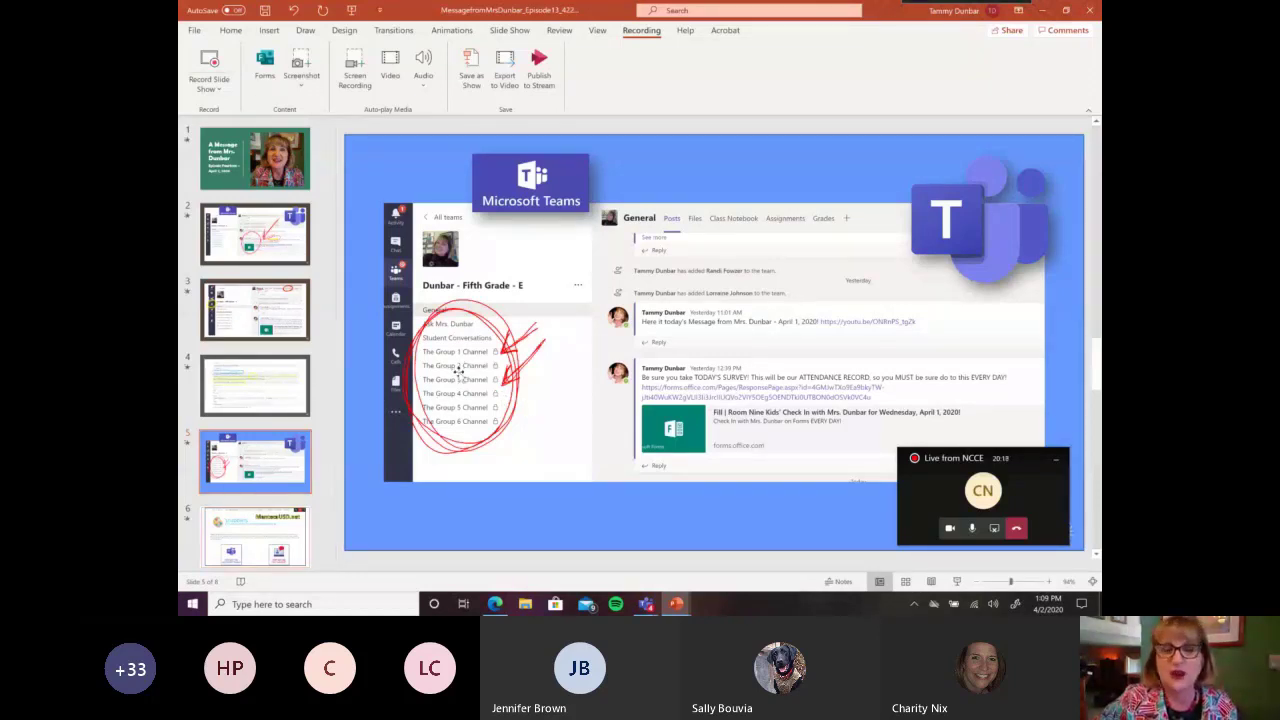
{"action": "left_click", "coordinate": [256, 460]}
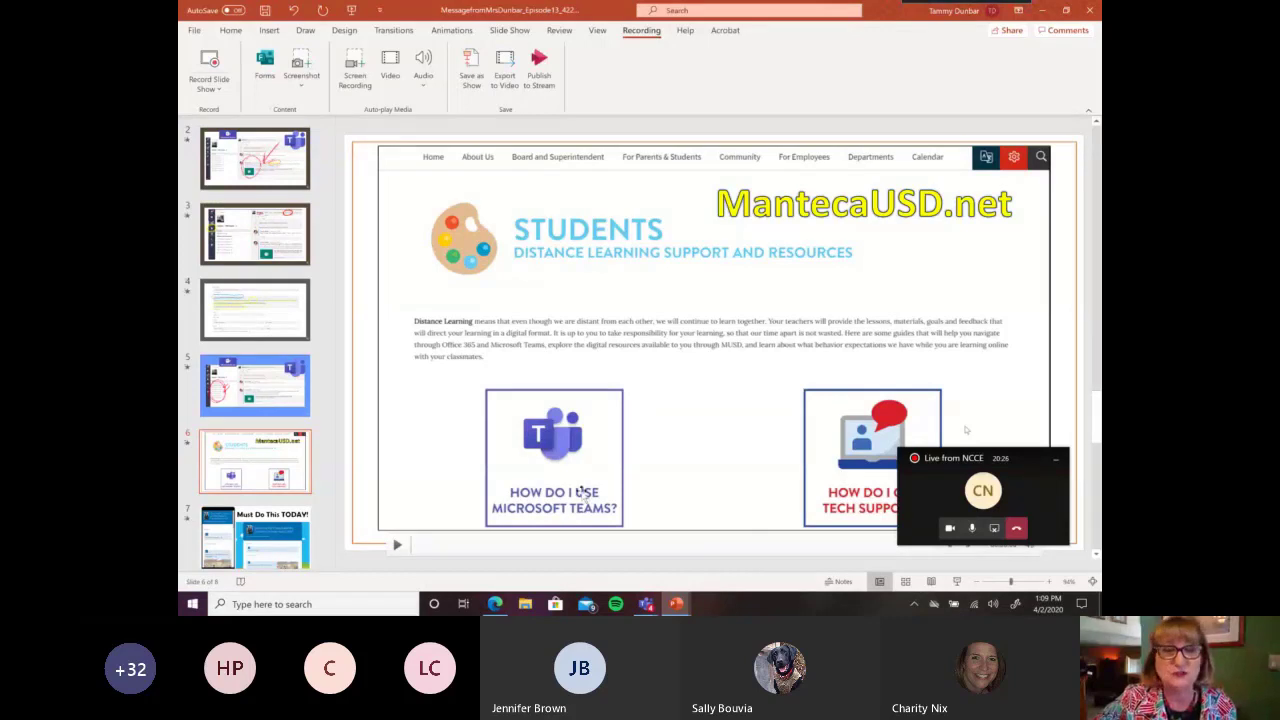
{"action": "mouse_move", "coordinate": [404, 528]}
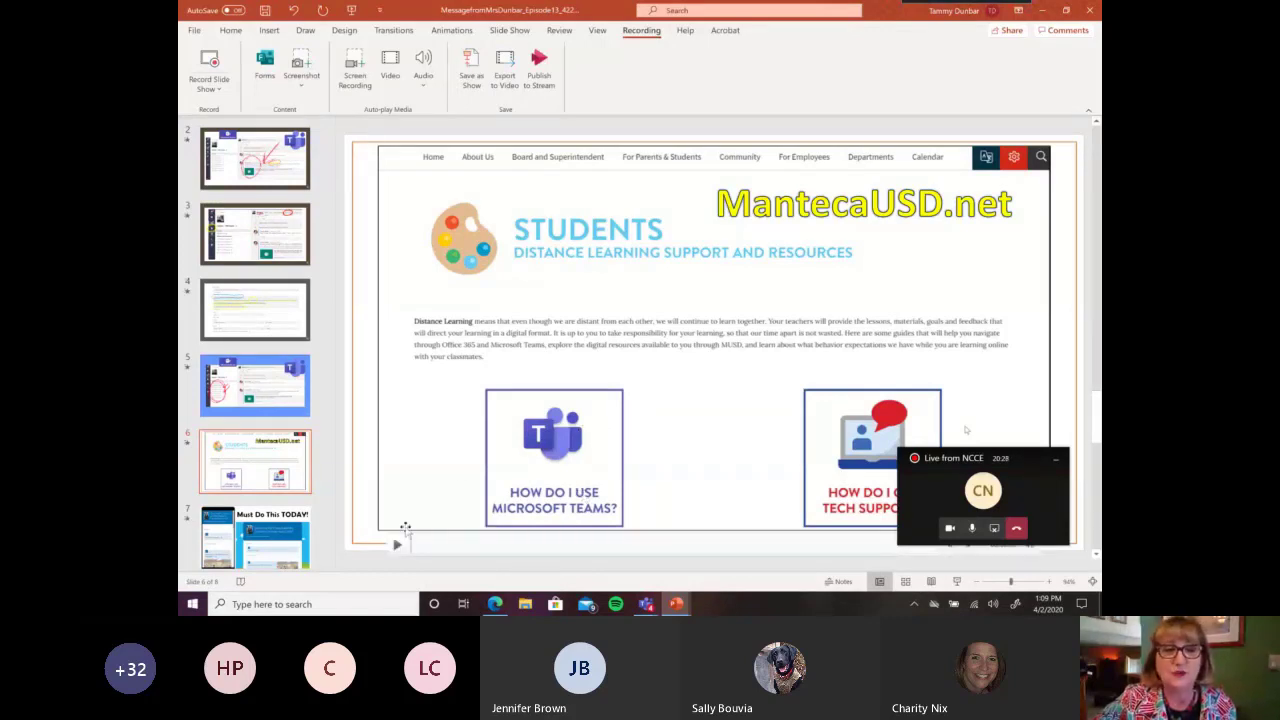
{"action": "mouse_move", "coordinate": [458, 488]}
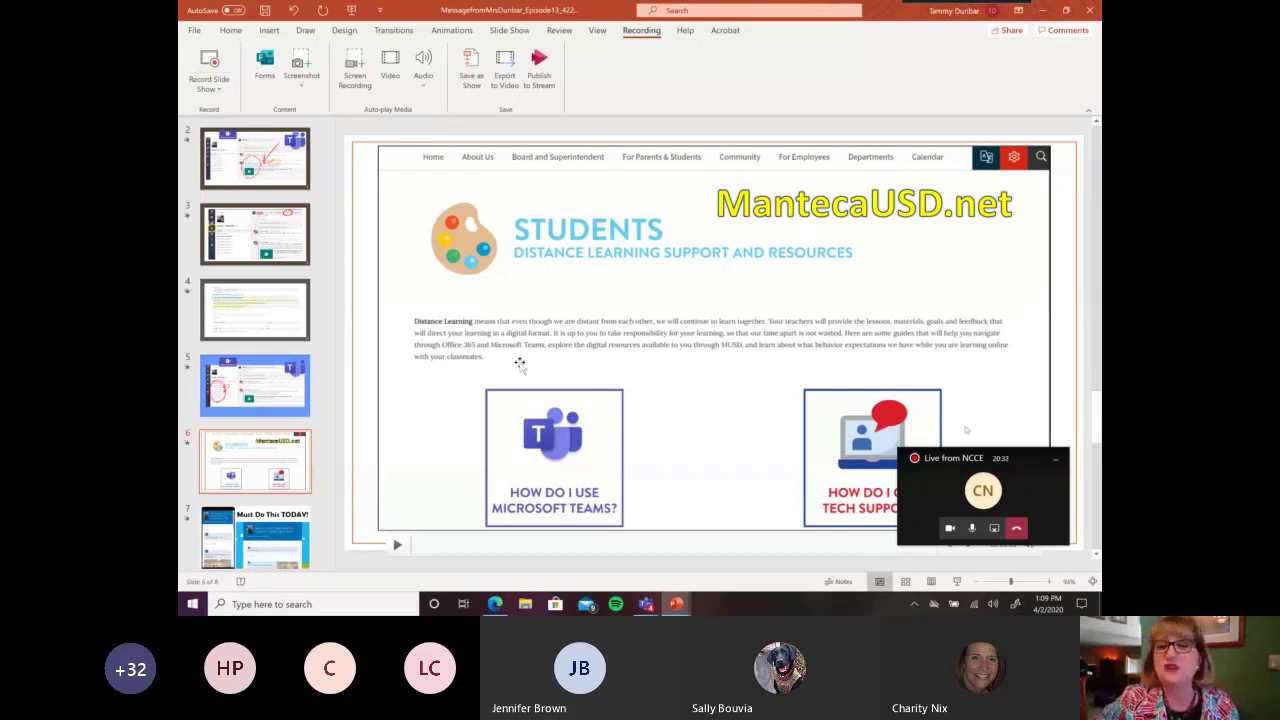
{"action": "mouse_move", "coordinate": [544, 280]}
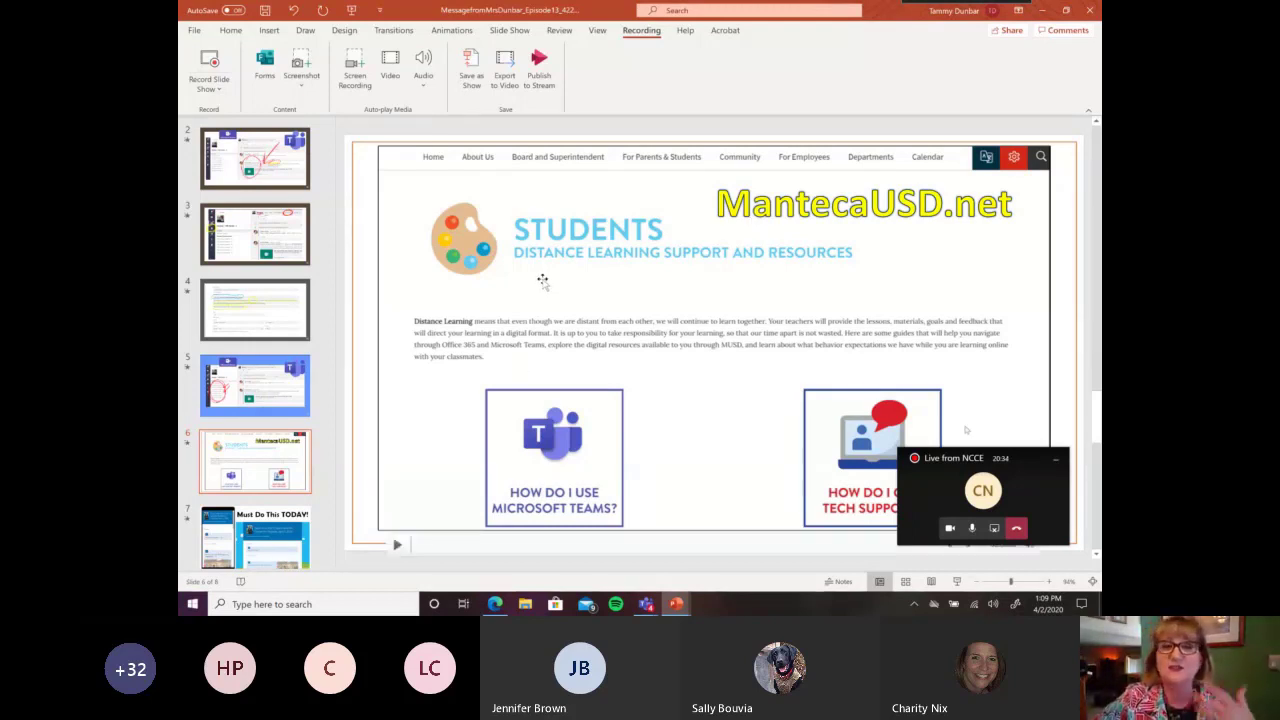
- Show the 'Must Do This TODAY!' check-in slide, then the closing Mrs. Dunbar slide
{"action": "scroll", "scroll_direction": "down", "scroll_amount": 3}
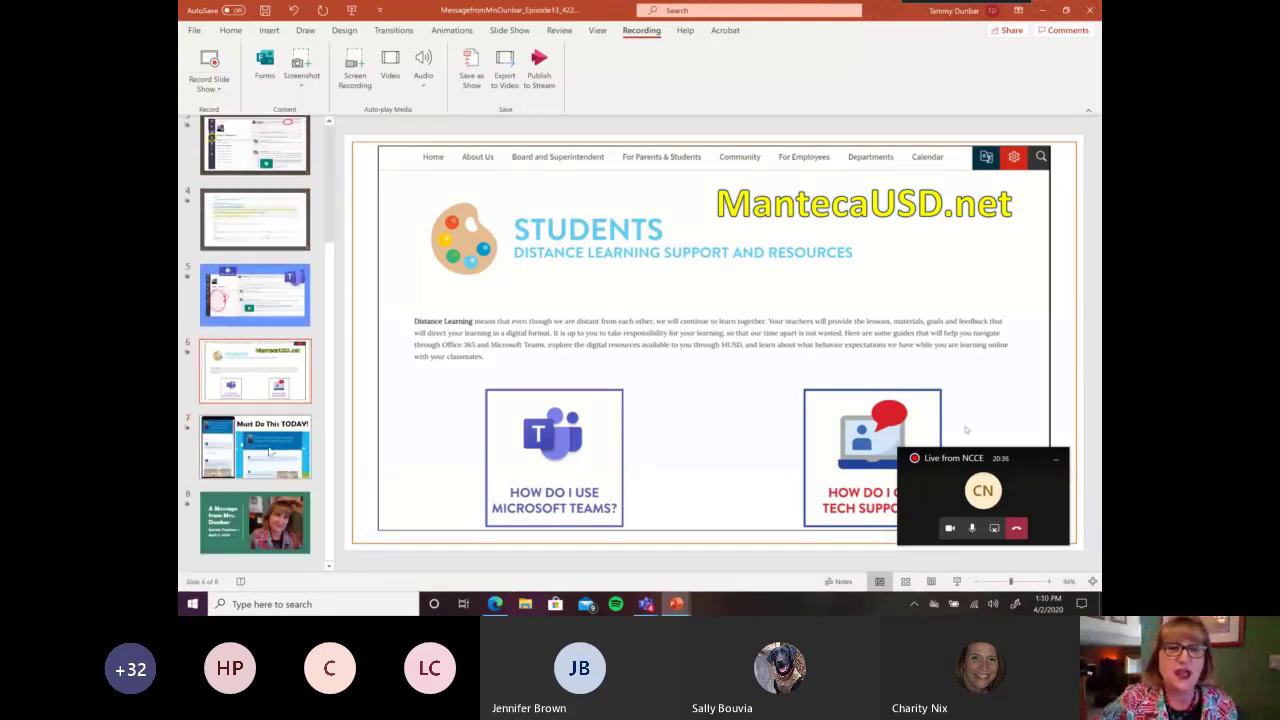
{"action": "left_click", "coordinate": [256, 448]}
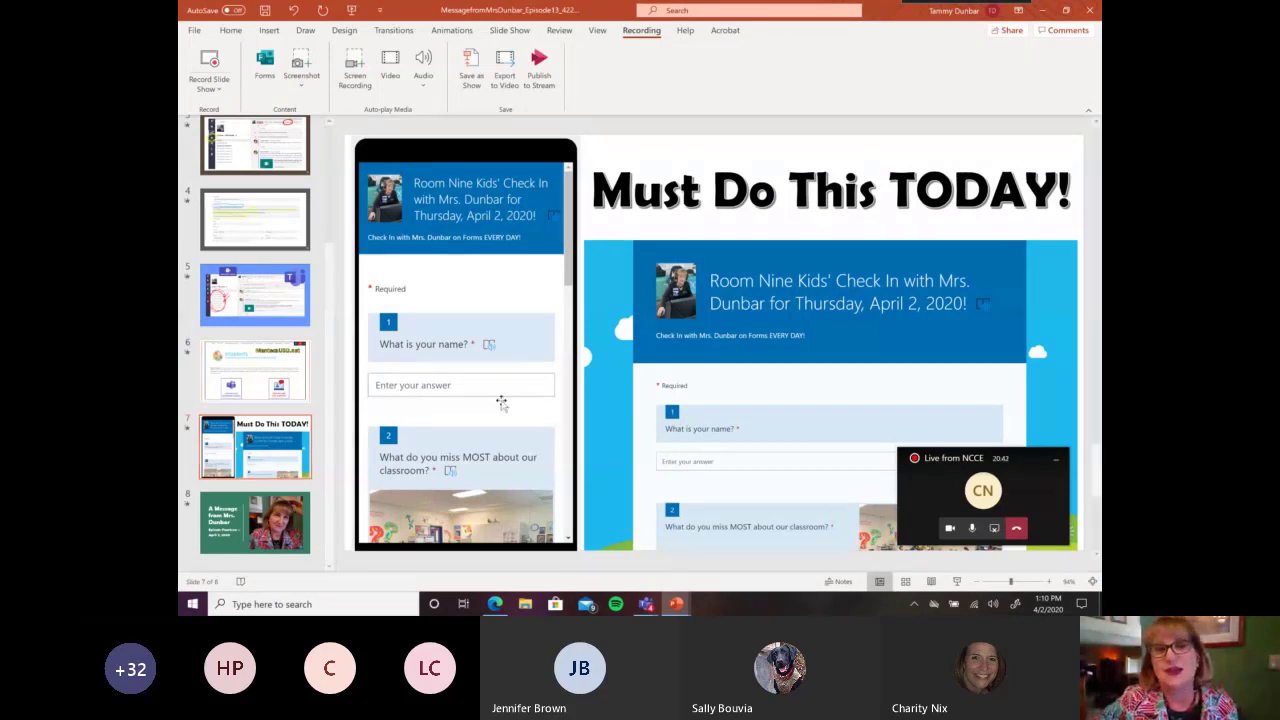
{"action": "mouse_move", "coordinate": [256, 520]}
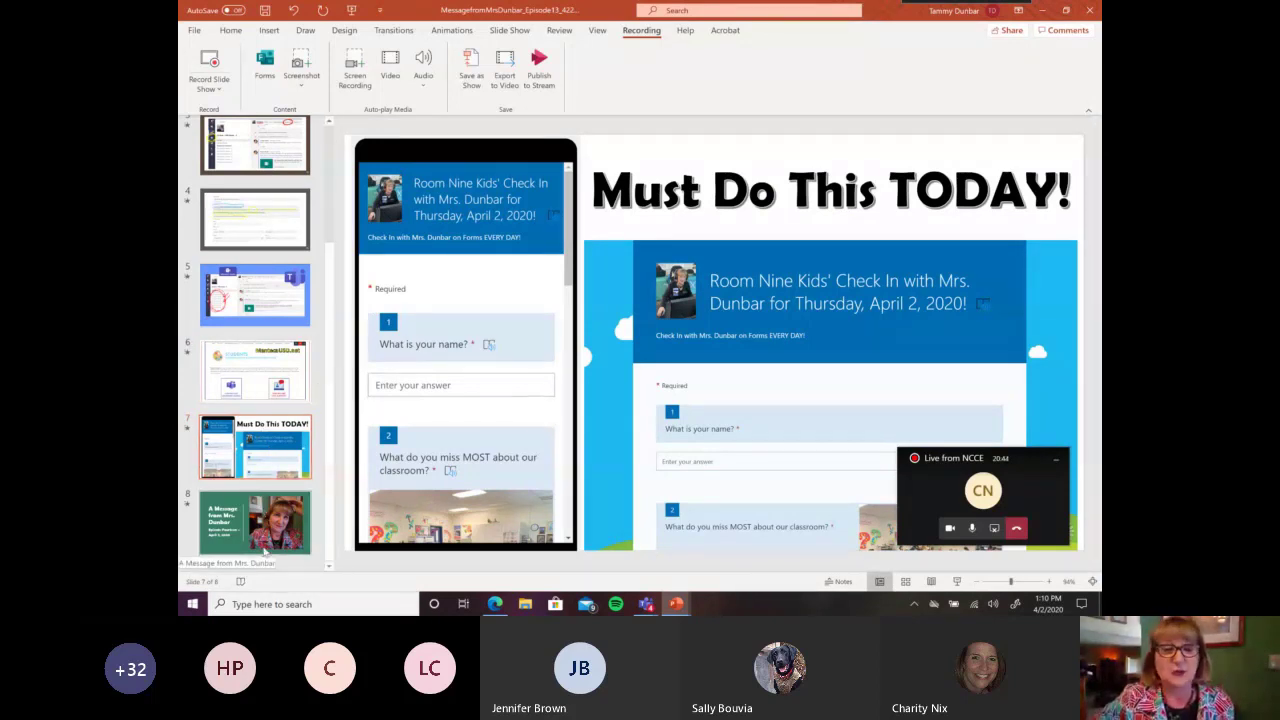
{"action": "left_click", "coordinate": [256, 522]}
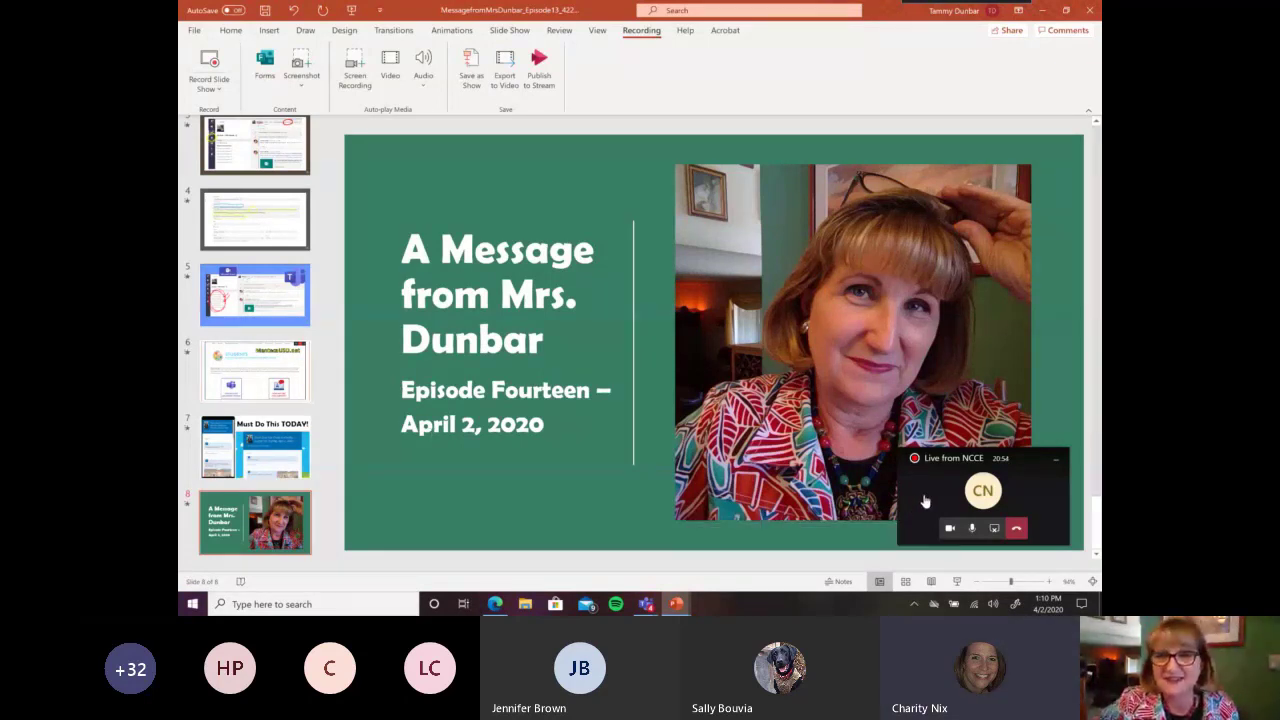
{"action": "mouse_move", "coordinate": [912, 490]}
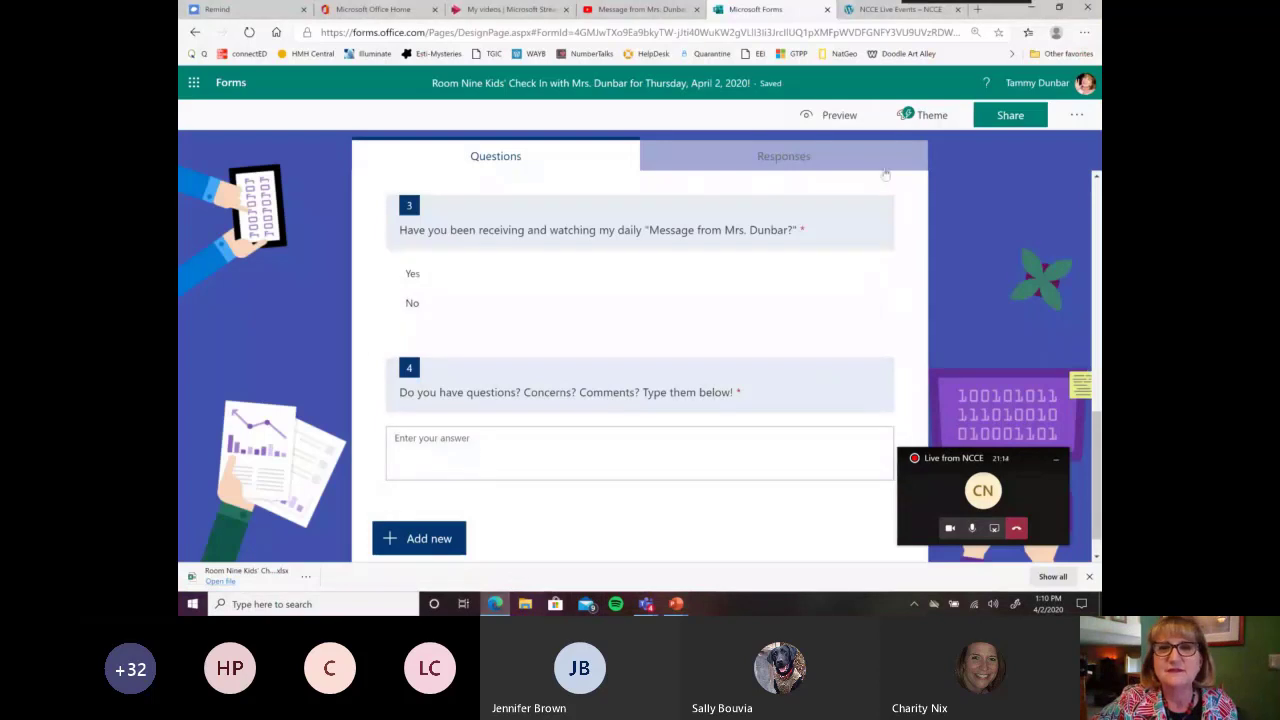
{"action": "mouse_move", "coordinate": [1076, 114]}
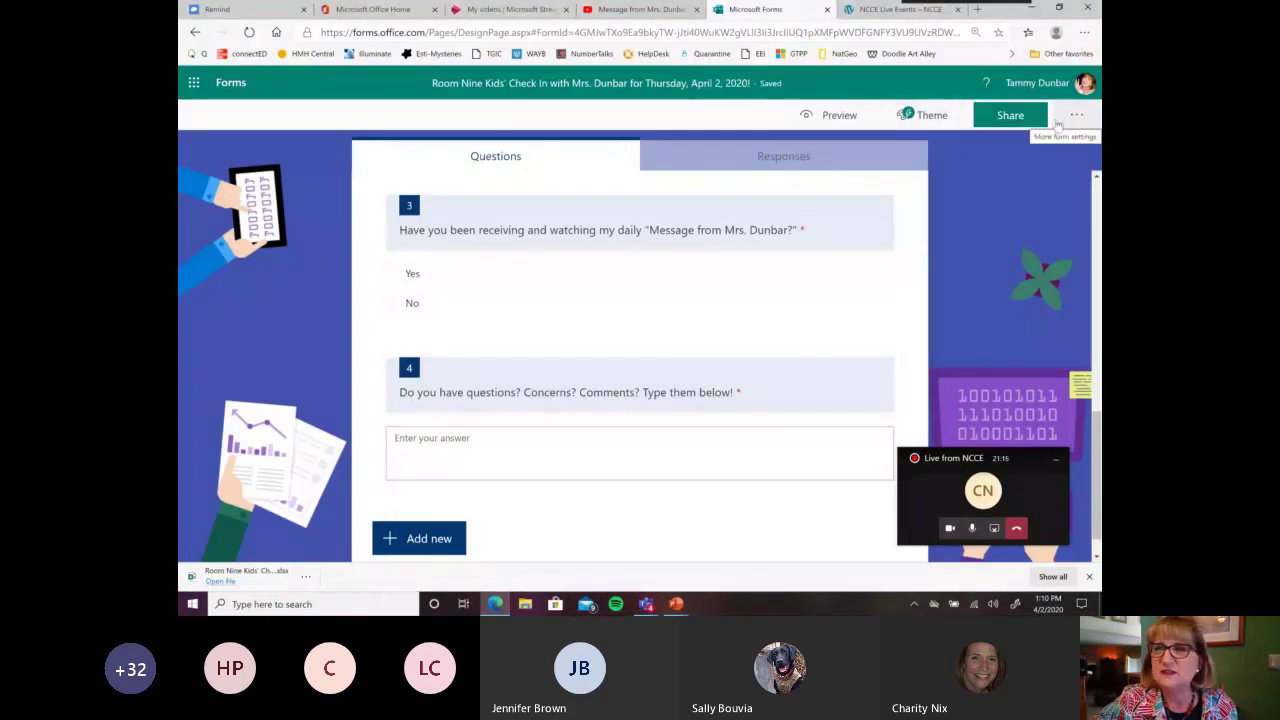
- Create a duplicate-as-template link for the Thursday check-in form from its Share options
{"action": "left_click", "coordinate": [1076, 114]}
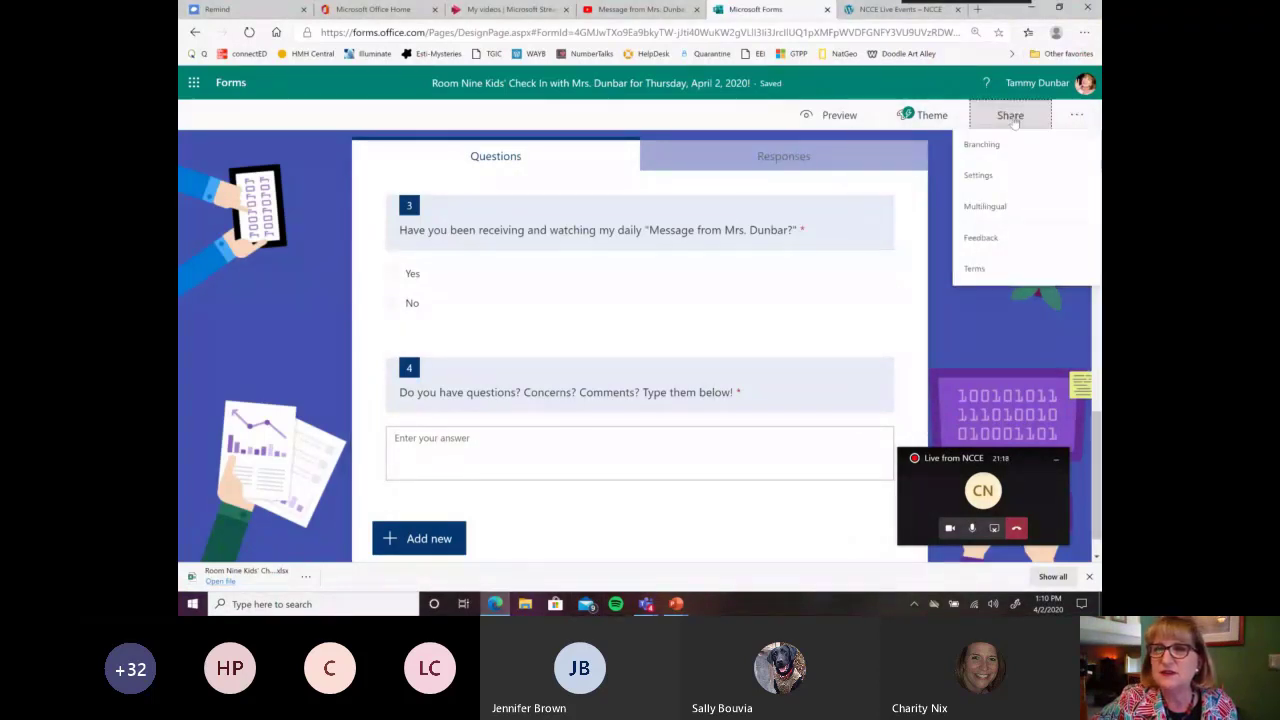
{"action": "left_click", "coordinate": [1010, 114]}
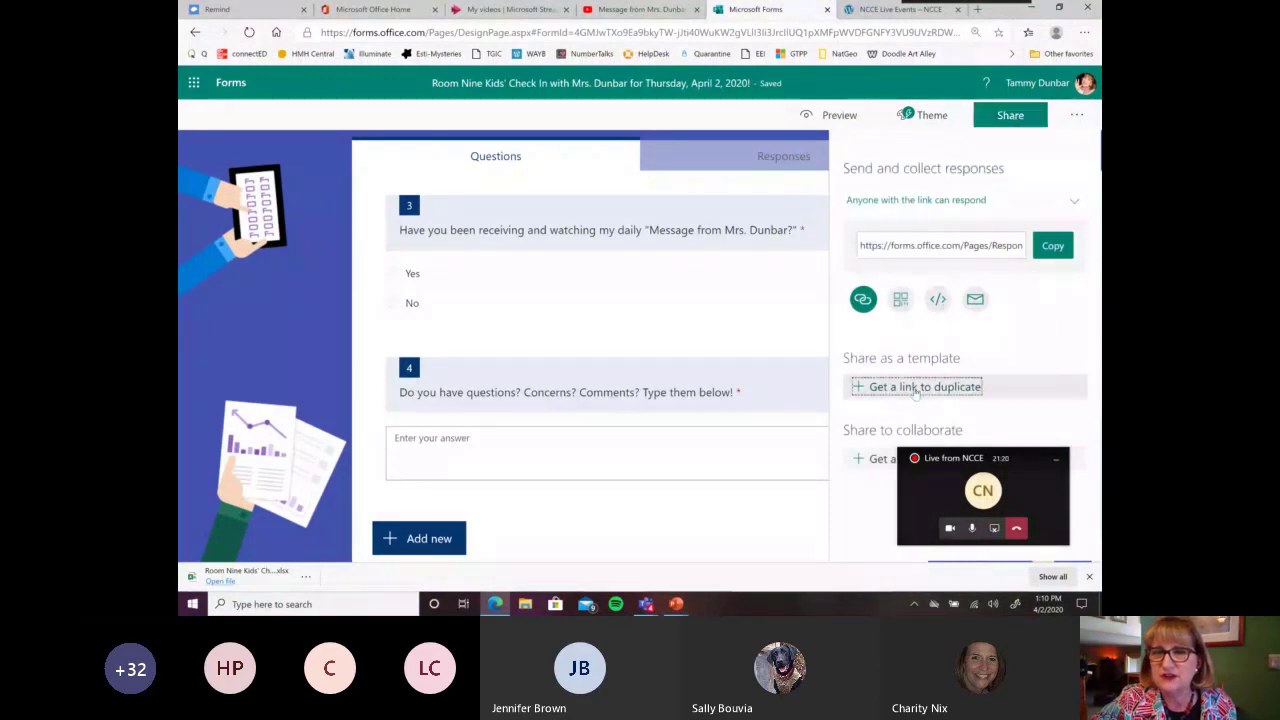
{"action": "left_click", "coordinate": [916, 388]}
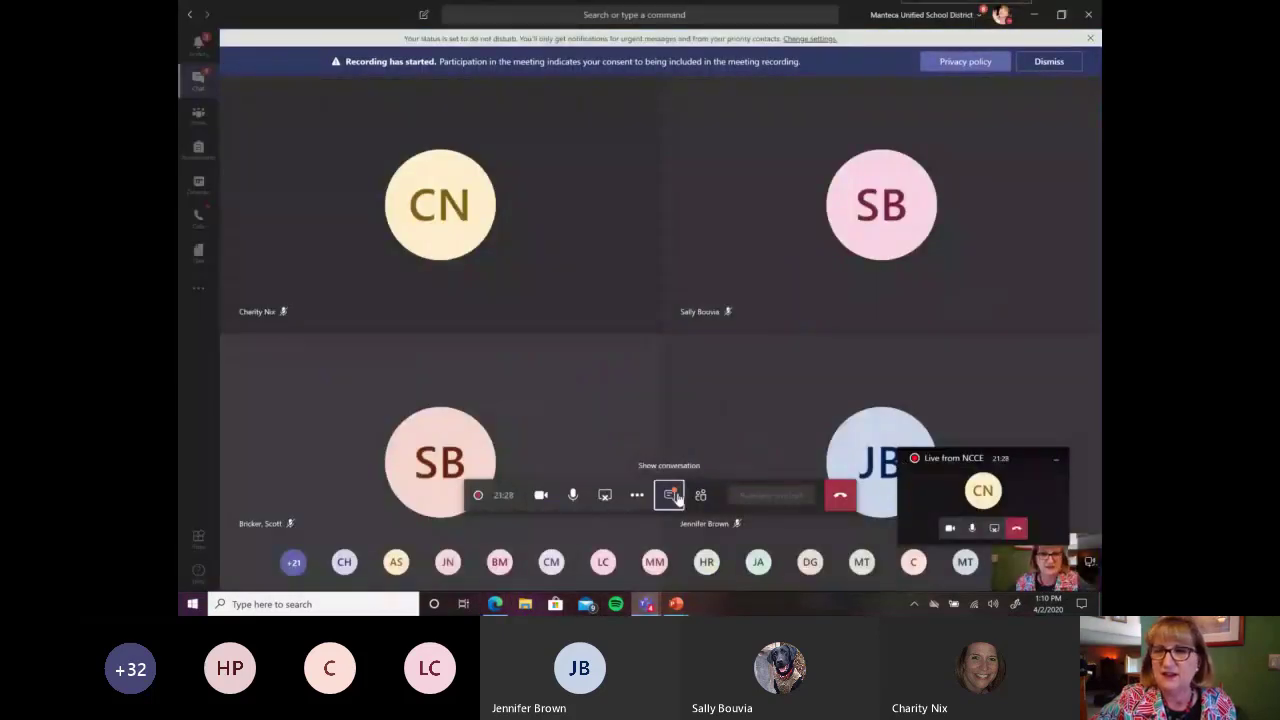
- Show the meeting chat alongside the participant video tiles
{"action": "left_click", "coordinate": [668, 496]}
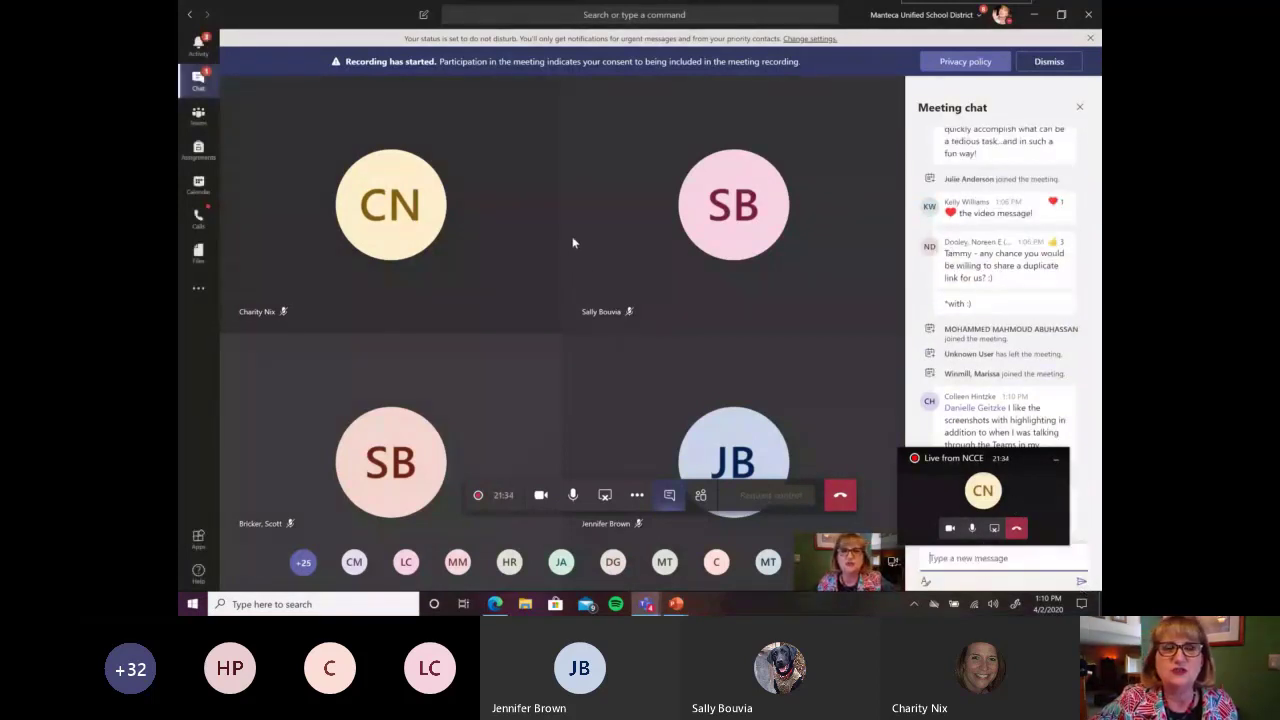
{"action": "mouse_move", "coordinate": [588, 480]}
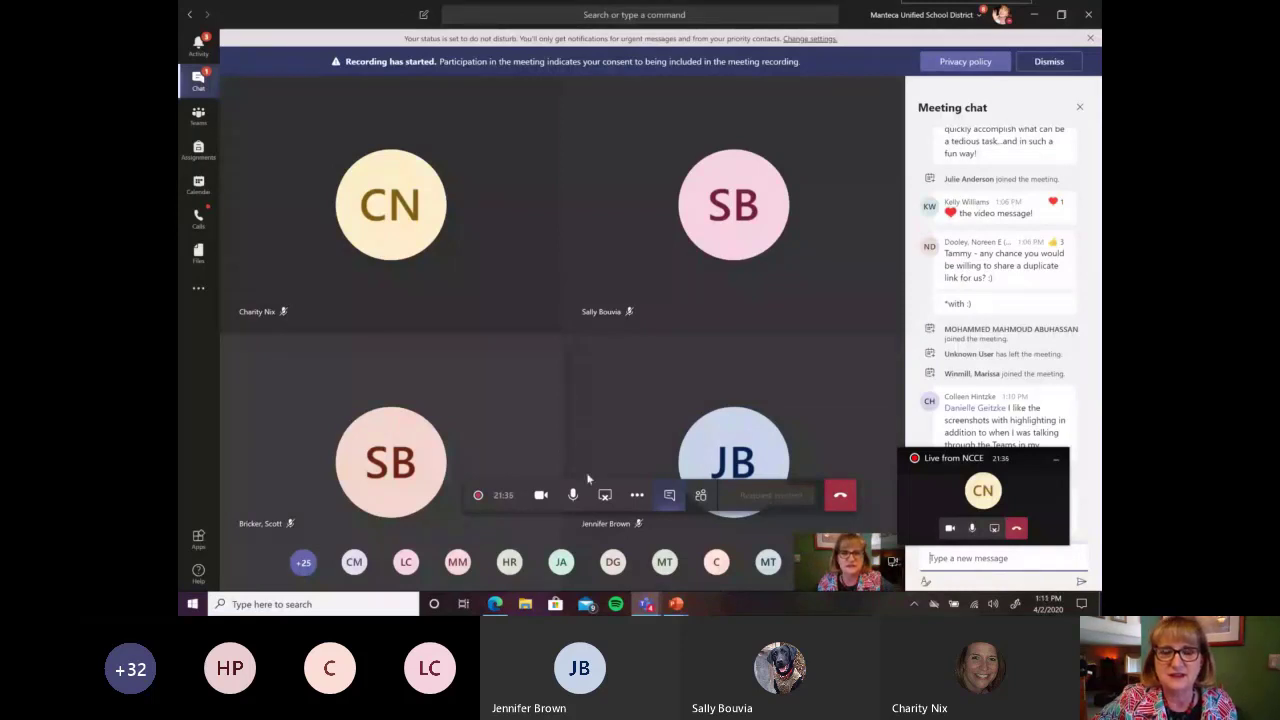
{"action": "mouse_move", "coordinate": [496, 604]}
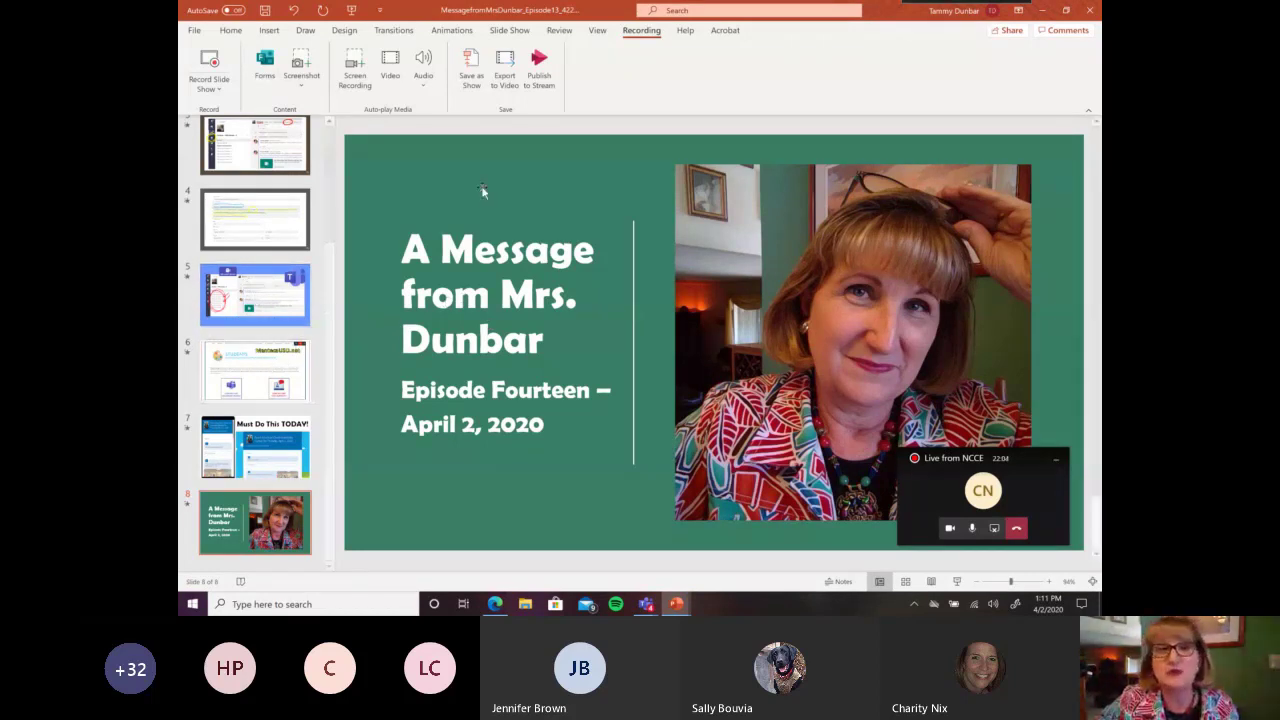
{"action": "mouse_move", "coordinate": [540, 70]}
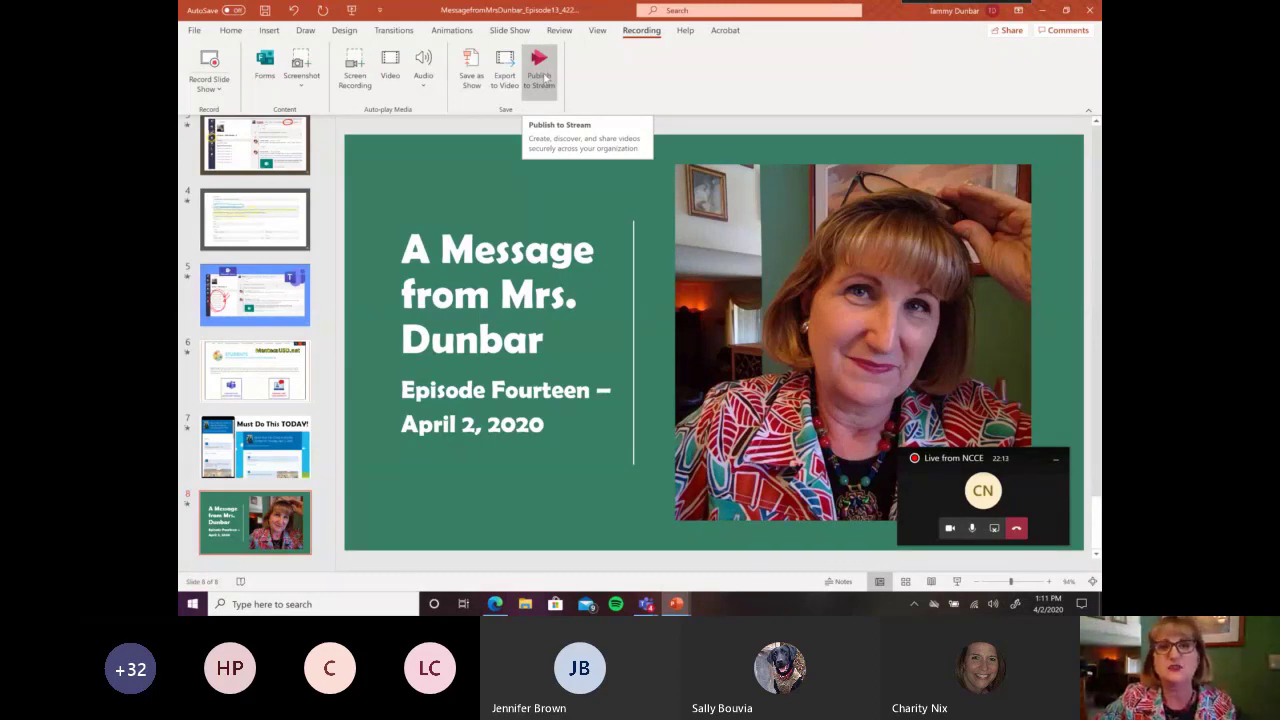
{"action": "mouse_move", "coordinate": [512, 532]}
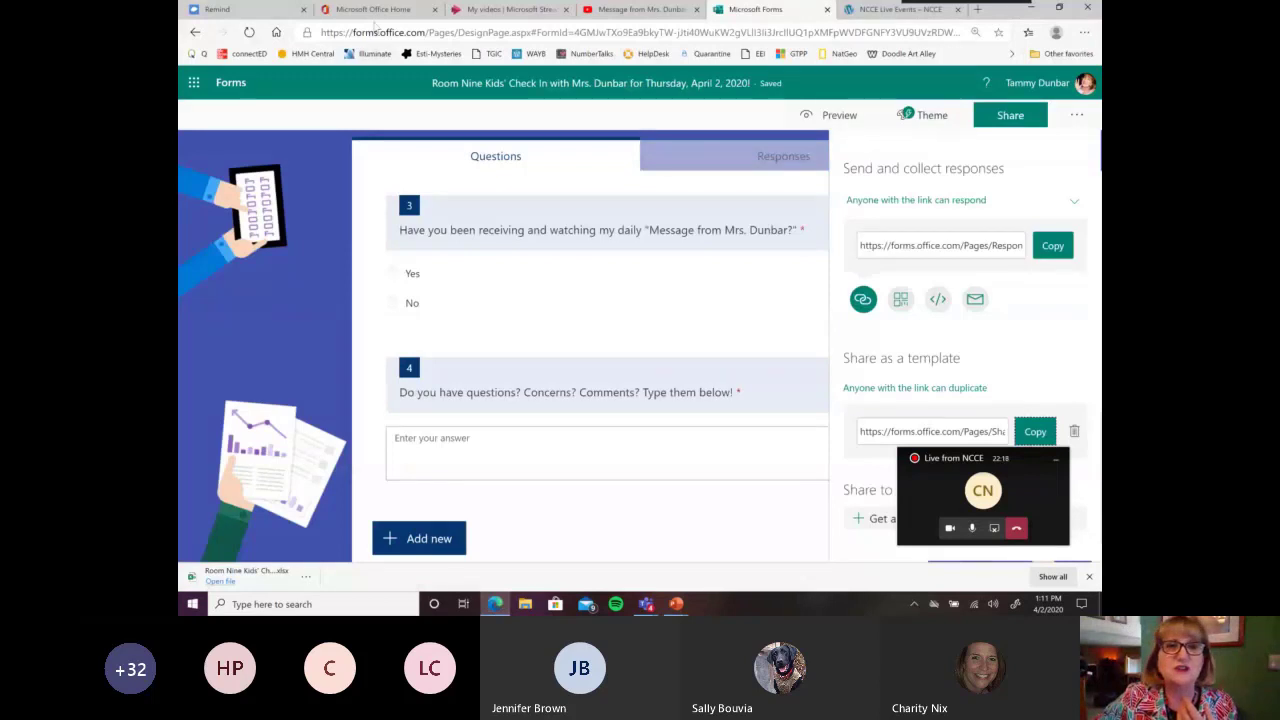
- Switch to the Office 365 home page browser tab
{"action": "left_click", "coordinate": [378, 8]}
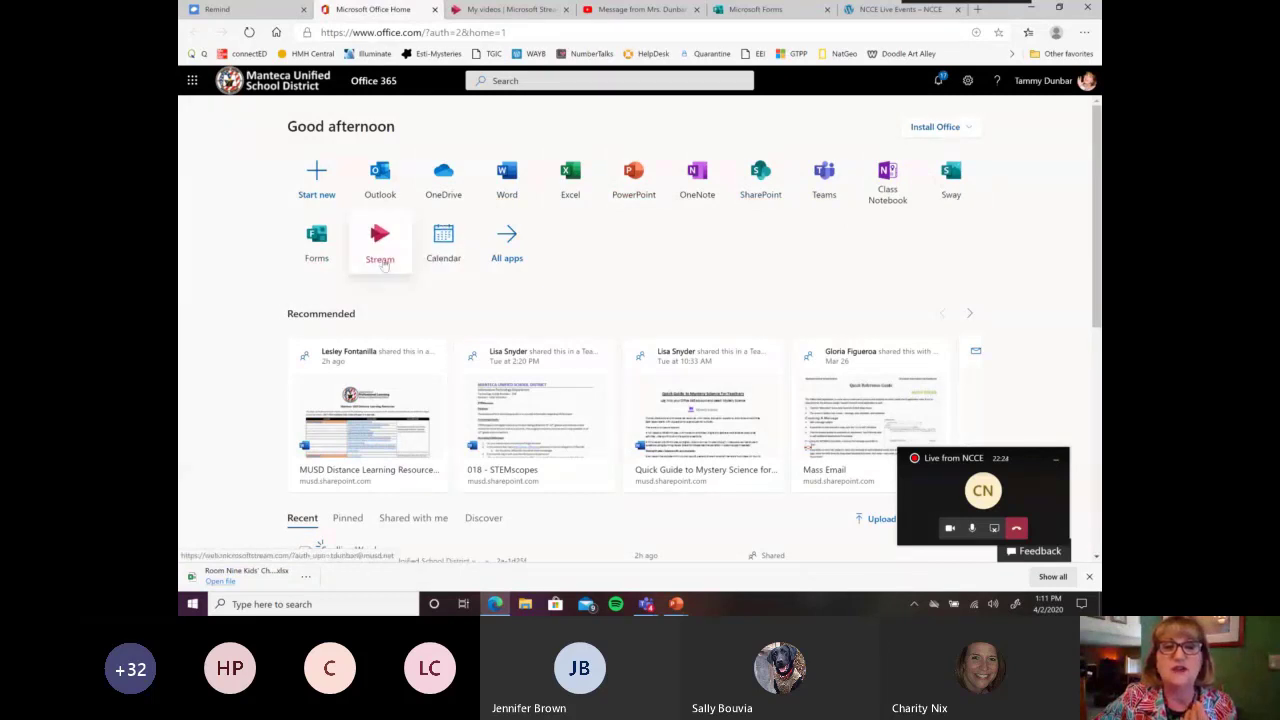
{"action": "mouse_move", "coordinate": [400, 220]}
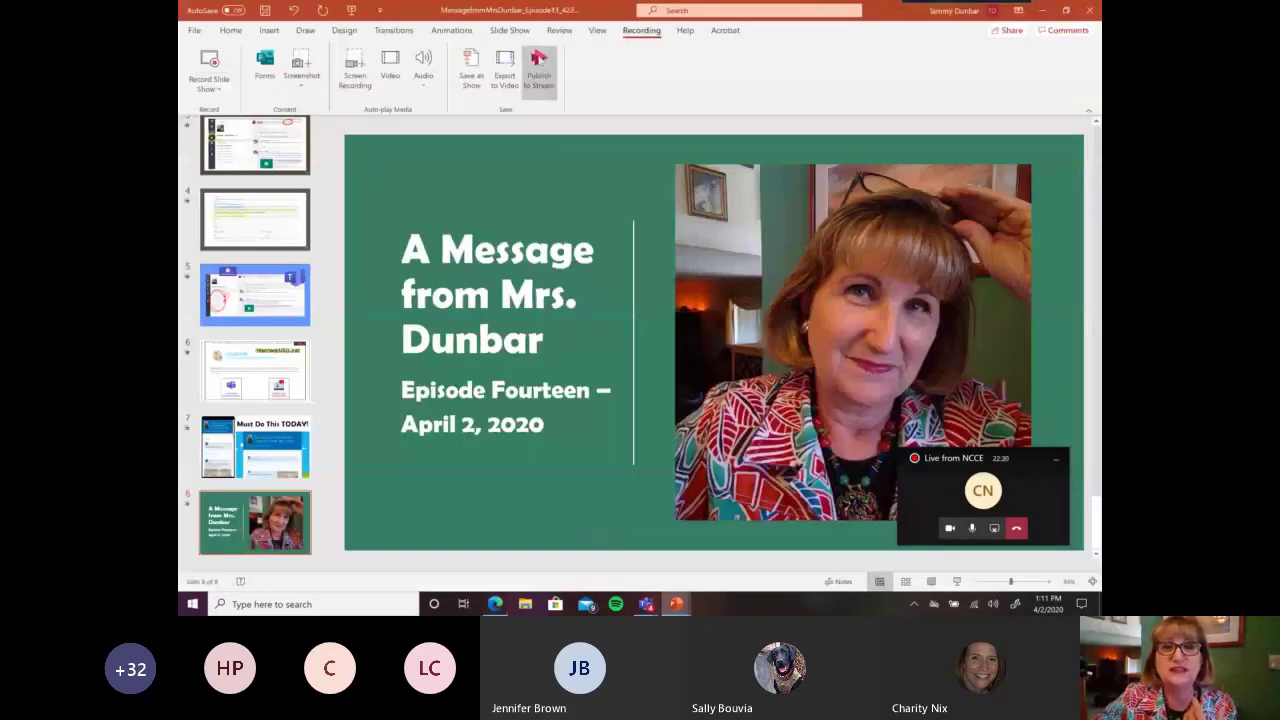
{"action": "left_click", "coordinate": [540, 70]}
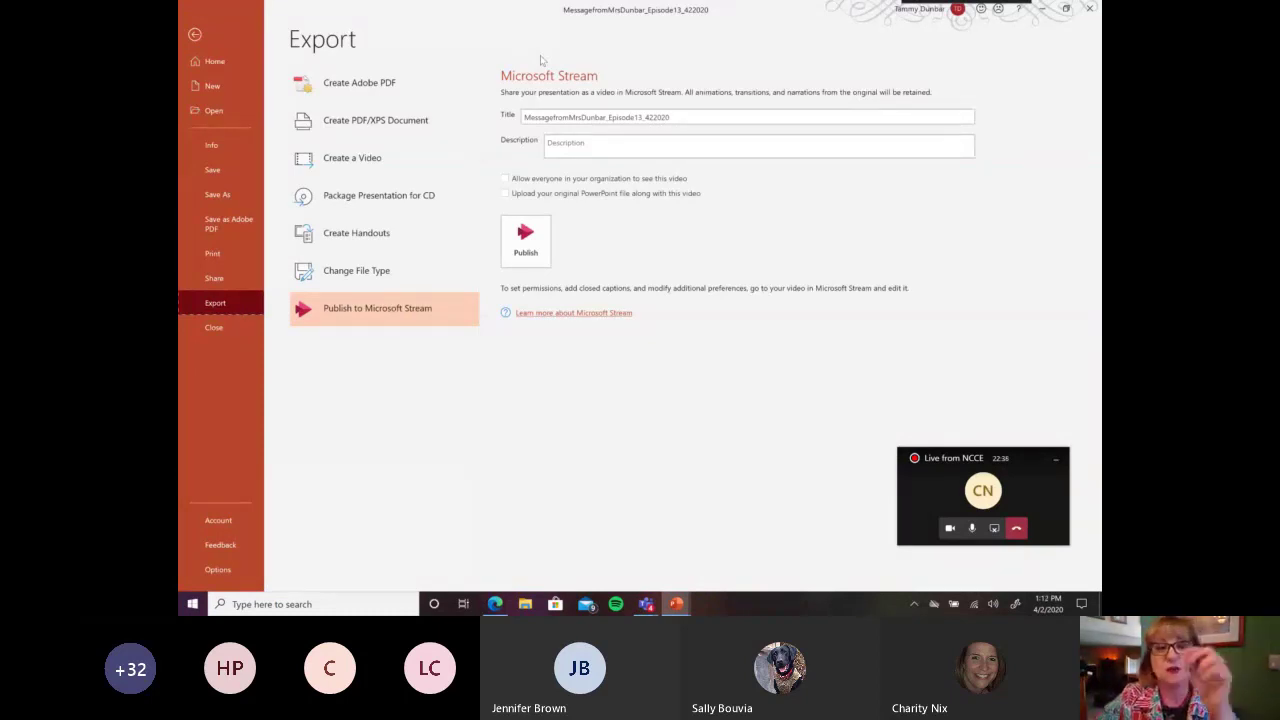
{"action": "mouse_move", "coordinate": [508, 100]}
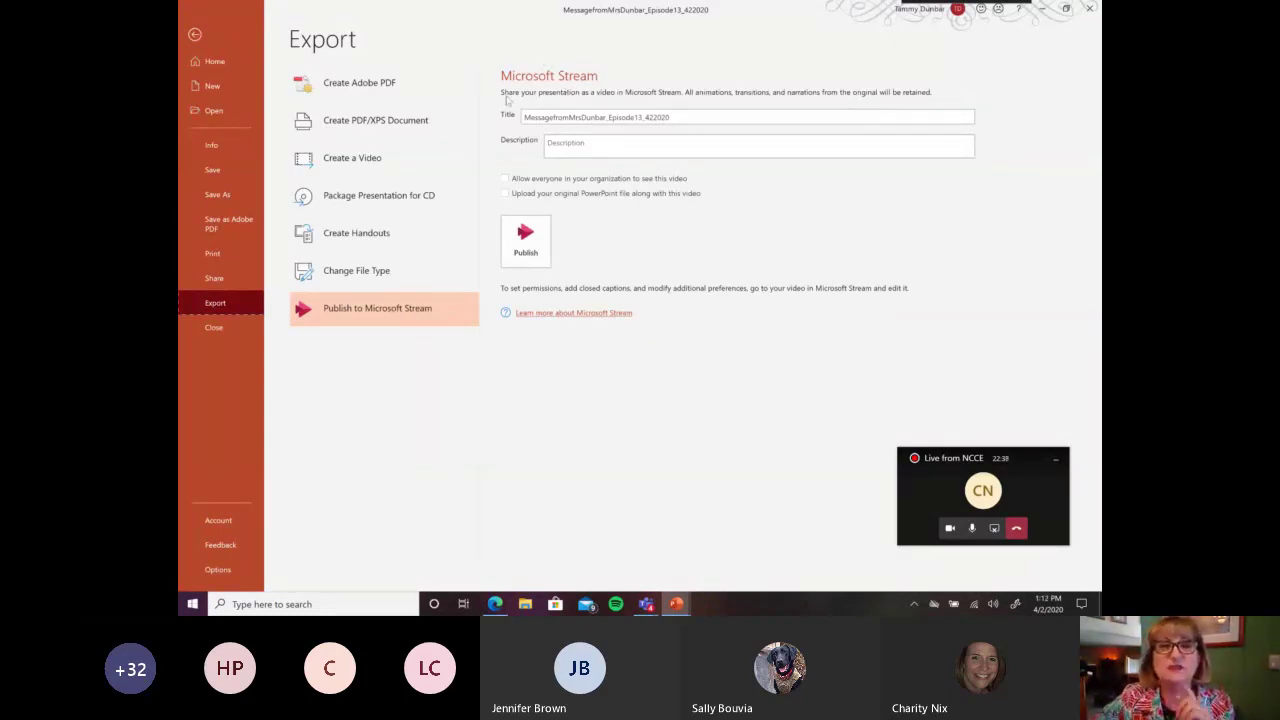
{"action": "mouse_move", "coordinate": [610, 94]}
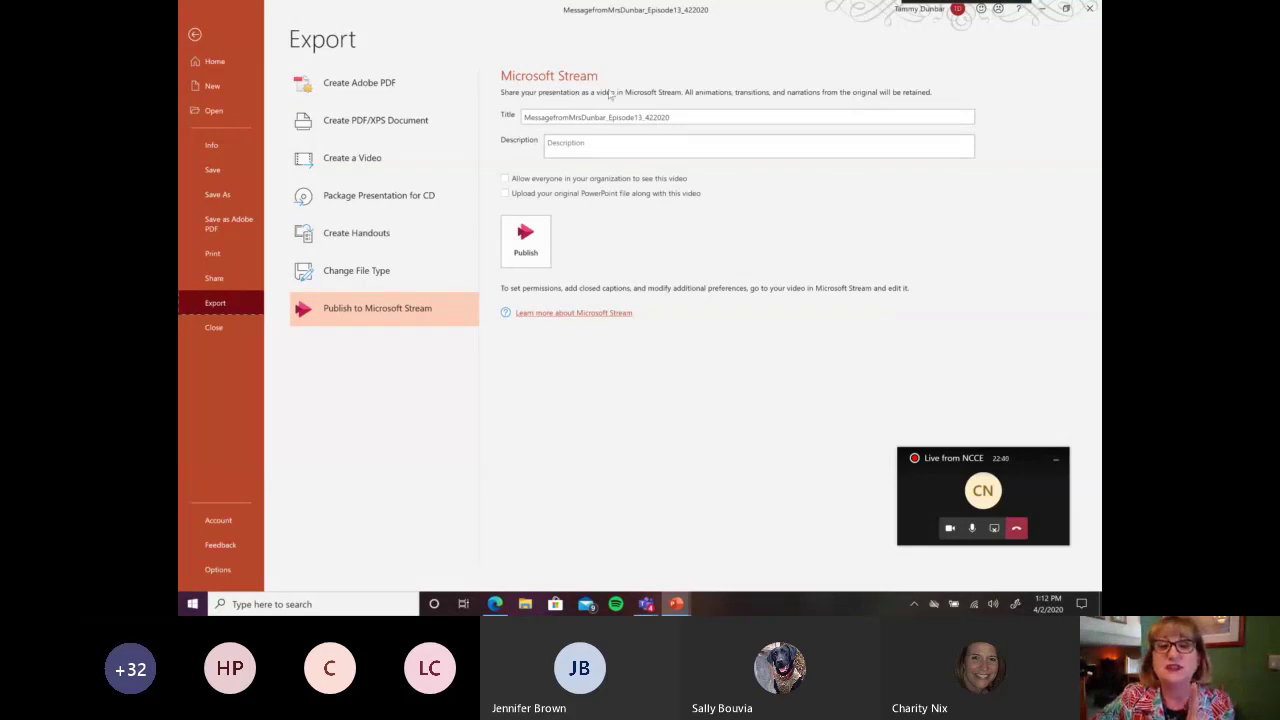
{"action": "mouse_move", "coordinate": [764, 104]}
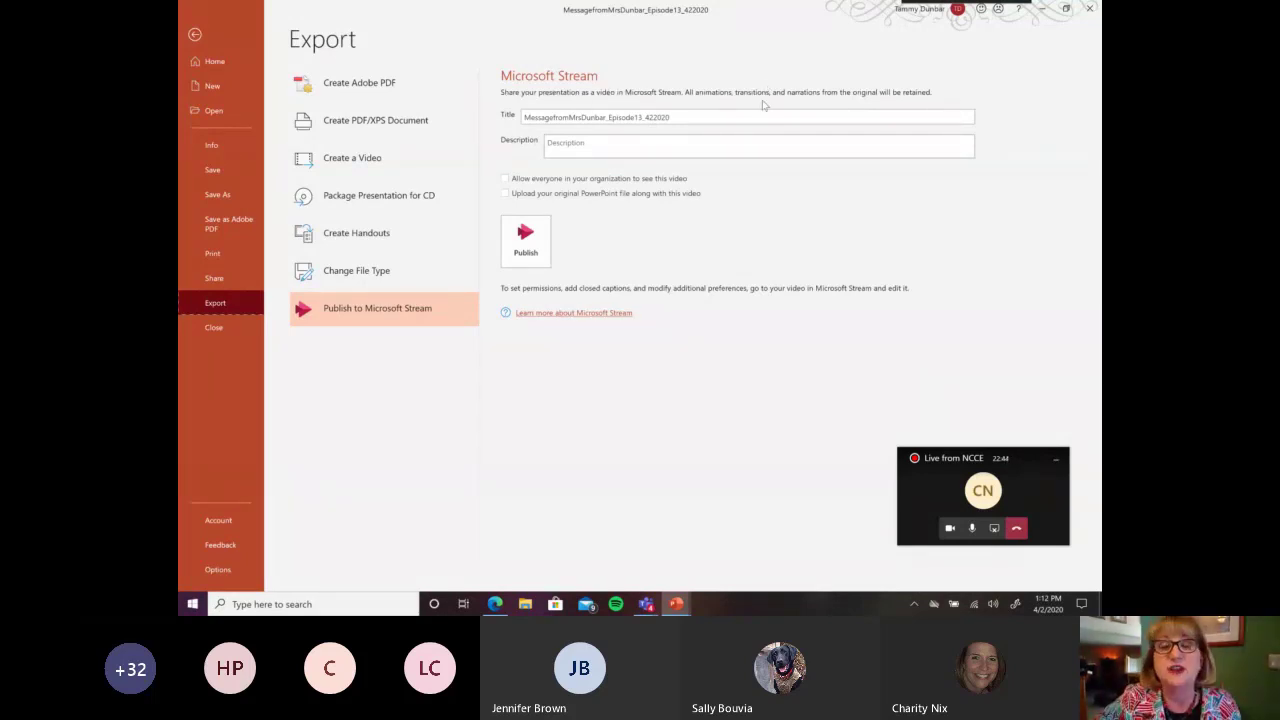
{"action": "left_click", "coordinate": [504, 178]}
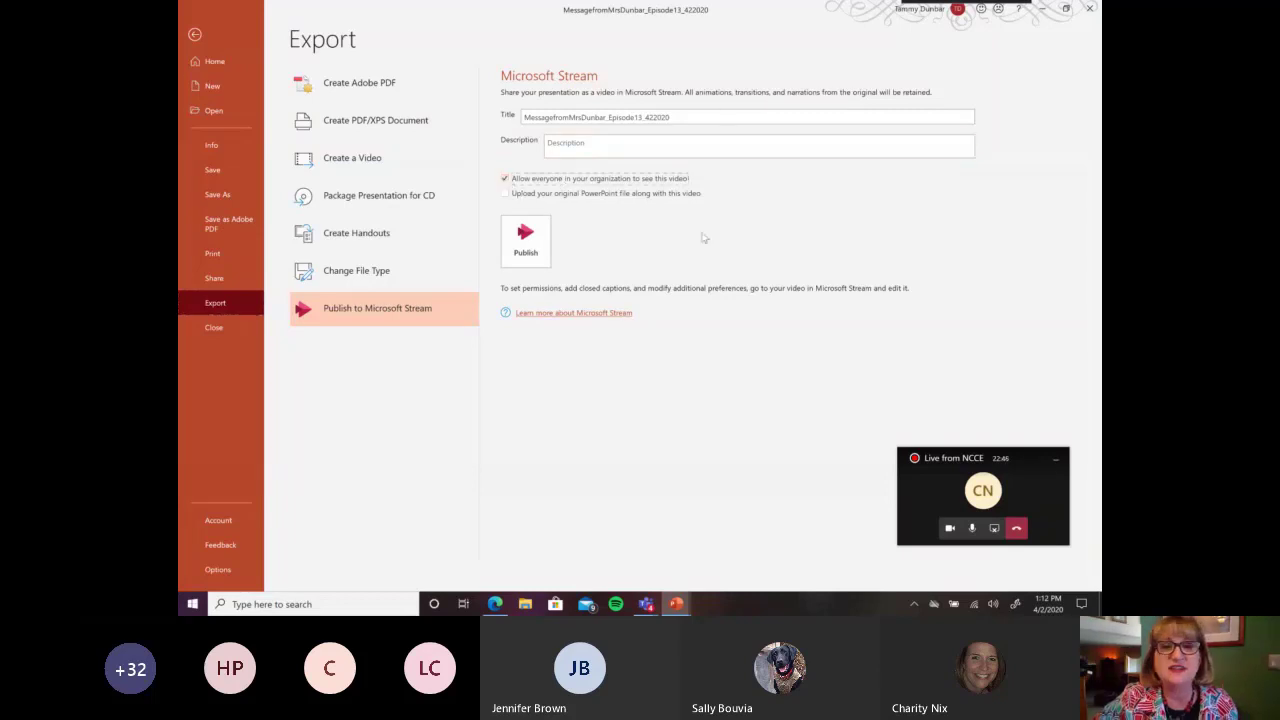
{"action": "mouse_move", "coordinate": [786, 220]}
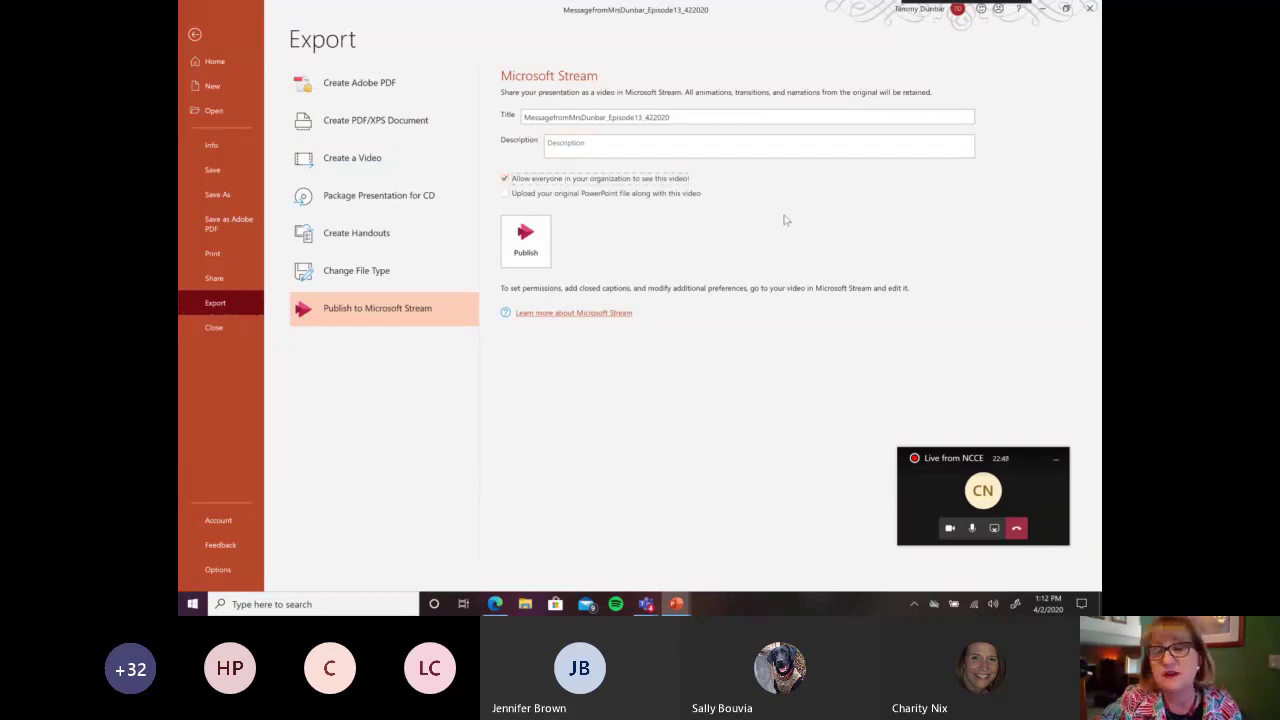
{"action": "mouse_move", "coordinate": [776, 220]}
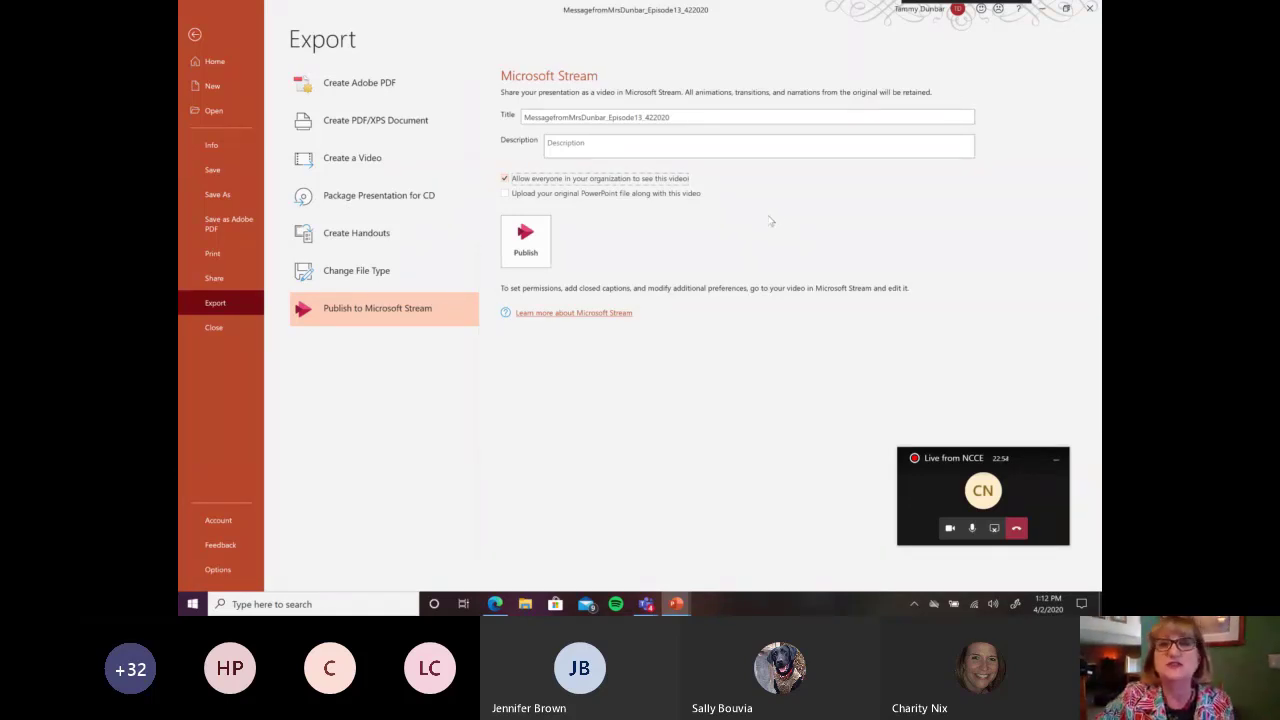
{"action": "mouse_move", "coordinate": [612, 216]}
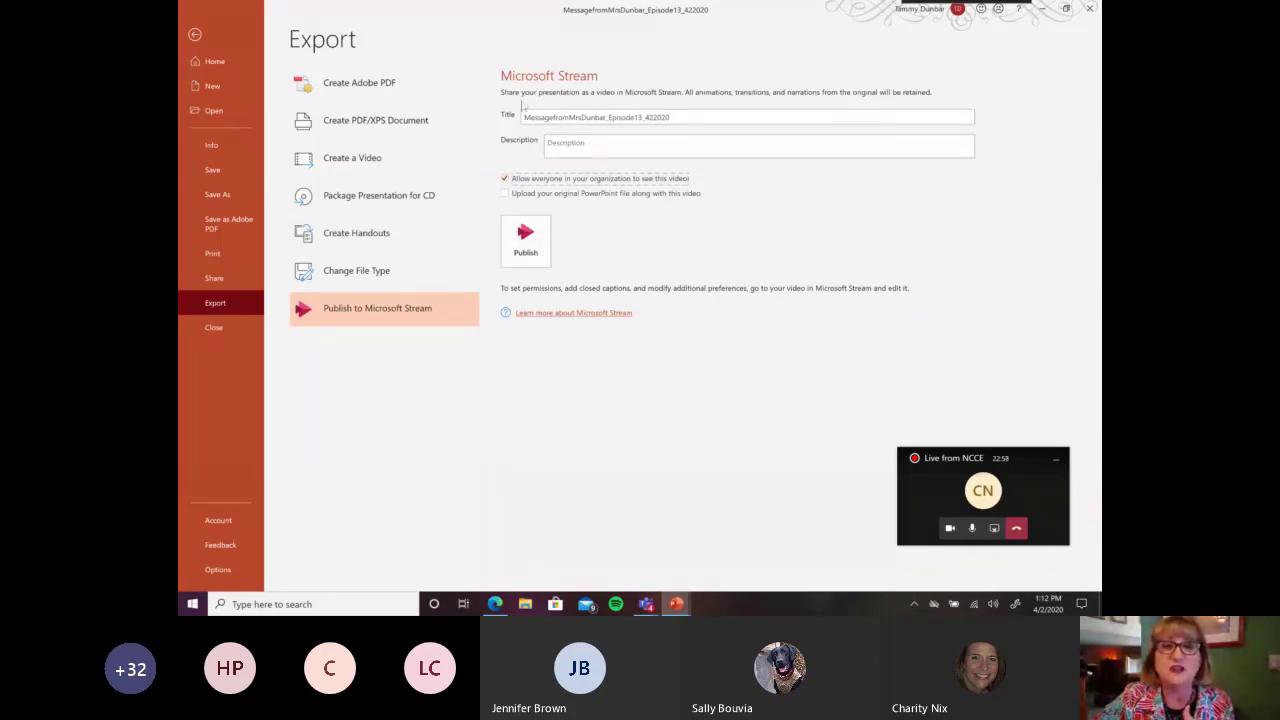
{"action": "left_click", "coordinate": [196, 34]}
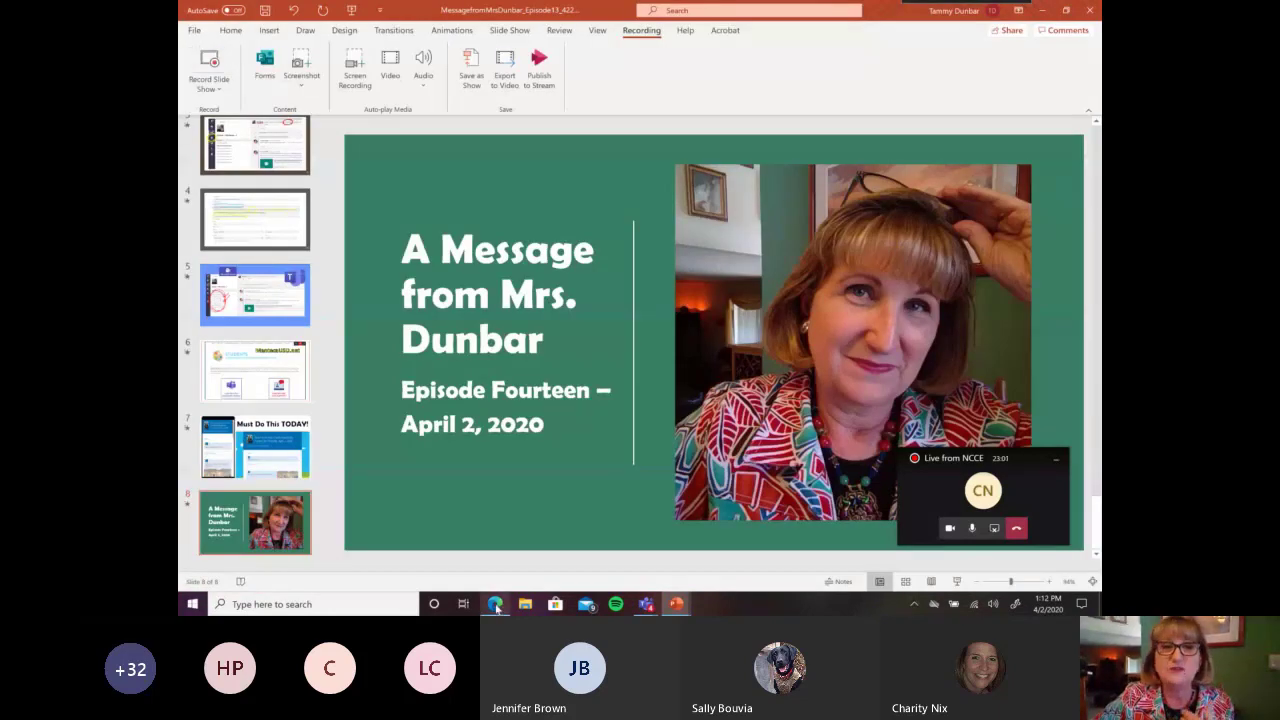
- Review the My content > Videos list of Week One Remote Learning recordings in Stream
{"action": "left_click", "coordinate": [496, 604]}
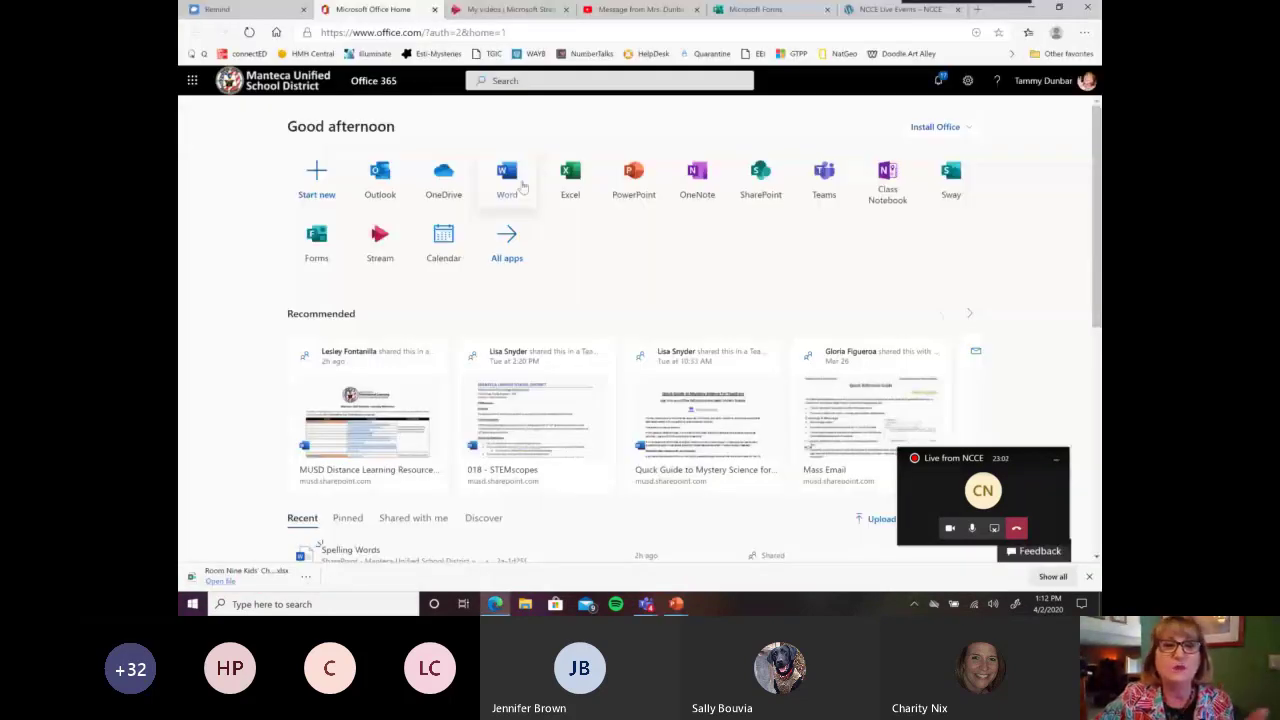
{"action": "left_click", "coordinate": [510, 8]}
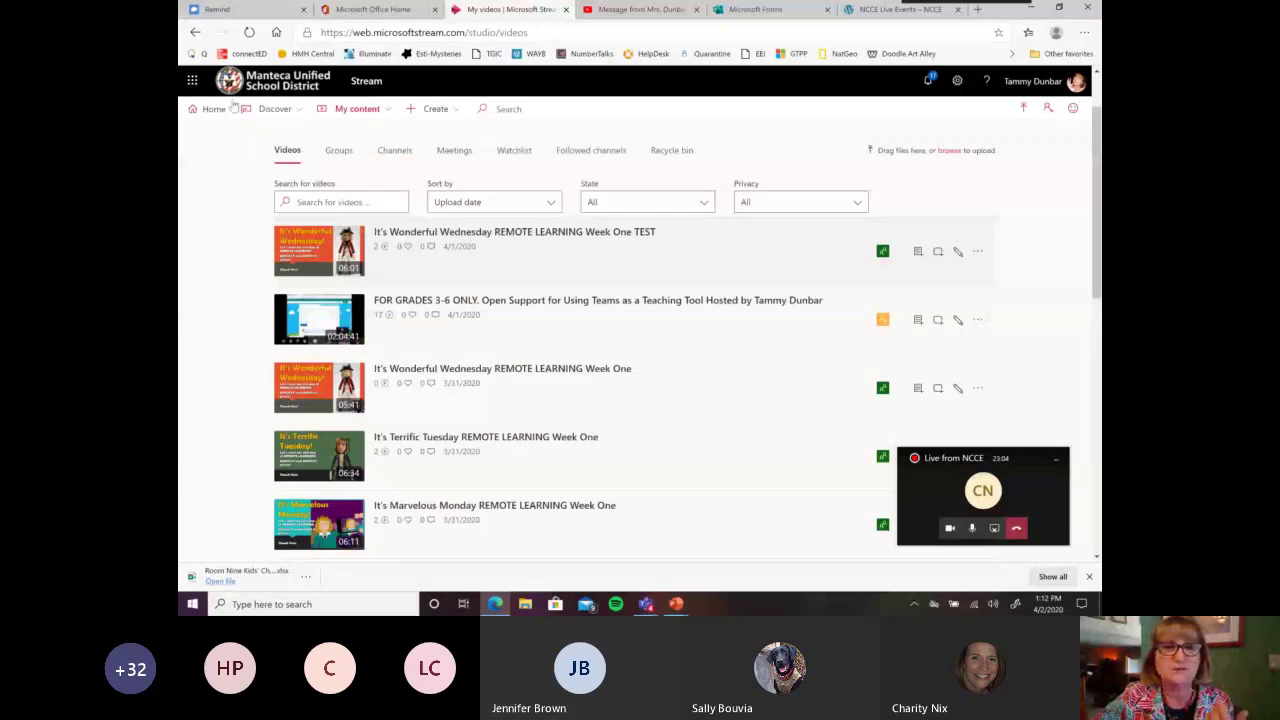
{"action": "left_click", "coordinate": [212, 108]}
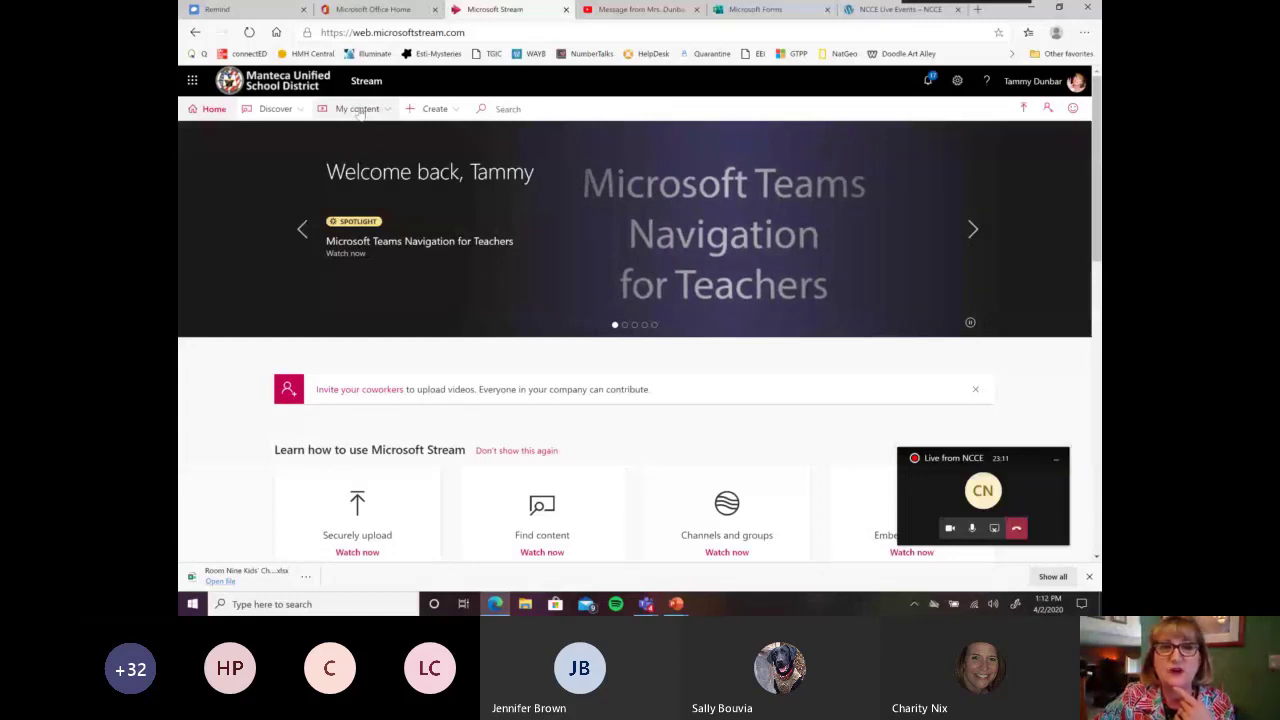
{"action": "left_click", "coordinate": [356, 108]}
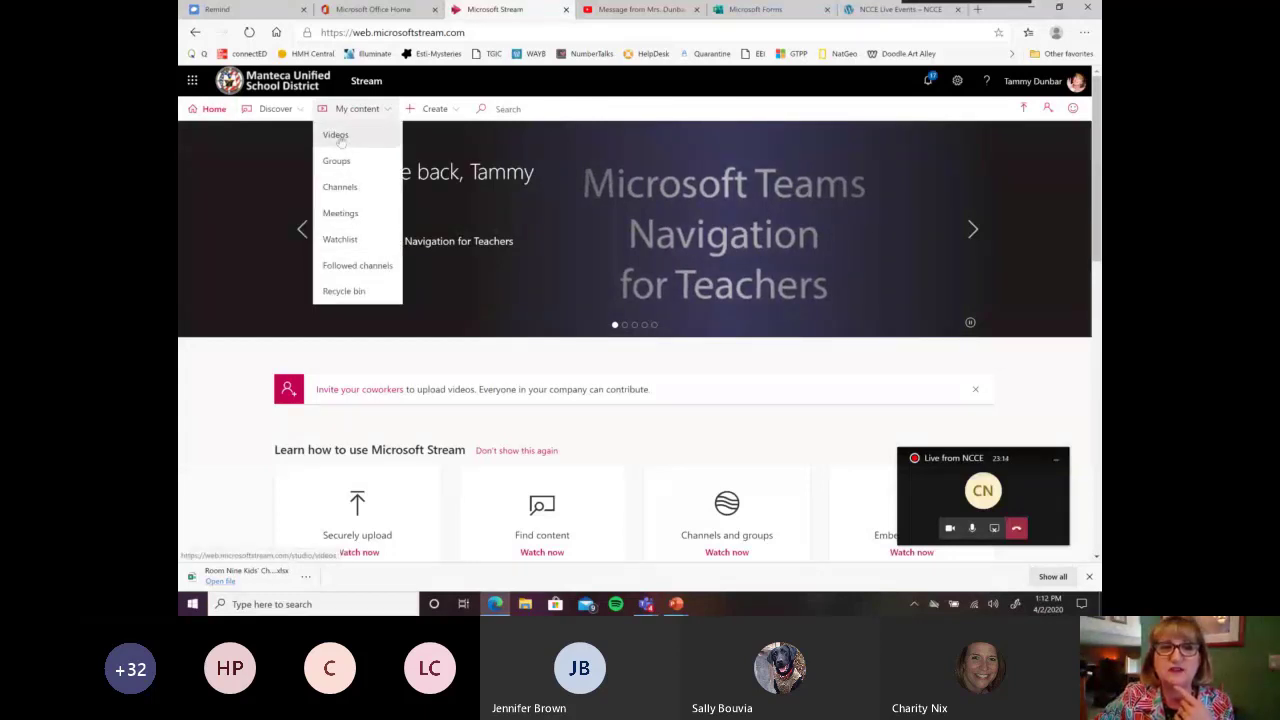
{"action": "left_click", "coordinate": [336, 134]}
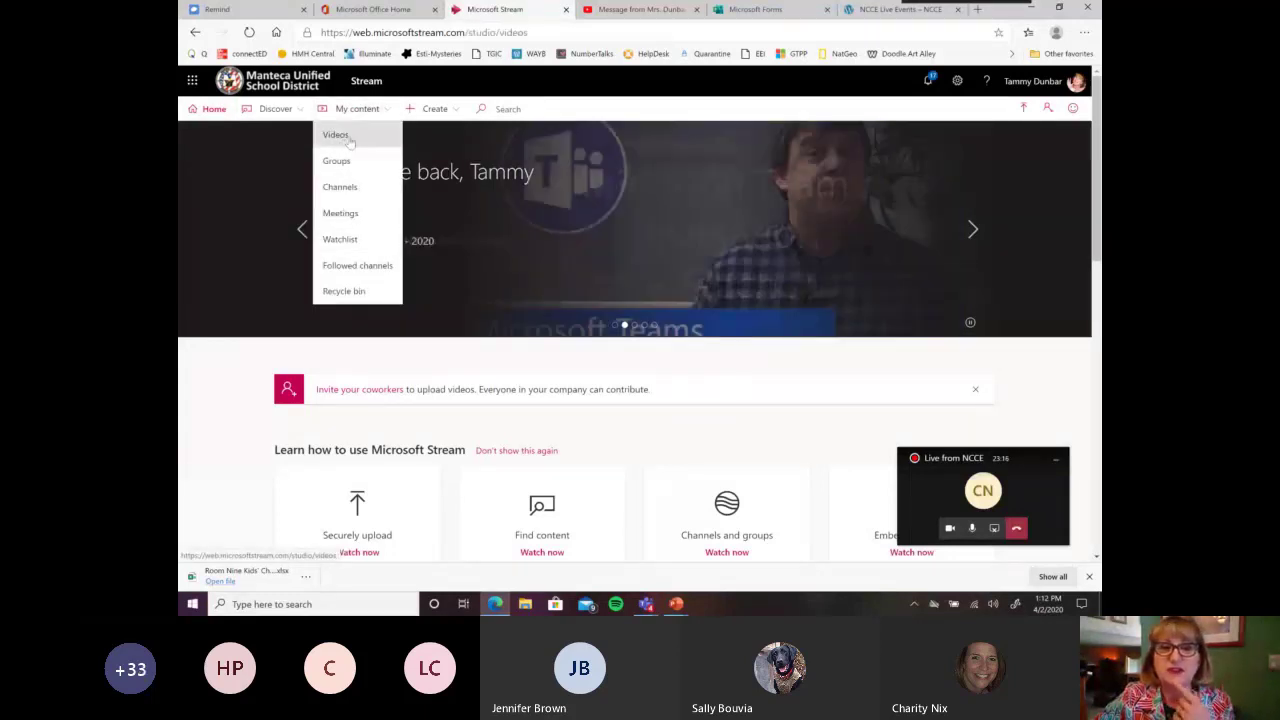
{"action": "left_click", "coordinate": [336, 136]}
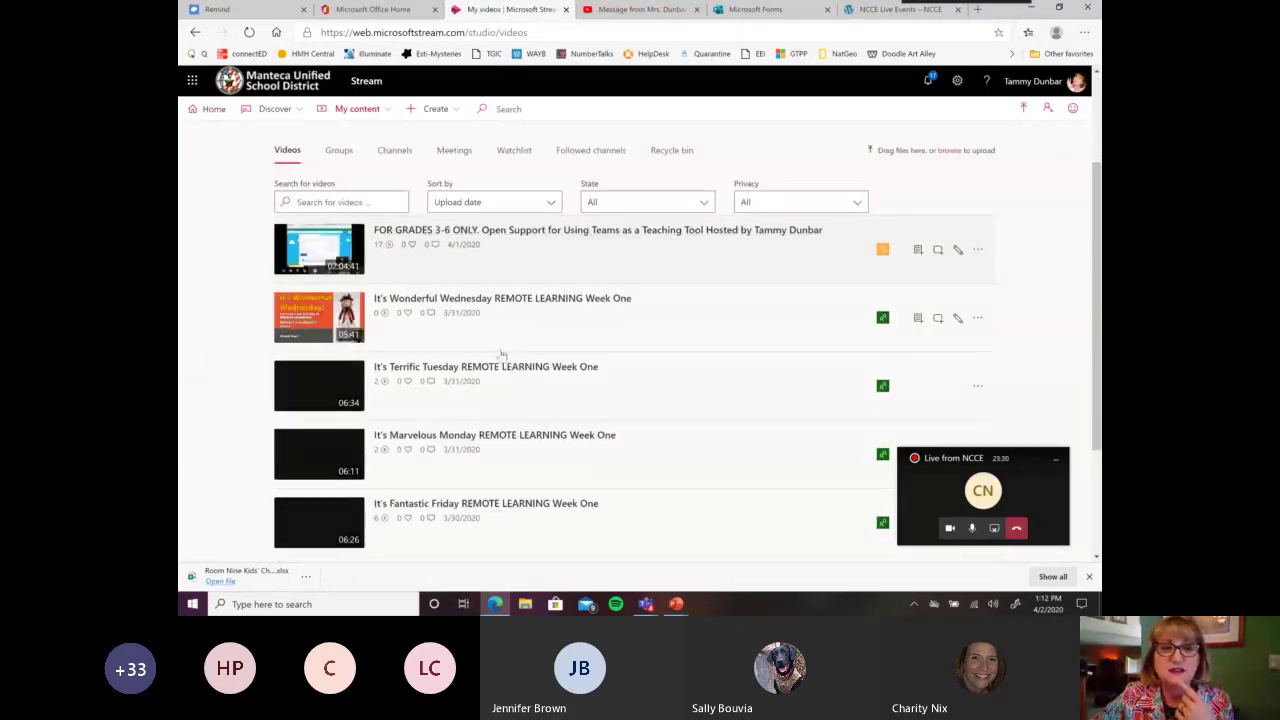
{"action": "scroll", "scroll_direction": "down", "scroll_amount": 3}
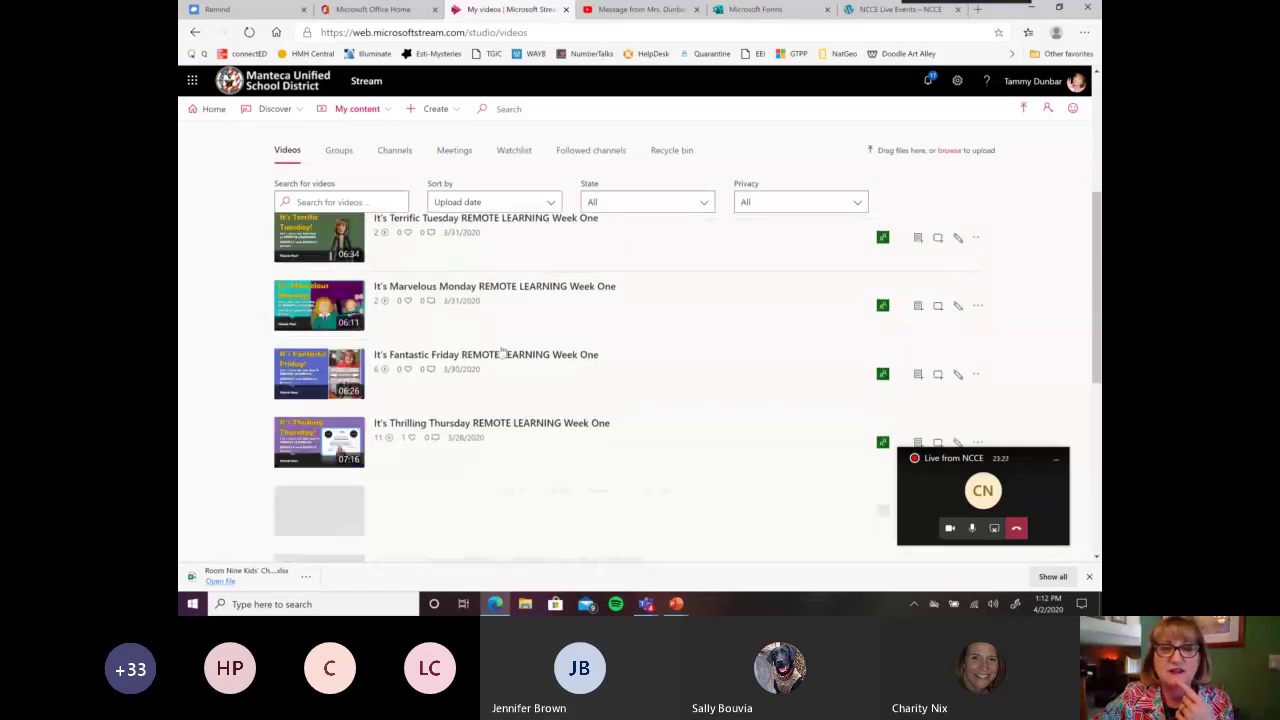
{"action": "scroll", "scroll_direction": "up", "scroll_amount": 3}
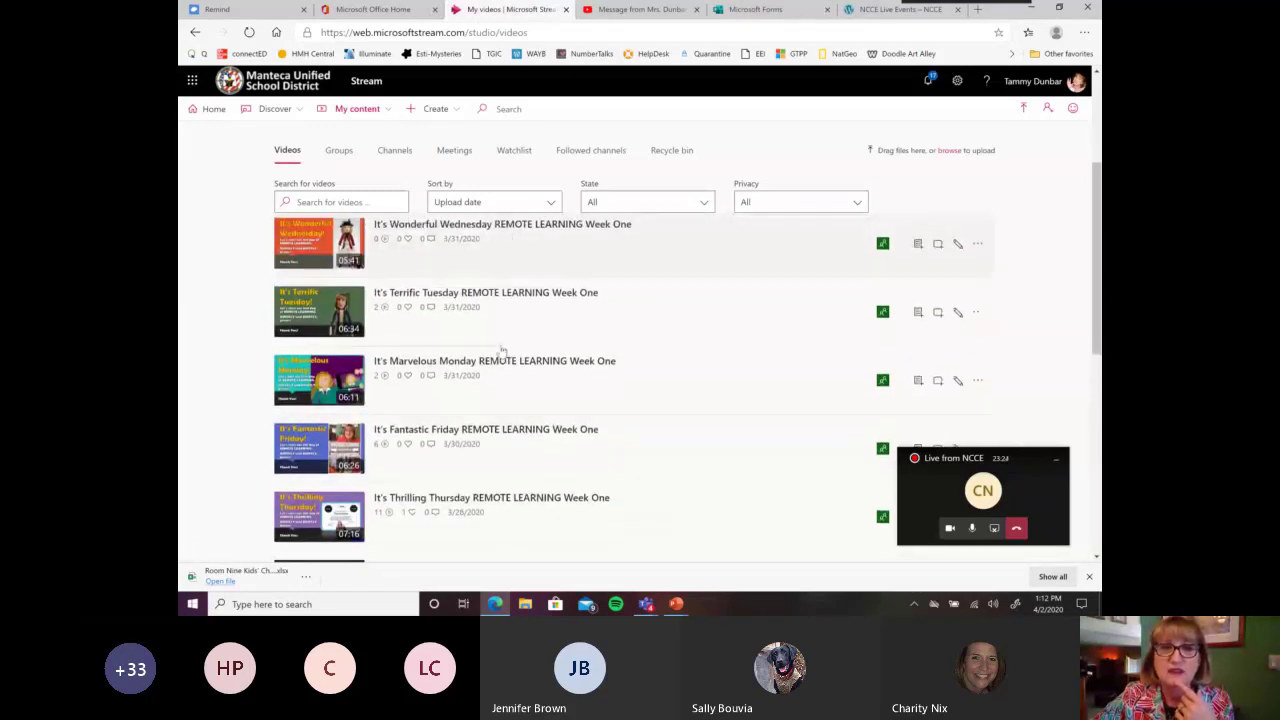
{"action": "mouse_move", "coordinate": [660, 312]}
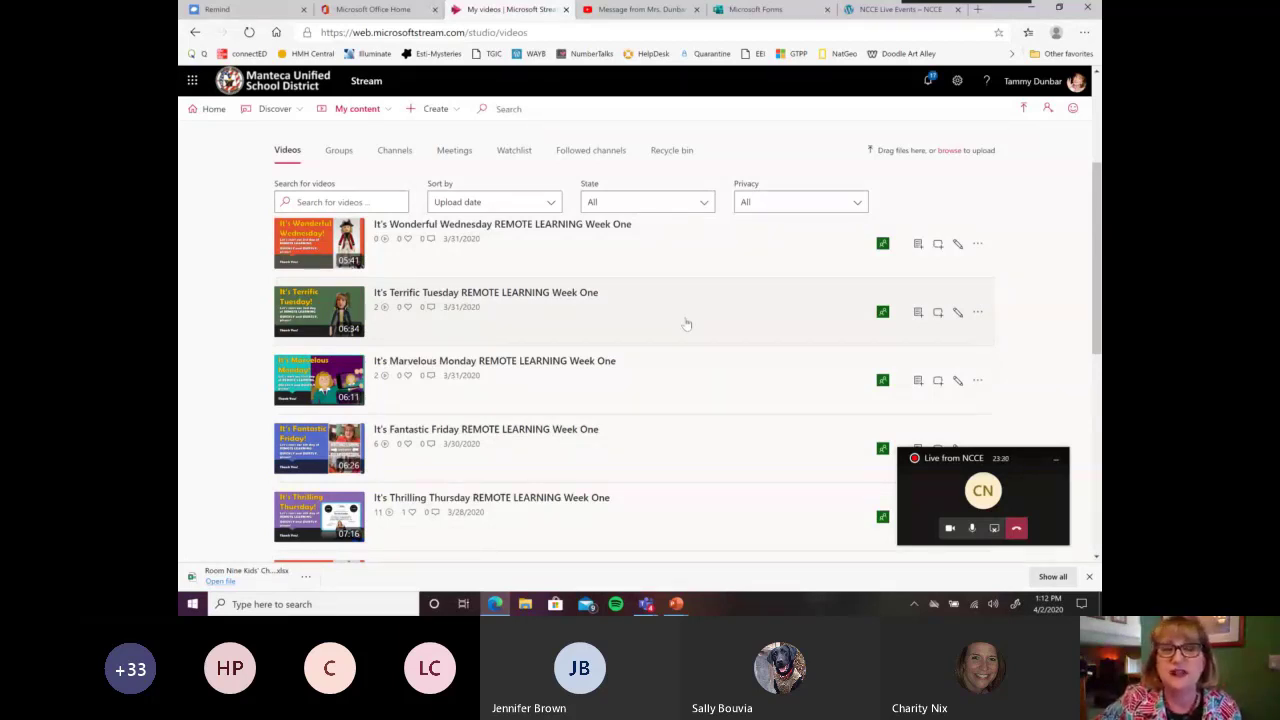
{"action": "mouse_move", "coordinate": [630, 478]}
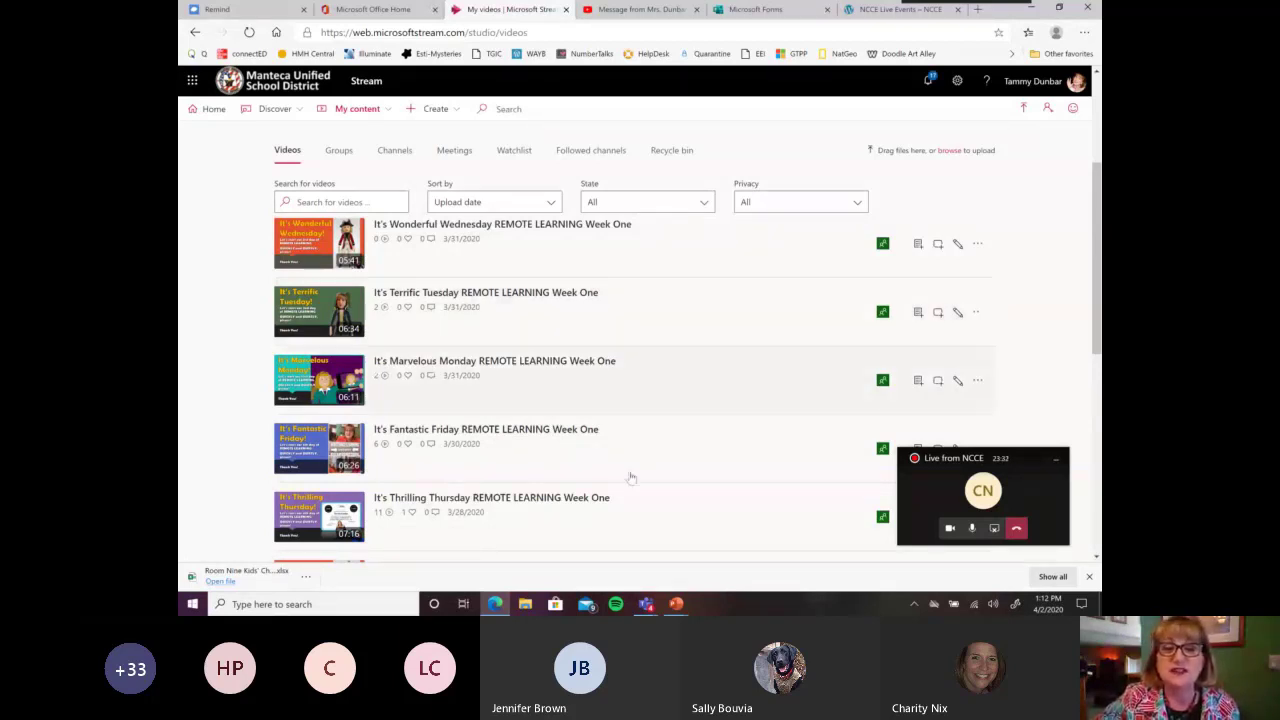
- Bring the It's Wonderful Wednesday deck to the front in PowerPoint
{"action": "left_click", "coordinate": [676, 604]}
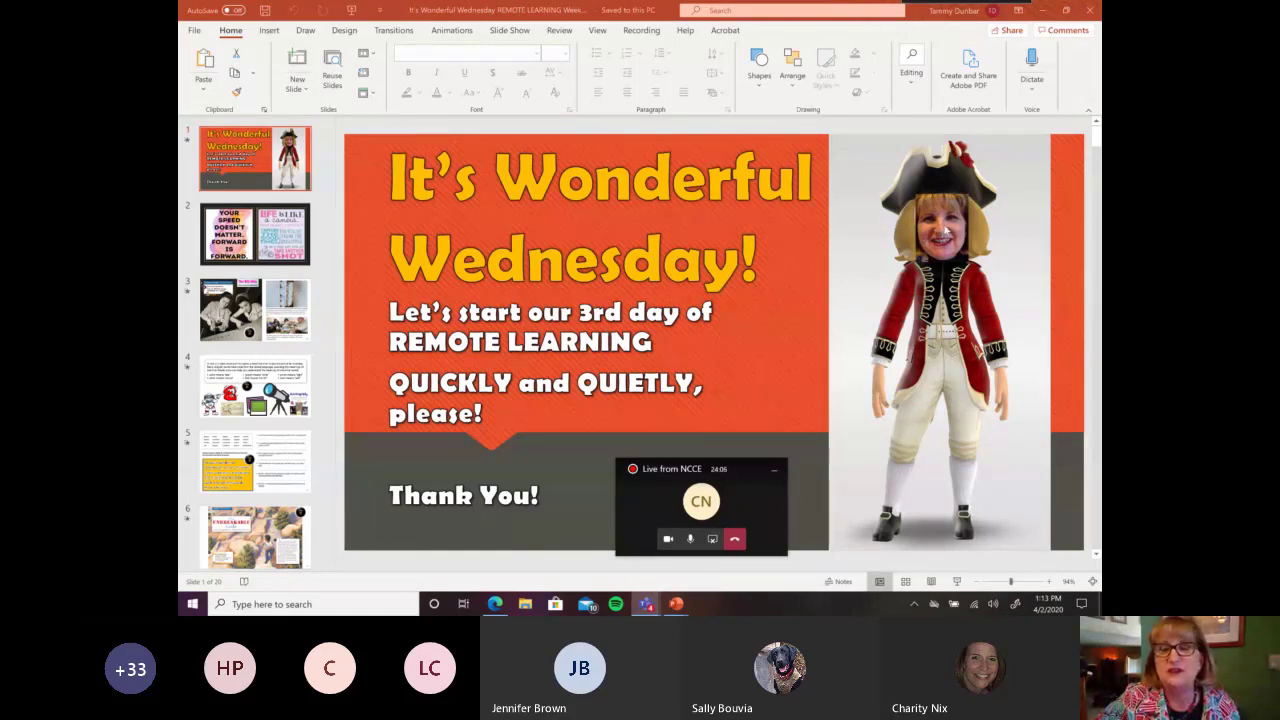
- Play the recorded narration video on the Wonderful Wednesday title slide
{"action": "left_click", "coordinate": [940, 230]}
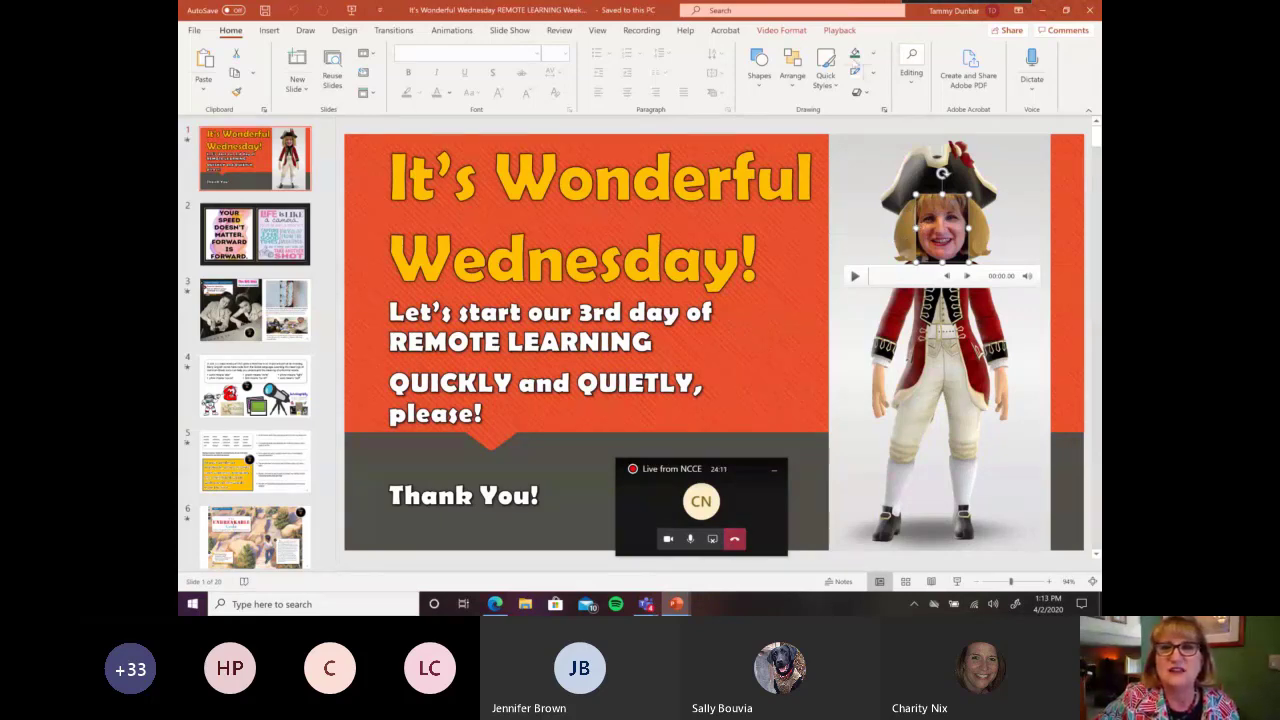
{"action": "left_click", "coordinate": [780, 30]}
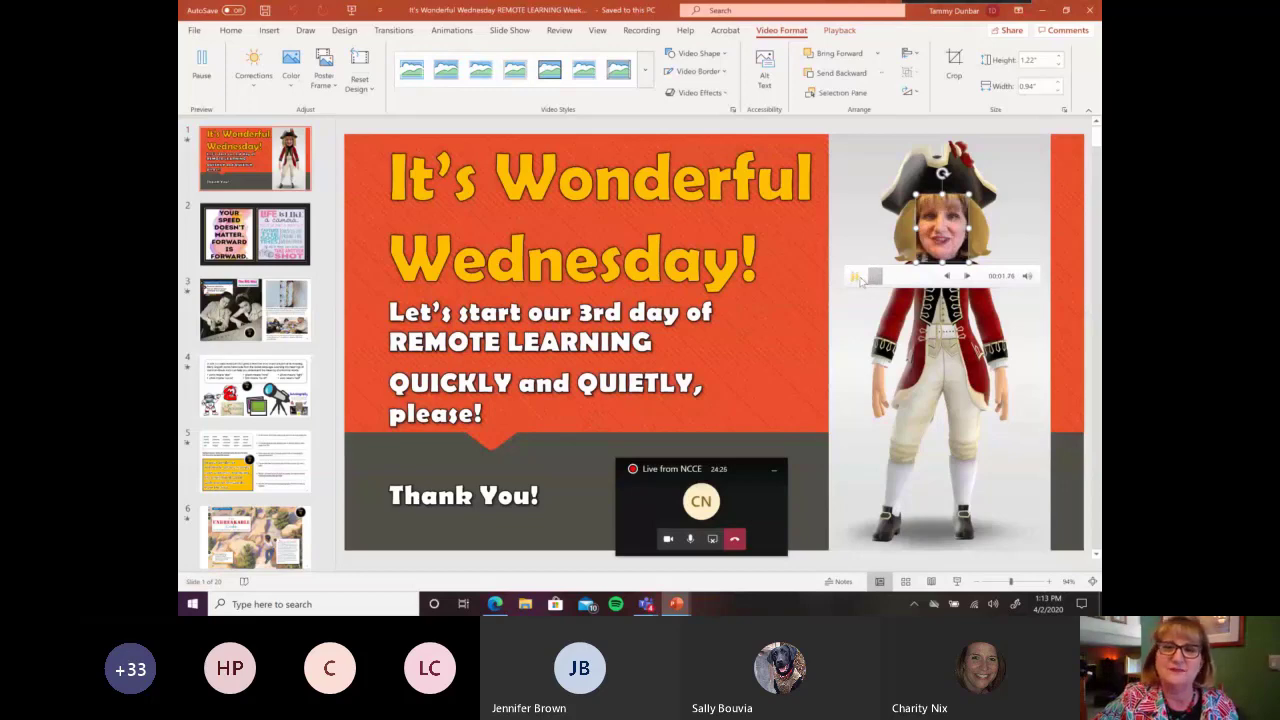
{"action": "left_click", "coordinate": [856, 276]}
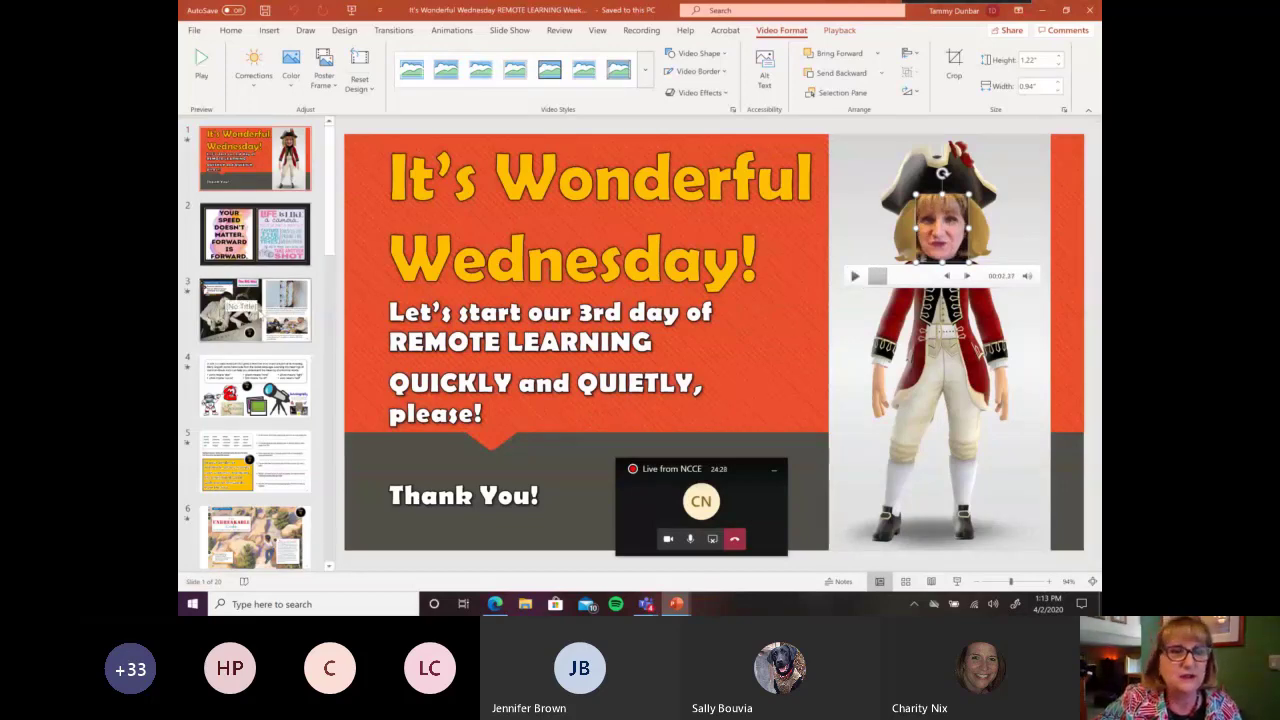
- Show the word-box sentence-rewriting slide, then the Greek roots explanation slide
{"action": "left_click", "coordinate": [256, 310]}
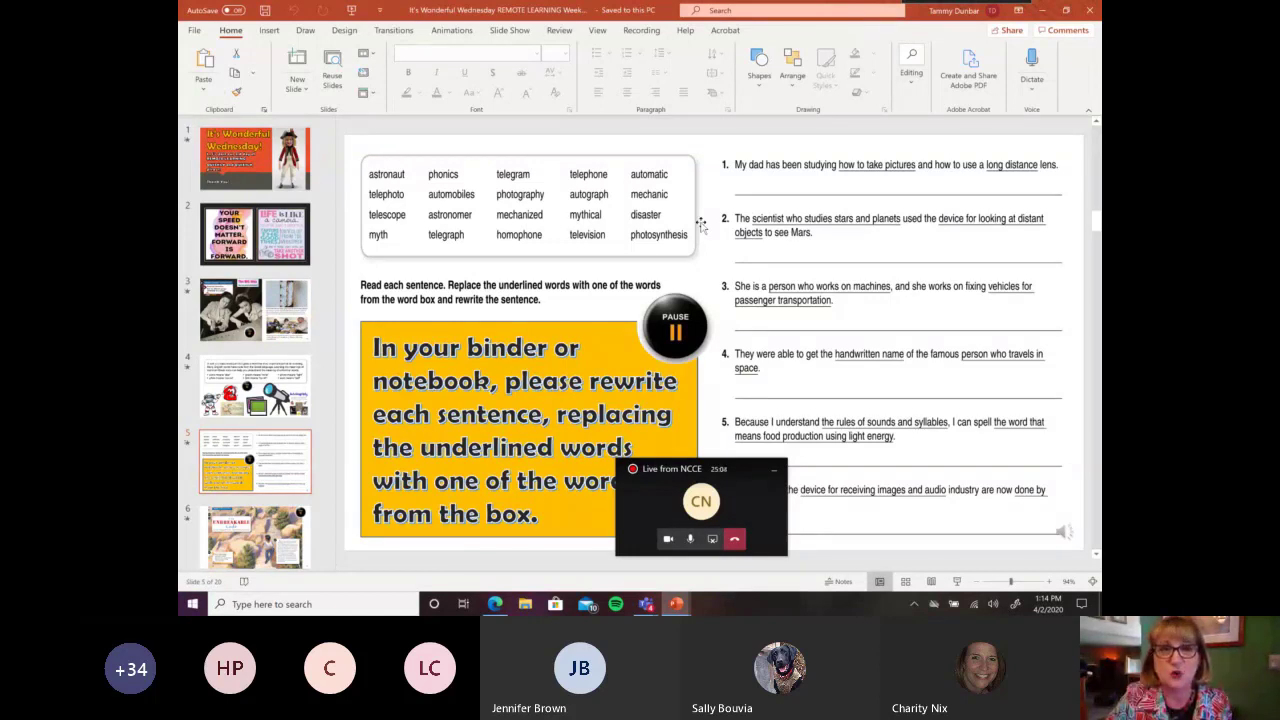
{"action": "mouse_move", "coordinate": [552, 206]}
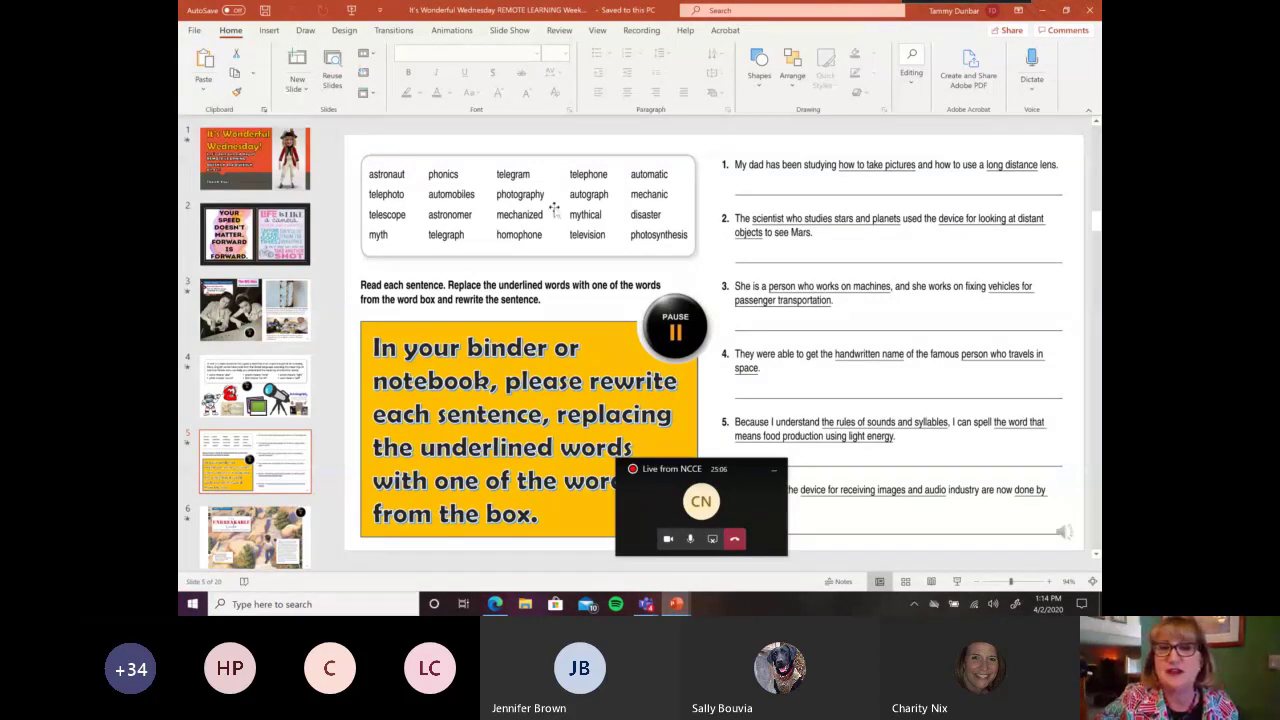
{"action": "left_click", "coordinate": [896, 350]}
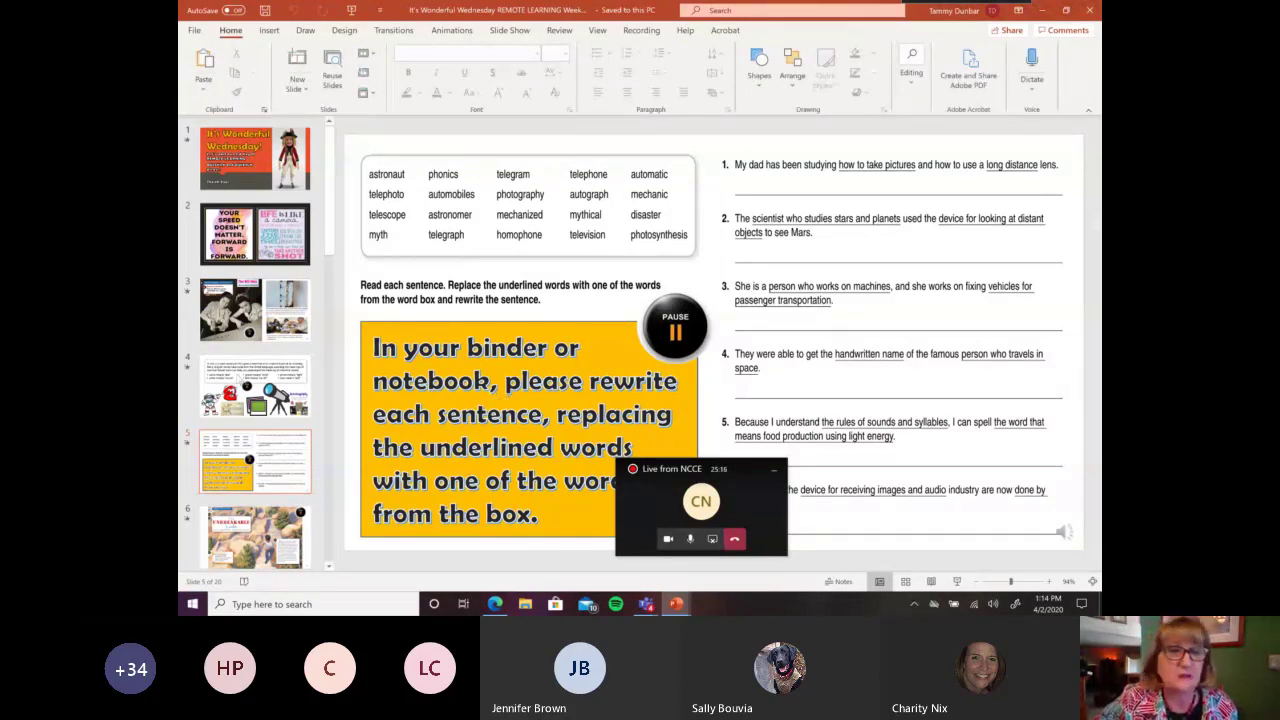
{"action": "left_click", "coordinate": [256, 388]}
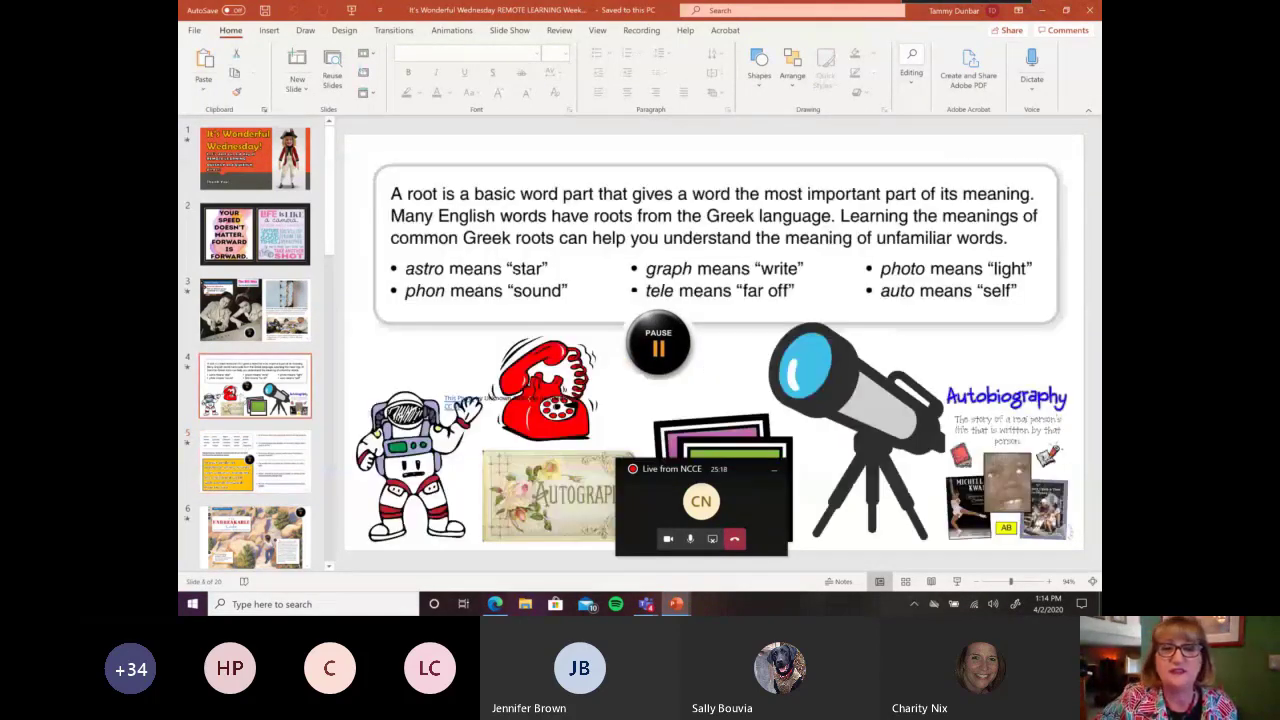
- Search Online Pictures for 'telescope'
{"action": "left_click", "coordinate": [268, 30]}
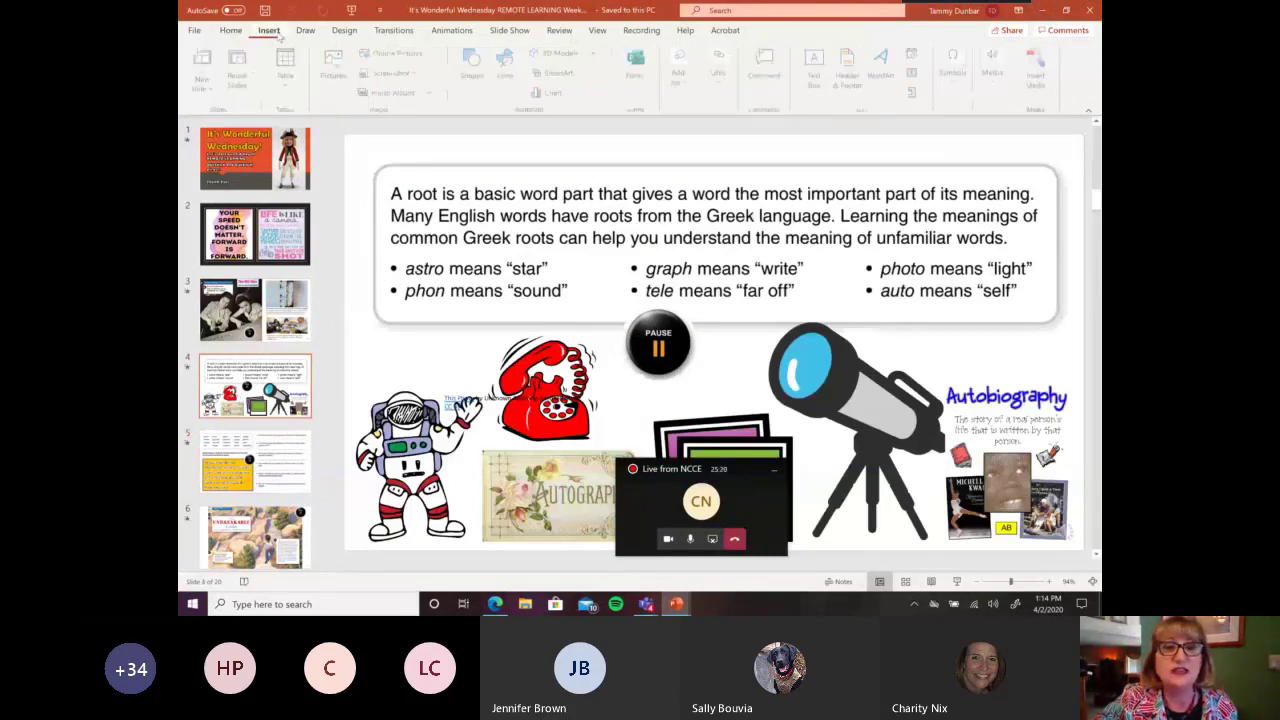
{"action": "left_click", "coordinate": [398, 52]}
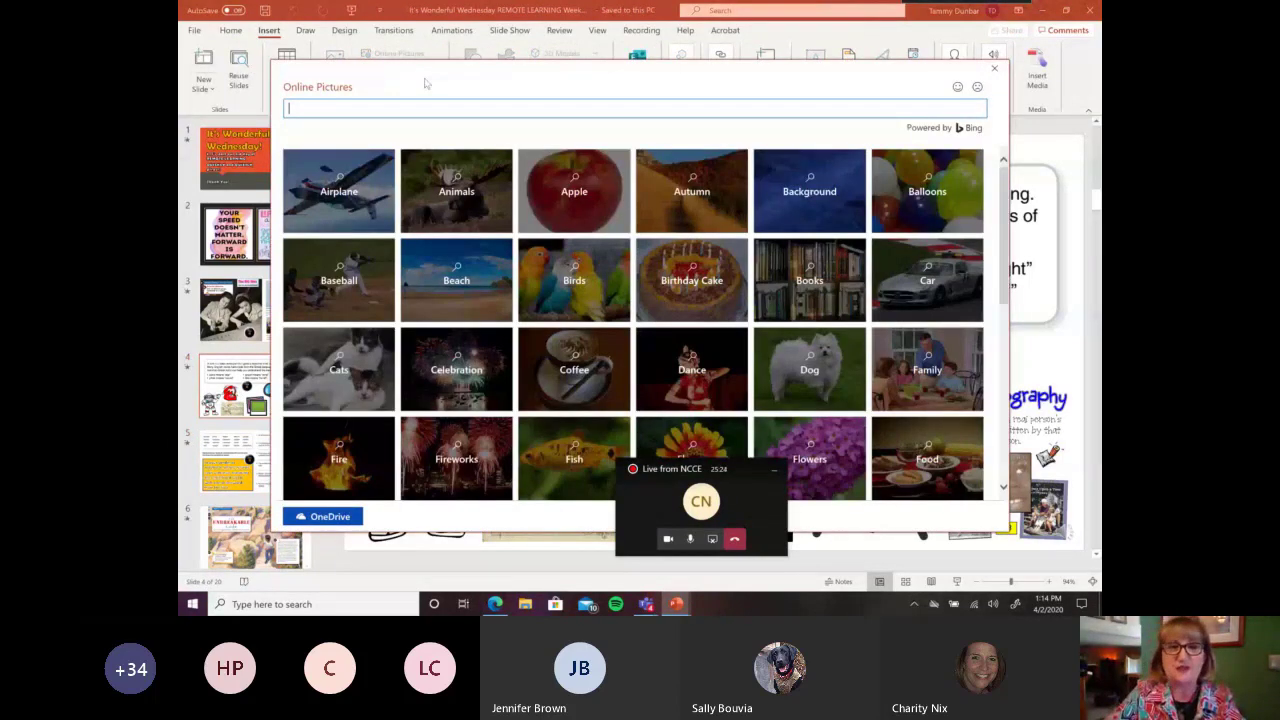
{"action": "type", "text": "telescope"}
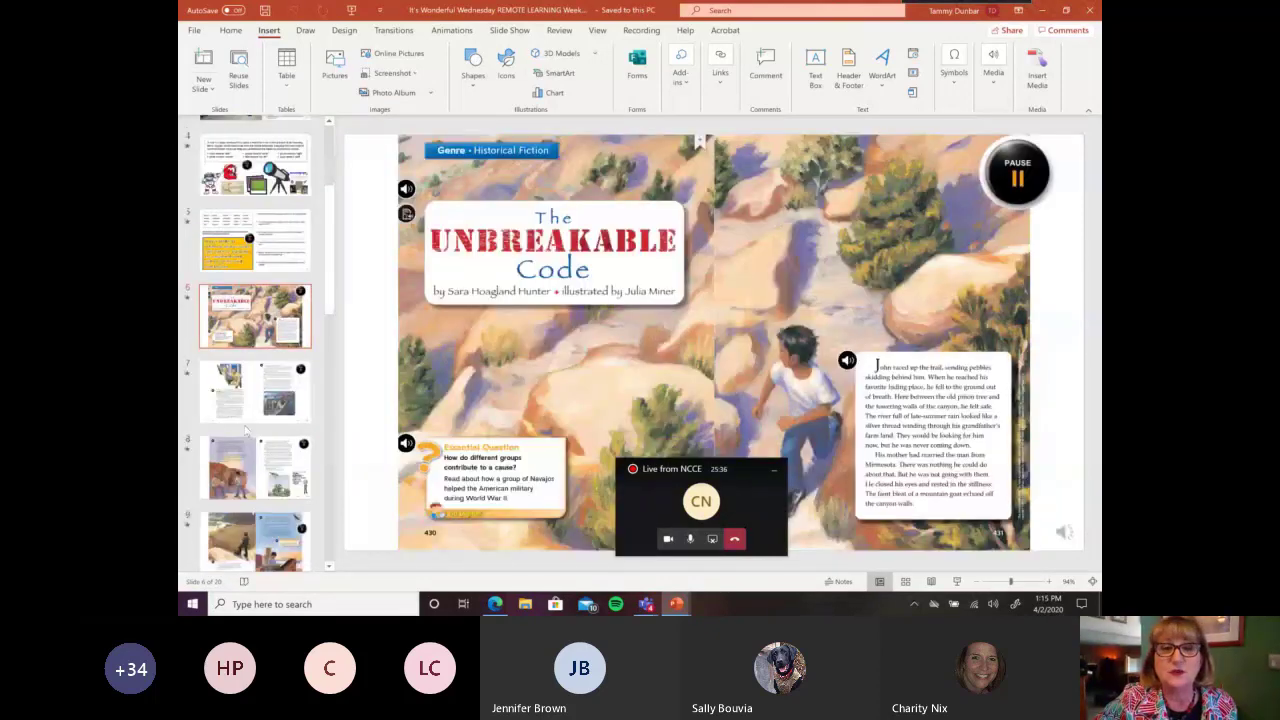
- Step through the story page slides to The Unbreakable Code text-evidence slide
{"action": "left_click", "coordinate": [254, 390]}
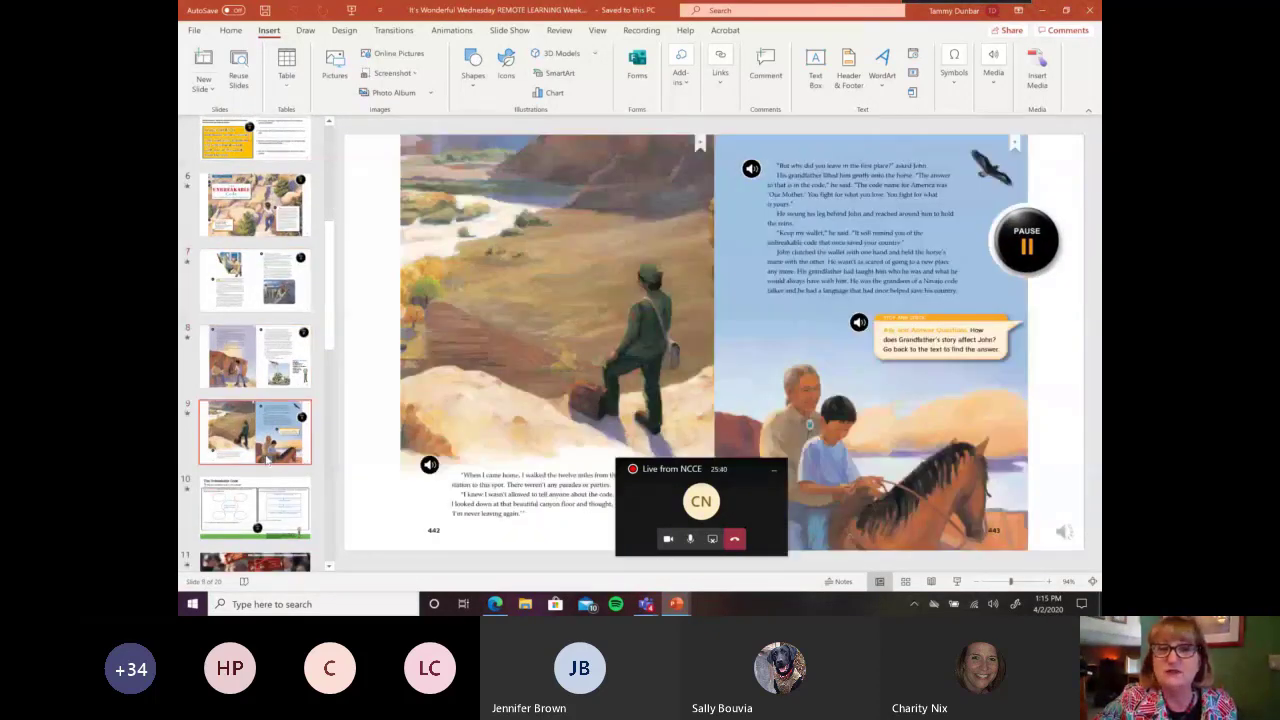
{"action": "scroll", "scroll_direction": "down", "scroll_amount": 3}
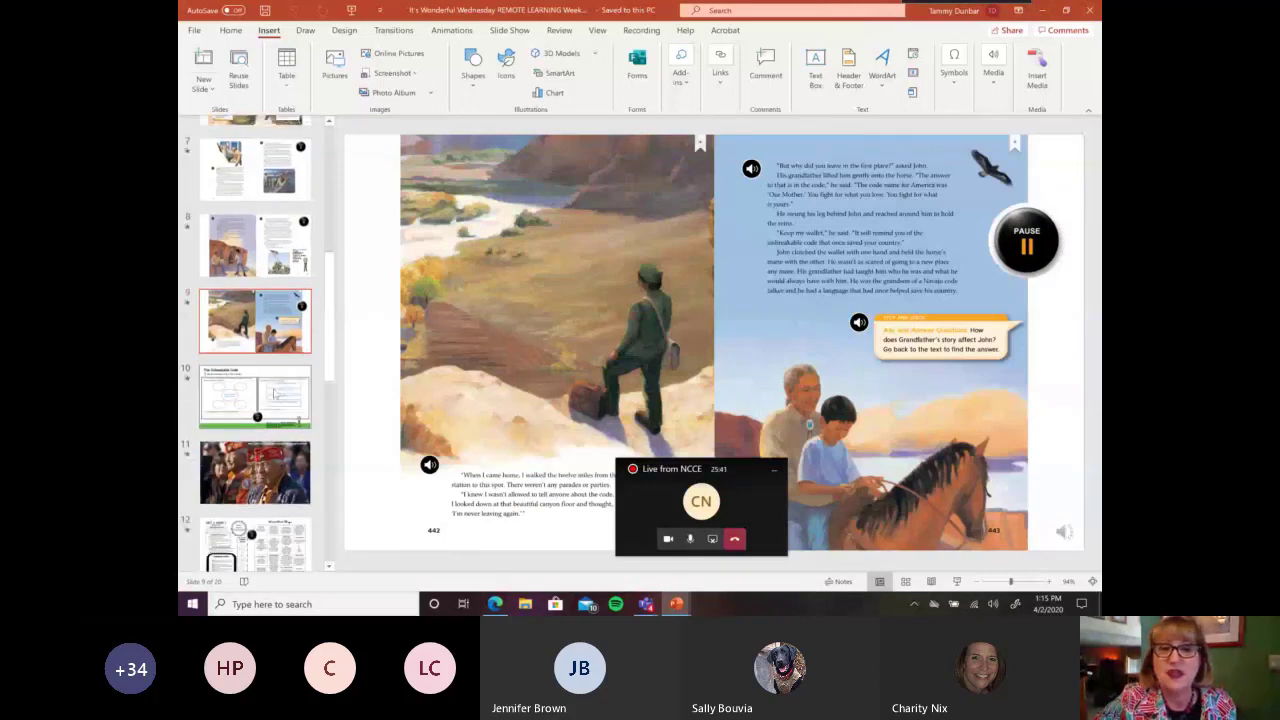
{"action": "left_click", "coordinate": [256, 396]}
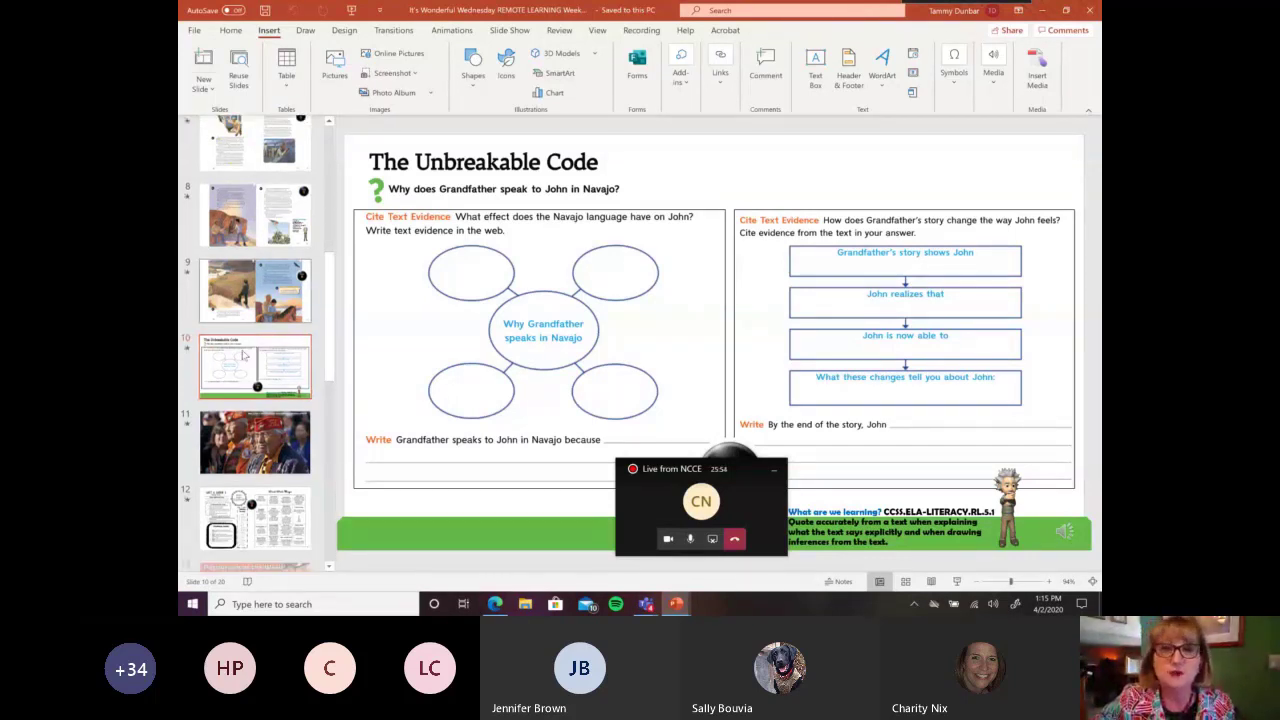
- Continue past Paragraph of the Week to the slide with the embedded notebook video
{"action": "scroll", "scroll_direction": "down", "scroll_amount": 3}
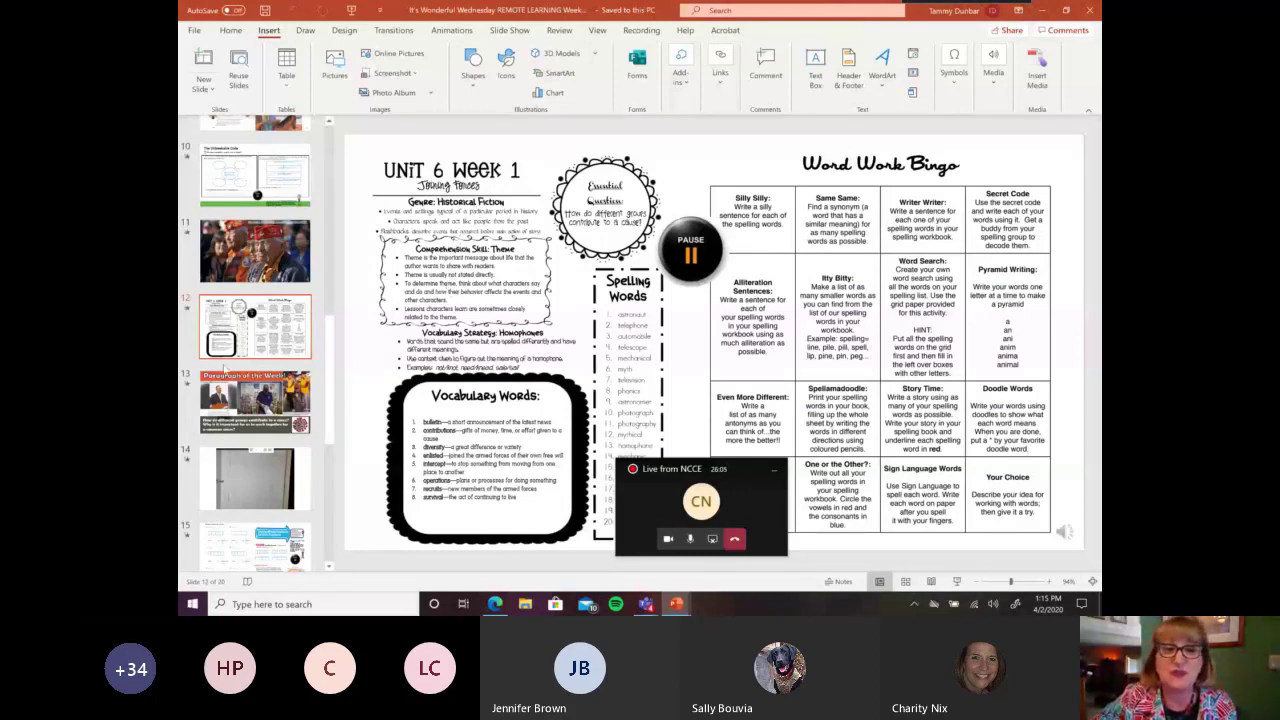
{"action": "scroll", "scroll_direction": "down", "scroll_amount": 3}
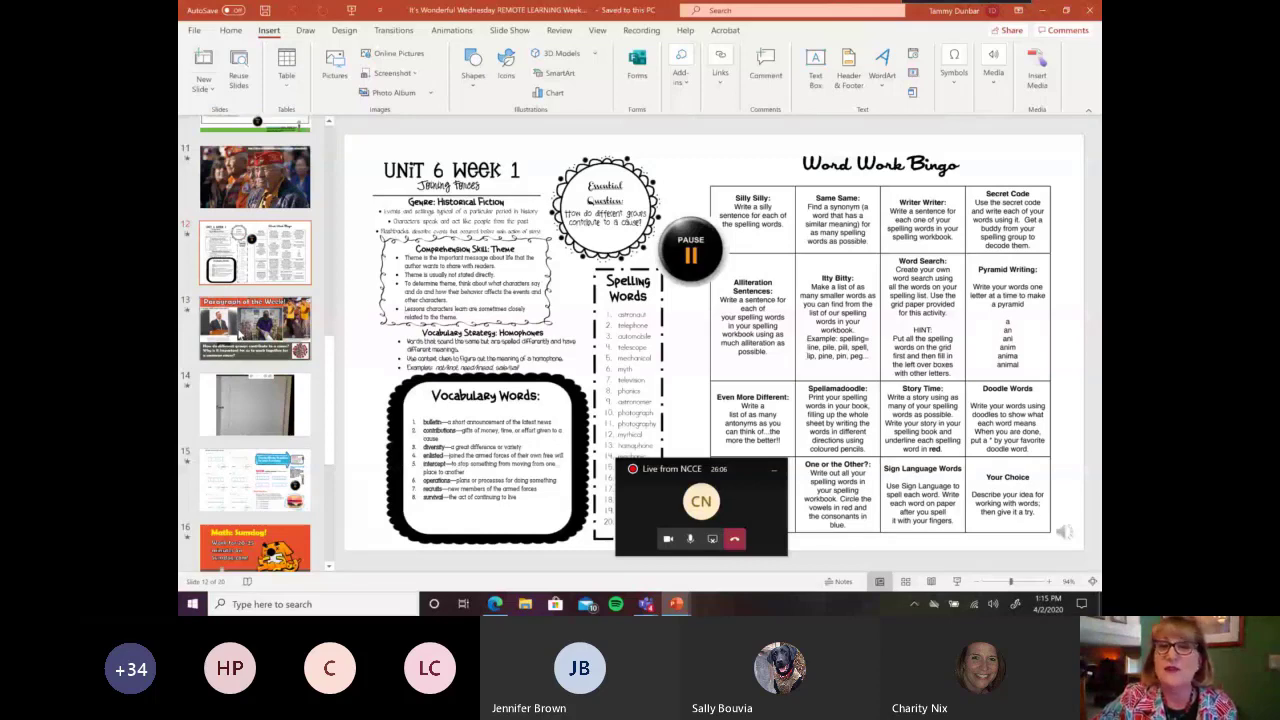
{"action": "left_click", "coordinate": [256, 324]}
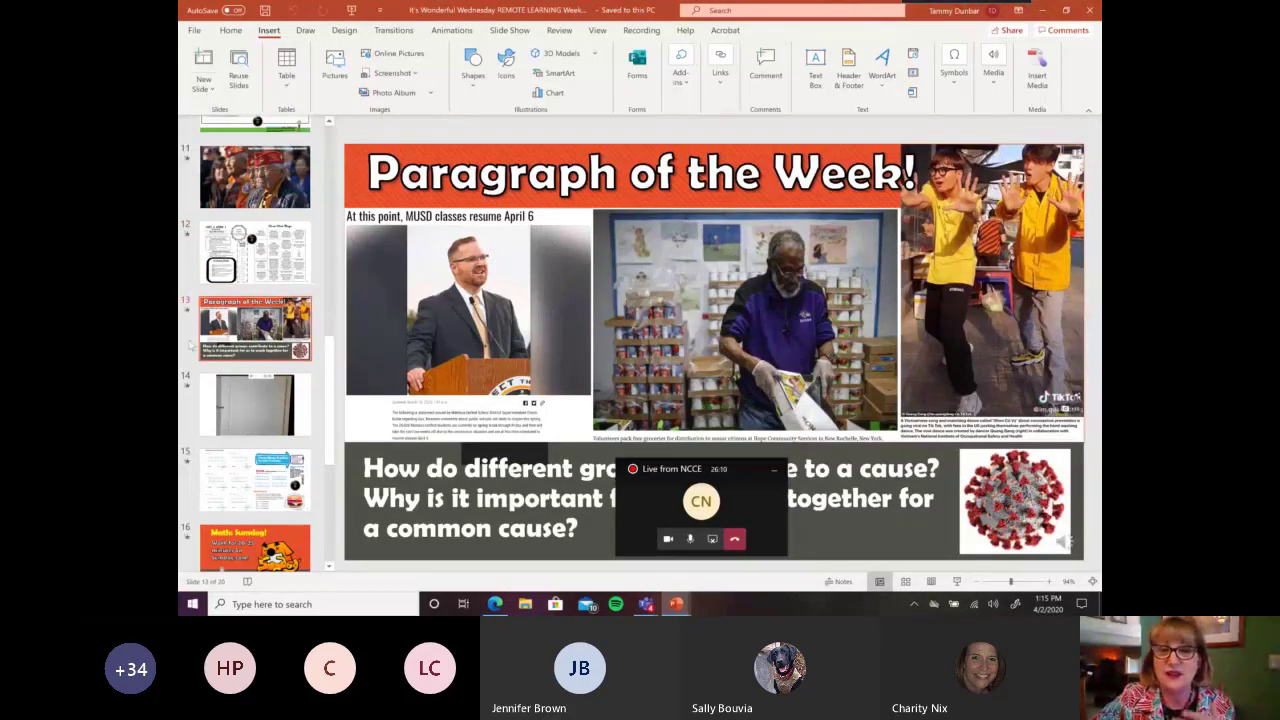
{"action": "mouse_move", "coordinate": [748, 476]}
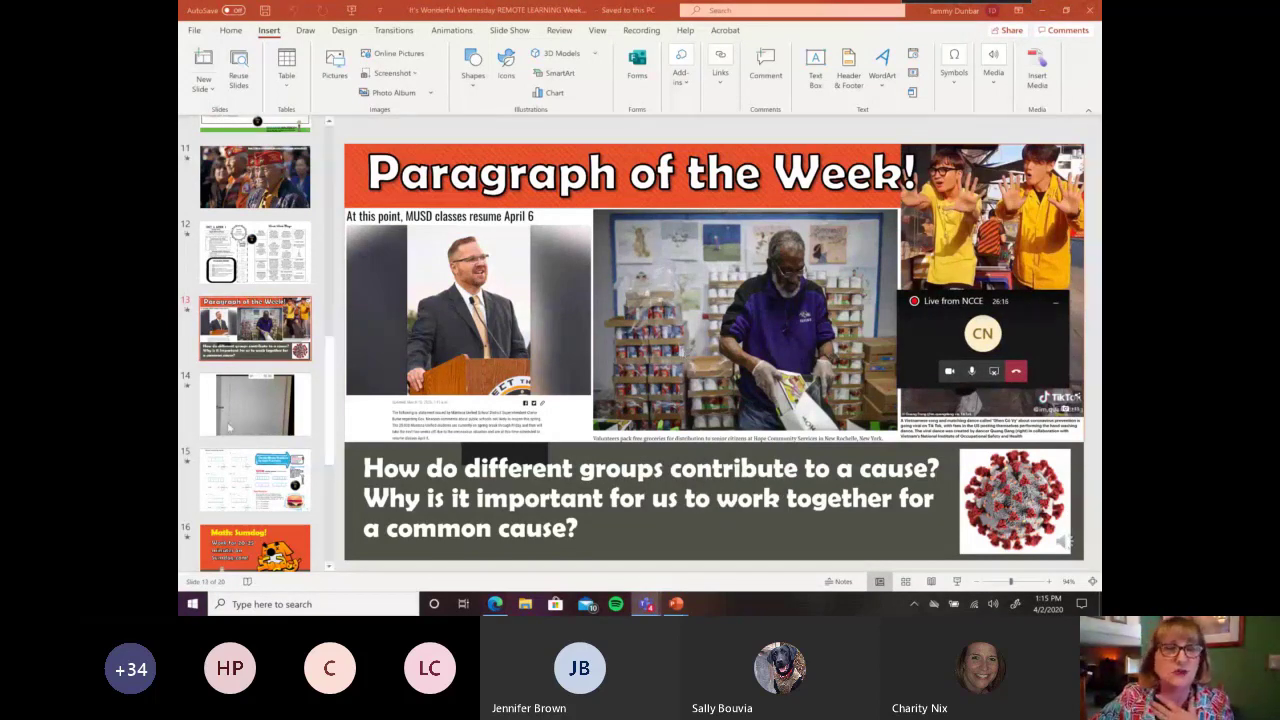
{"action": "mouse_move", "coordinate": [256, 404]}
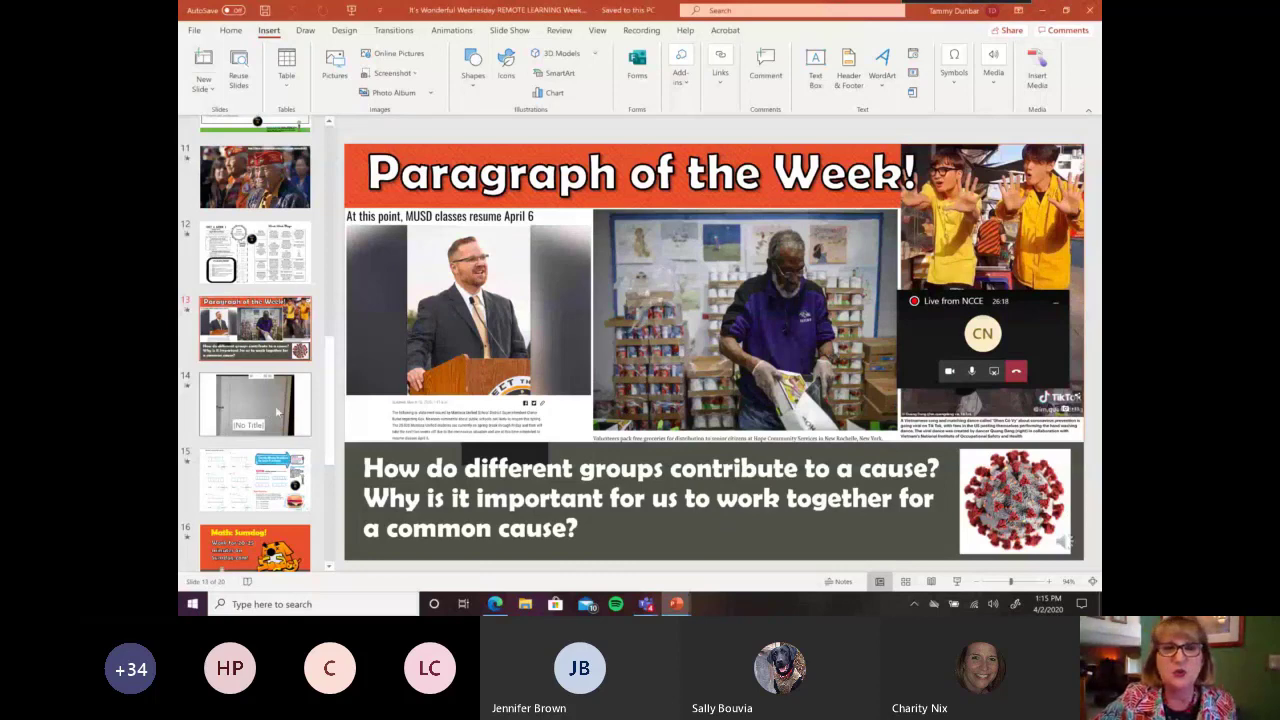
{"action": "left_click", "coordinate": [256, 404]}
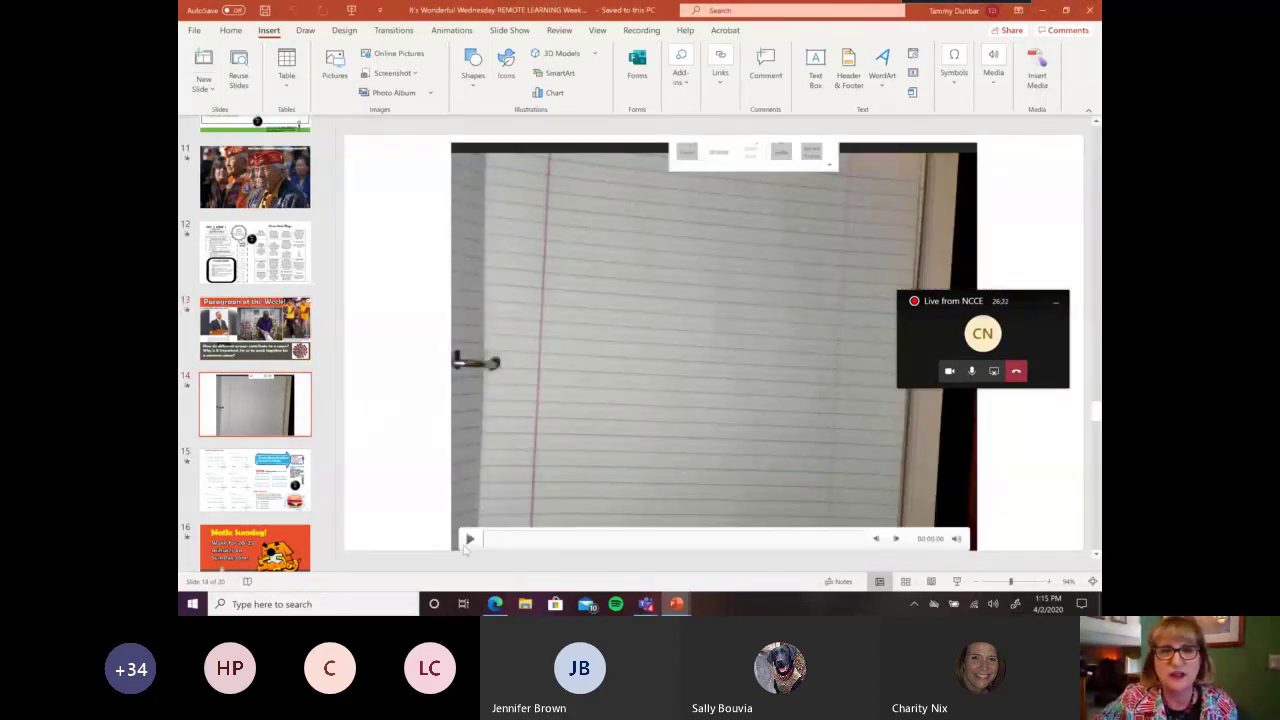
- Show the Divide Whole Numbers by Unit Fractions math slide
{"action": "left_click", "coordinate": [468, 538]}
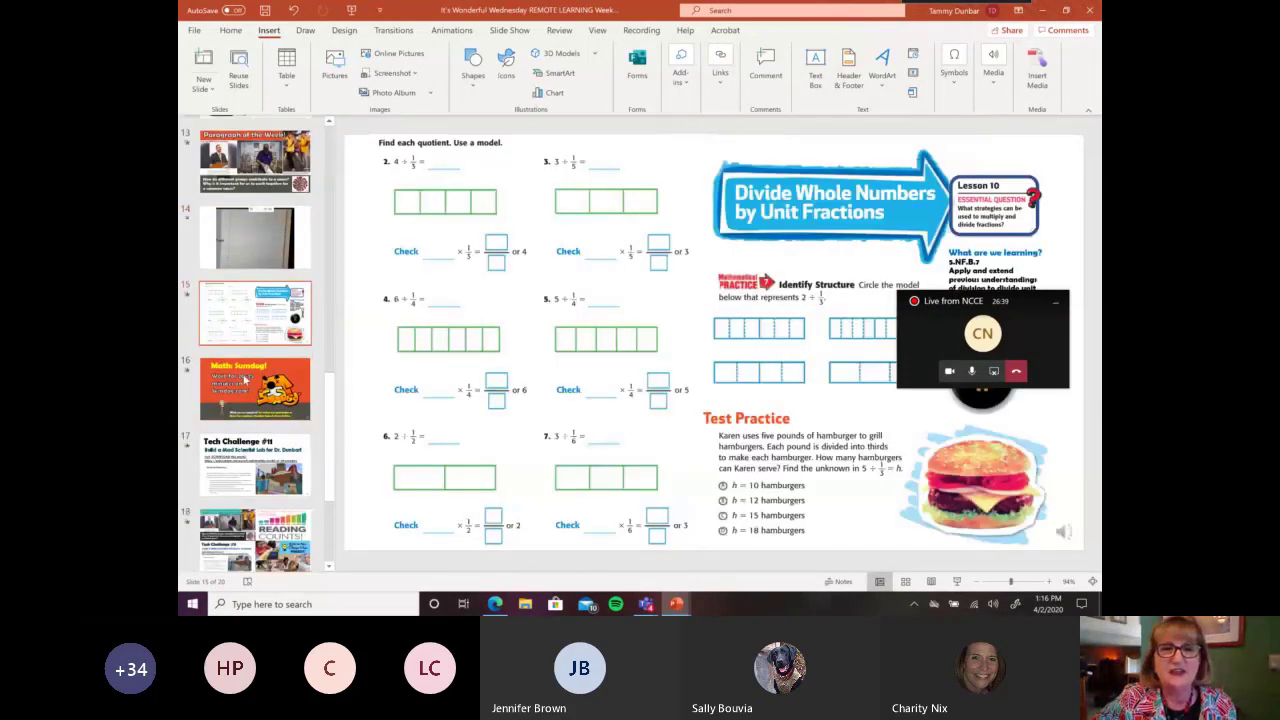
- Show the Tech Challenge #11 slide, then the weekly overview collage slide
{"action": "scroll", "scroll_direction": "down", "scroll_amount": 3}
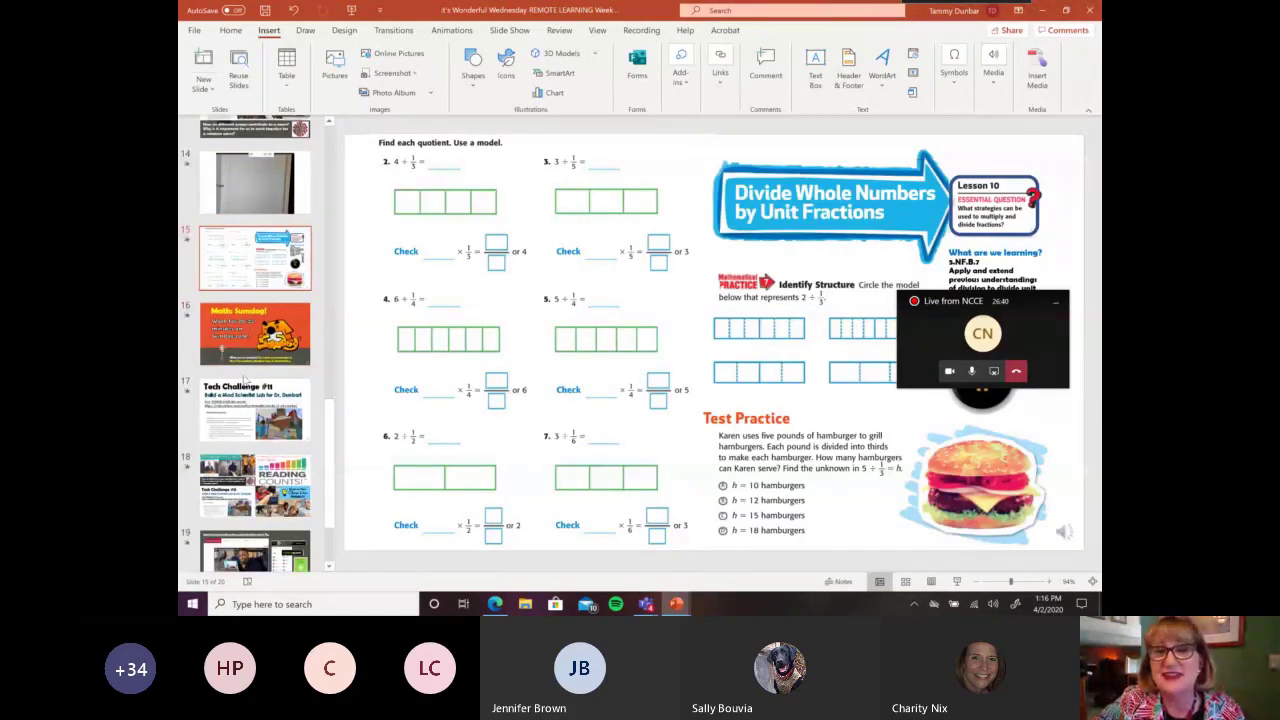
{"action": "left_click", "coordinate": [256, 408]}
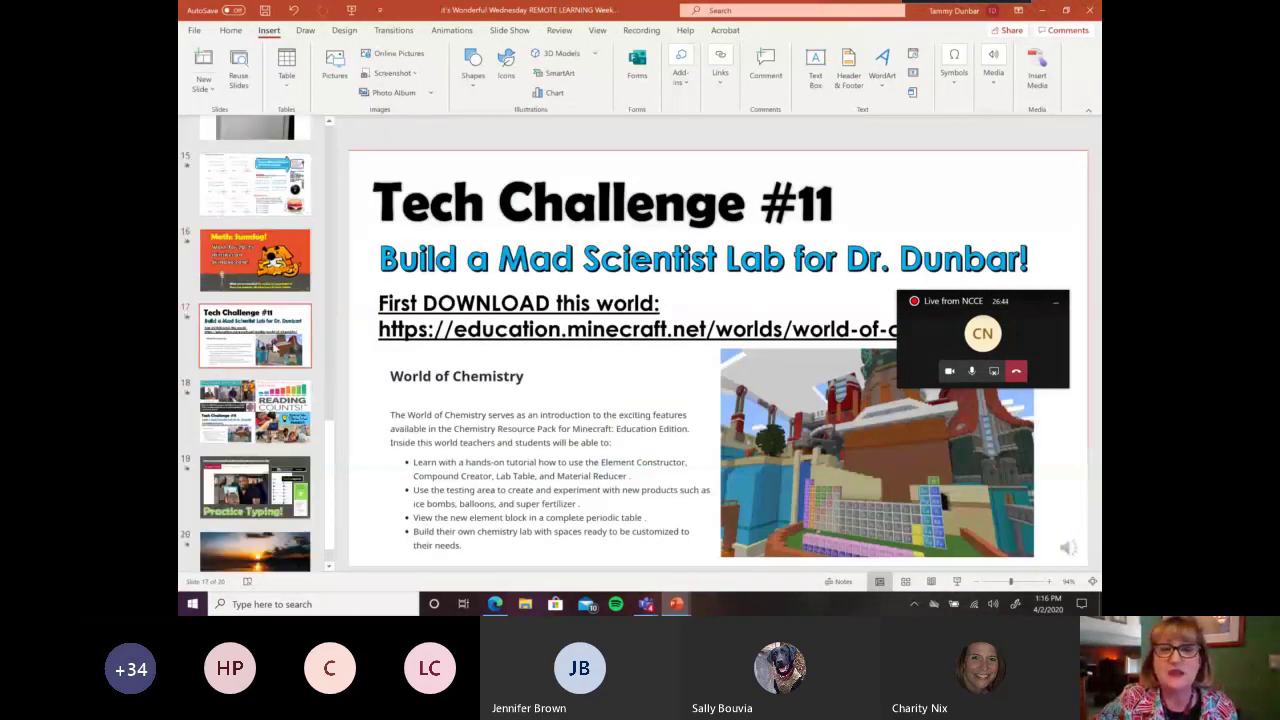
{"action": "scroll", "scroll_direction": "up", "scroll_amount": 3}
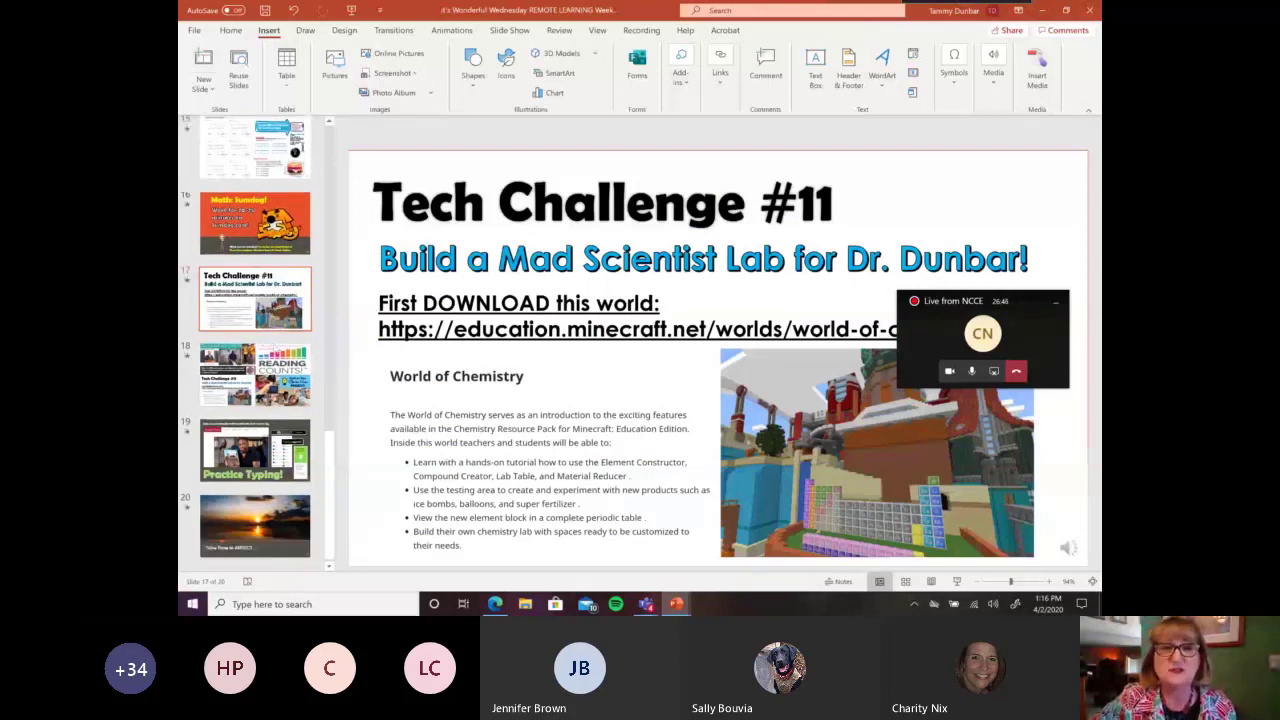
{"action": "mouse_move", "coordinate": [586, 370]}
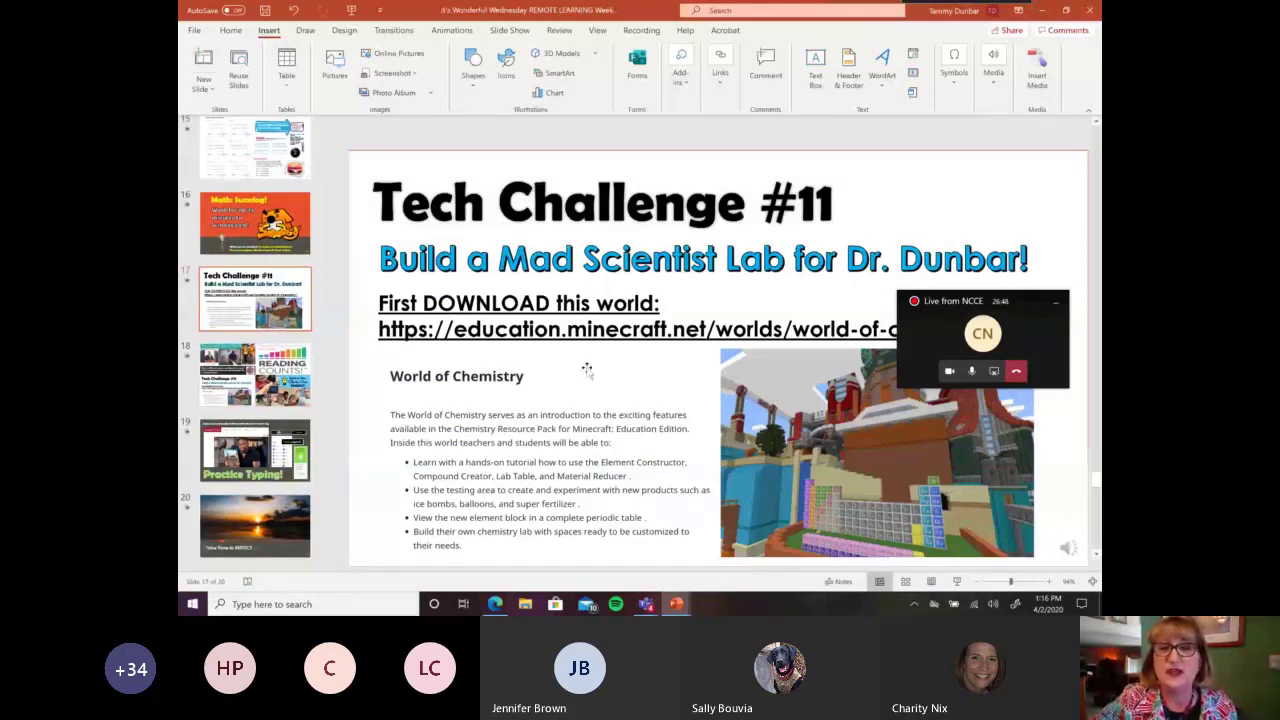
{"action": "mouse_move", "coordinate": [568, 288]}
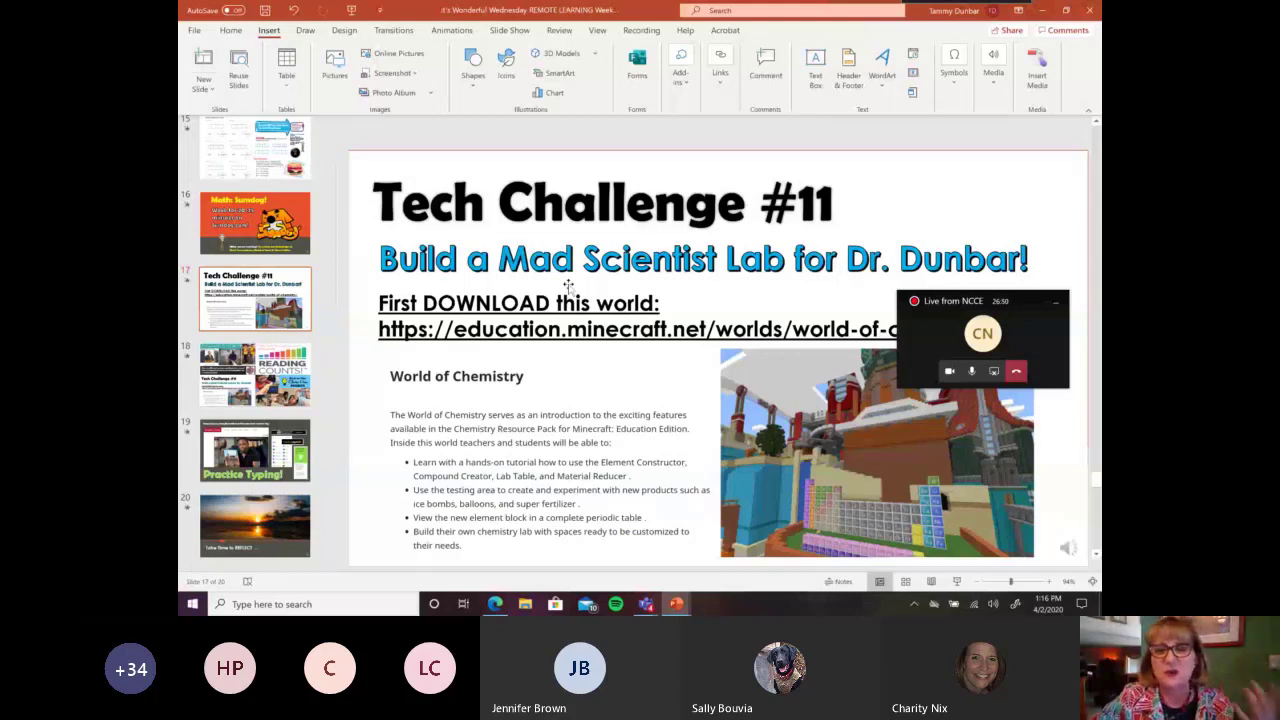
{"action": "mouse_move", "coordinate": [544, 356]}
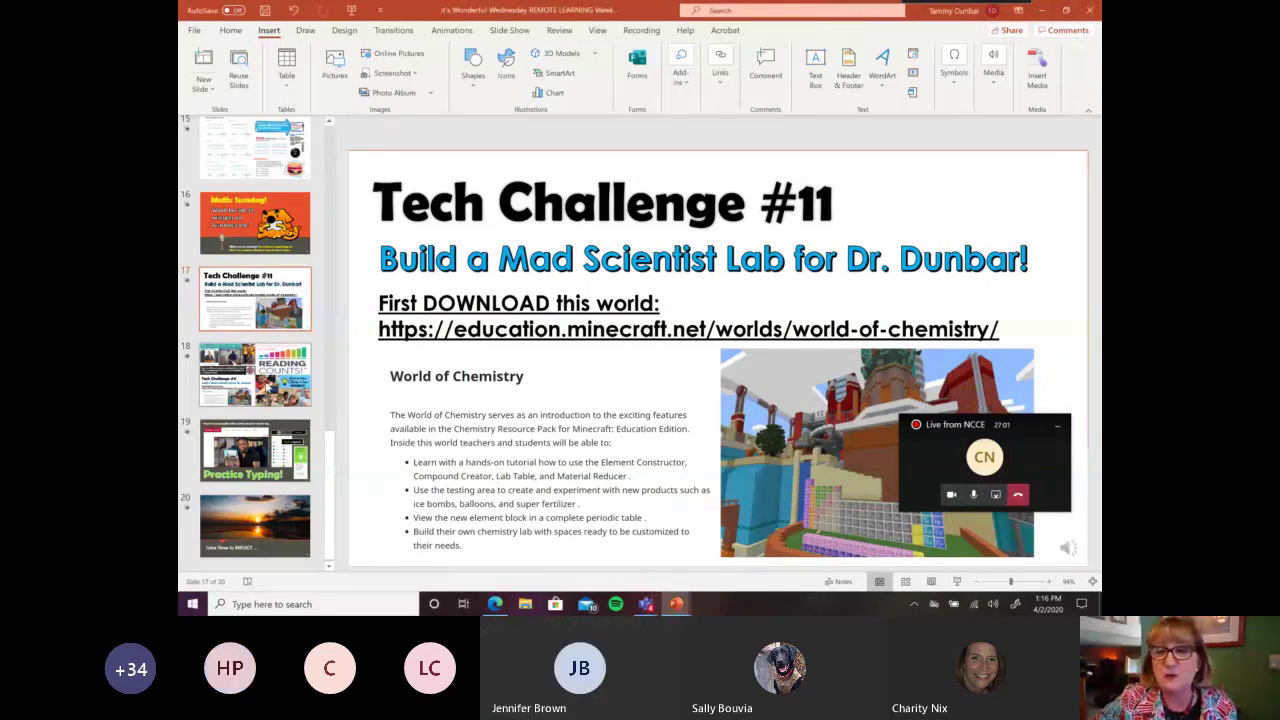
{"action": "left_click", "coordinate": [256, 374]}
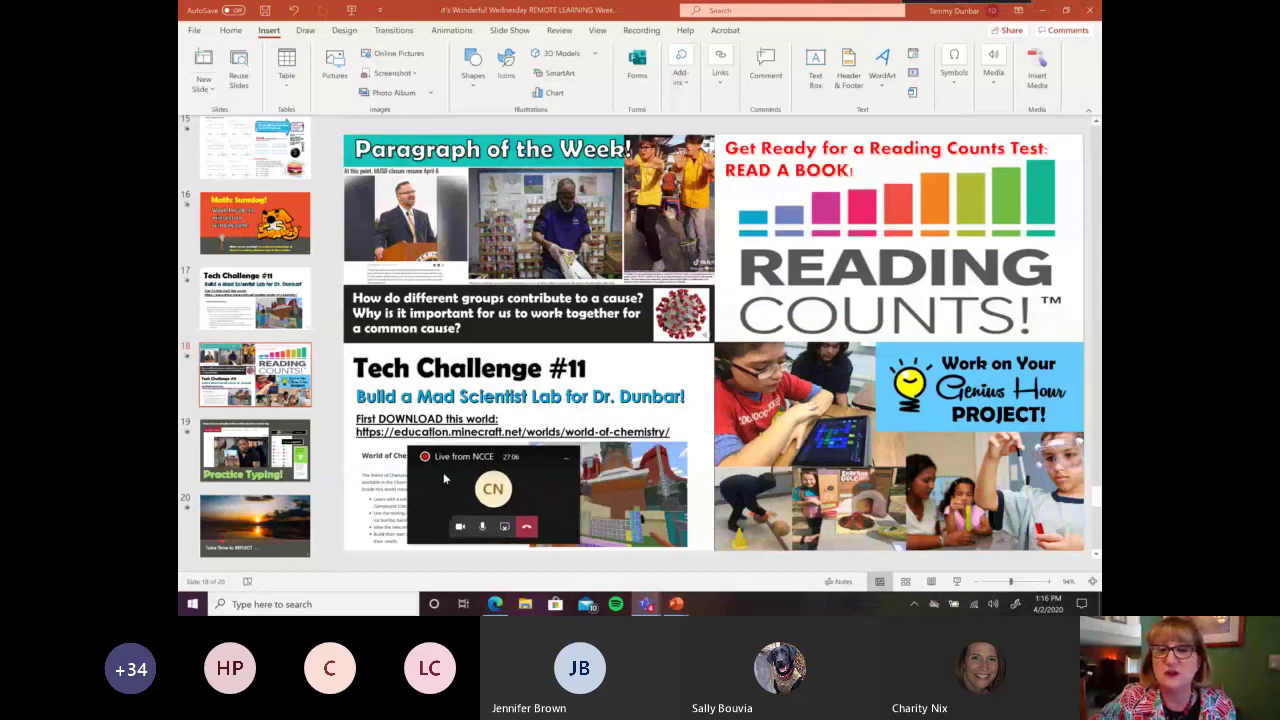
{"action": "mouse_move", "coordinate": [928, 472]}
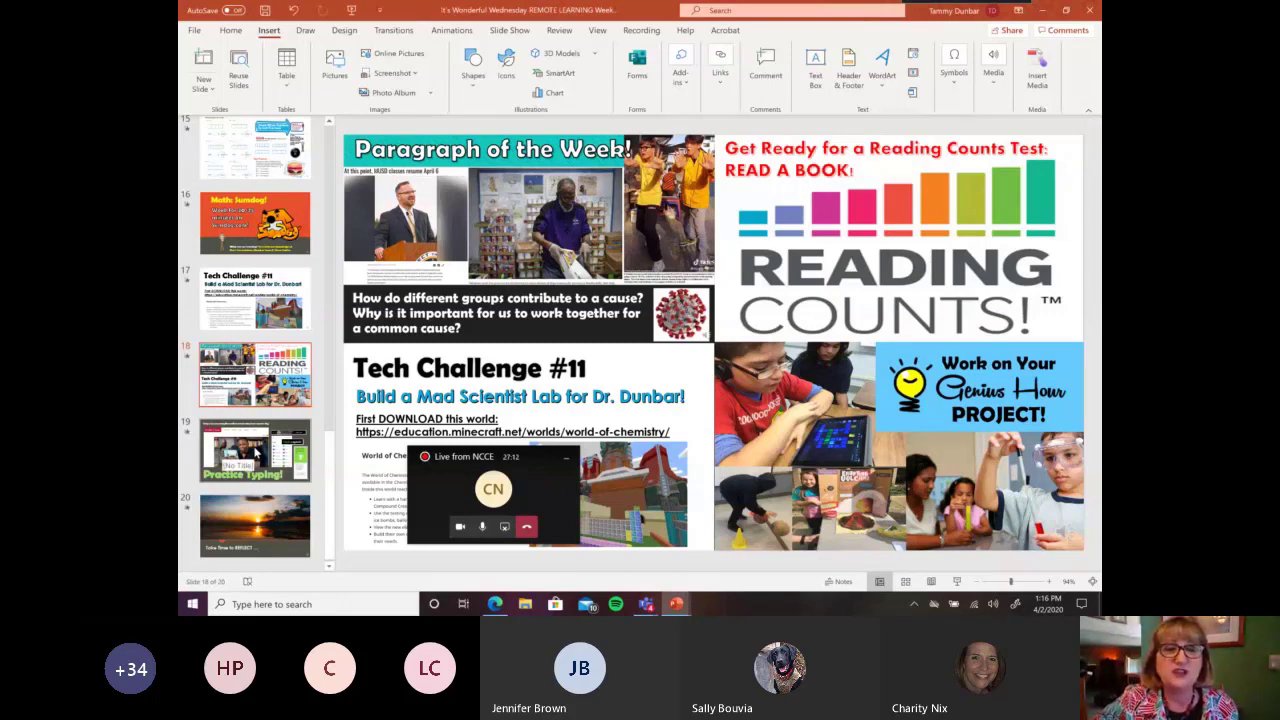
- Show the Practice Typing slide and finish on the closing sunset reflection slide
{"action": "left_click", "coordinate": [256, 450]}
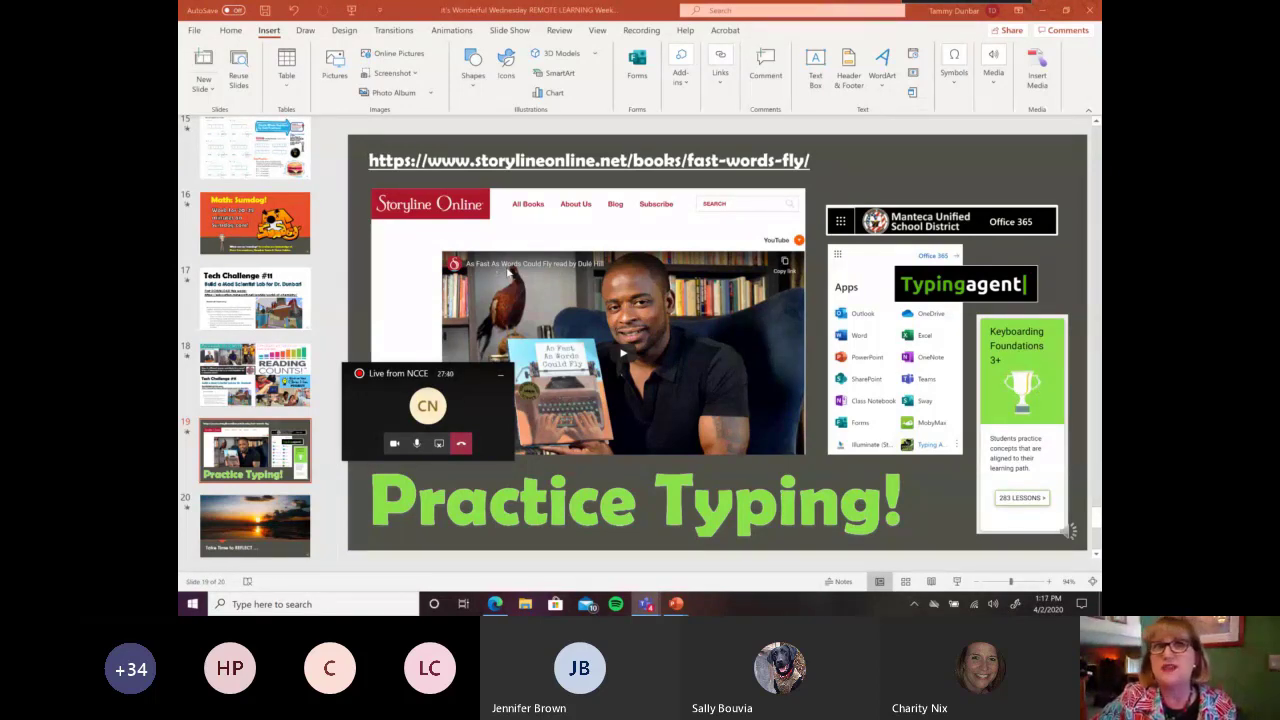
{"action": "mouse_move", "coordinate": [504, 232]}
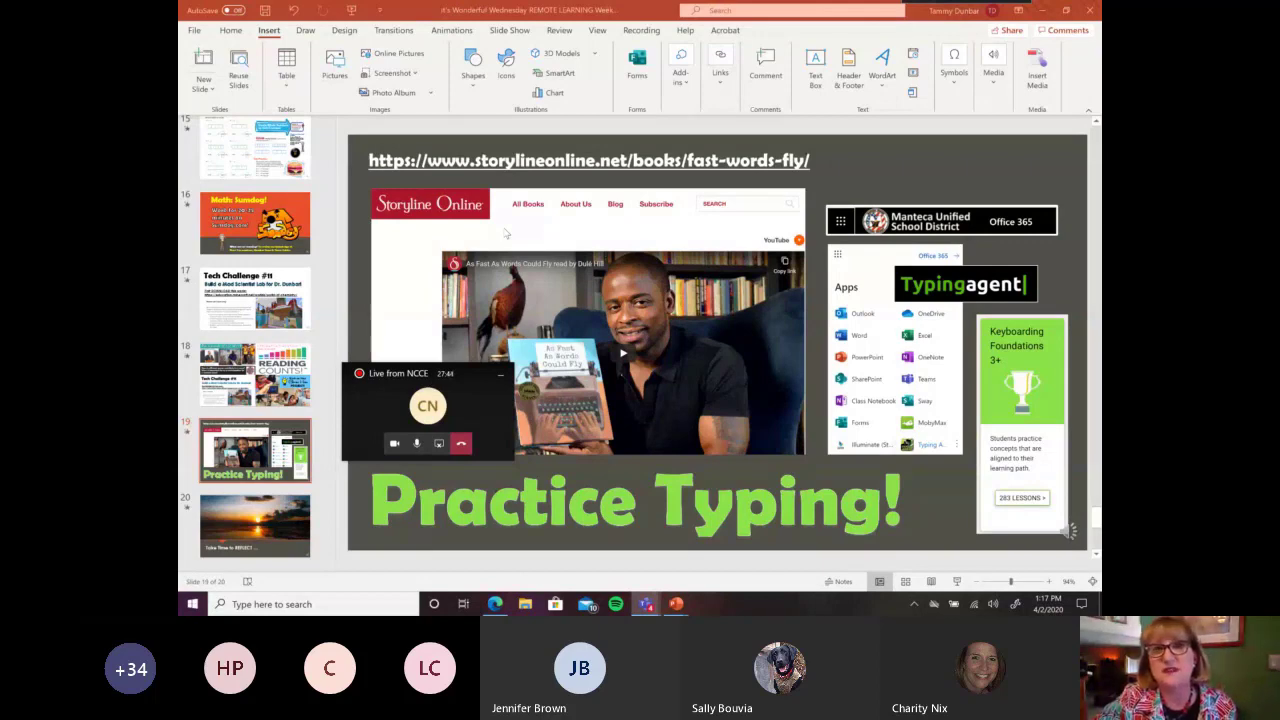
{"action": "mouse_move", "coordinate": [630, 284]}
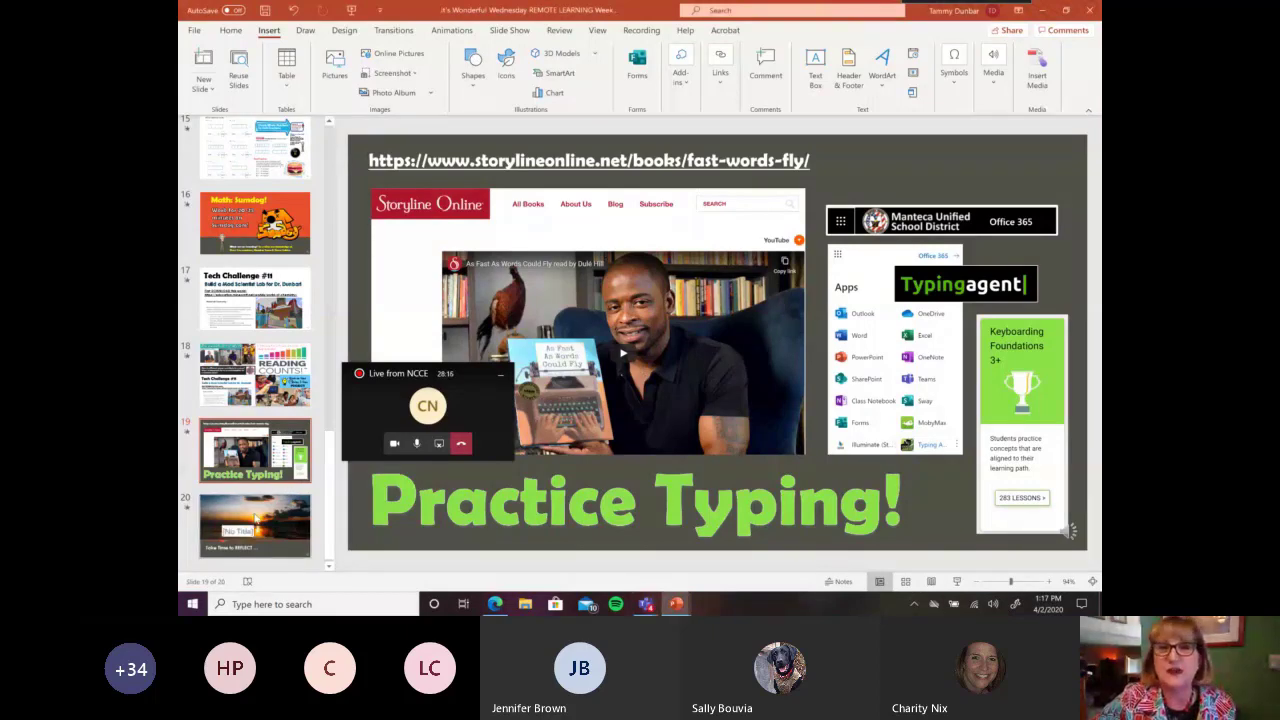
{"action": "left_click", "coordinate": [256, 524]}
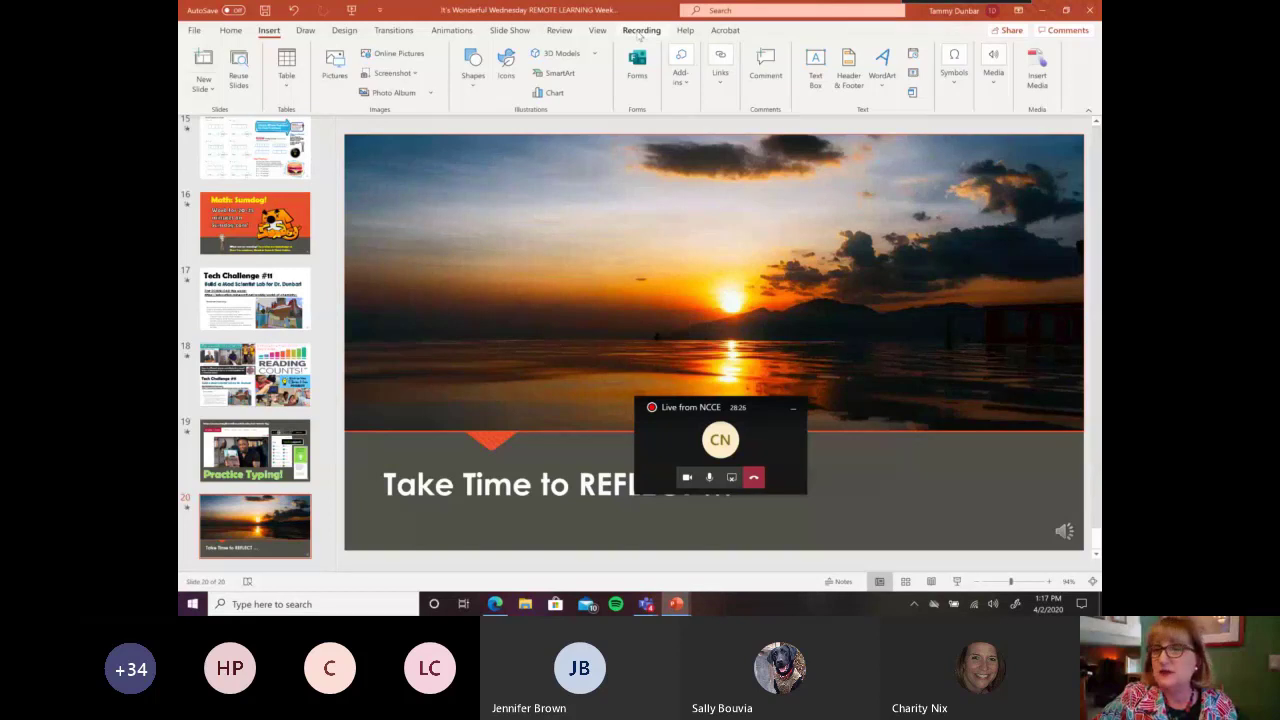
- Reveal the Recording ribbon with Record Slide Show and Publish to Stream, then go to the File start screen
{"action": "left_click", "coordinate": [640, 30]}
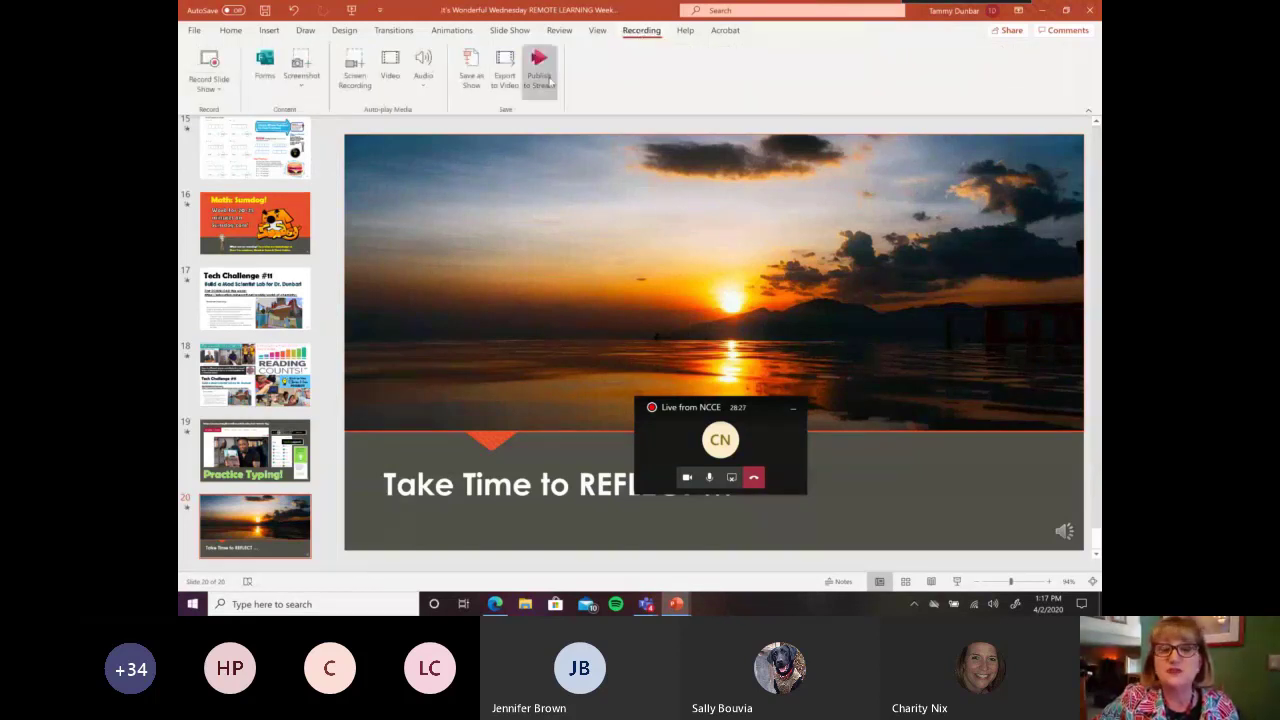
{"action": "mouse_move", "coordinate": [540, 72]}
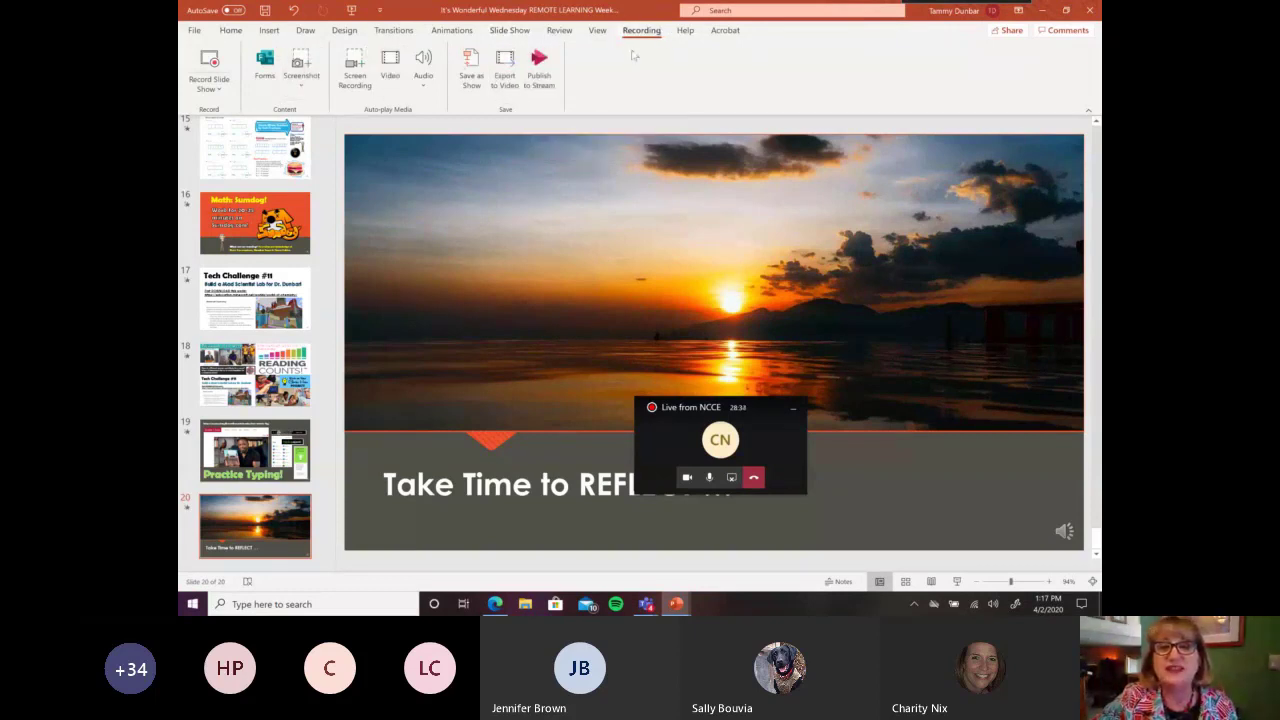
{"action": "mouse_move", "coordinate": [660, 62]}
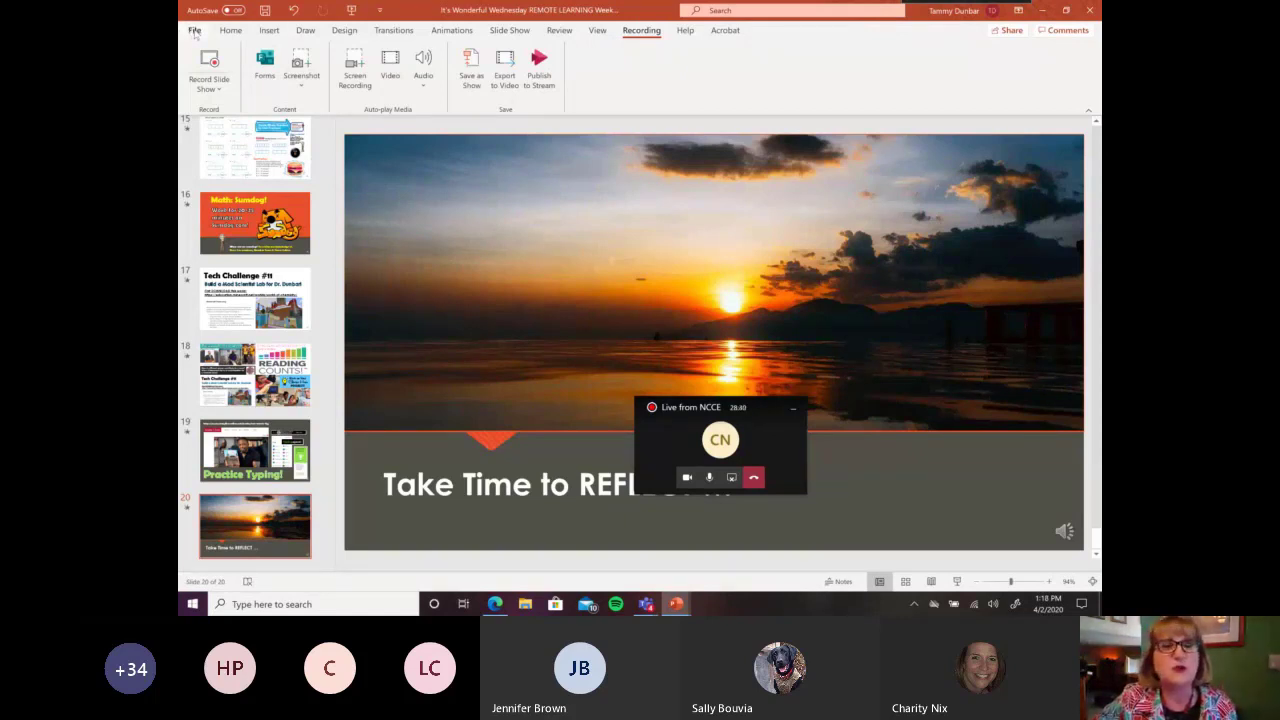
{"action": "left_click", "coordinate": [194, 30]}
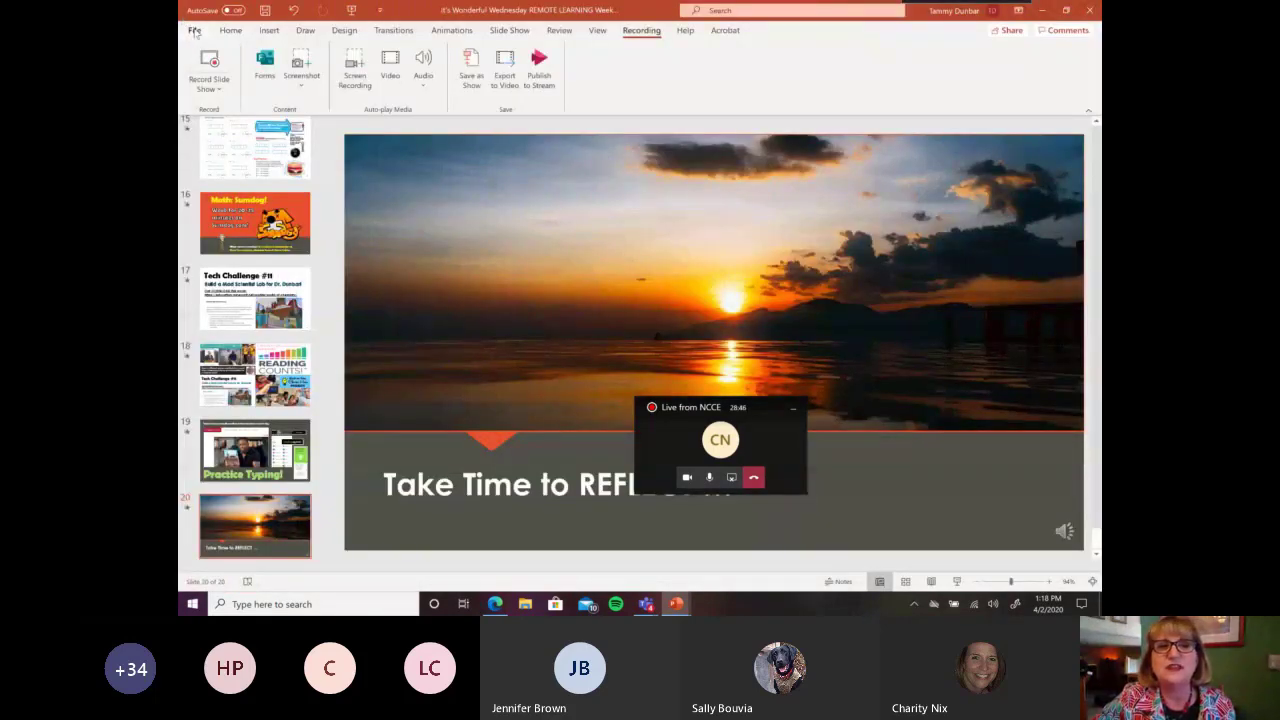
{"action": "left_click", "coordinate": [194, 30]}
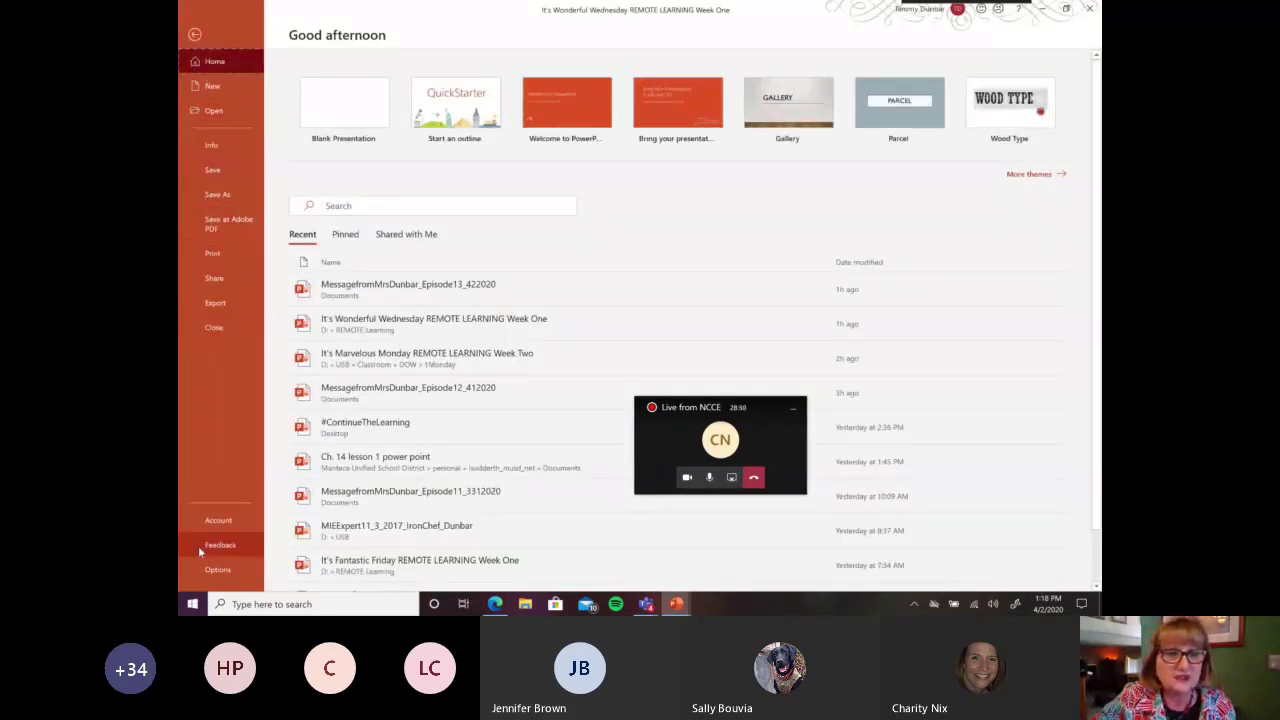
- In Options > Customize Ribbon, confirm the Recording tab is checked and accept with OK
{"action": "left_click", "coordinate": [216, 568]}
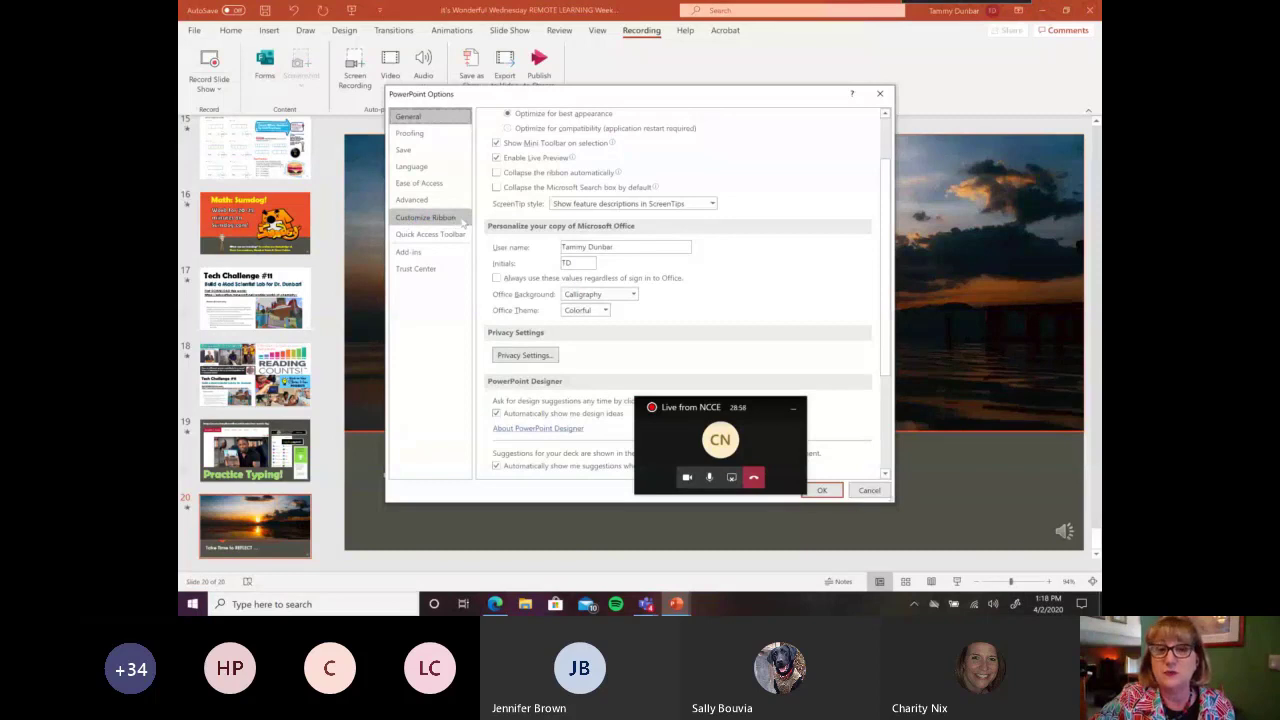
{"action": "left_click", "coordinate": [424, 216]}
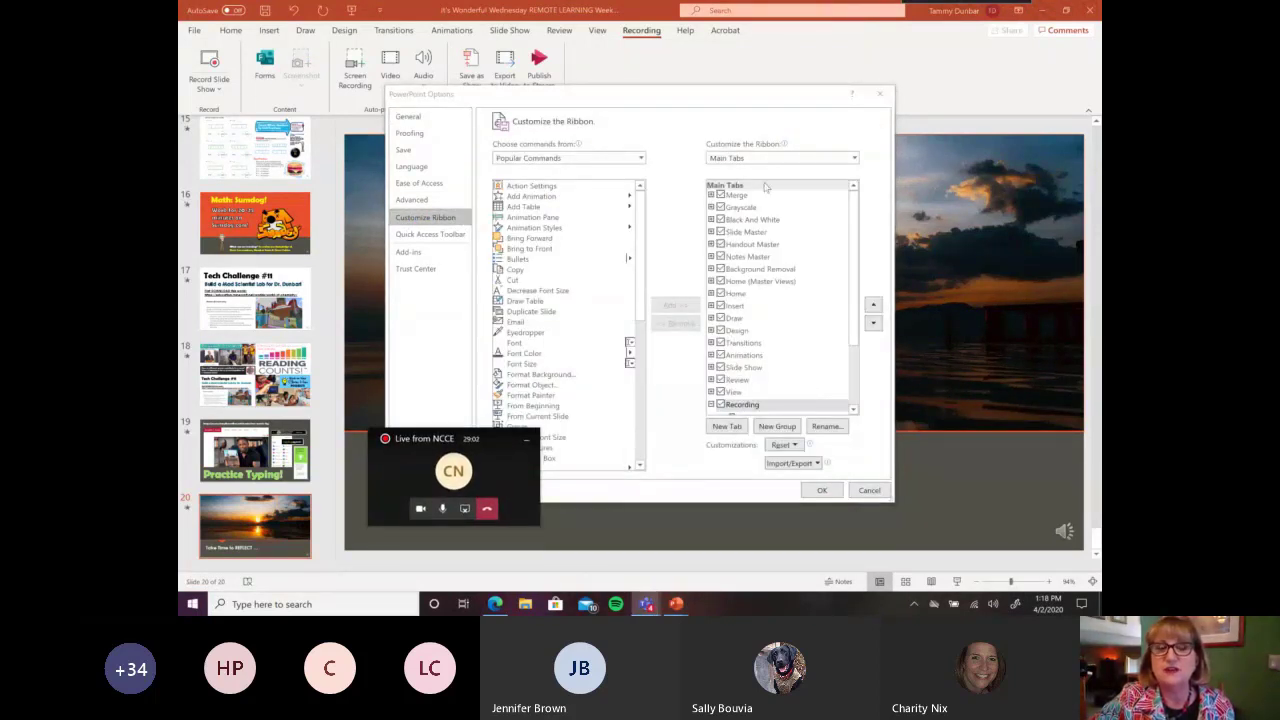
{"action": "mouse_move", "coordinate": [856, 222]}
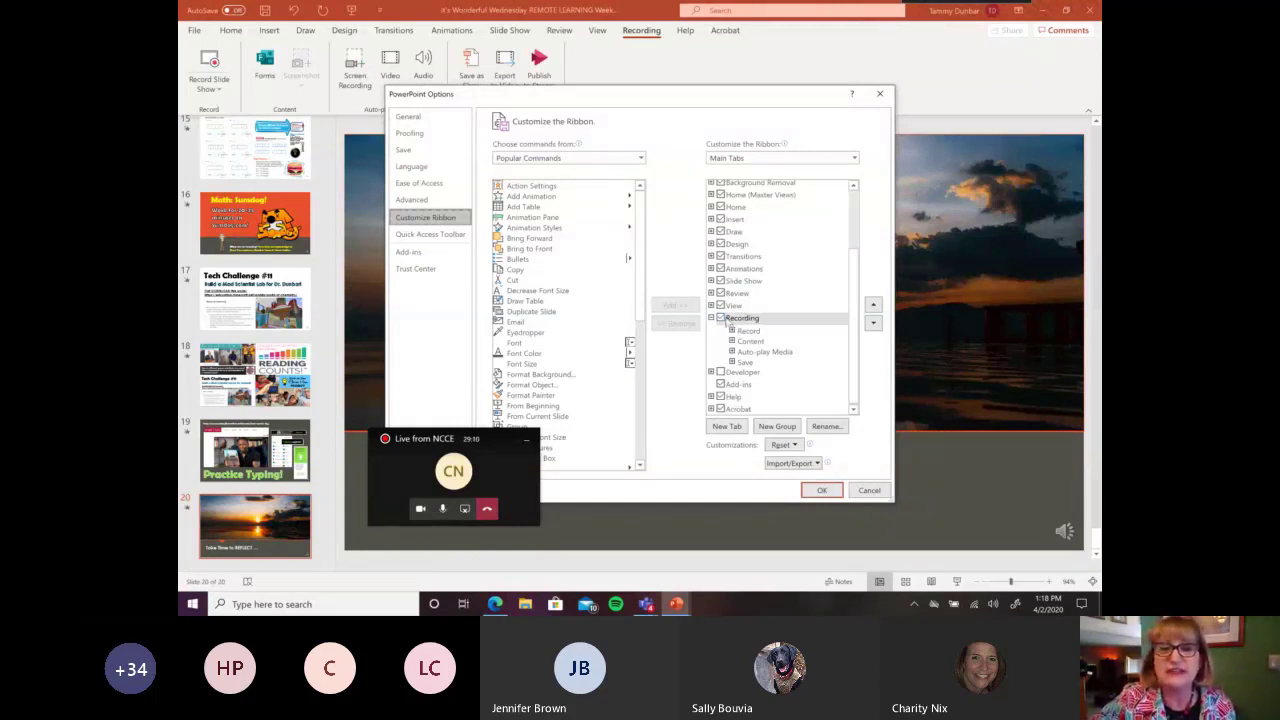
{"action": "left_click", "coordinate": [742, 316]}
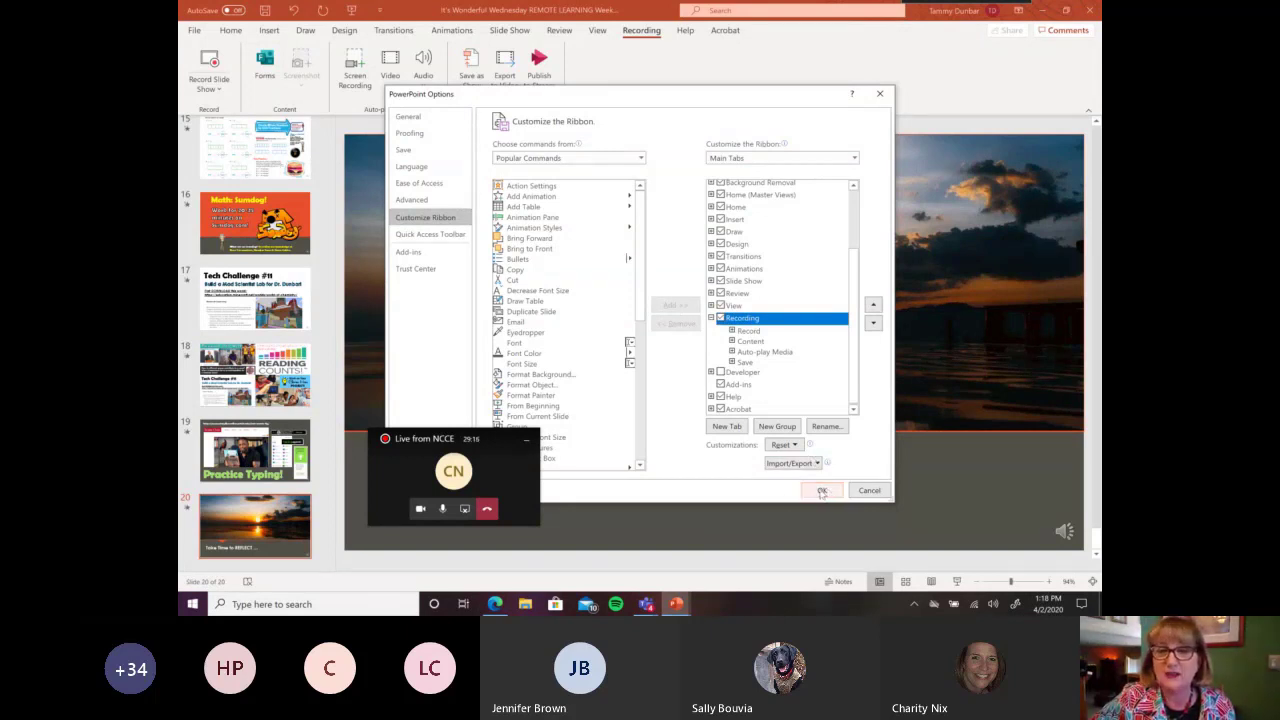
{"action": "left_click", "coordinate": [820, 490]}
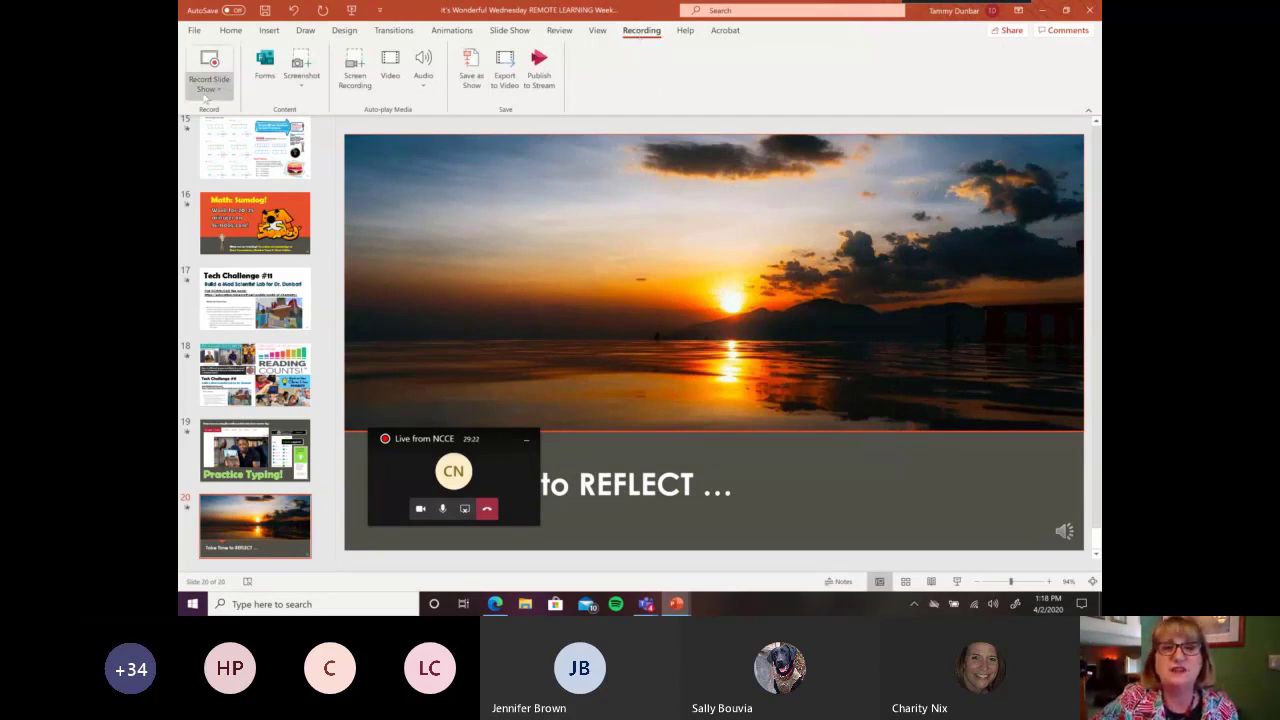
{"action": "mouse_move", "coordinate": [540, 72]}
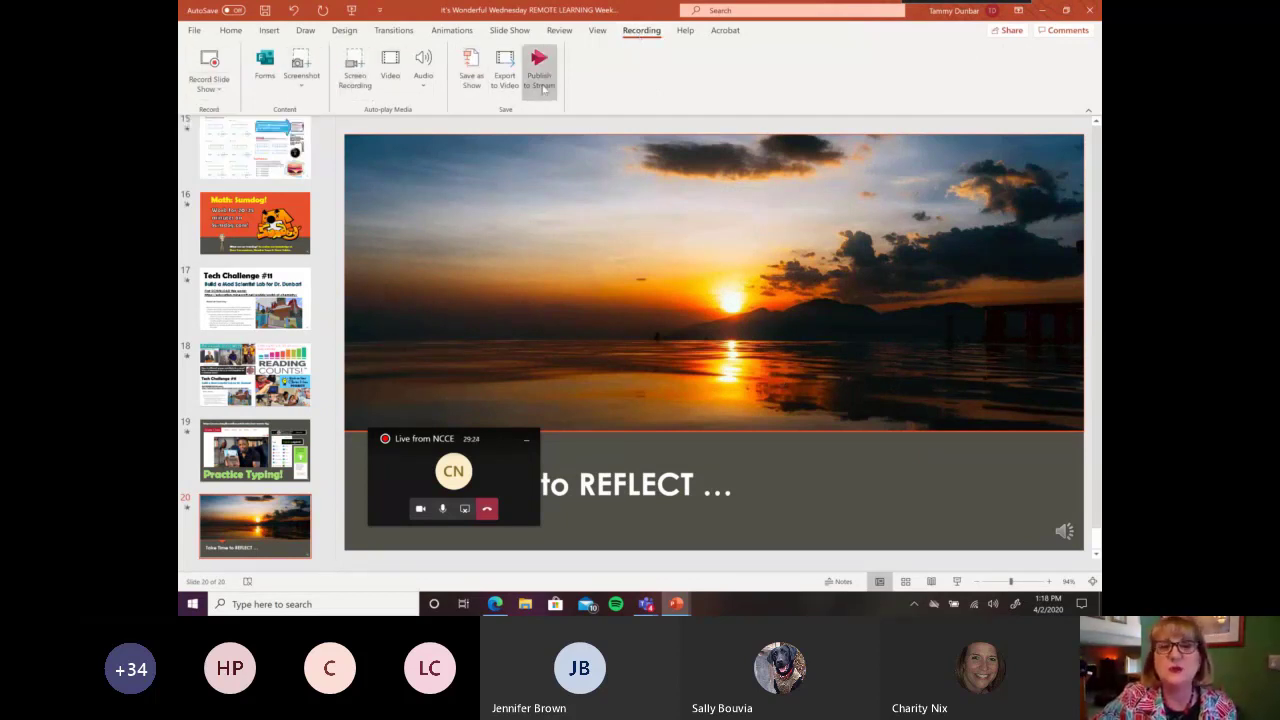
{"action": "mouse_move", "coordinate": [472, 72]}
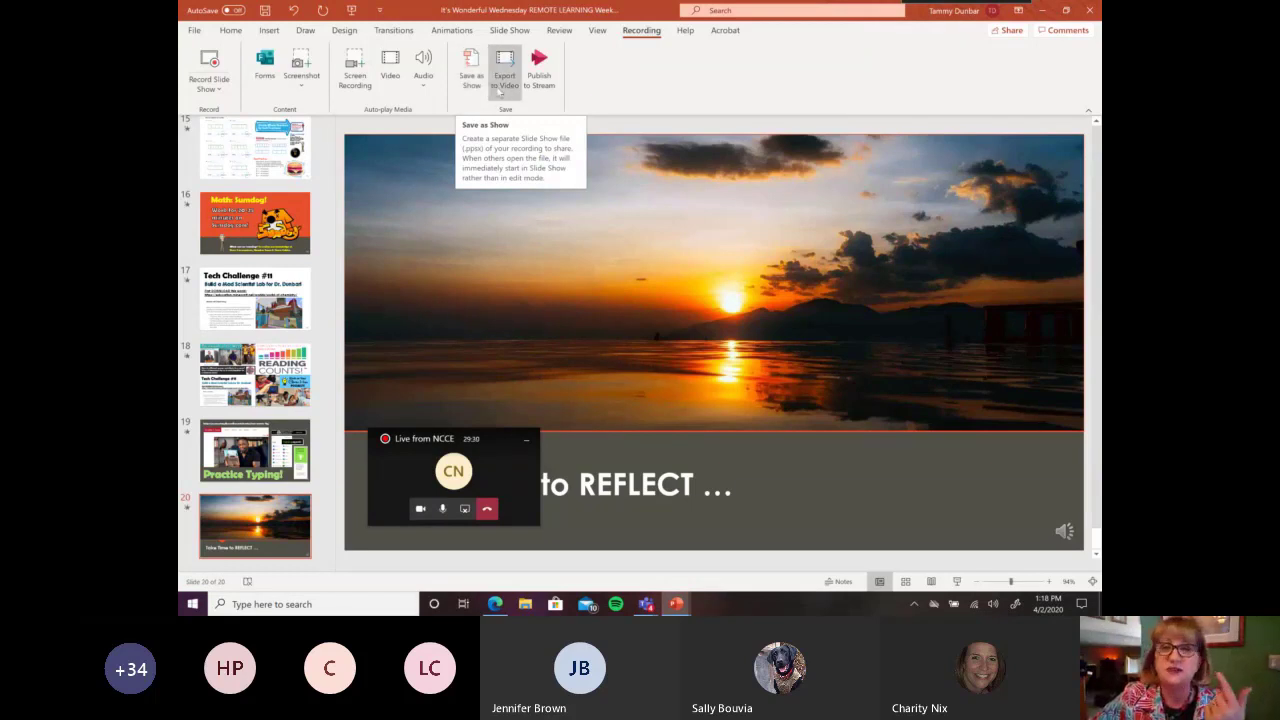
{"action": "mouse_move", "coordinate": [504, 64]}
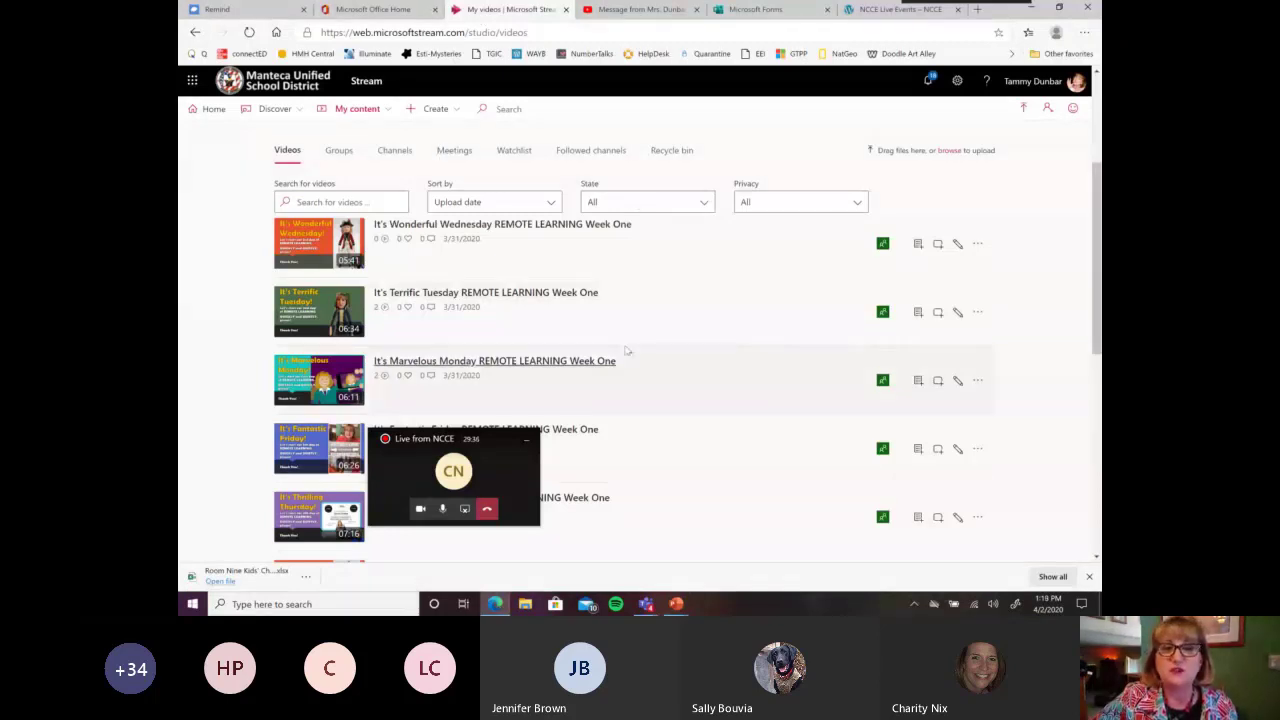
{"action": "mouse_move", "coordinate": [636, 362]}
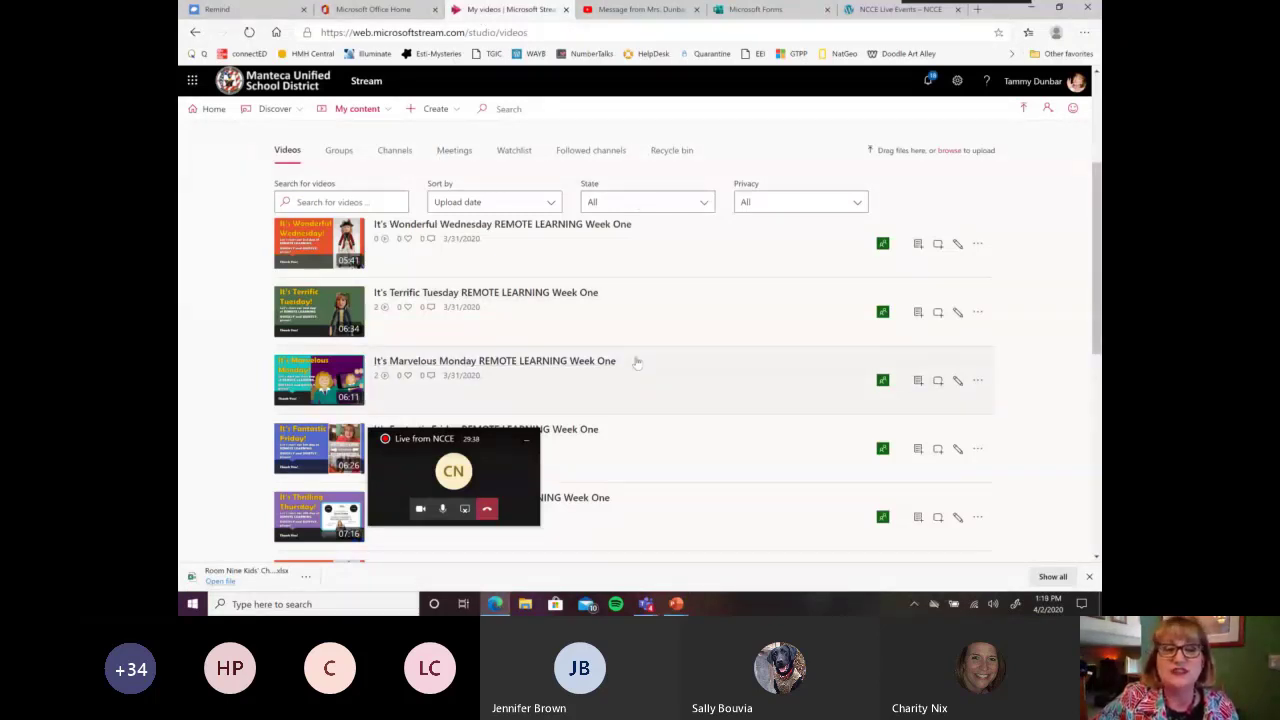
{"action": "left_click", "coordinate": [976, 244]}
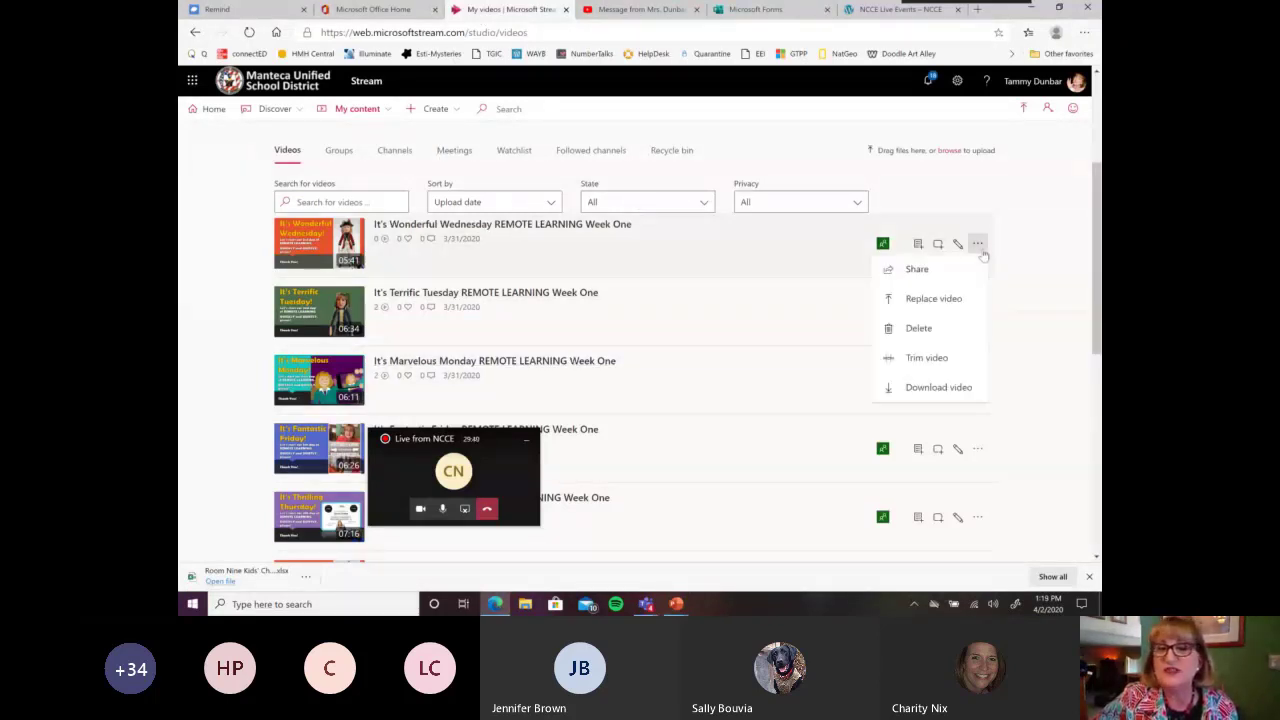
{"action": "mouse_move", "coordinate": [916, 268]}
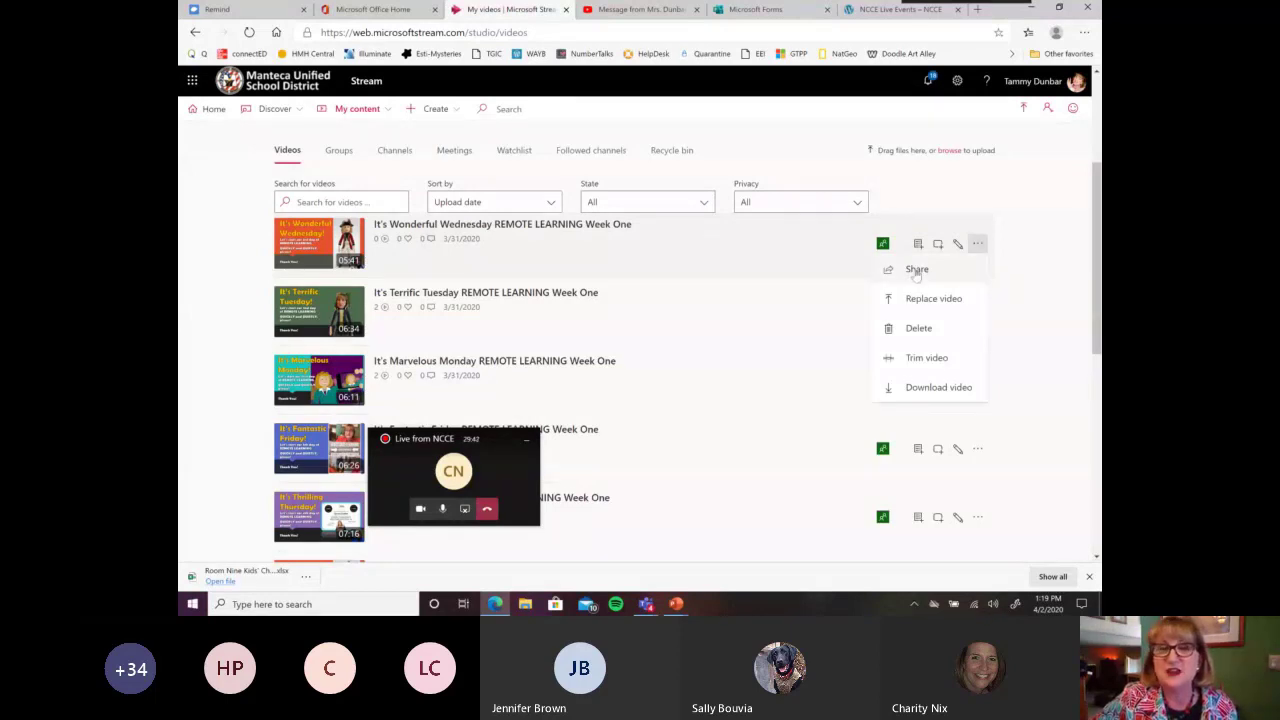
{"action": "left_click", "coordinate": [916, 268]}
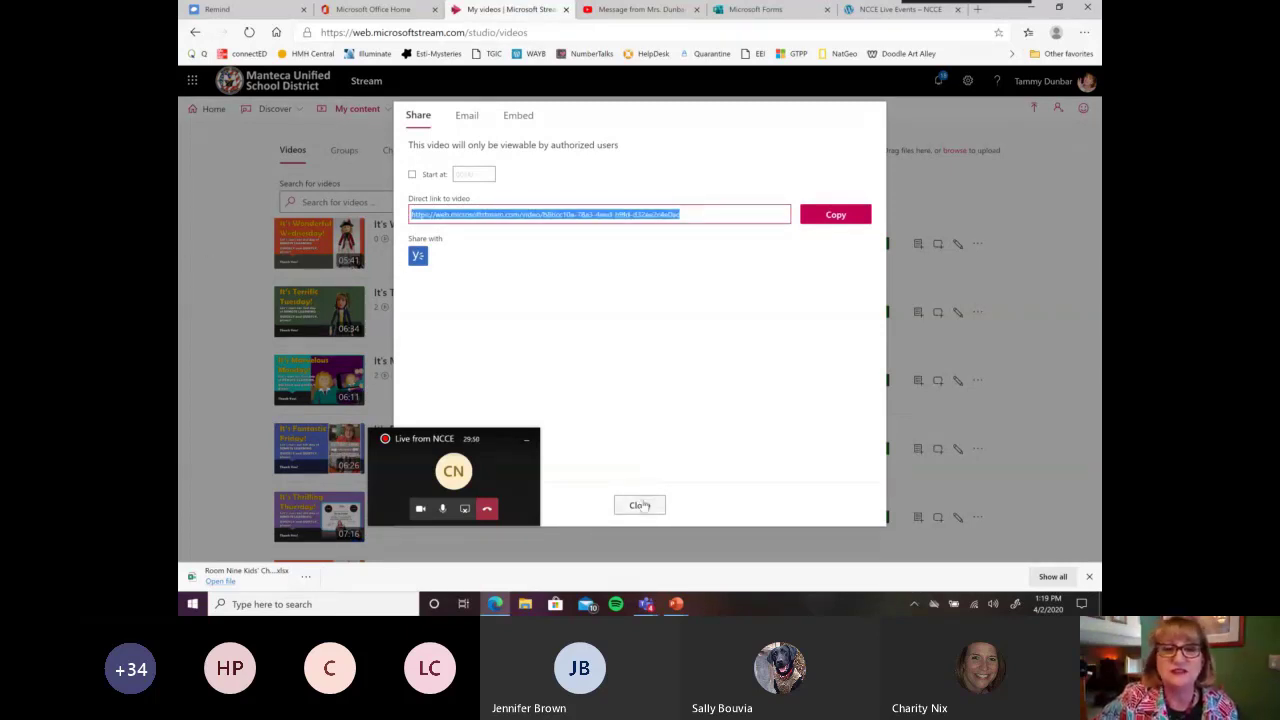
{"action": "left_click", "coordinate": [640, 504]}
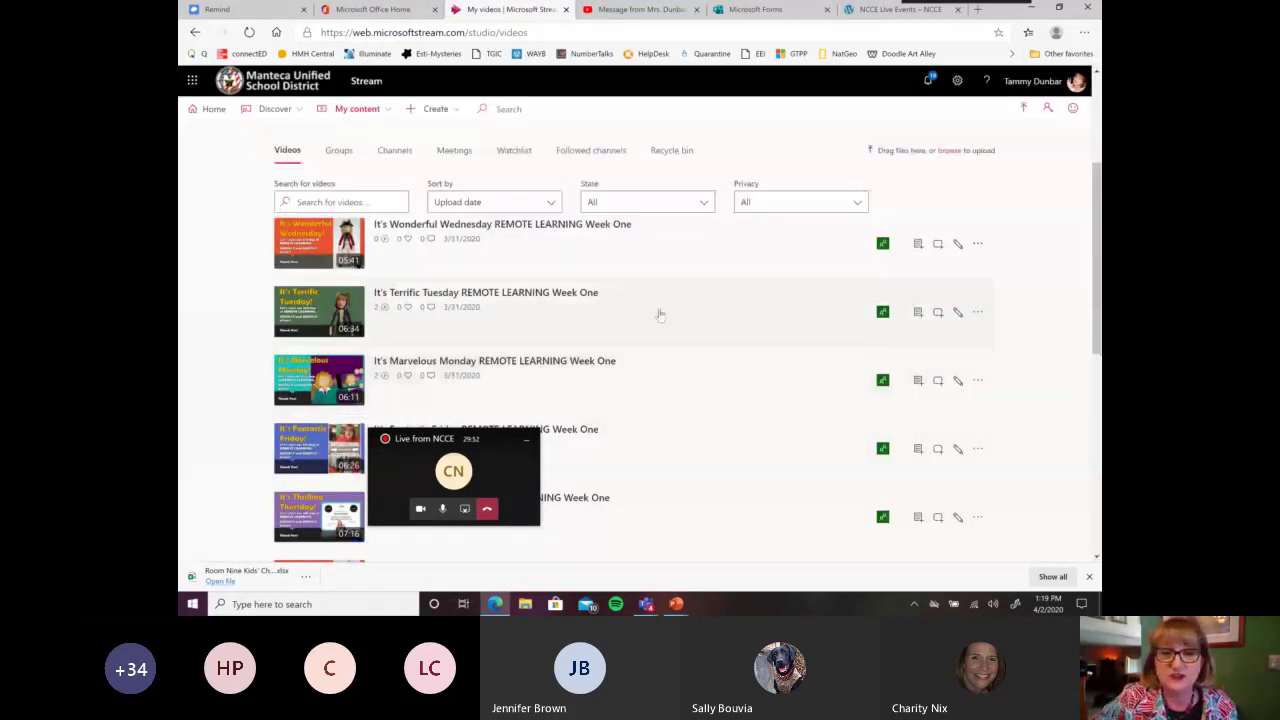
{"action": "mouse_move", "coordinate": [676, 604]}
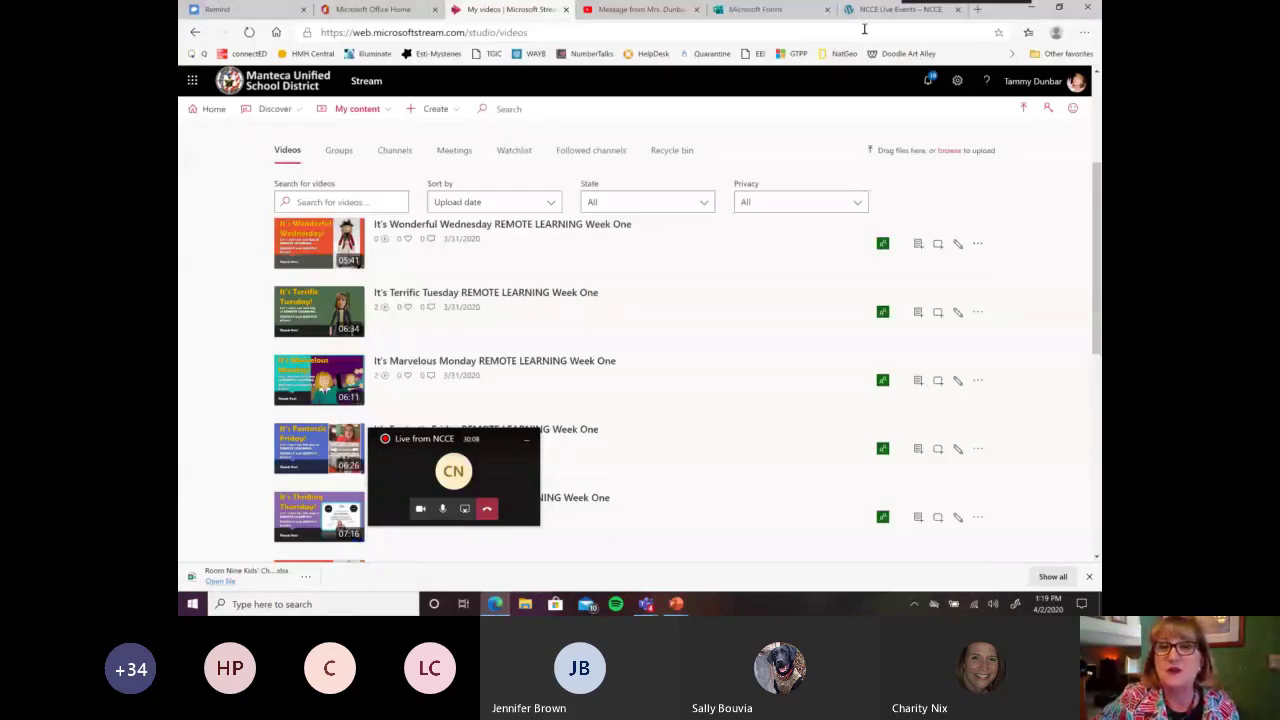
- Show the Live from NCCE events page scrolled to Jennifer Brown's April 3 PowerPoint session
{"action": "left_click", "coordinate": [900, 8]}
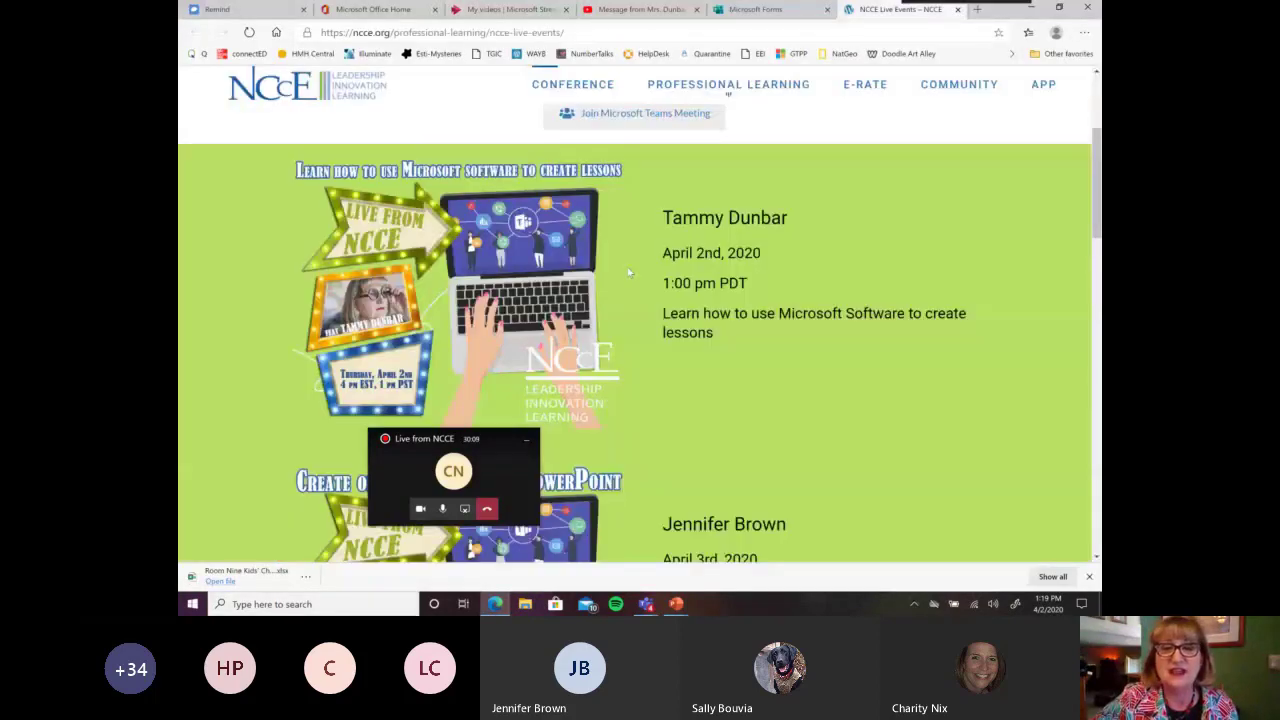
{"action": "scroll", "scroll_direction": "down", "scroll_amount": 3}
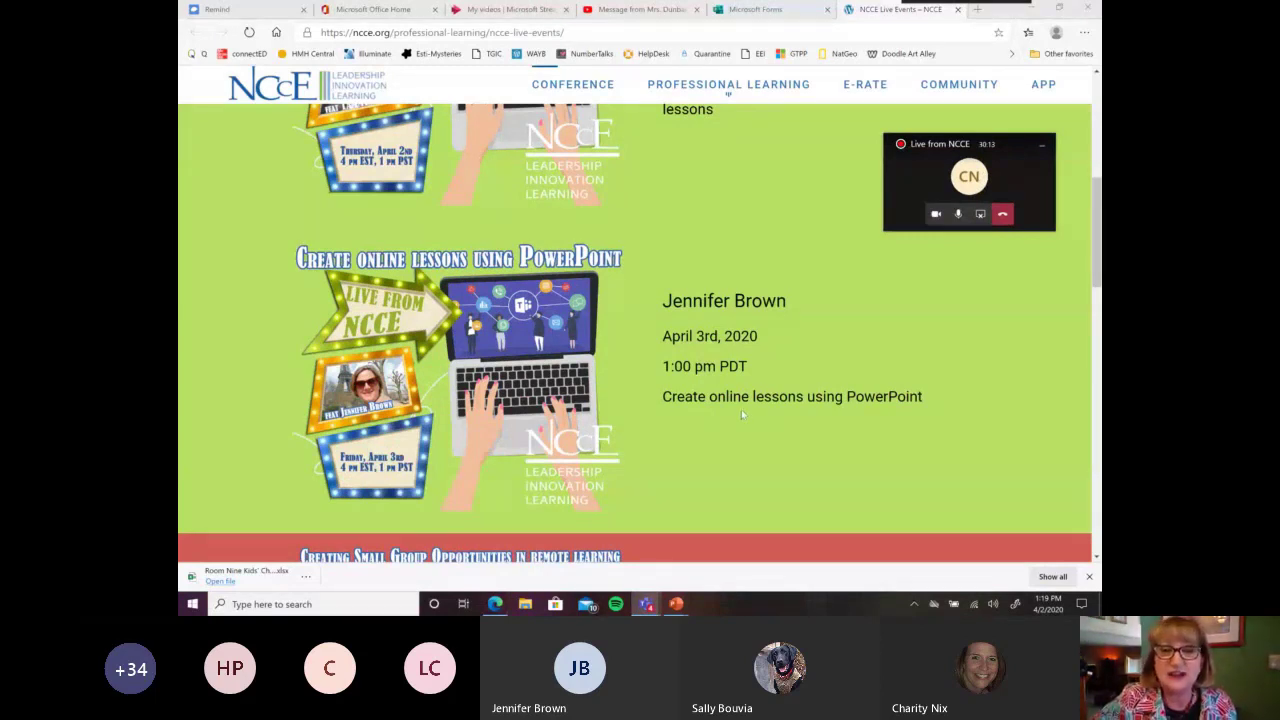
{"action": "mouse_move", "coordinate": [718, 424]}
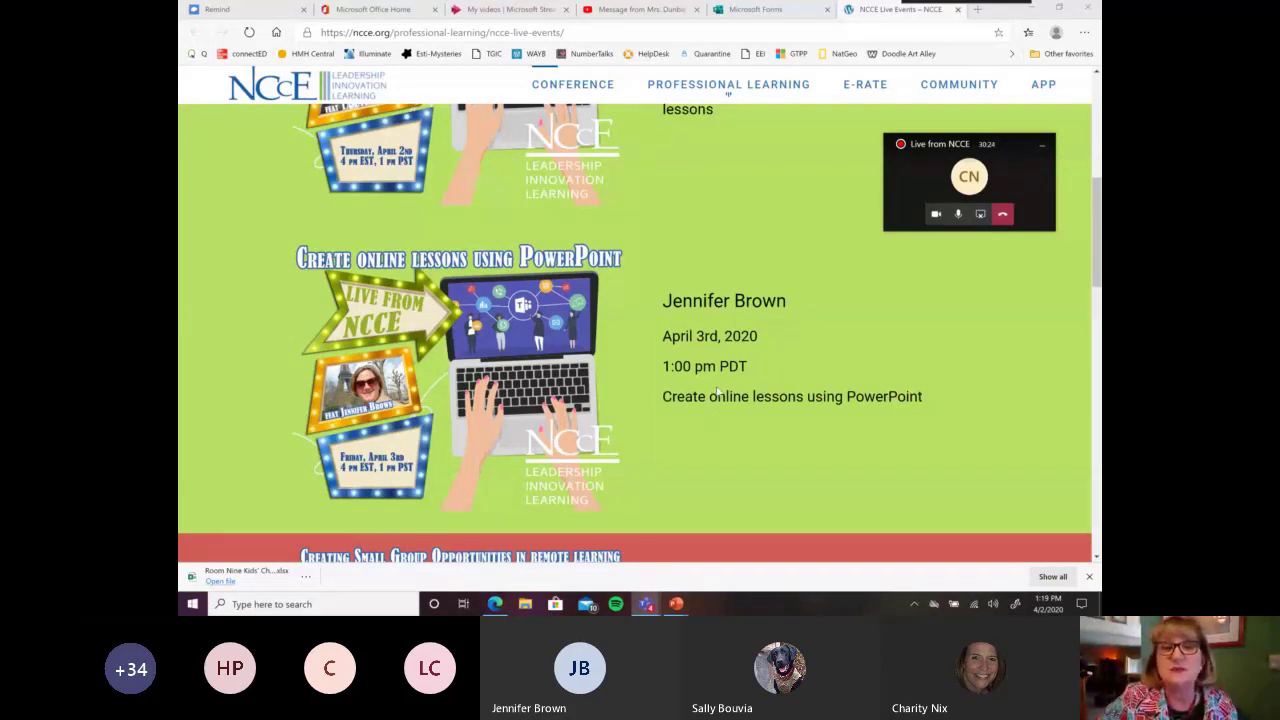
{"action": "mouse_move", "coordinate": [676, 604]}
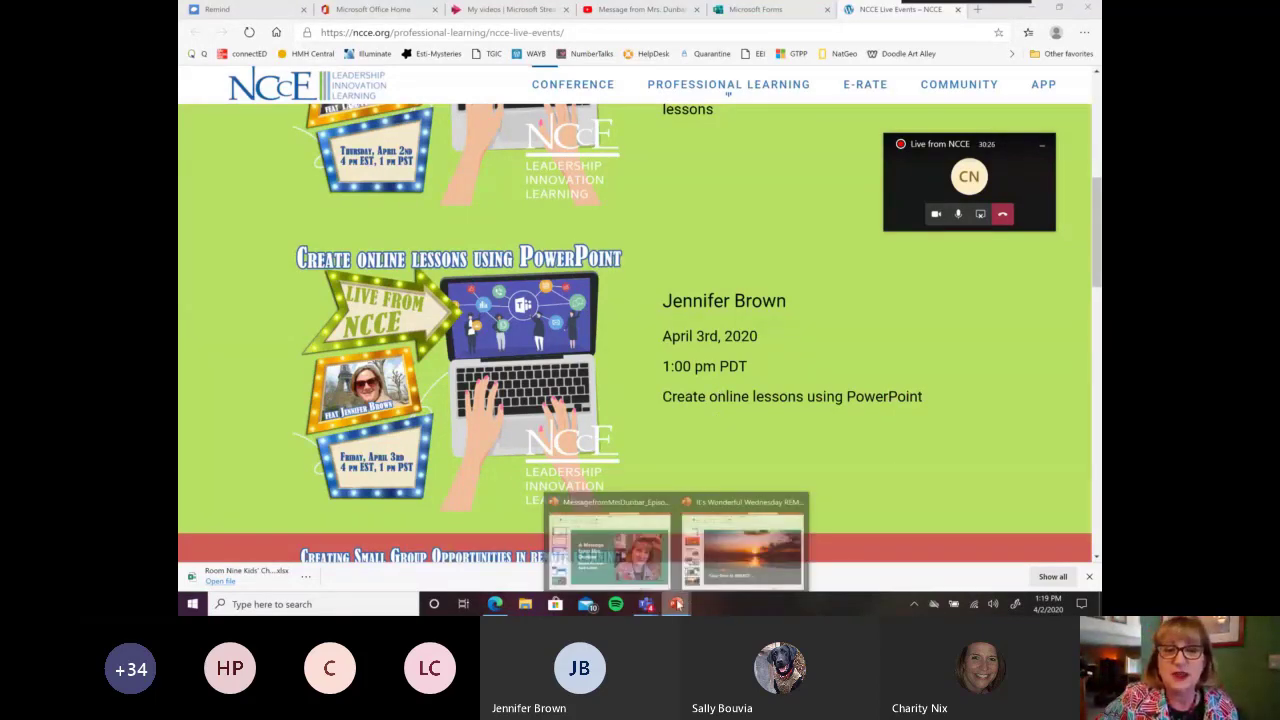
- Return to the Wonderful Wednesday deck and show the word-box sentence-rewriting worksheet slide
{"action": "left_click", "coordinate": [744, 544]}
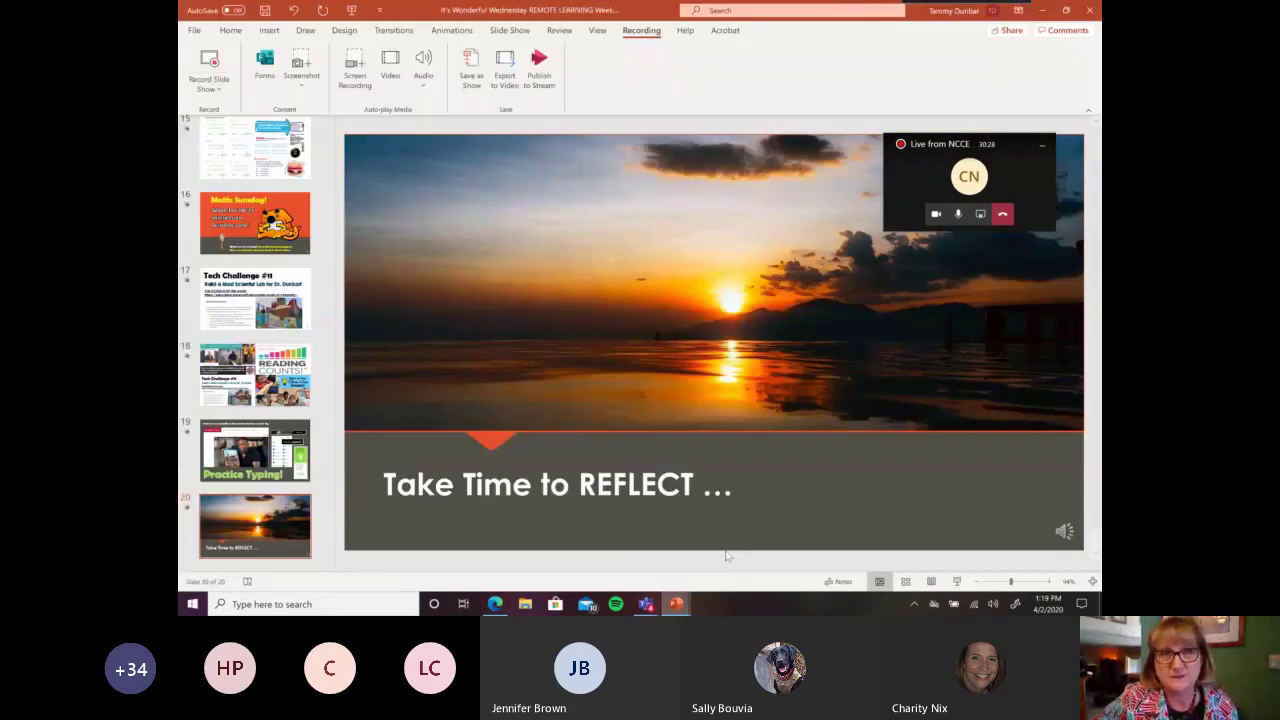
{"action": "scroll", "scroll_direction": "up", "scroll_amount": 3}
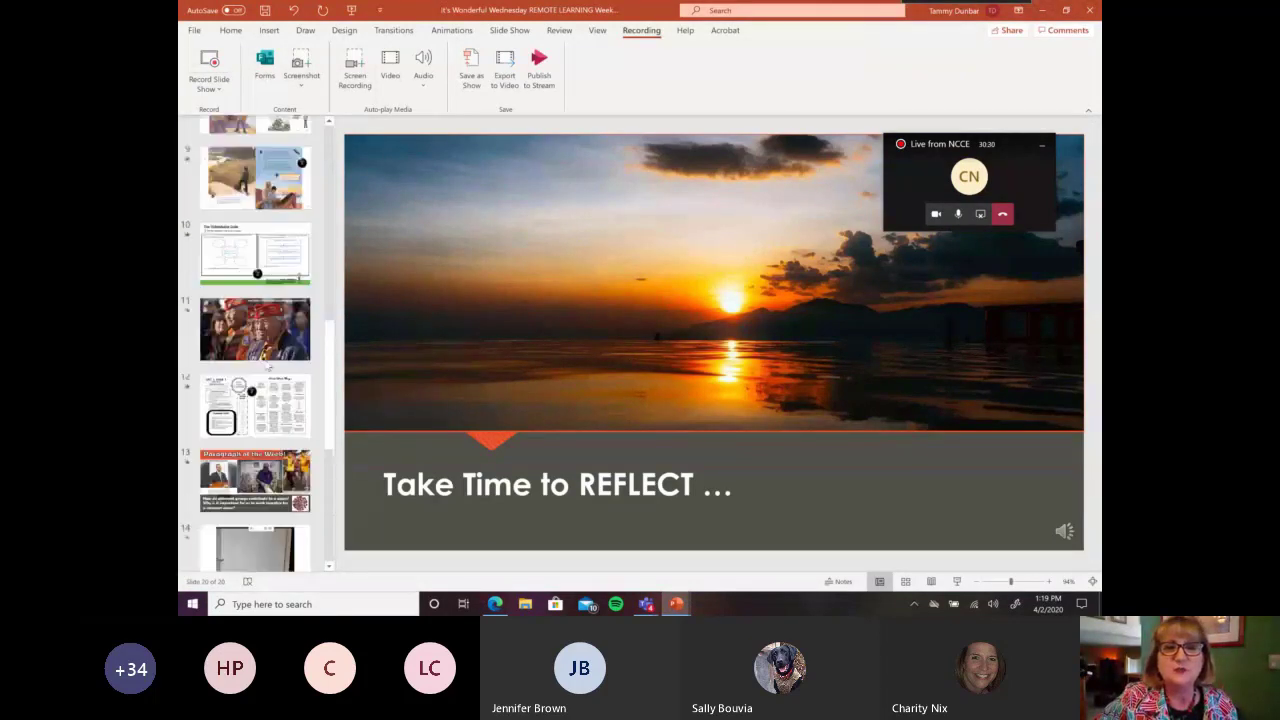
{"action": "scroll", "scroll_direction": "up", "scroll_amount": 3}
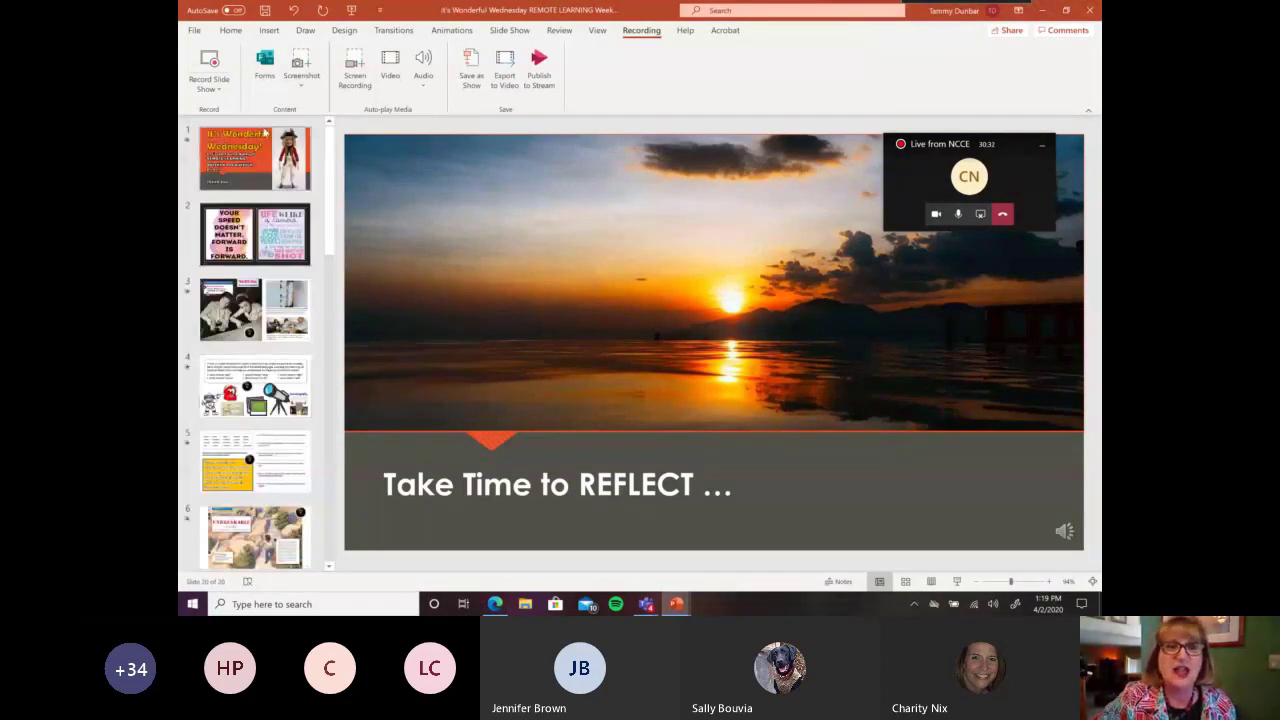
{"action": "left_click", "coordinate": [256, 310]}
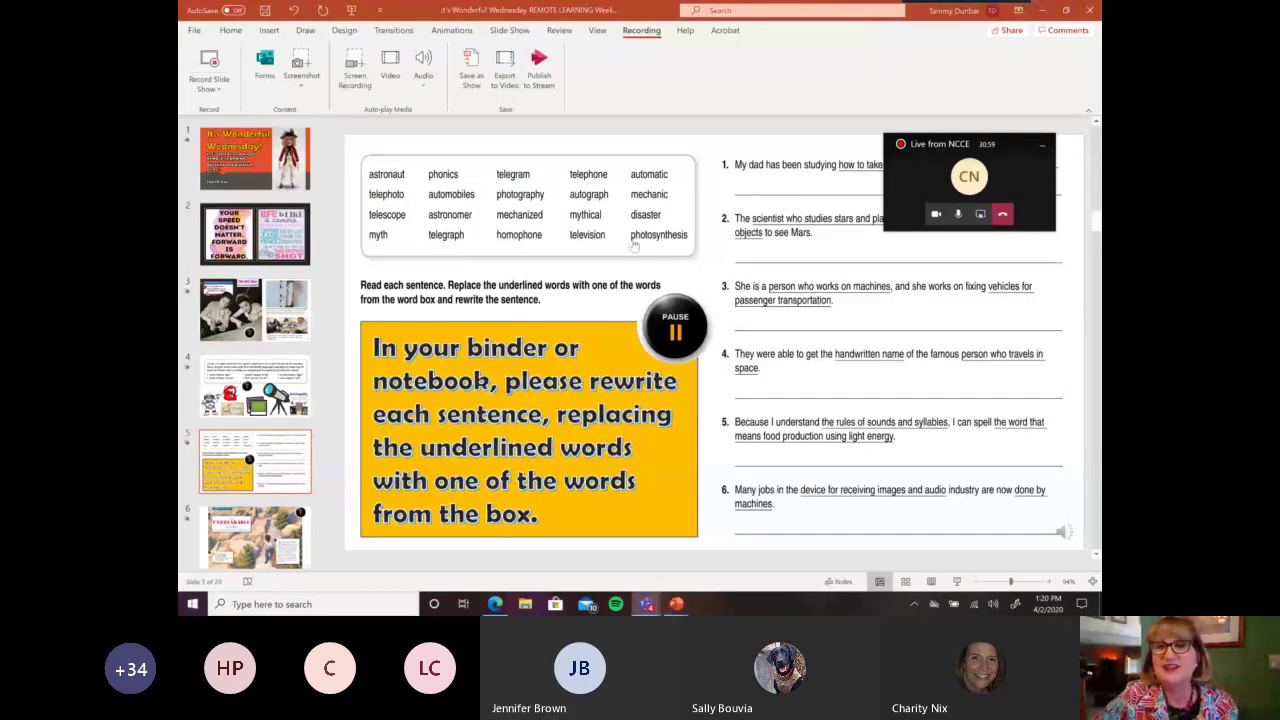
{"action": "mouse_move", "coordinate": [912, 176]}
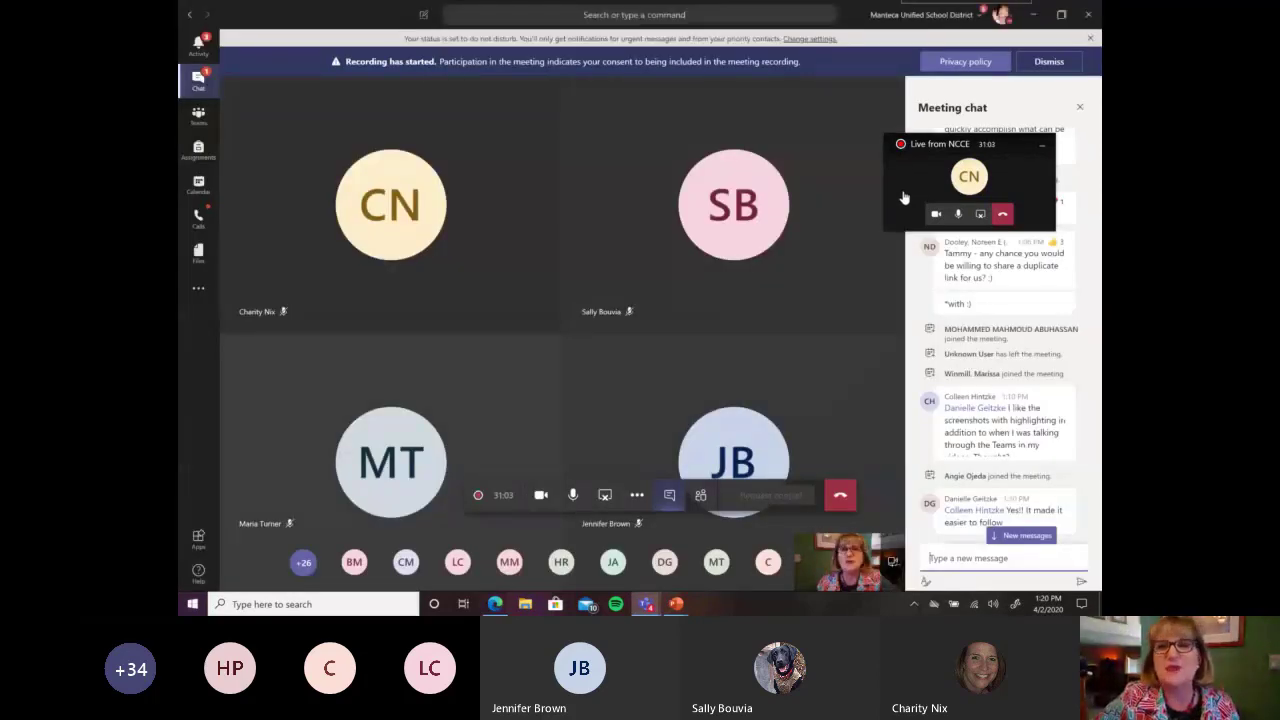
{"action": "mouse_move", "coordinate": [908, 186]}
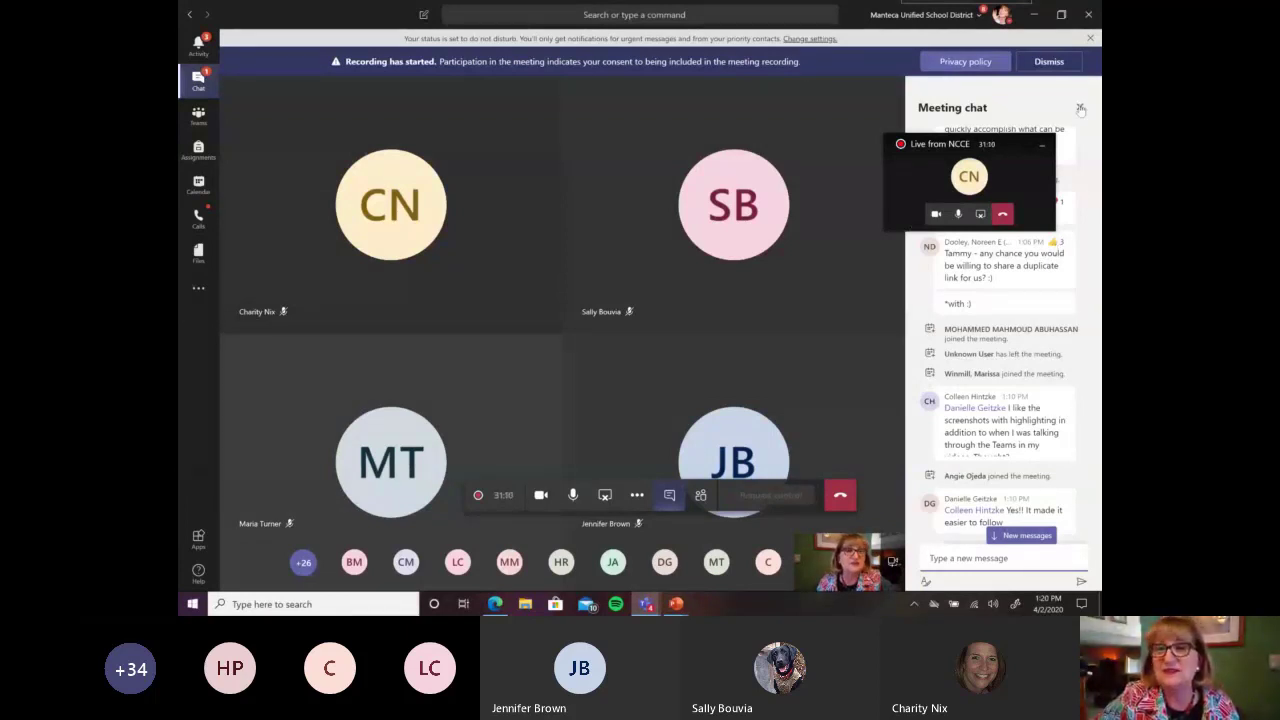
- Close the Teams meeting chat pane, then bring the browser back to the front
{"action": "left_click", "coordinate": [1080, 108]}
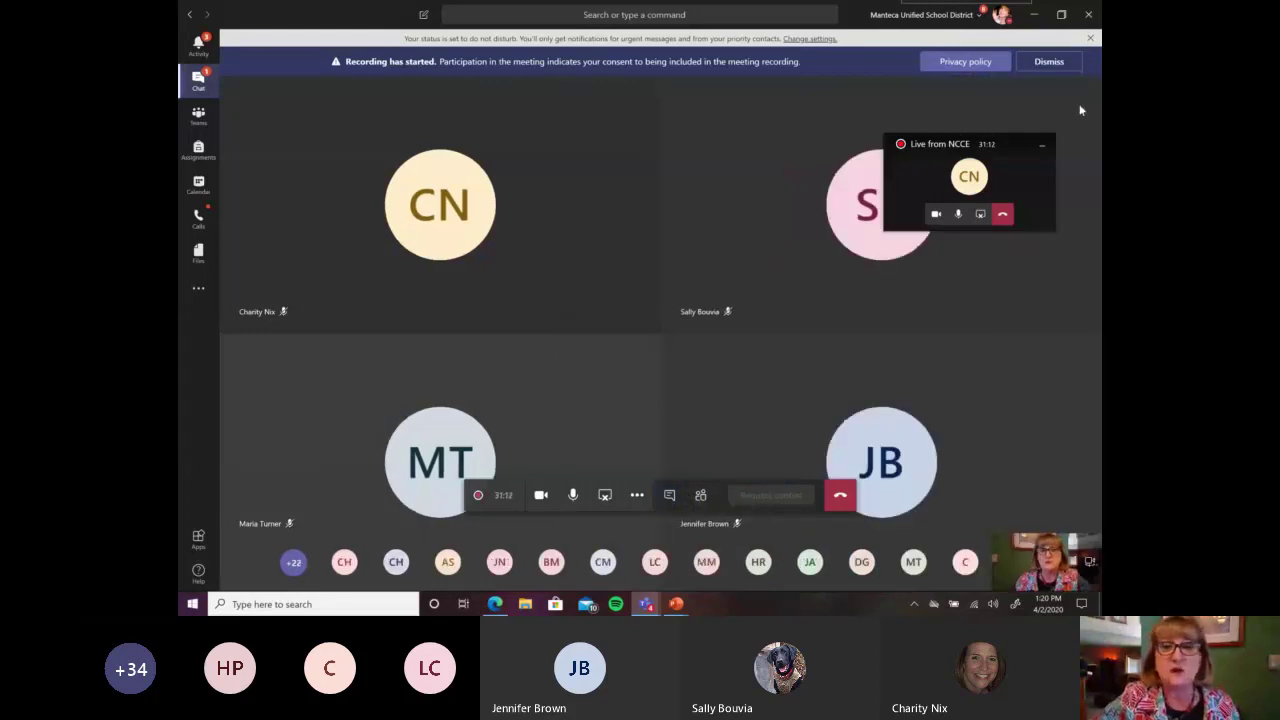
{"action": "mouse_move", "coordinate": [650, 188]}
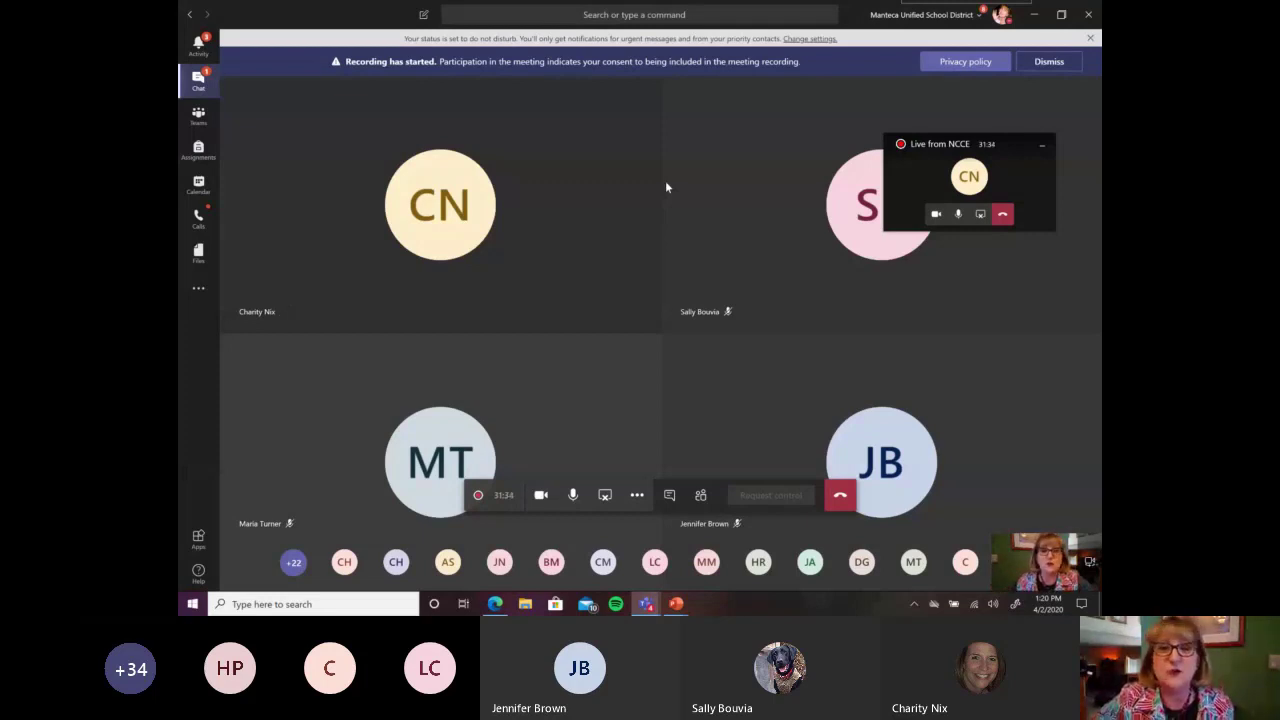
{"action": "mouse_move", "coordinate": [664, 332]}
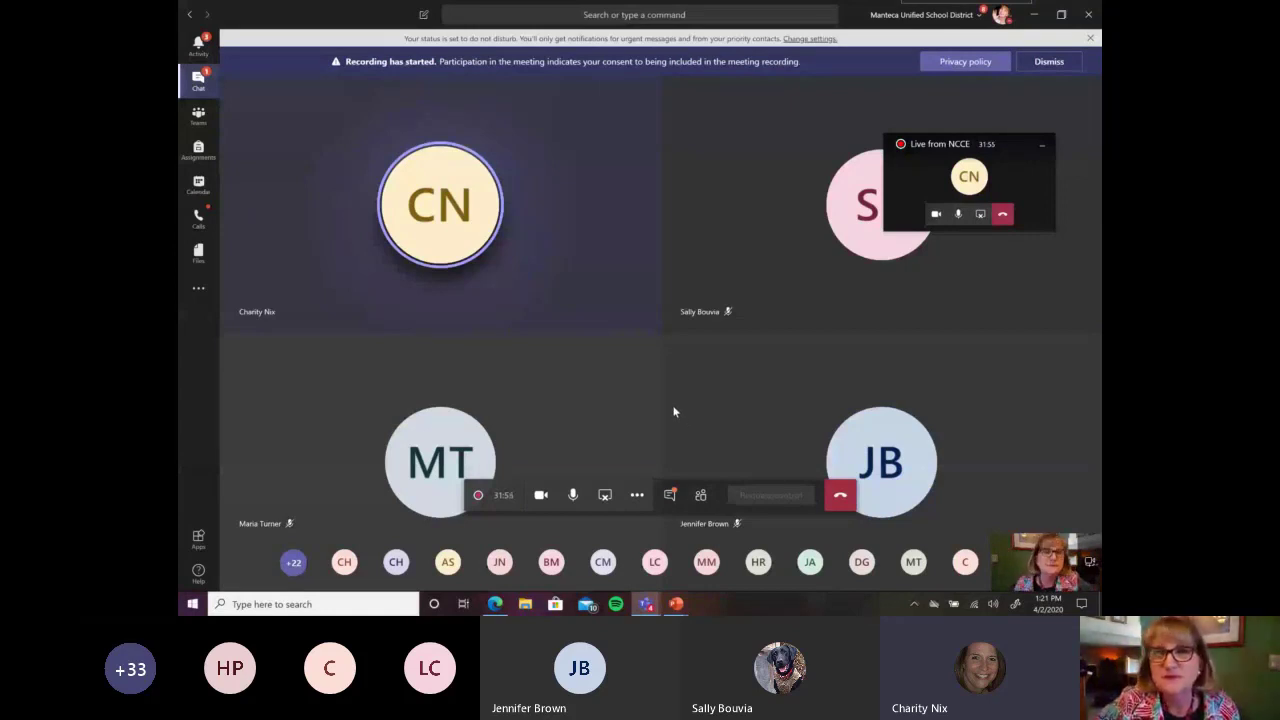
{"action": "mouse_move", "coordinate": [632, 536]}
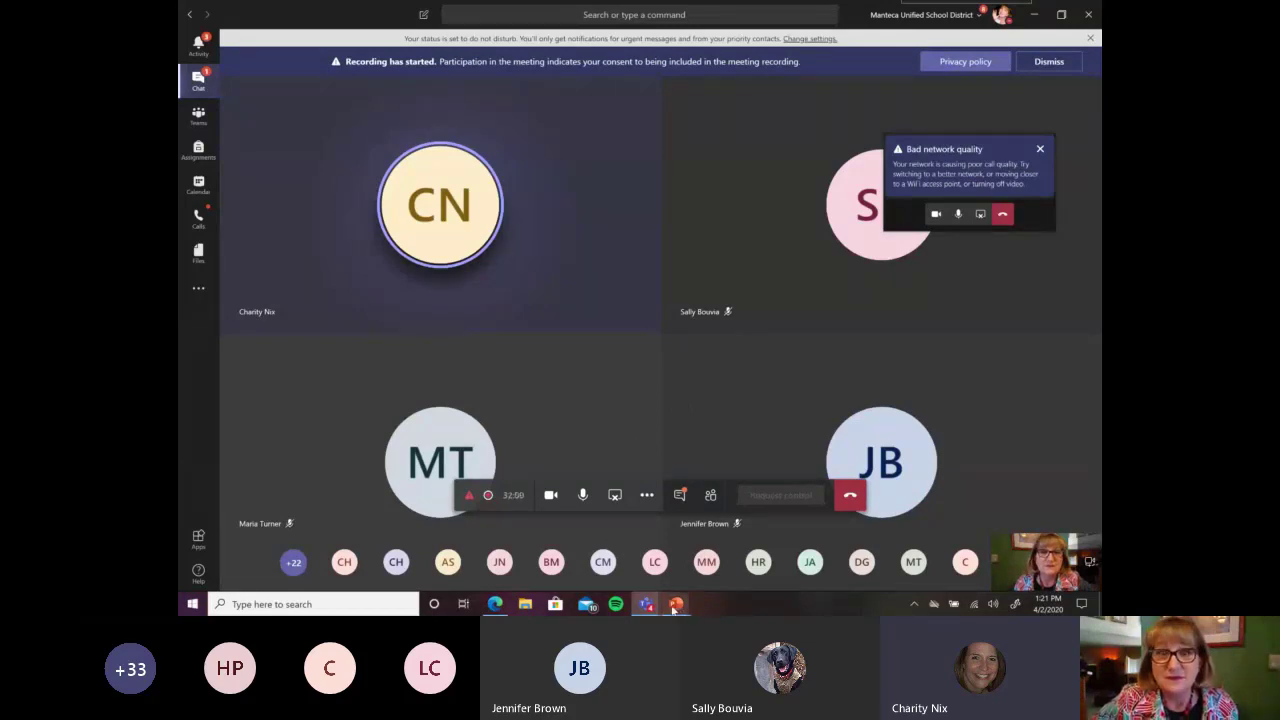
{"action": "mouse_move", "coordinate": [676, 604]}
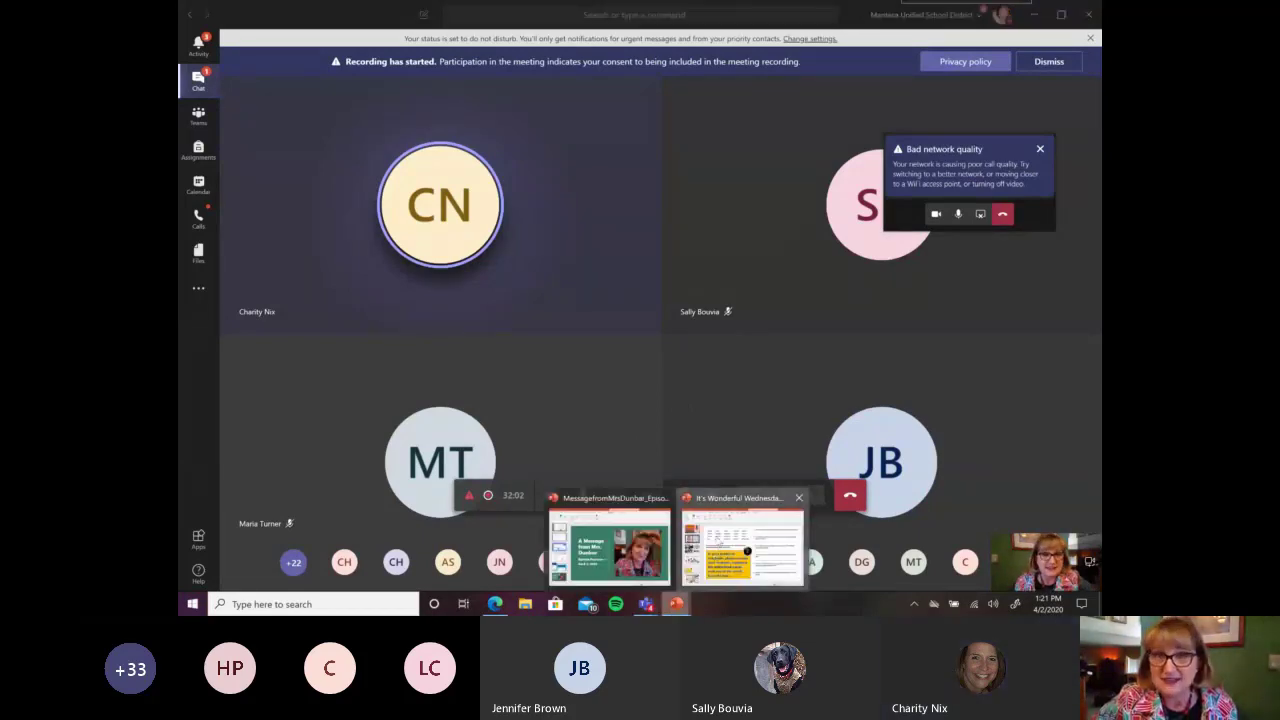
{"action": "left_click", "coordinate": [744, 544]}
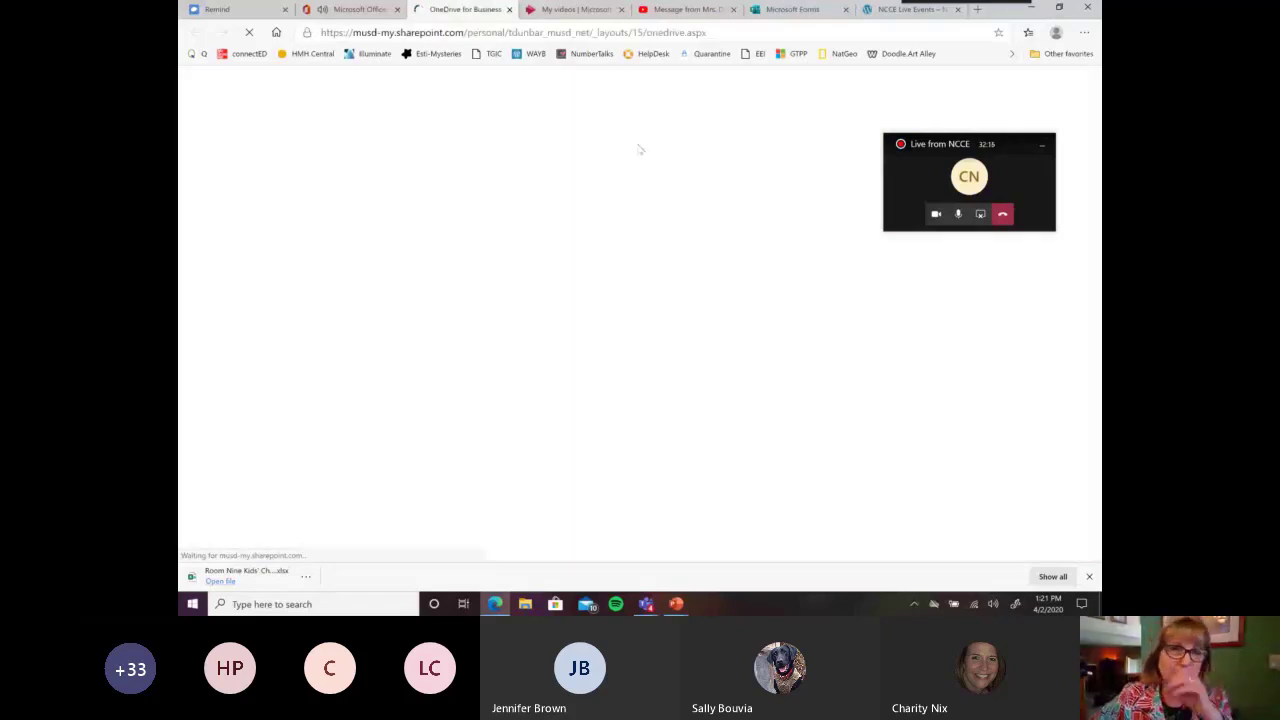
{"action": "mouse_move", "coordinate": [632, 152]}
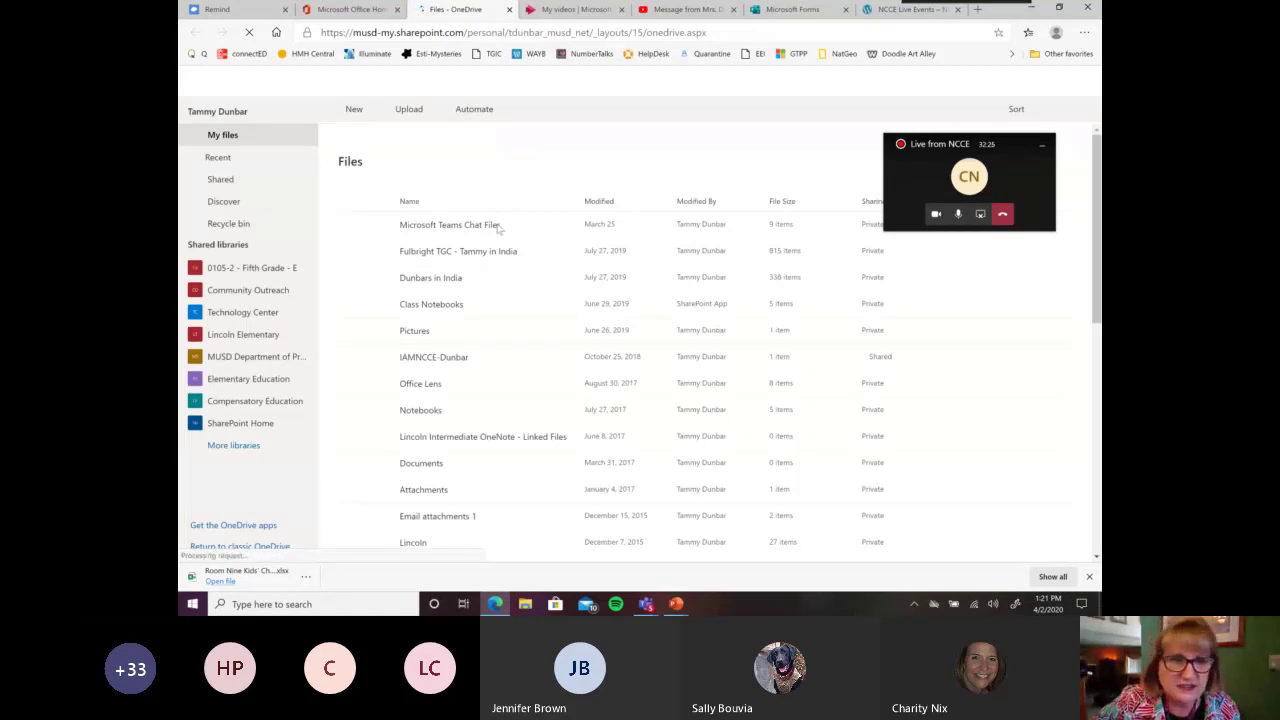
- Browse OneDrive My files, switch to the Recent list, then move to the YouTube playlist tab
{"action": "scroll", "scroll_direction": "down", "scroll_amount": 3}
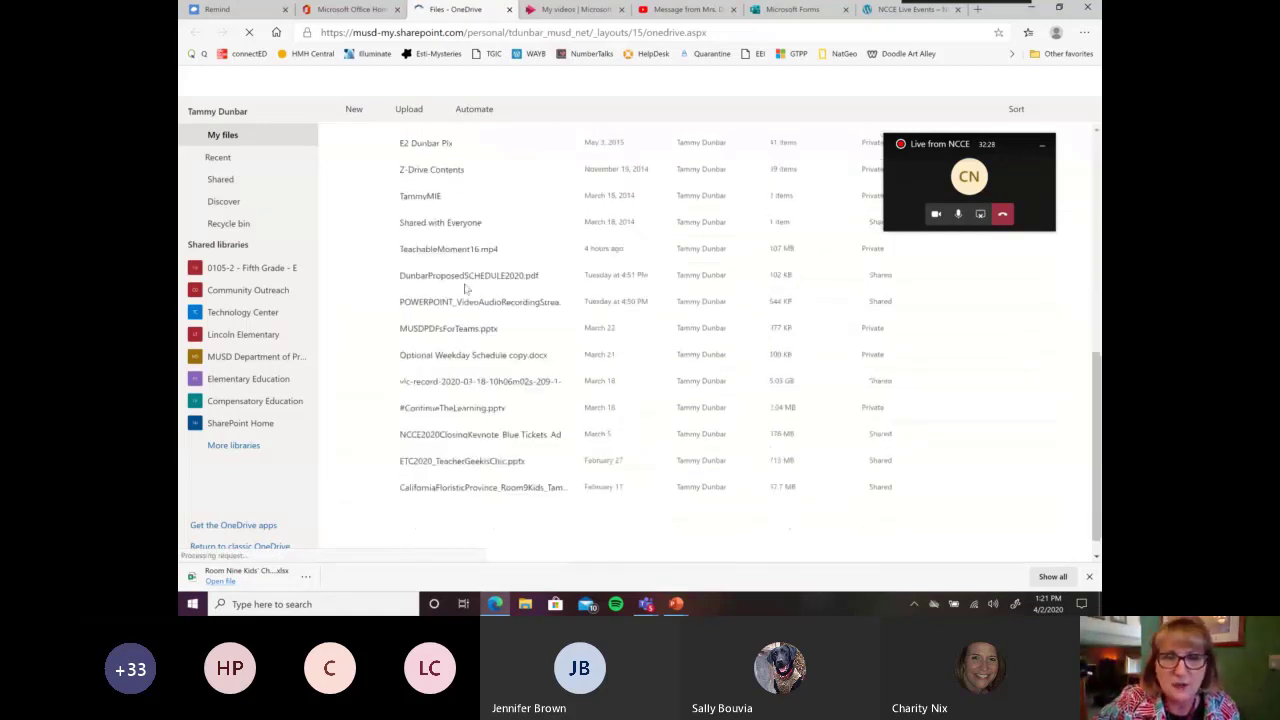
{"action": "scroll", "scroll_direction": "up", "scroll_amount": 3}
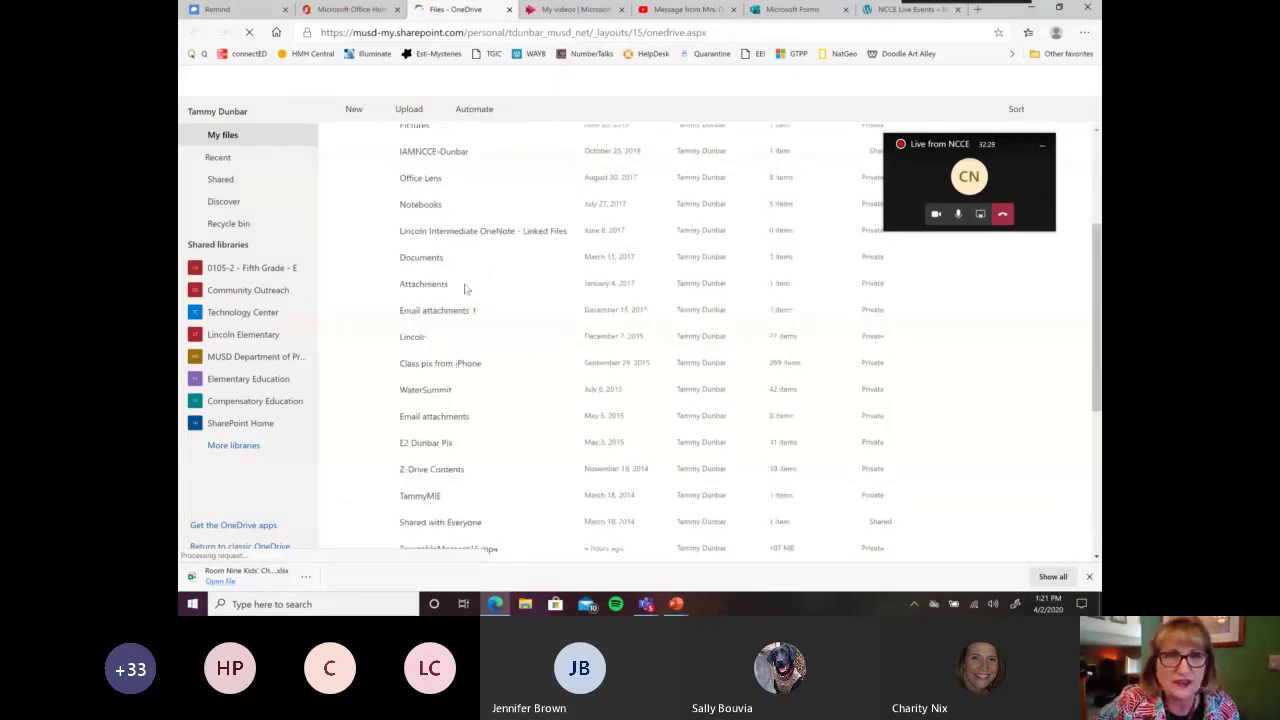
{"action": "scroll", "scroll_direction": "up", "scroll_amount": 3}
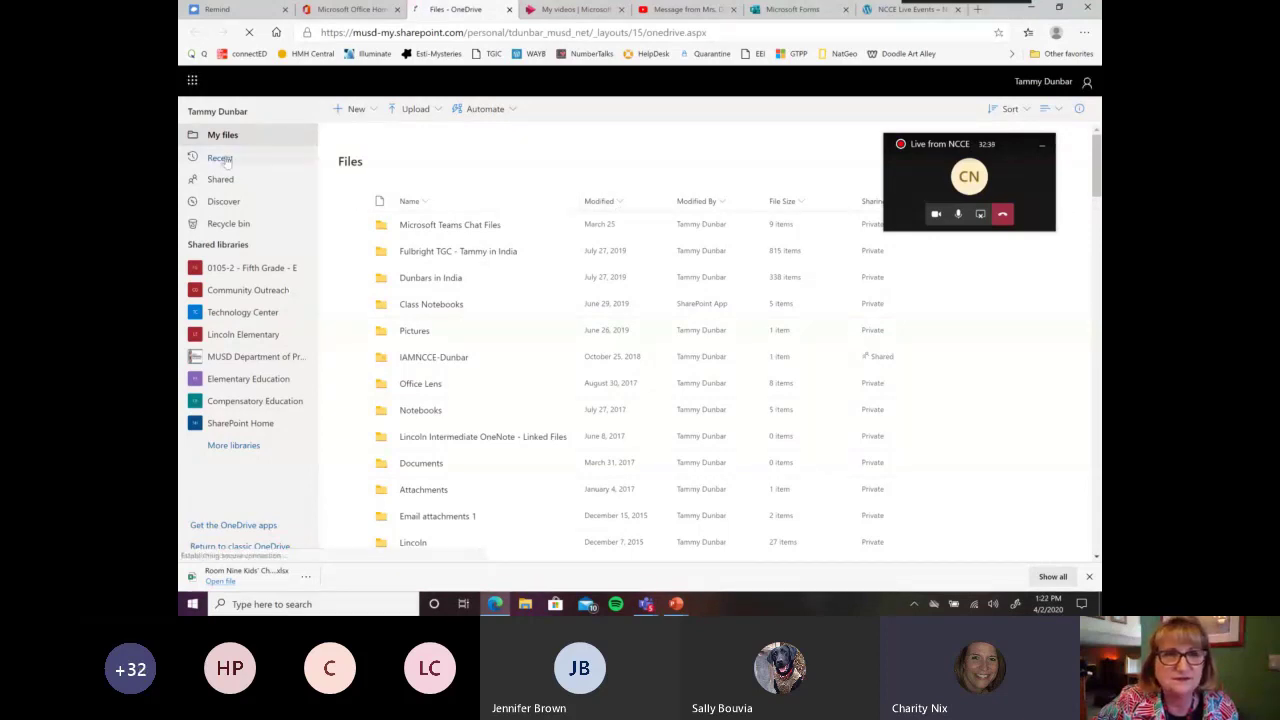
{"action": "left_click", "coordinate": [220, 156]}
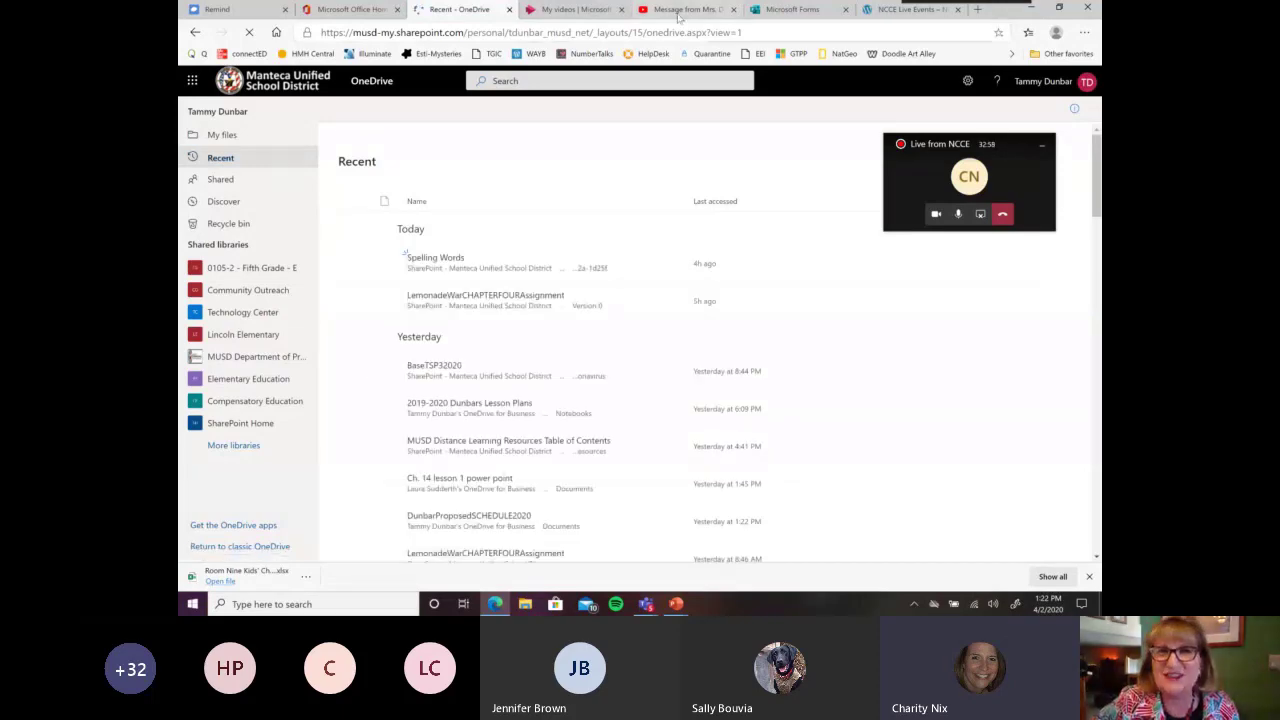
{"action": "left_click", "coordinate": [684, 8]}
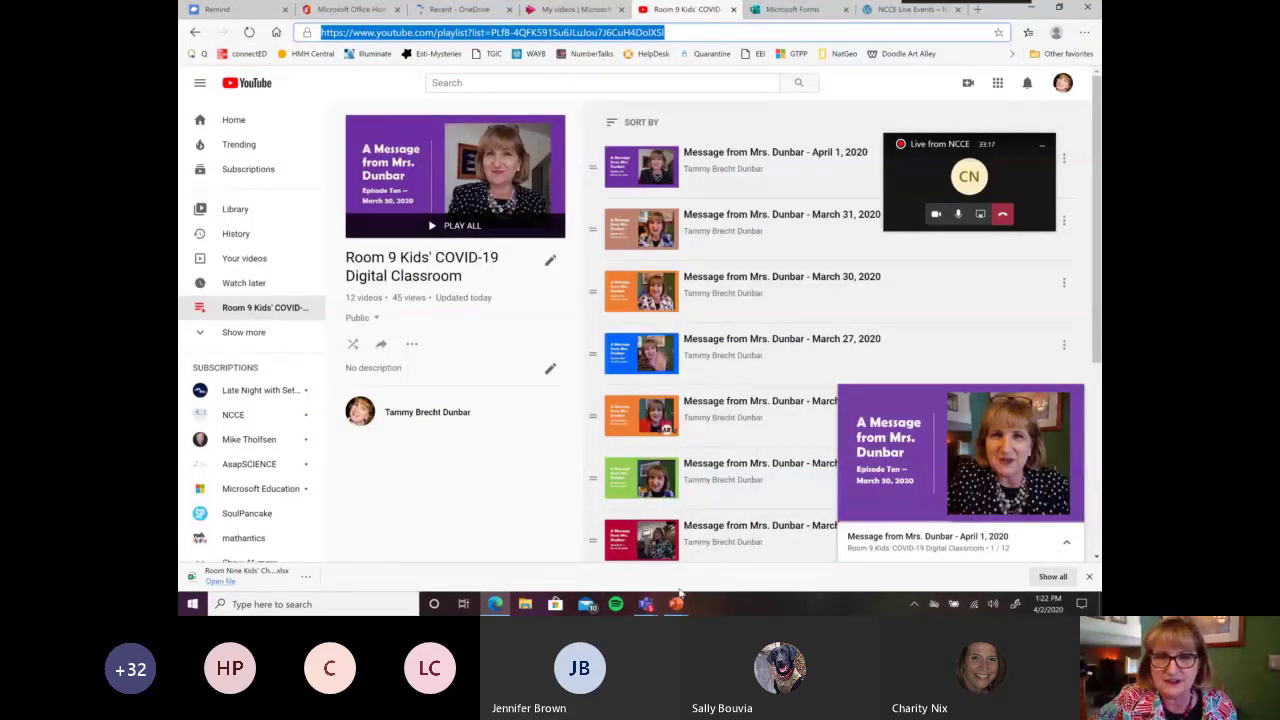
{"action": "mouse_move", "coordinate": [646, 604]}
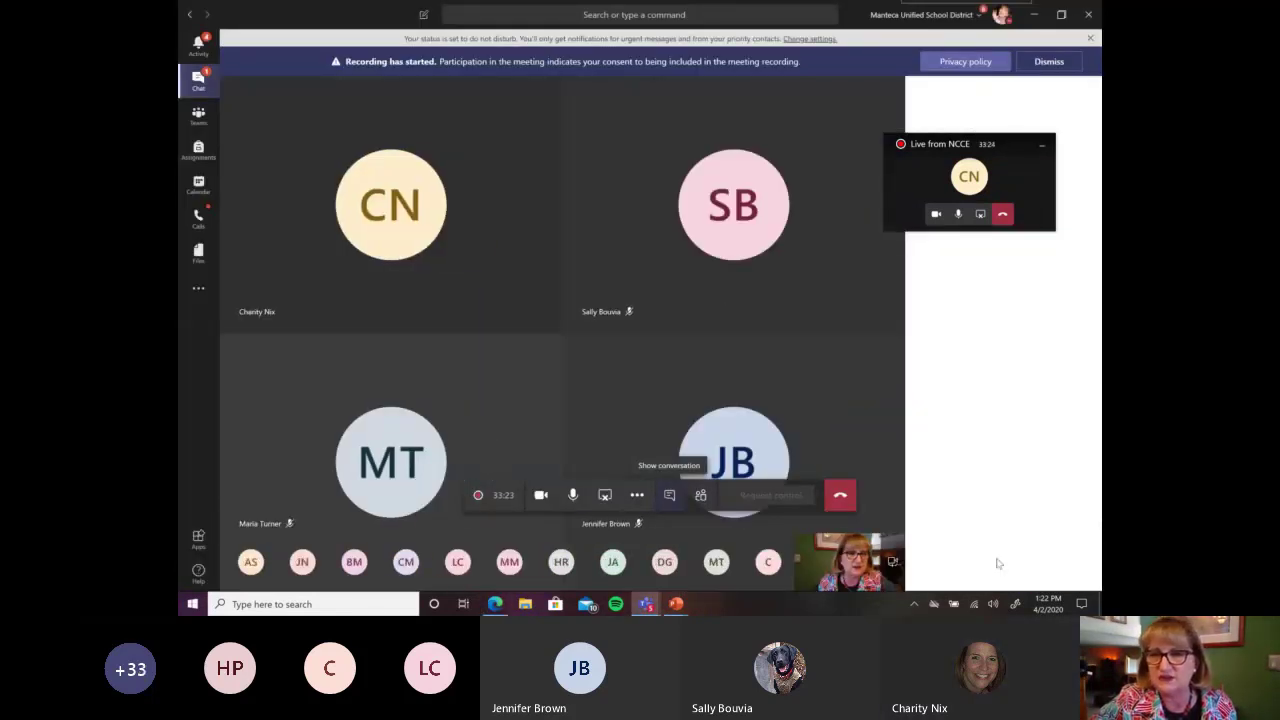
- Reopen the Teams meeting chat to share the Room 9 Kids' COVID-19 playlist link
{"action": "left_click", "coordinate": [668, 496]}
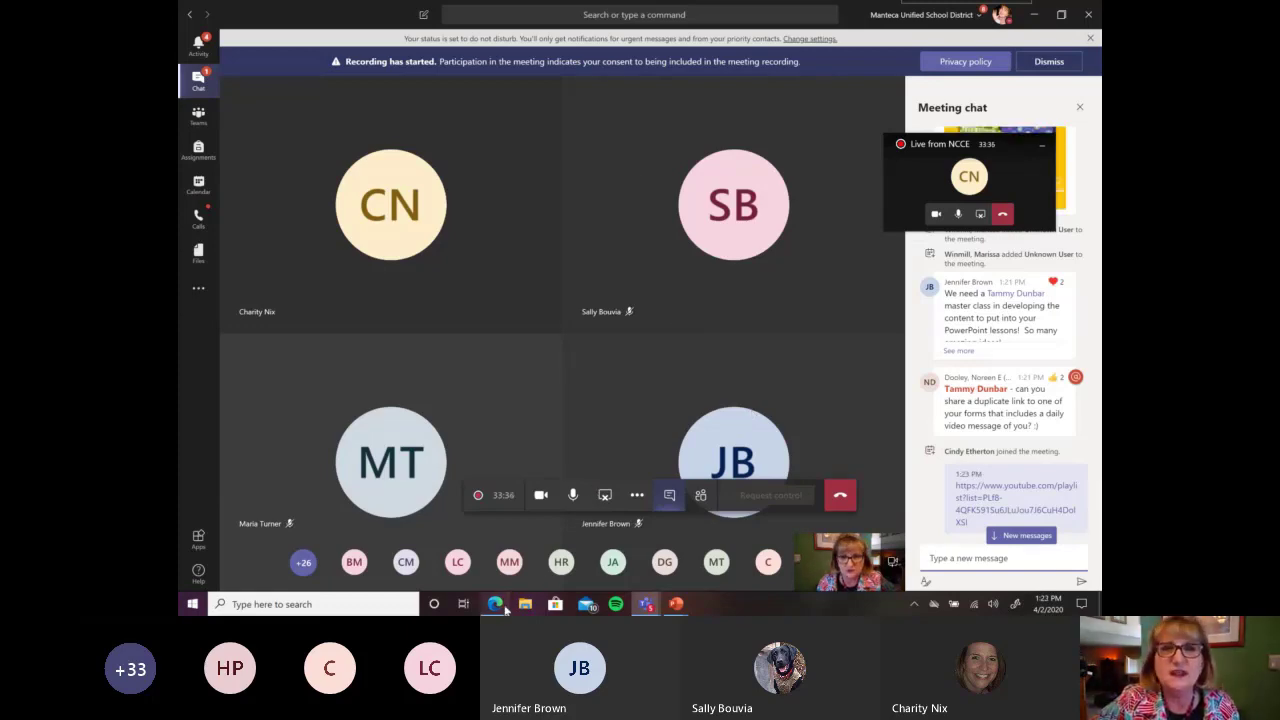
- Return to the browser showing the OneDrive Recent files list
{"action": "left_click", "coordinate": [496, 604]}
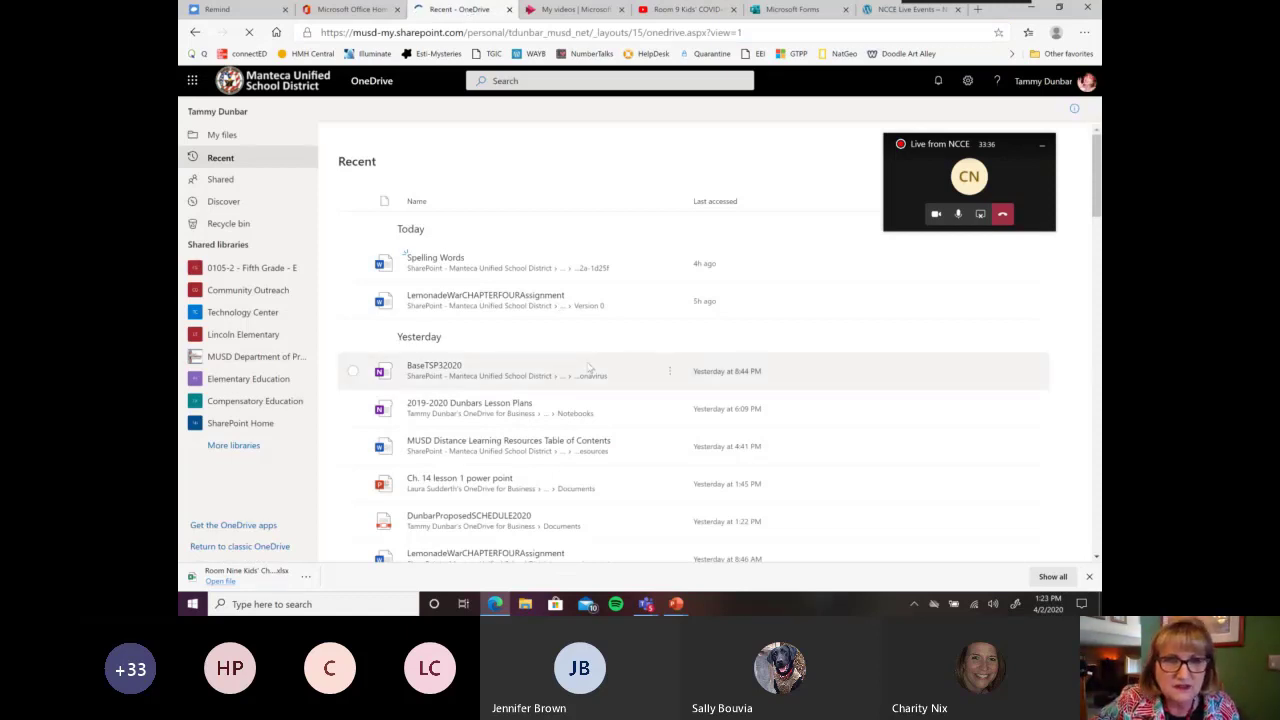
- From My forms, open the Wednesday, April 1 check-in form containing the video message
{"action": "scroll", "scroll_direction": "down", "scroll_amount": 3}
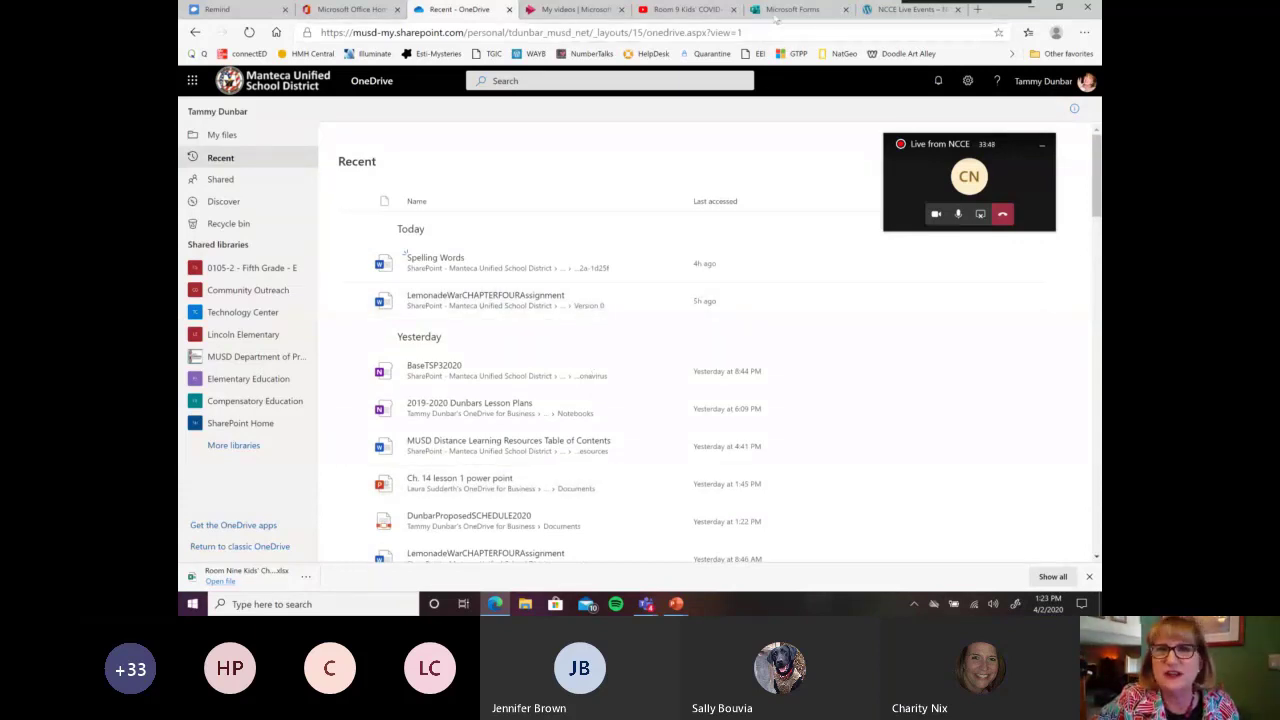
{"action": "left_click", "coordinate": [792, 8]}
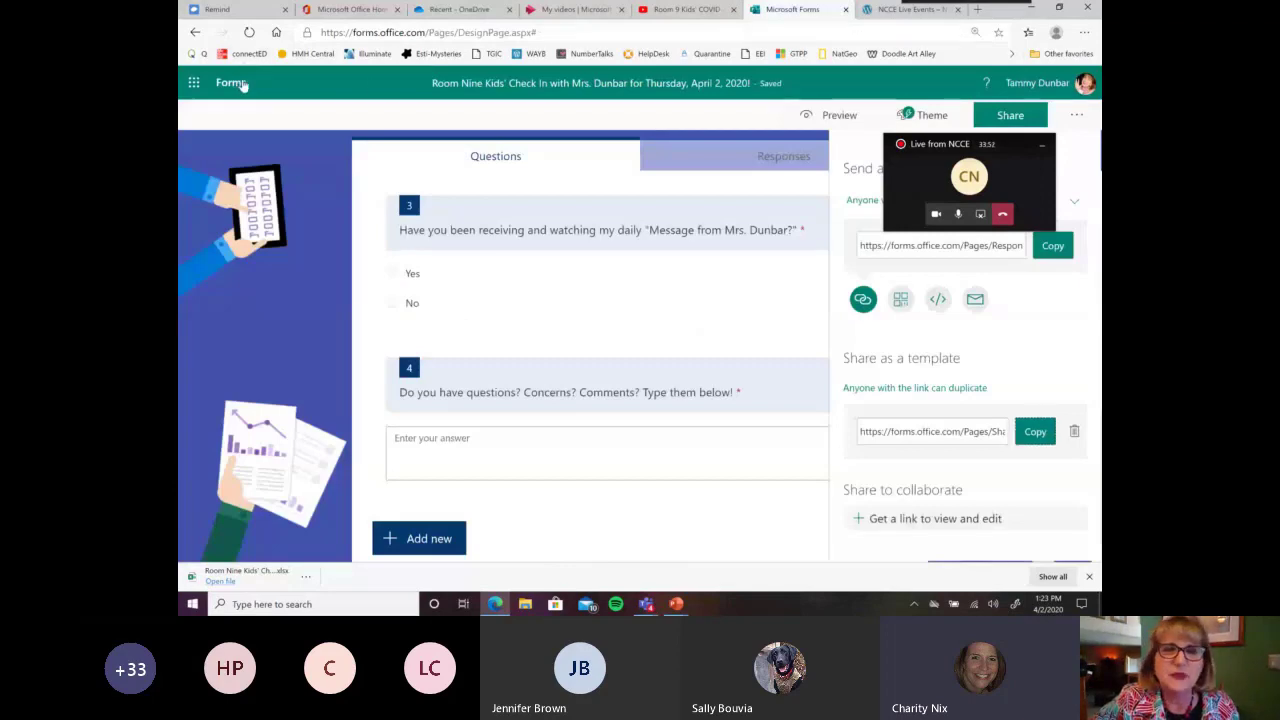
{"action": "left_click", "coordinate": [232, 82]}
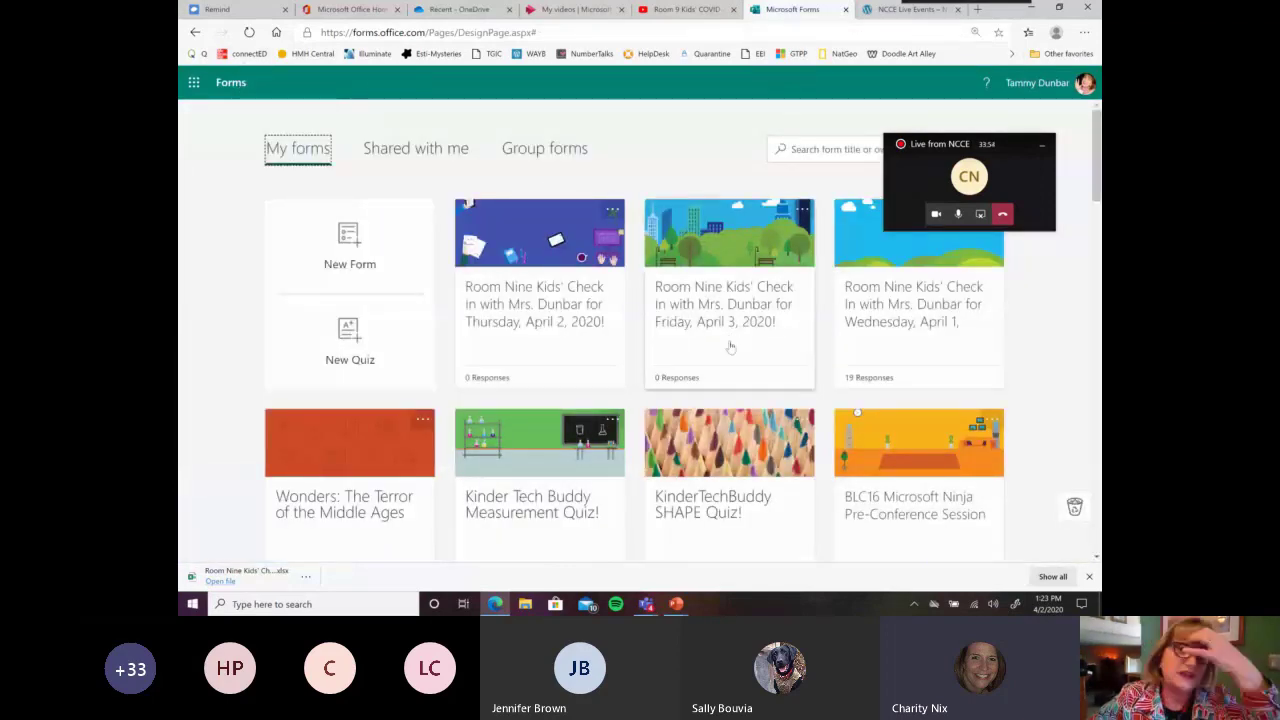
{"action": "left_click", "coordinate": [918, 290]}
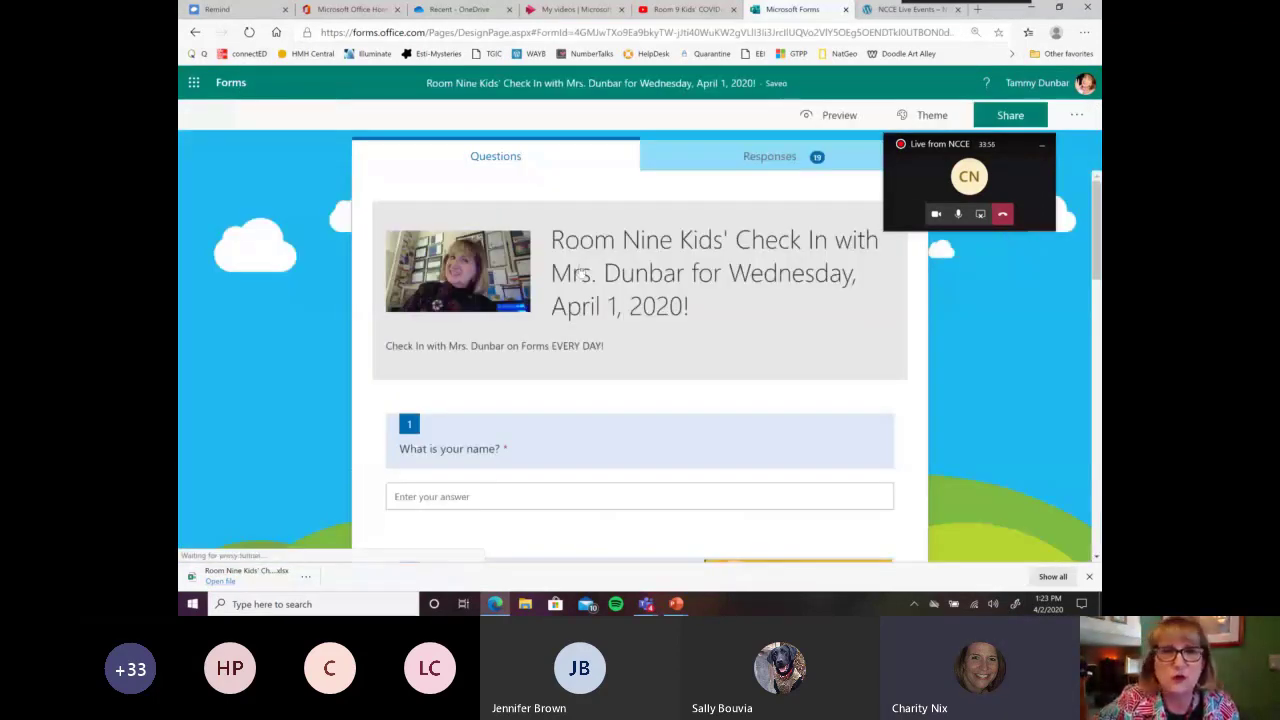
{"action": "scroll", "scroll_direction": "down", "scroll_amount": 3}
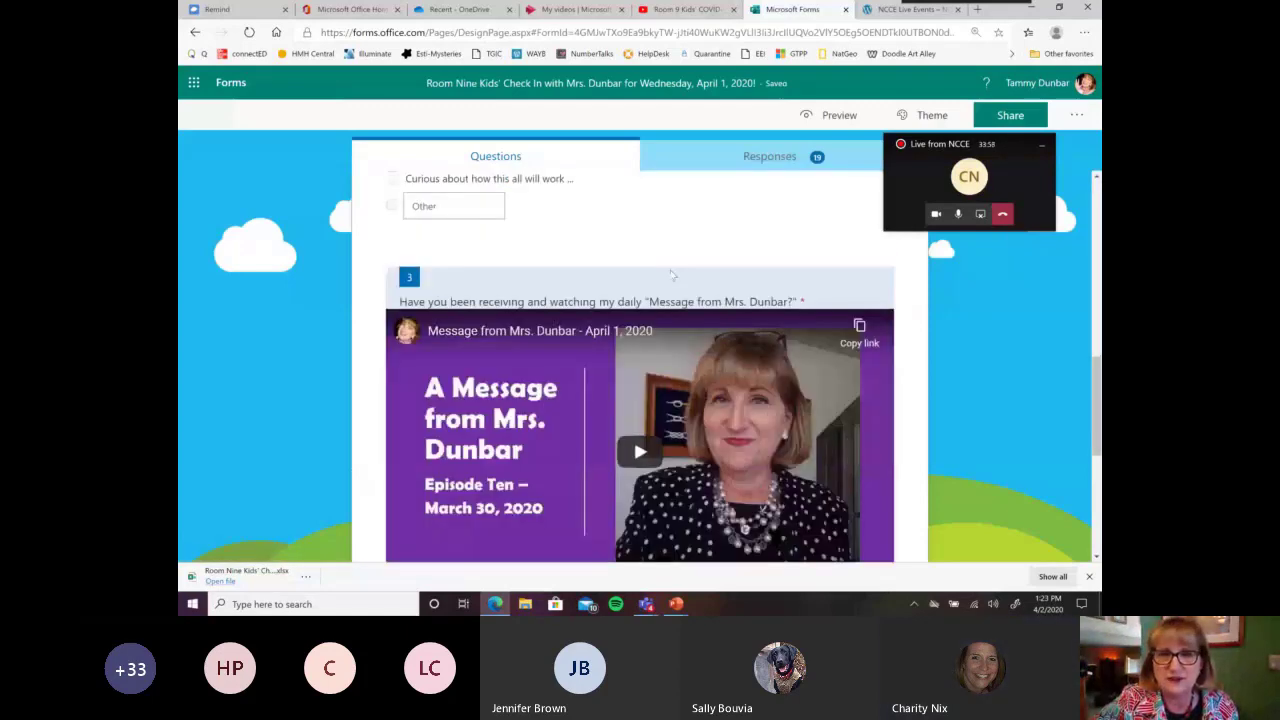
{"action": "scroll", "scroll_direction": "down", "scroll_amount": 3}
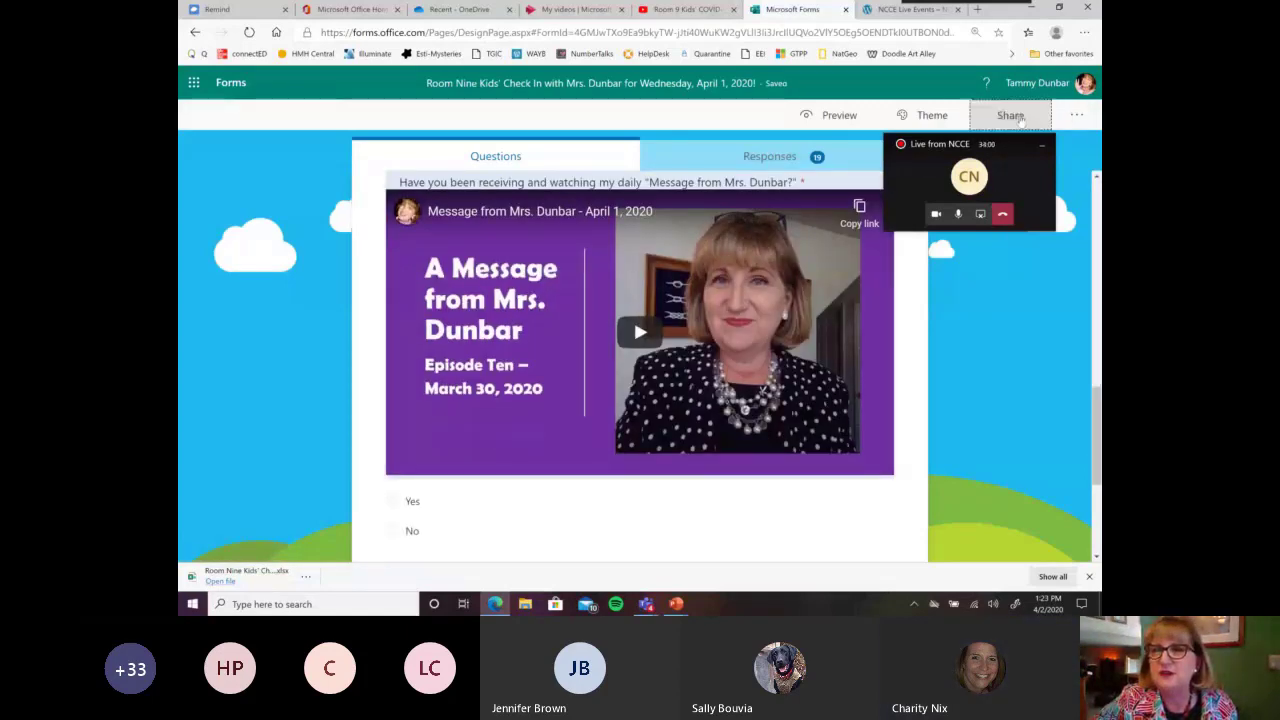
- Share the form via 'Get a link to duplicate' and copy that template link
{"action": "left_click", "coordinate": [1010, 114]}
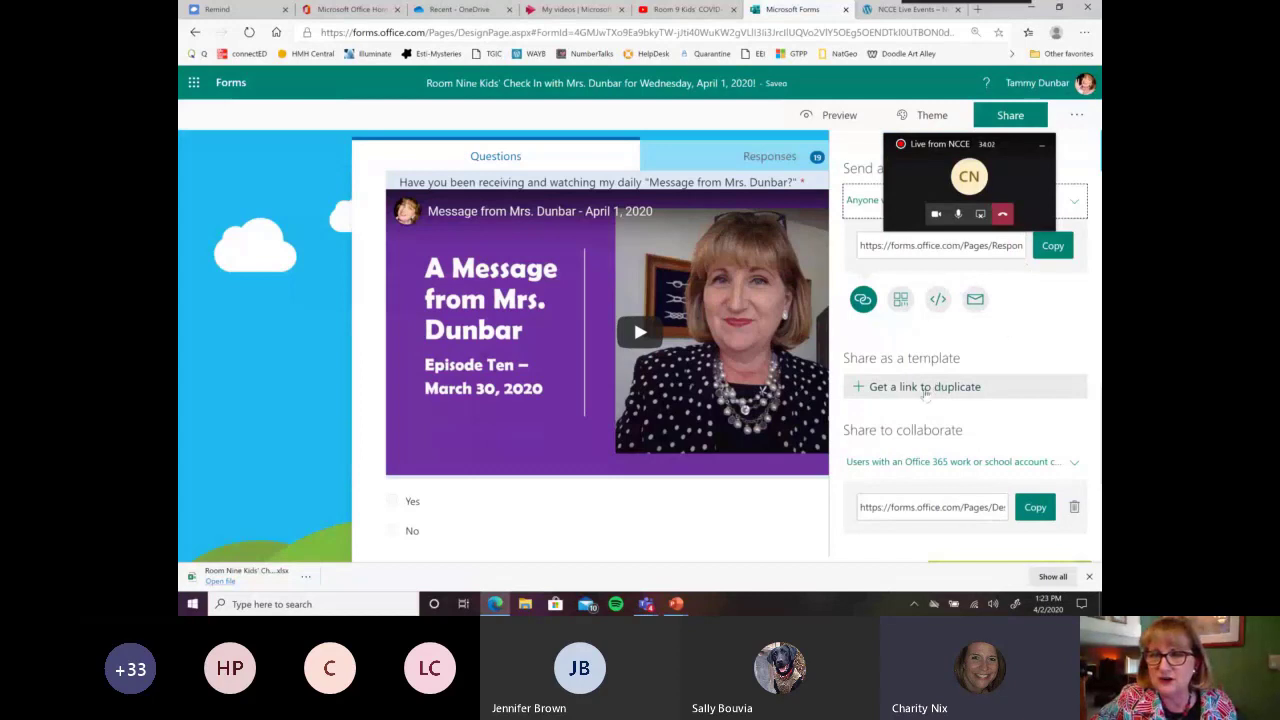
{"action": "left_click", "coordinate": [924, 386]}
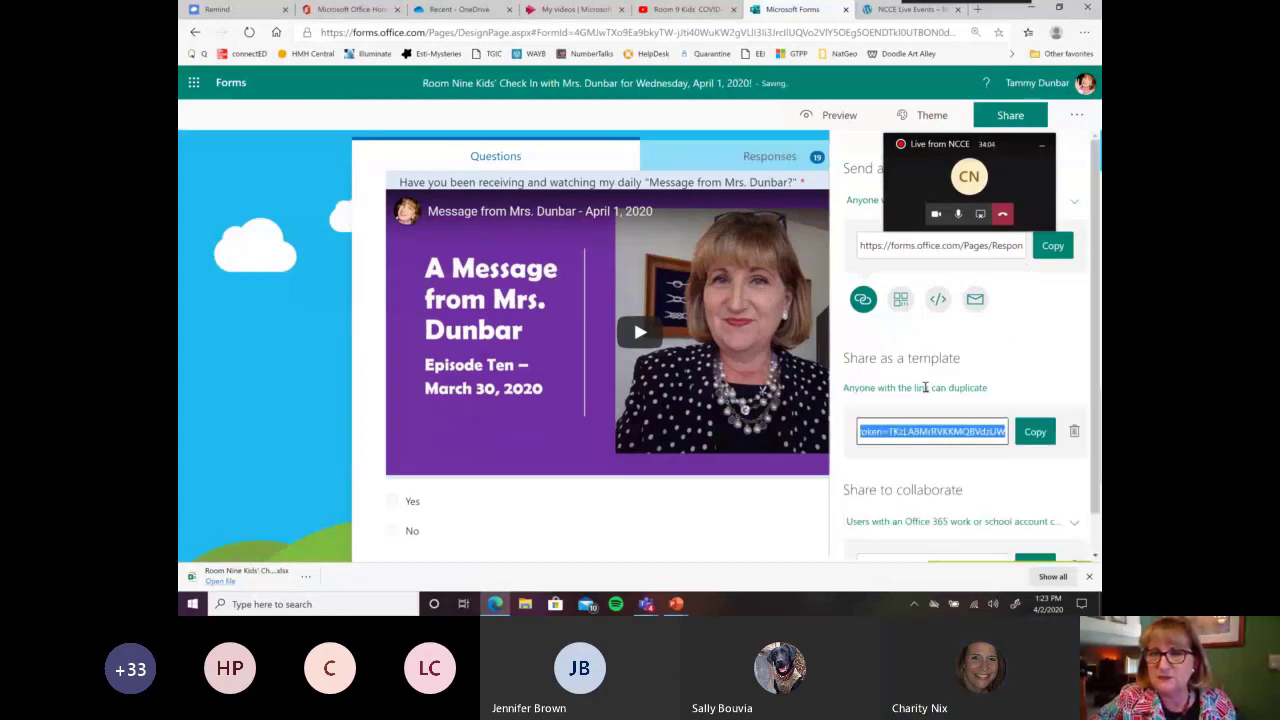
{"action": "left_click", "coordinate": [1034, 432]}
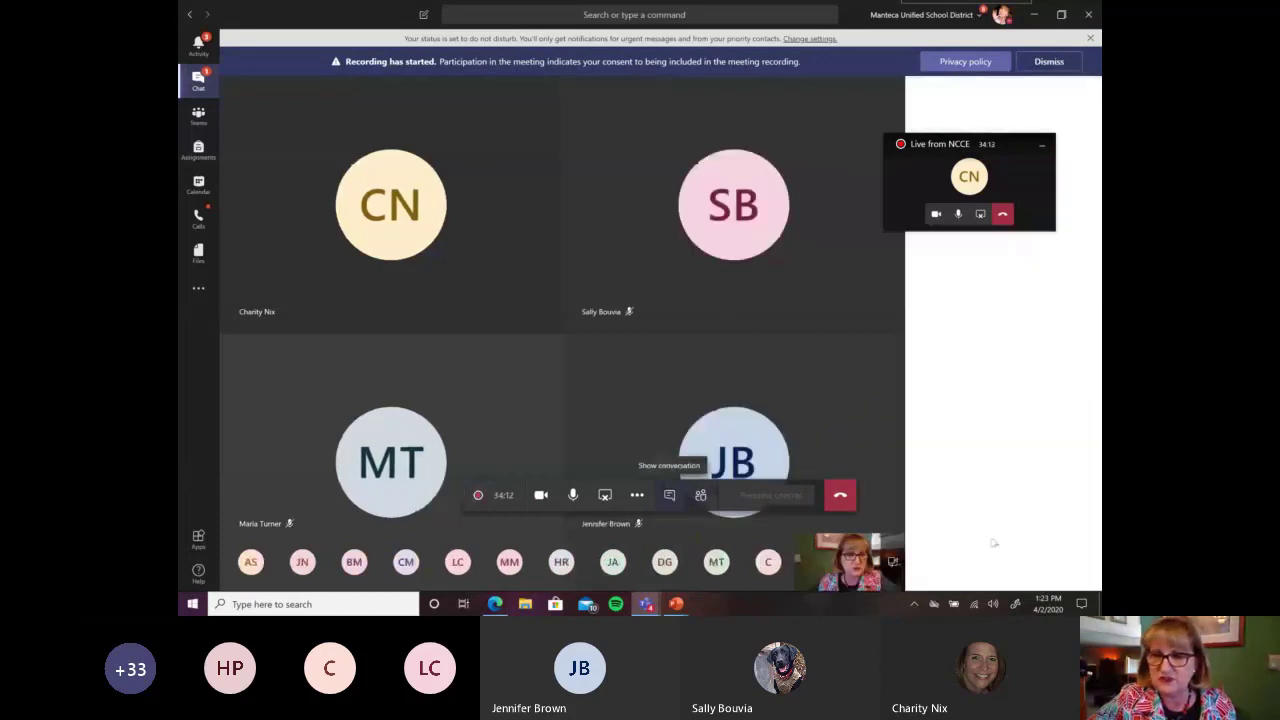
- Post the April 1 check-in form's duplicate link in the meeting chat after the playlist link
{"action": "left_click", "coordinate": [668, 494]}
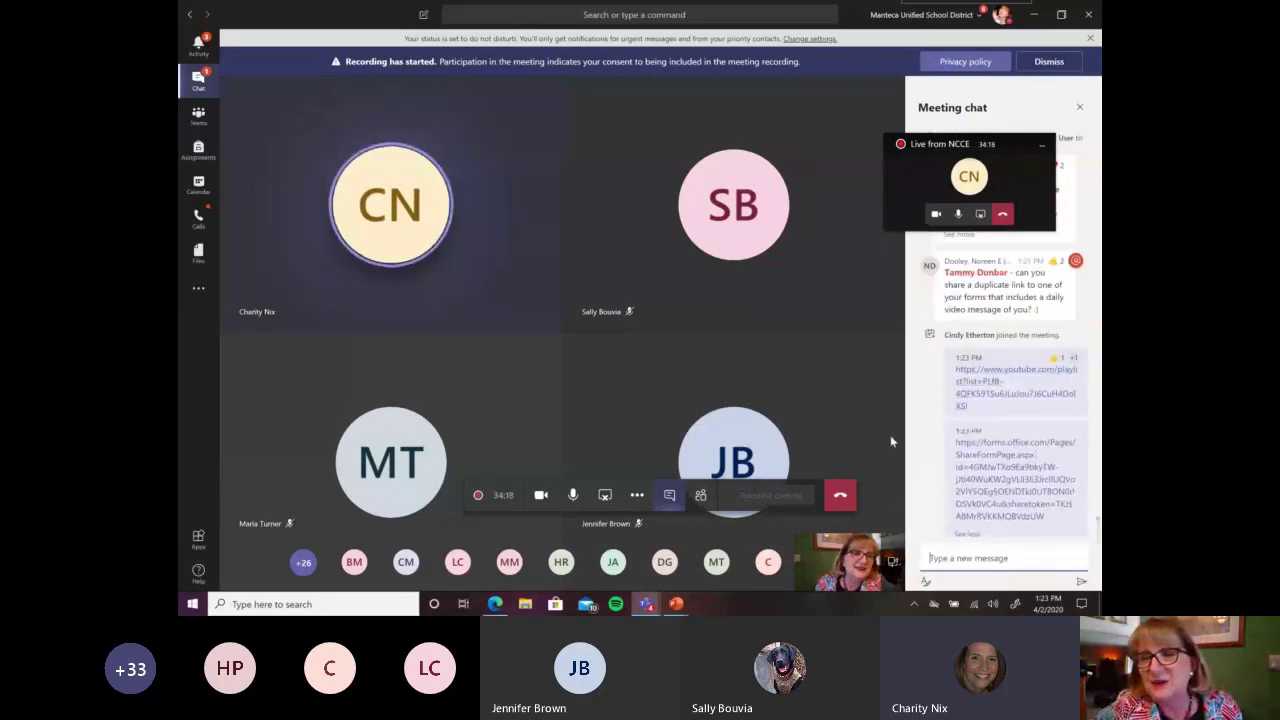
{"action": "scroll", "scroll_direction": "down", "scroll_amount": 3}
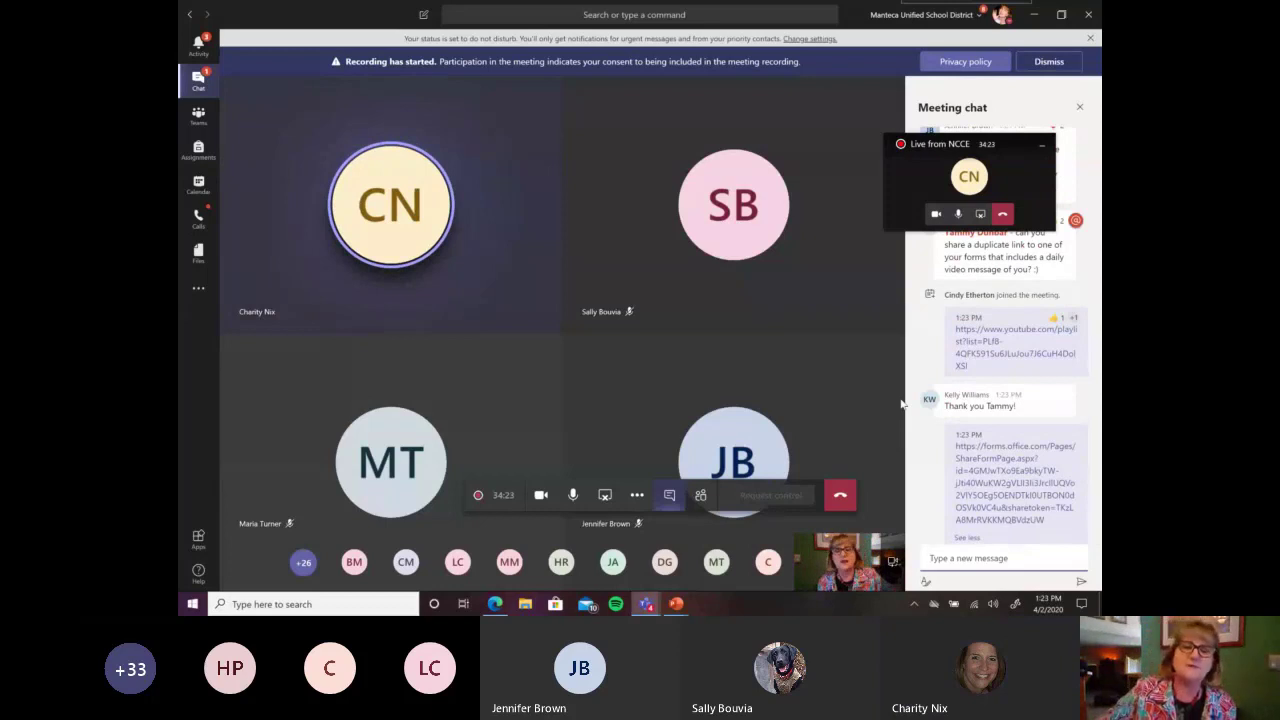
{"action": "mouse_move", "coordinate": [644, 416]}
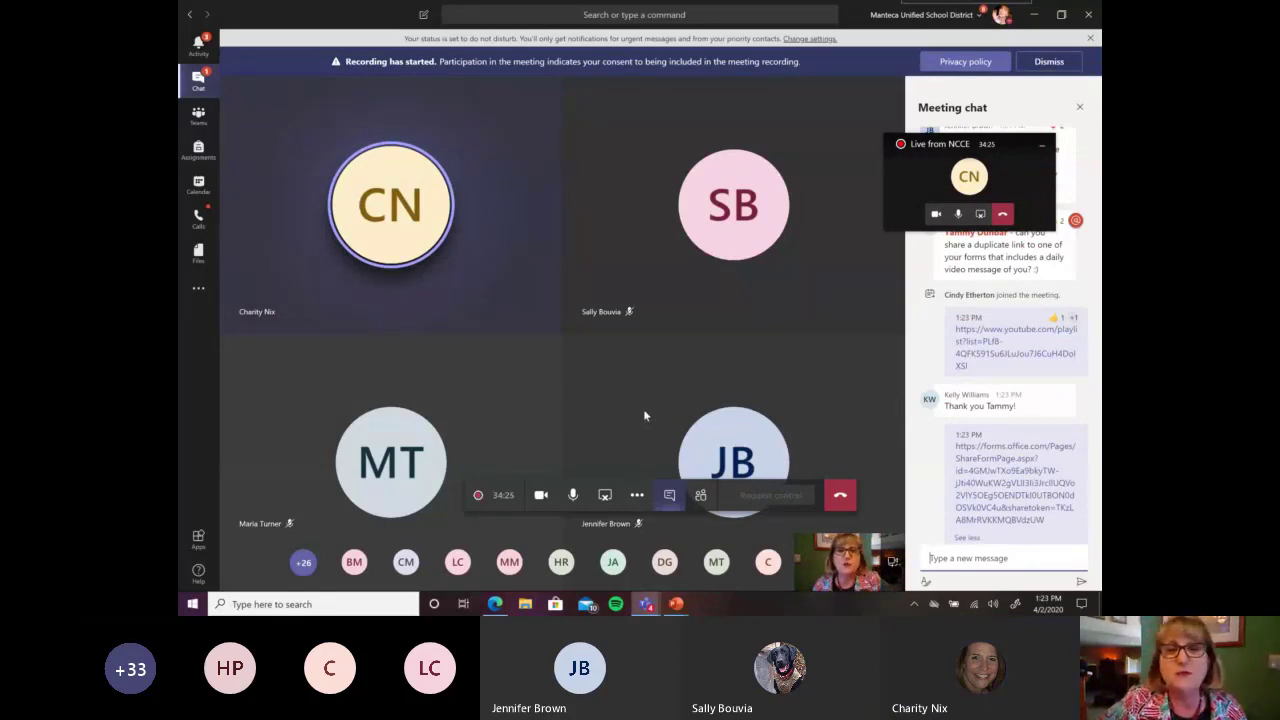
{"action": "mouse_move", "coordinate": [624, 448]}
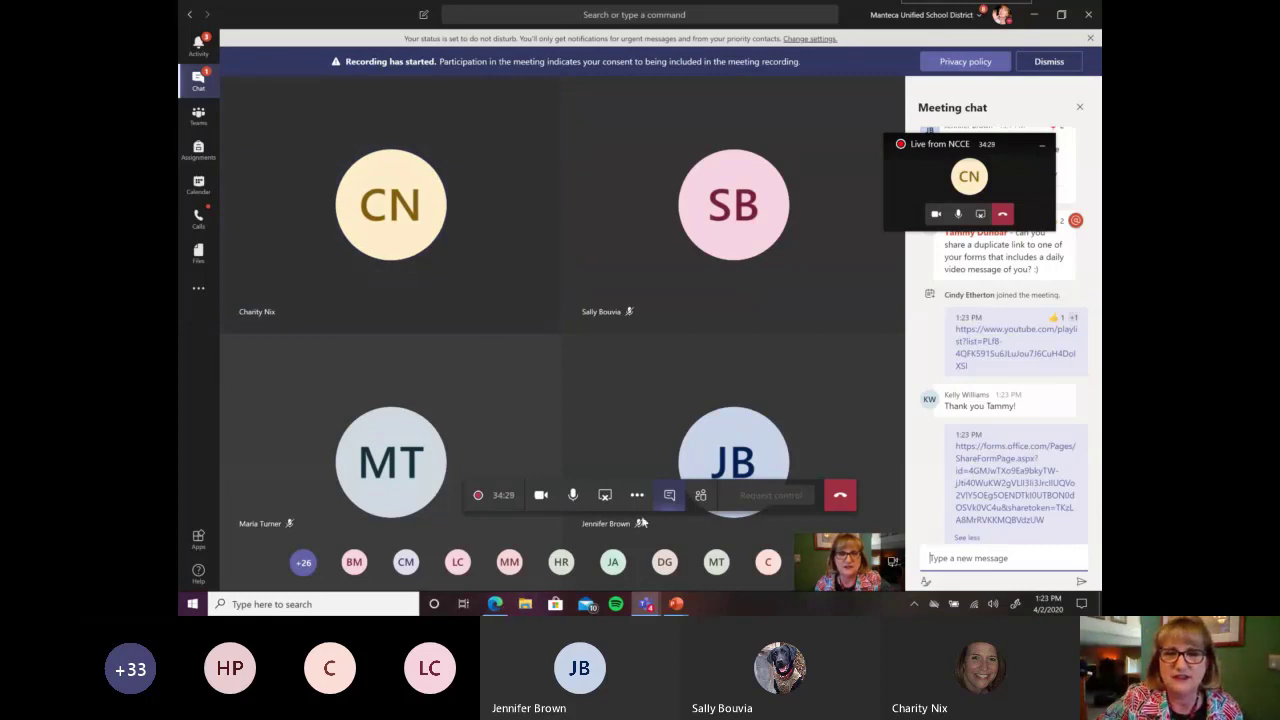
{"action": "mouse_move", "coordinate": [538, 588]}
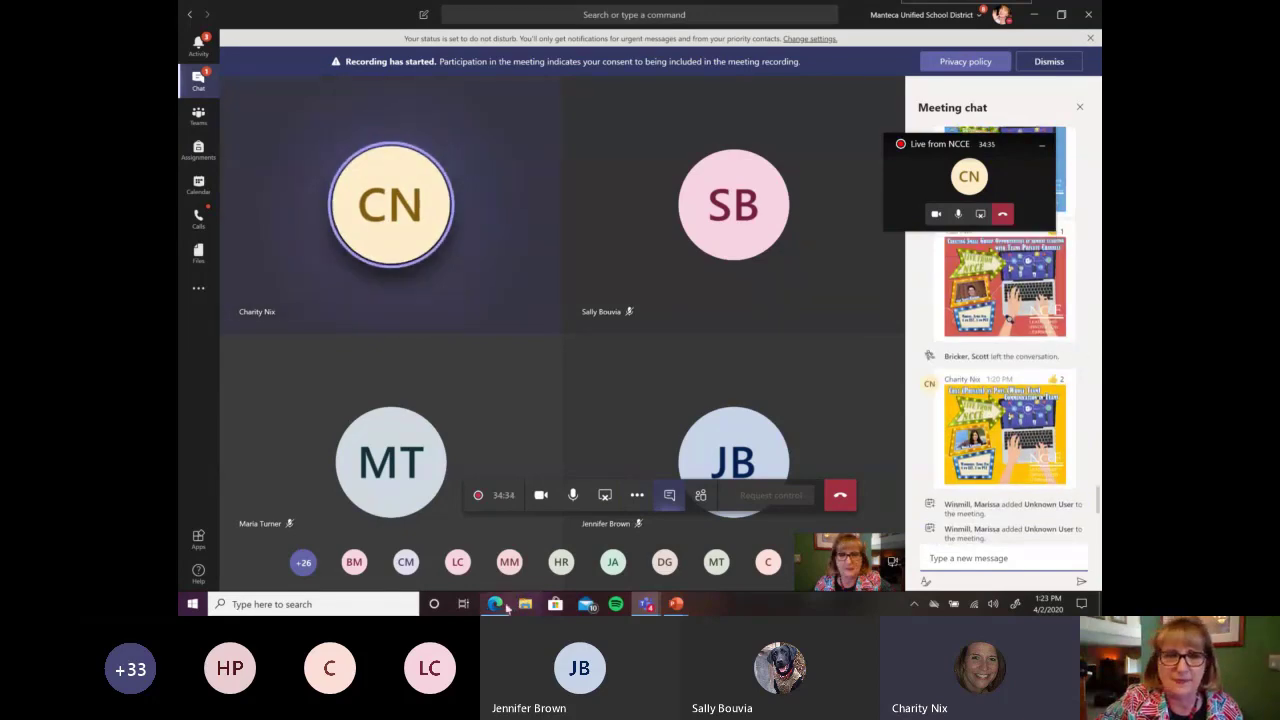
- Return to OneDrive My files in the browser and look through the file list
{"action": "left_click", "coordinate": [496, 604]}
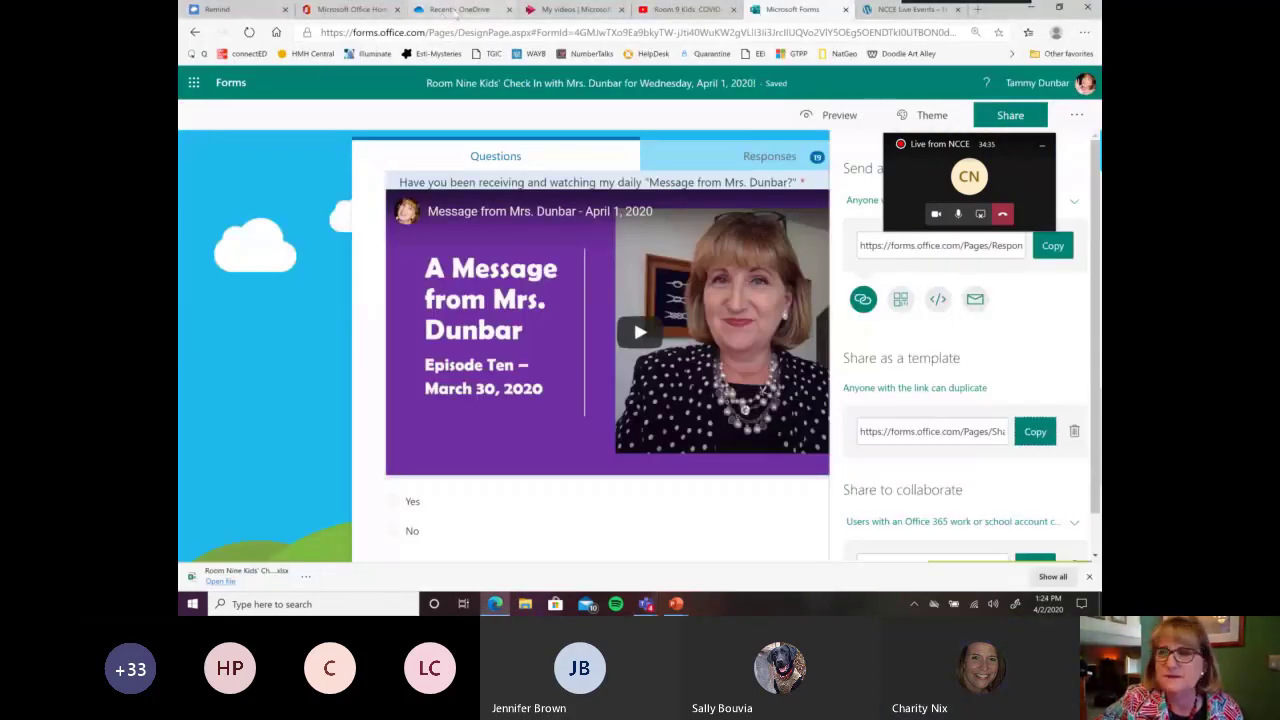
{"action": "left_click", "coordinate": [460, 8]}
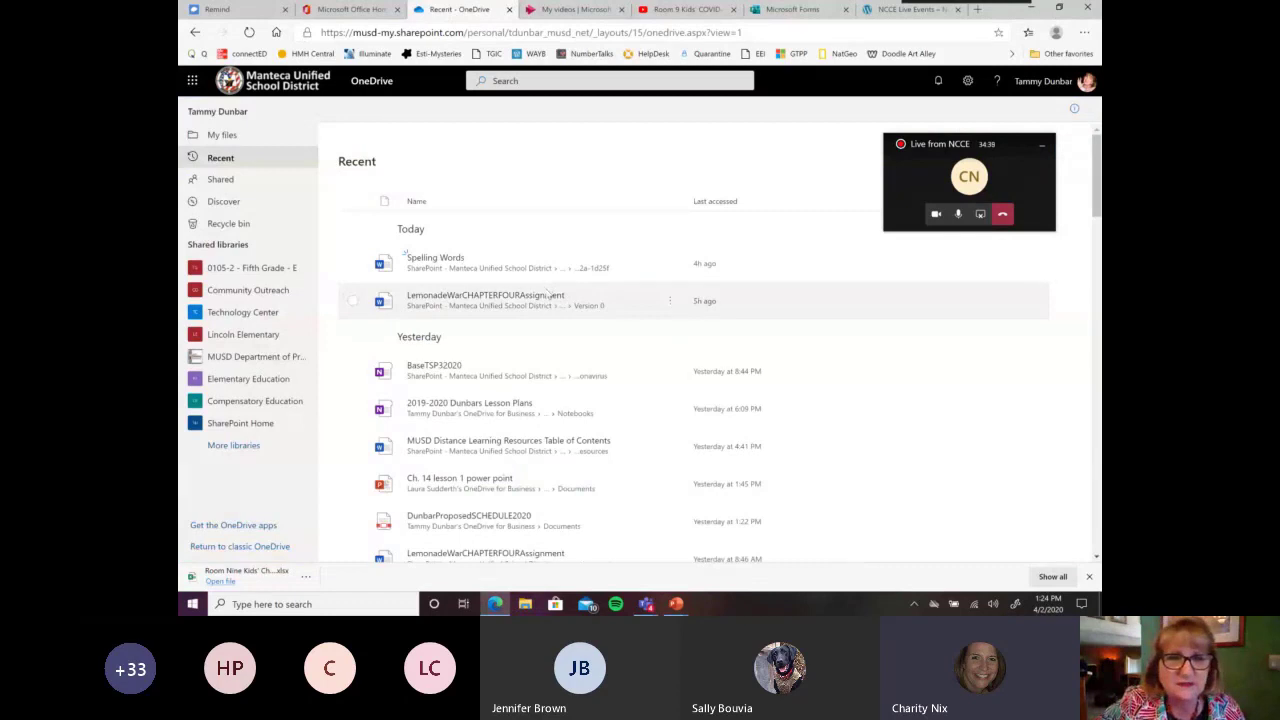
{"action": "scroll", "scroll_direction": "down", "scroll_amount": 3}
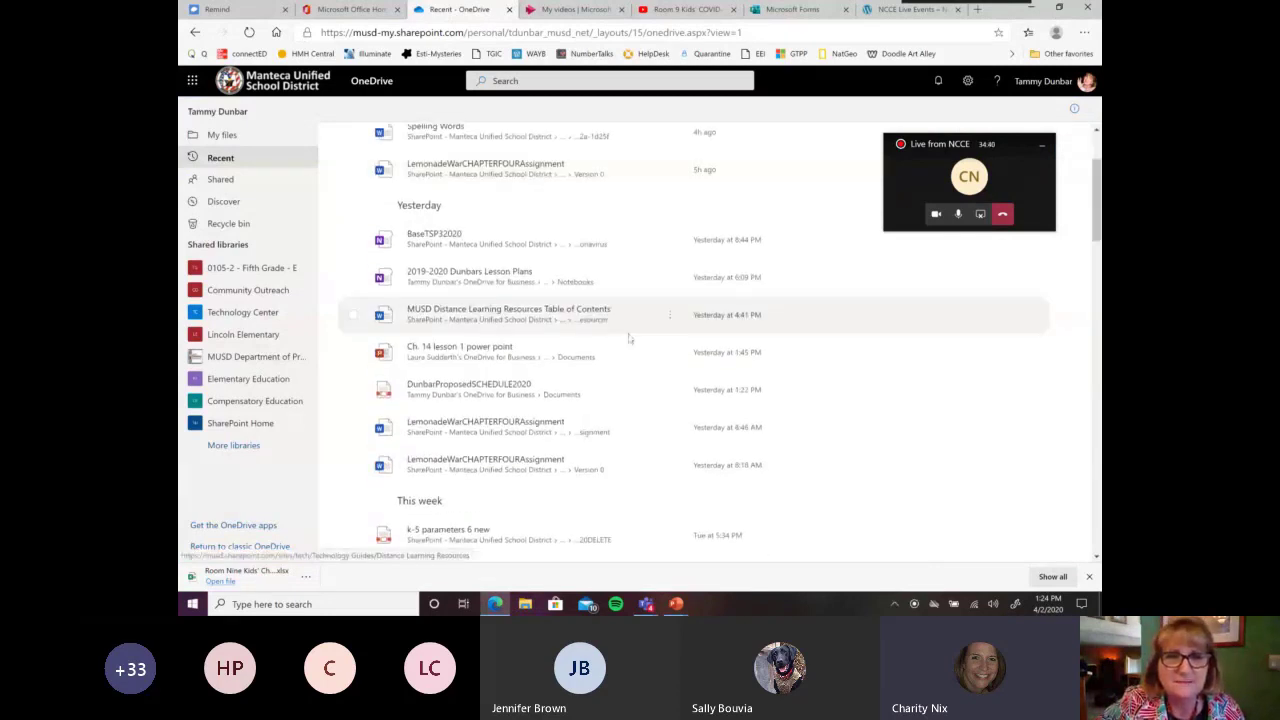
{"action": "scroll", "scroll_direction": "down", "scroll_amount": 3}
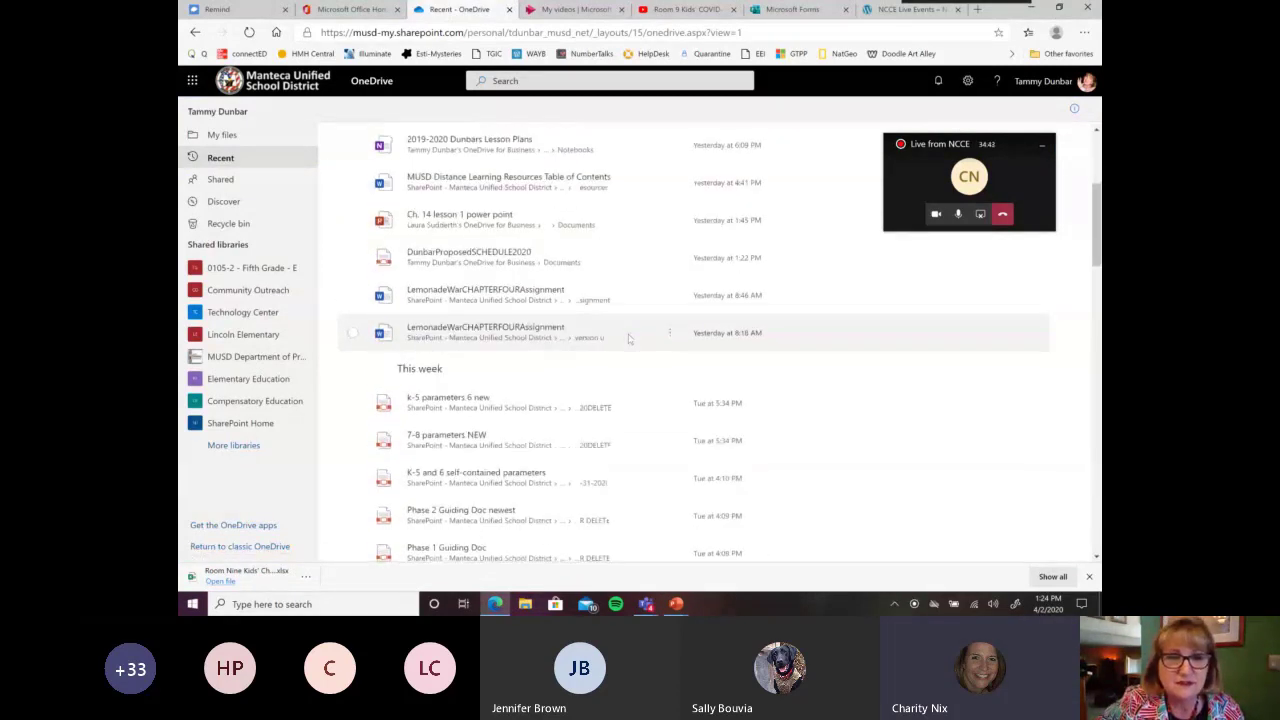
{"action": "scroll", "scroll_direction": "down", "scroll_amount": 3}
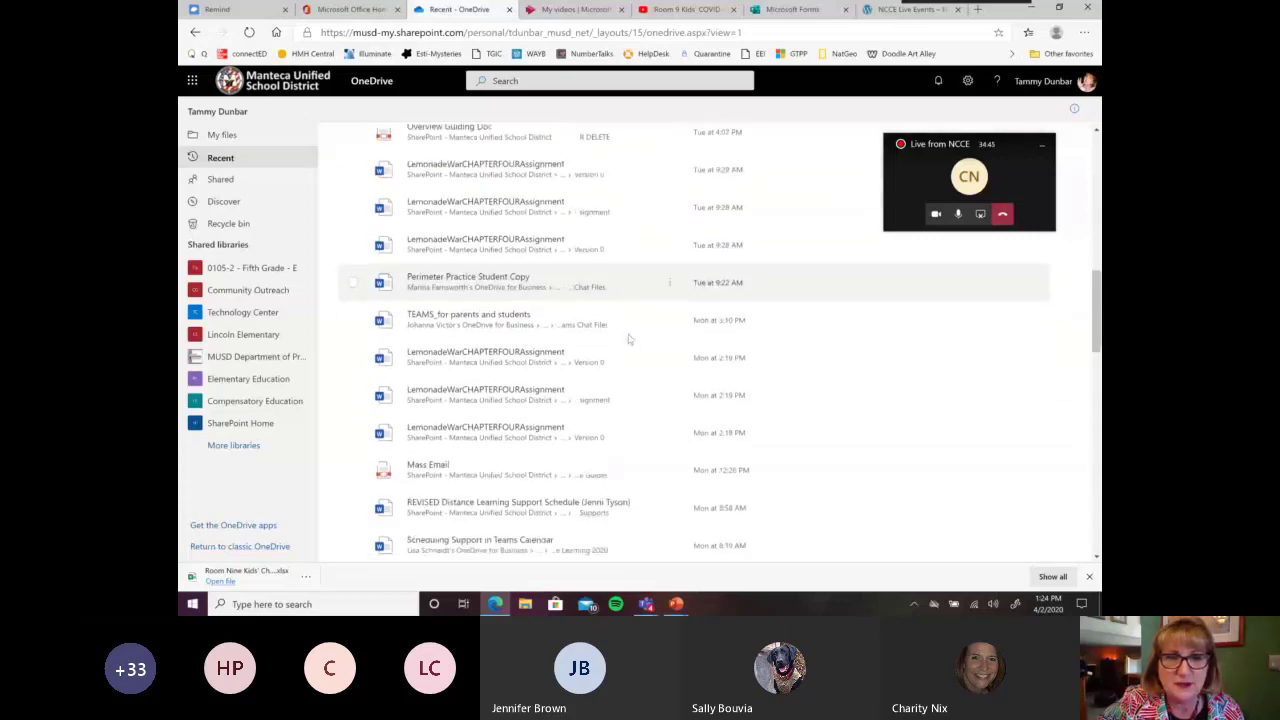
{"action": "scroll", "scroll_direction": "up", "scroll_amount": 3}
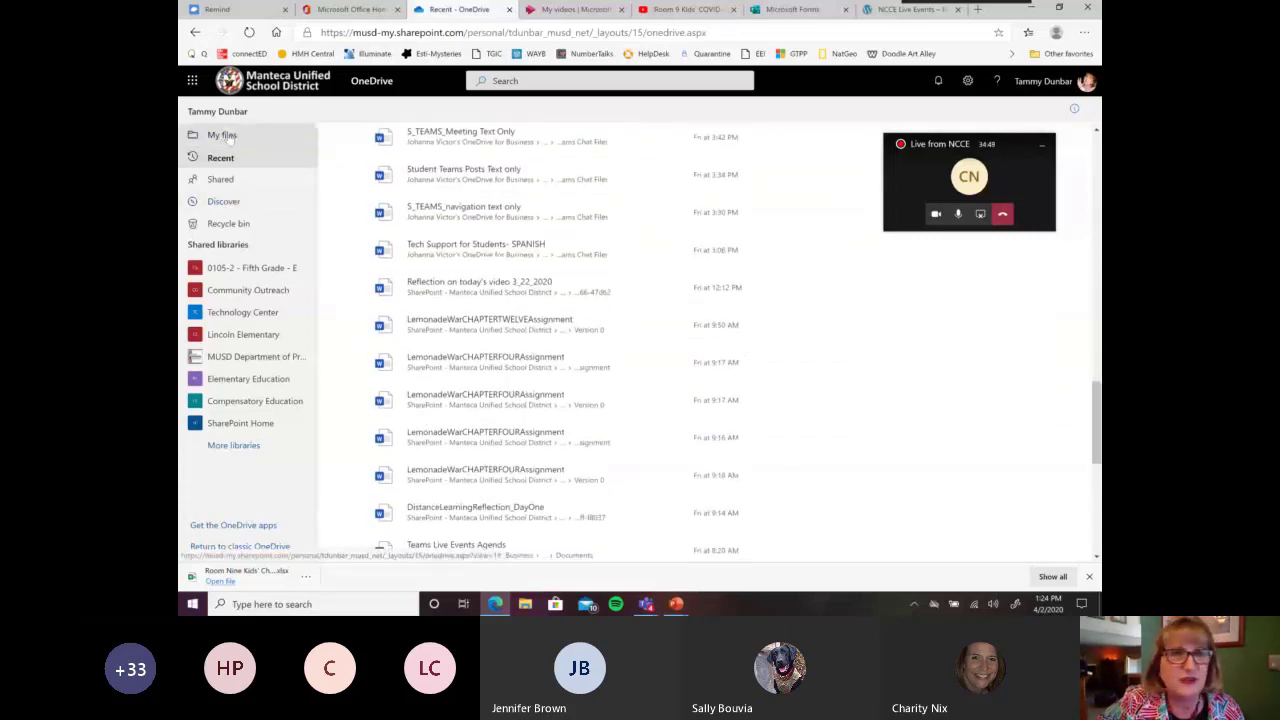
- Sort My files by Modified date, newer to older, to surface the recent PowerPoint video
{"action": "left_click", "coordinate": [222, 136]}
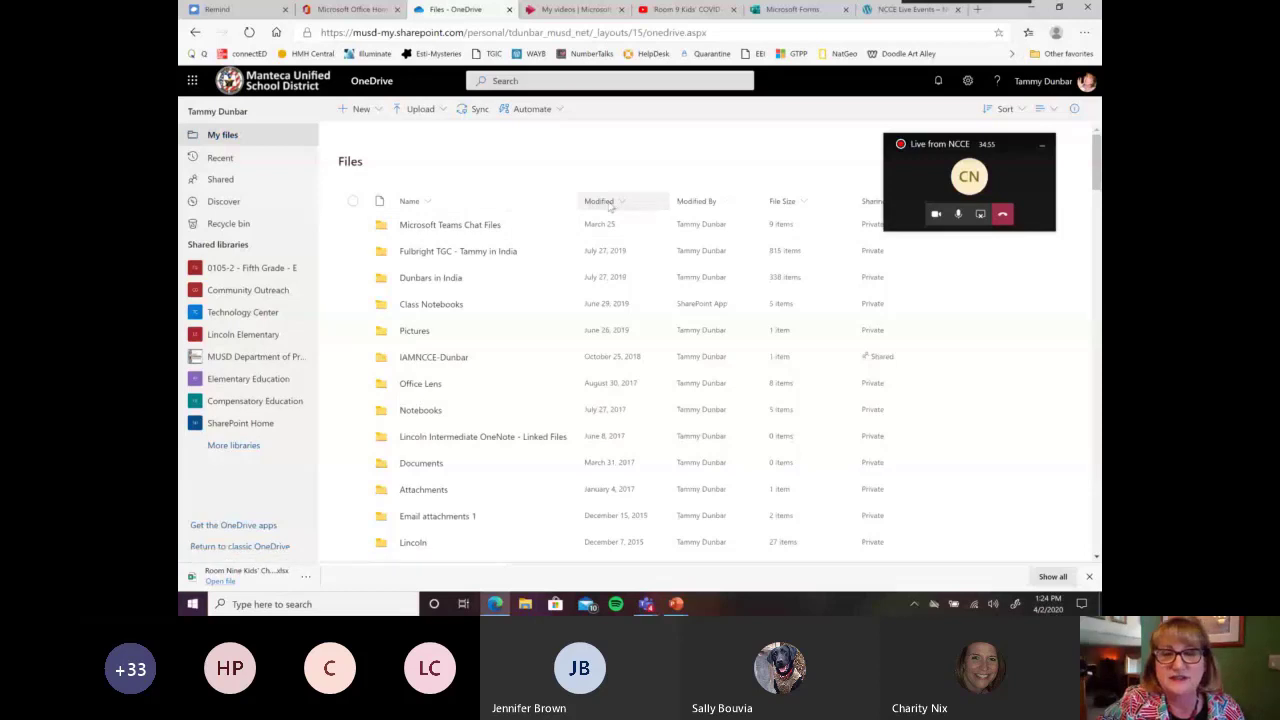
{"action": "left_click", "coordinate": [600, 200]}
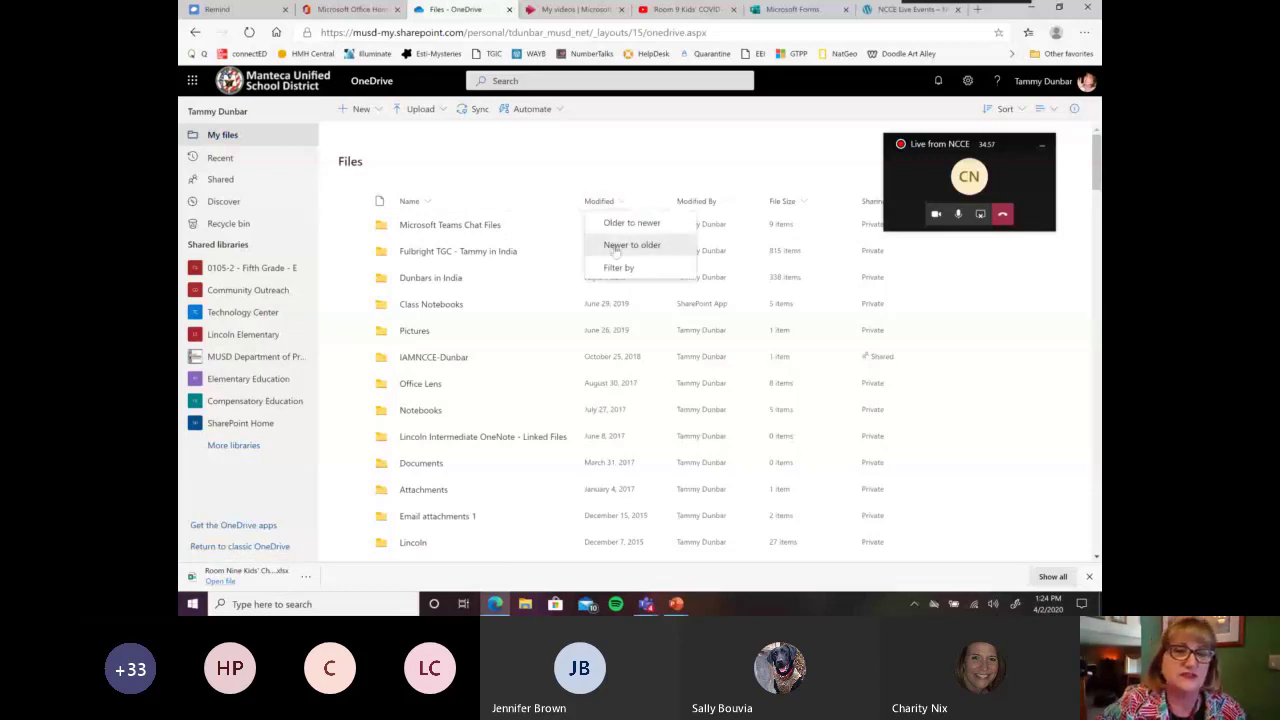
{"action": "left_click", "coordinate": [632, 244]}
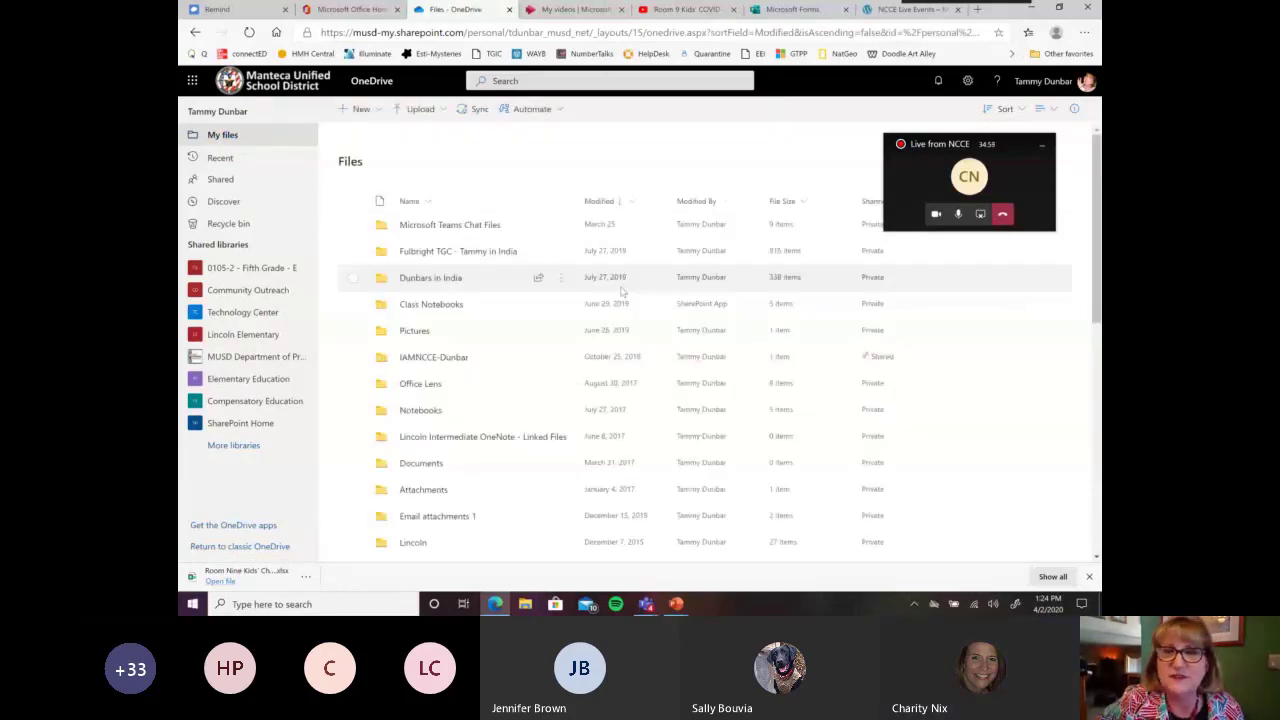
{"action": "scroll", "scroll_direction": "down", "scroll_amount": 3}
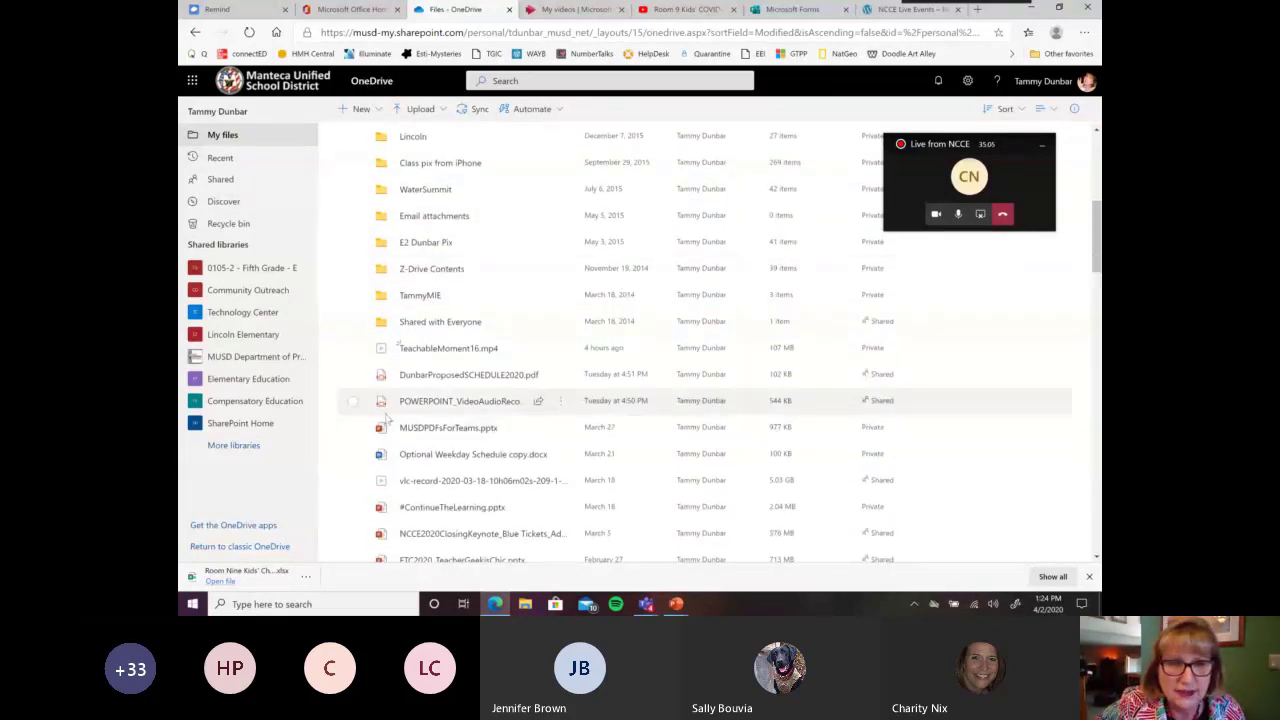
{"action": "mouse_move", "coordinate": [484, 460]}
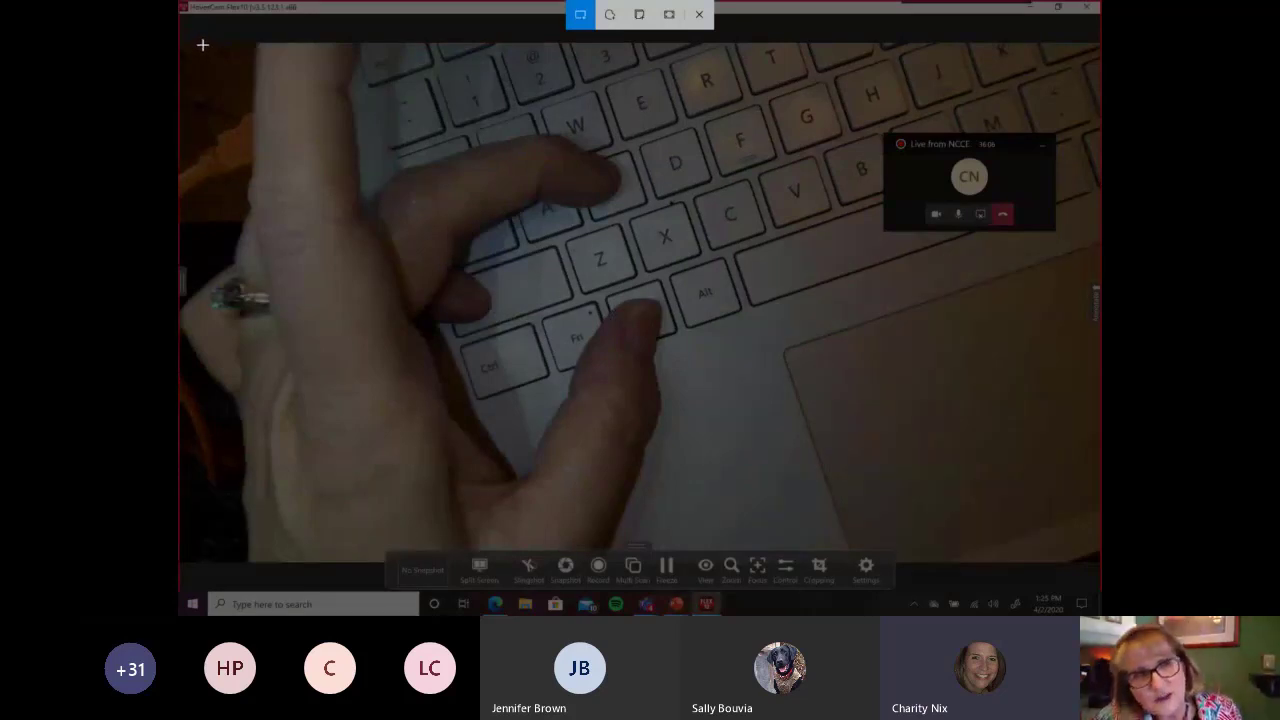
- Snip a rectangle over the hand and keyboard keys in the live camera view with Win+Shift+S
{"action": "left_click_drag", "start_coordinate": [204, 44], "coordinate": [520, 340]}
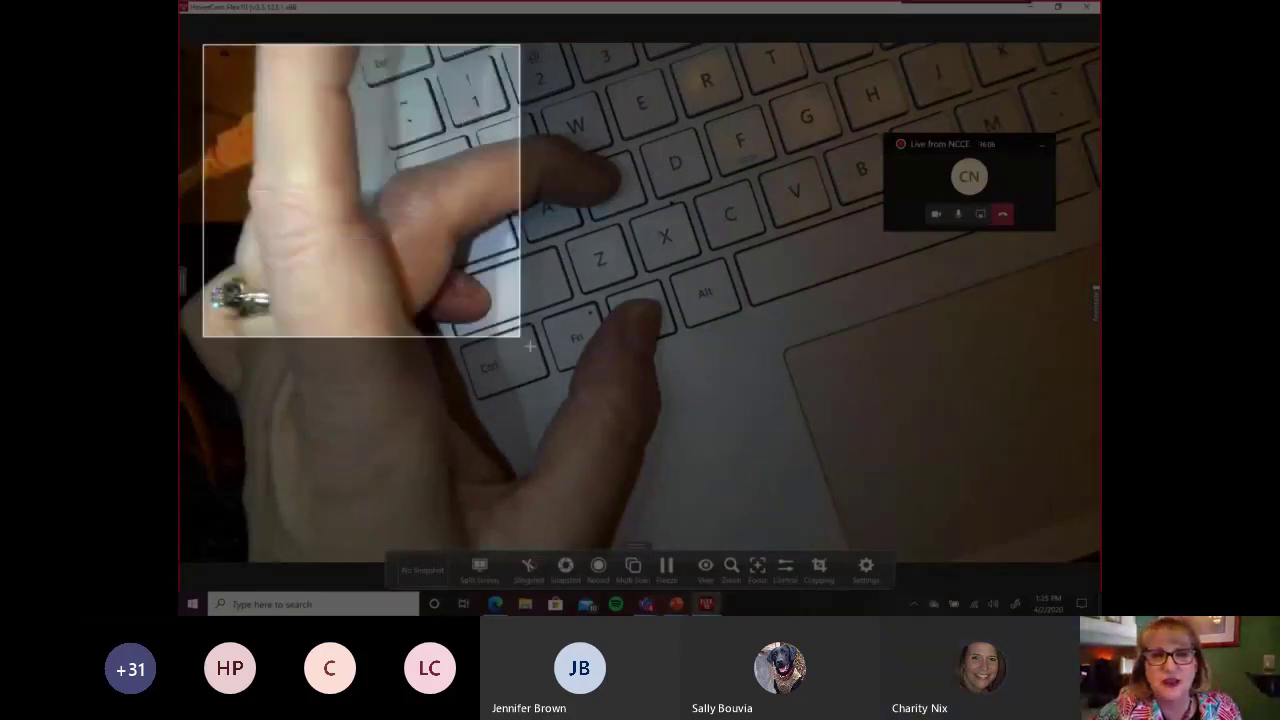
{"action": "left_click_drag", "start_coordinate": [524, 344], "coordinate": [752, 488]}
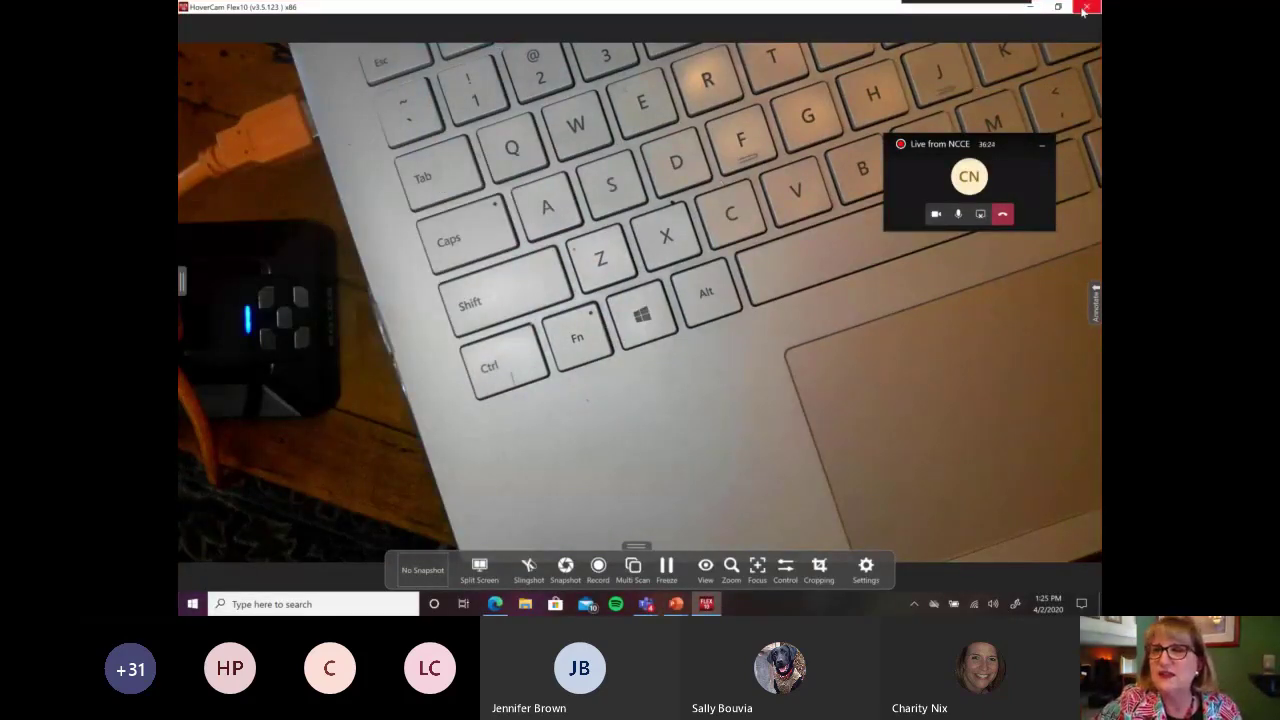
- Close HoverCam Flex and paste the hand-on-keyboard snip into the Teams meeting chat
{"action": "left_click", "coordinate": [1086, 8]}
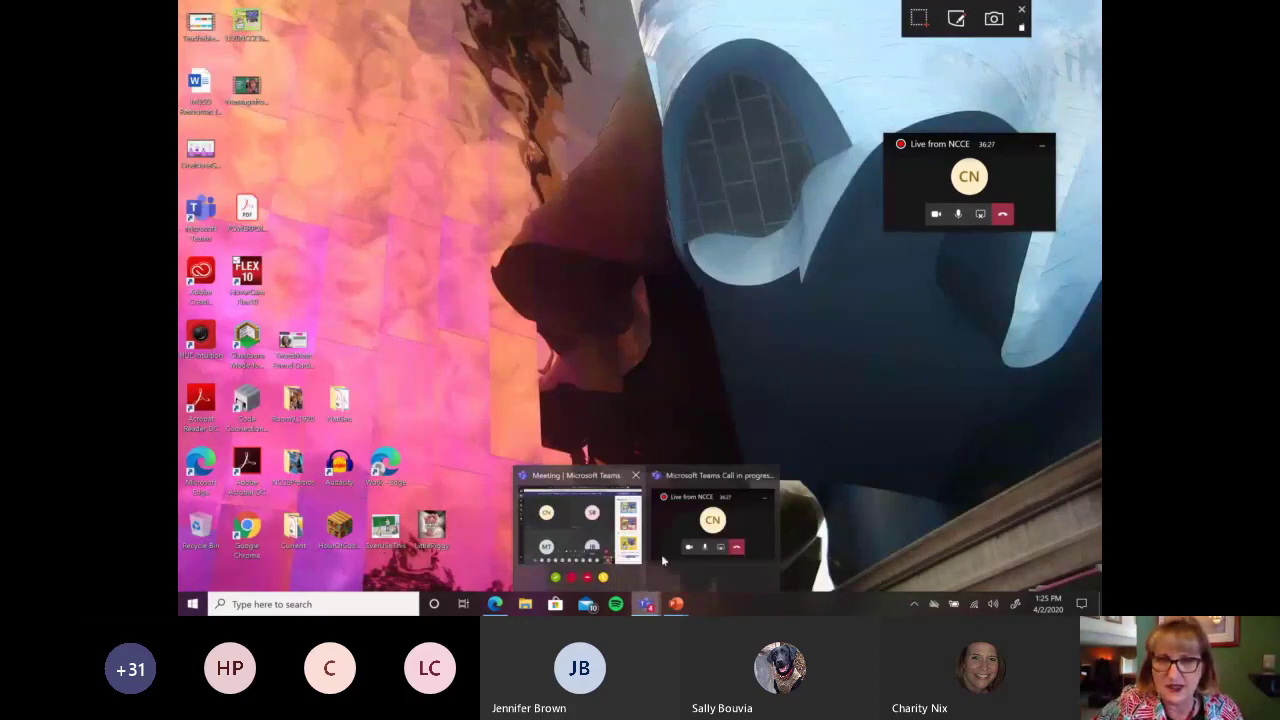
{"action": "left_click", "coordinate": [580, 524]}
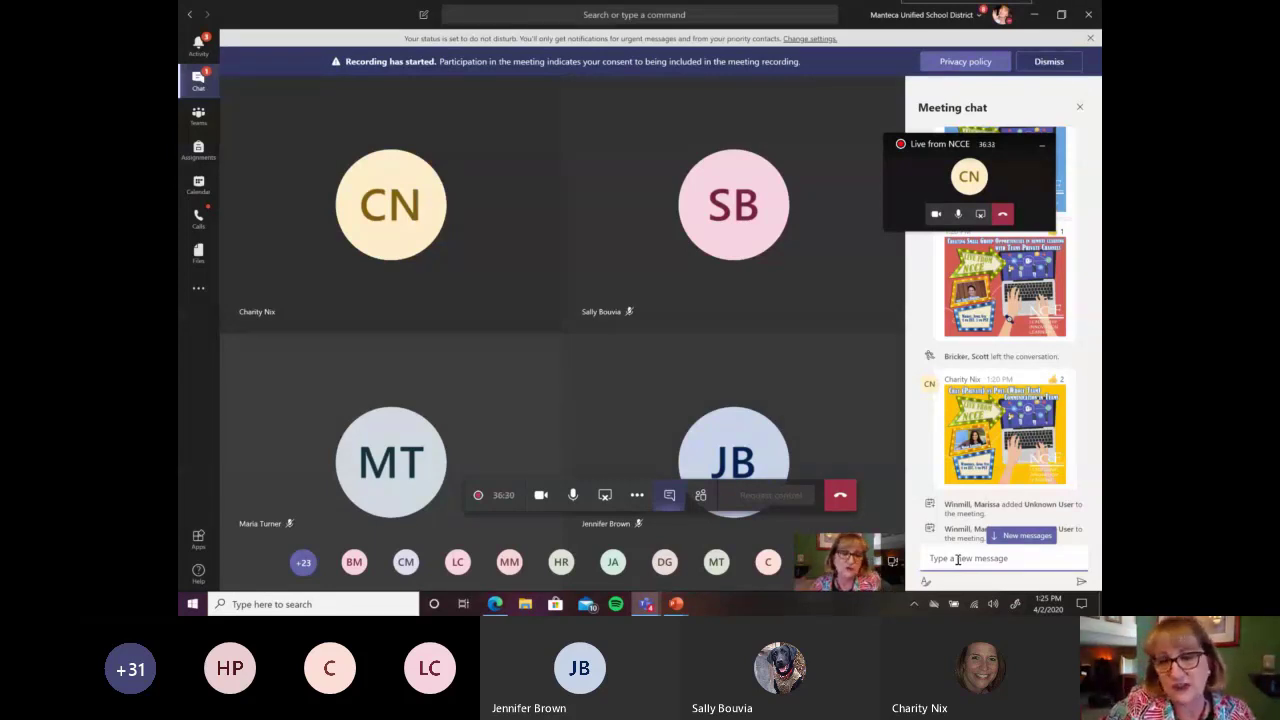
{"action": "scroll", "scroll_direction": "down", "scroll_amount": 3}
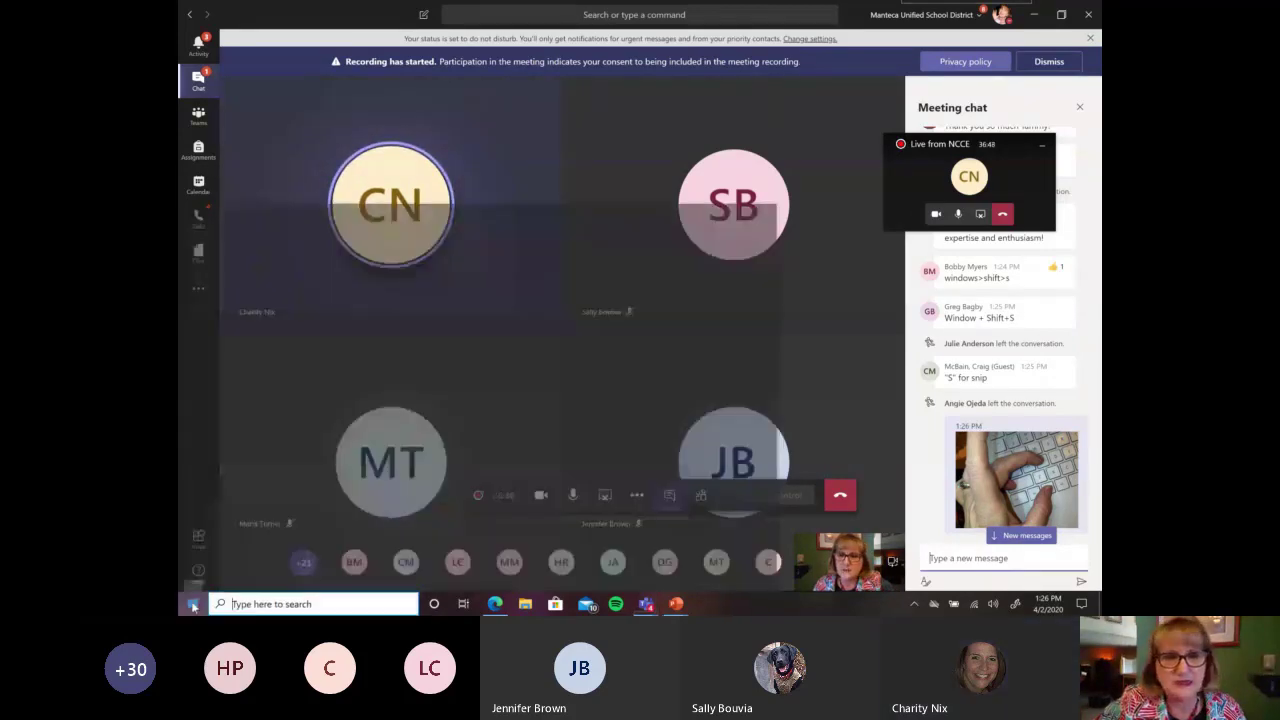
- Find Snip & Sketch under S in the Start menu's app list, launch it, then close it
{"action": "left_click", "coordinate": [192, 604]}
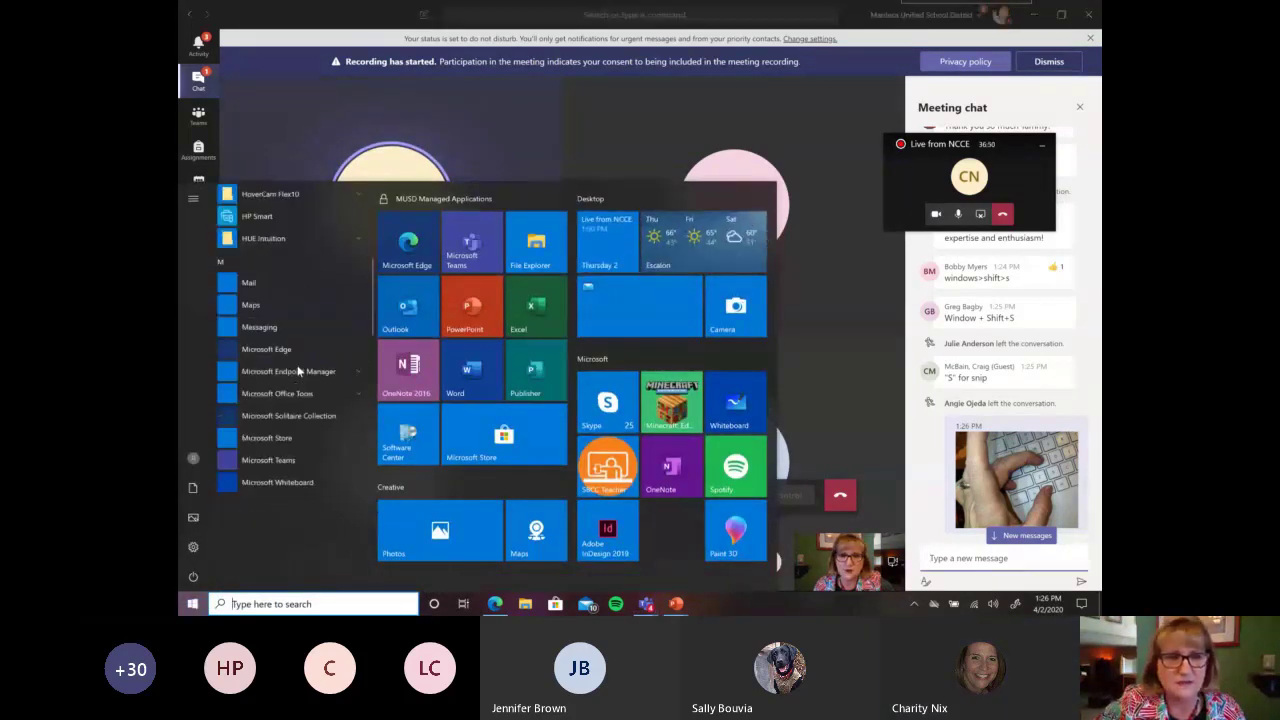
{"action": "scroll", "scroll_direction": "down", "scroll_amount": 3}
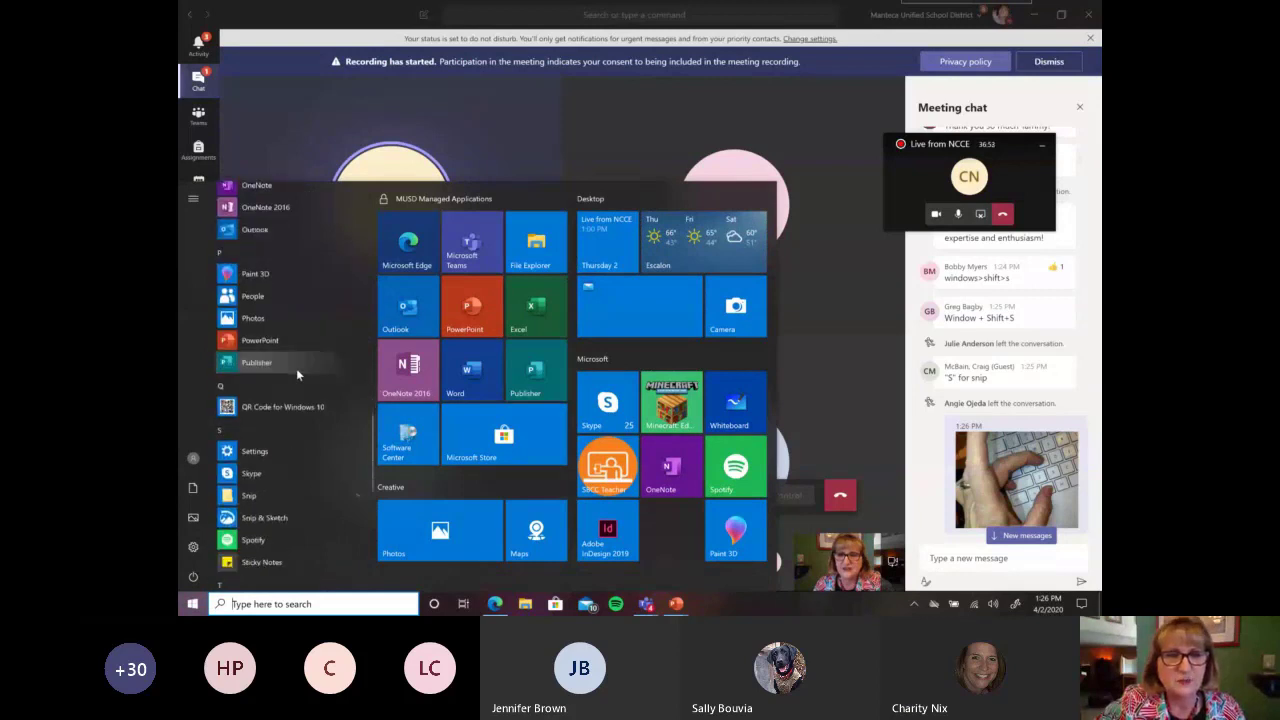
{"action": "scroll", "scroll_direction": "down", "scroll_amount": 3}
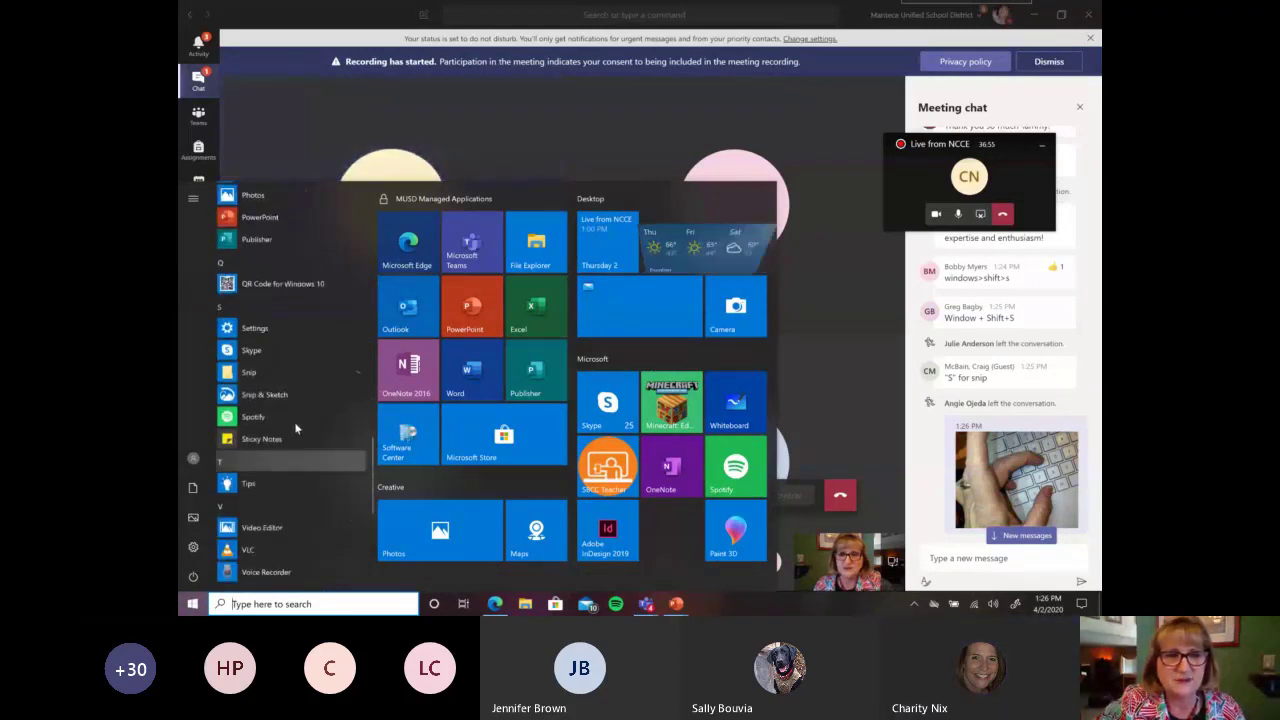
{"action": "mouse_move", "coordinate": [290, 394]}
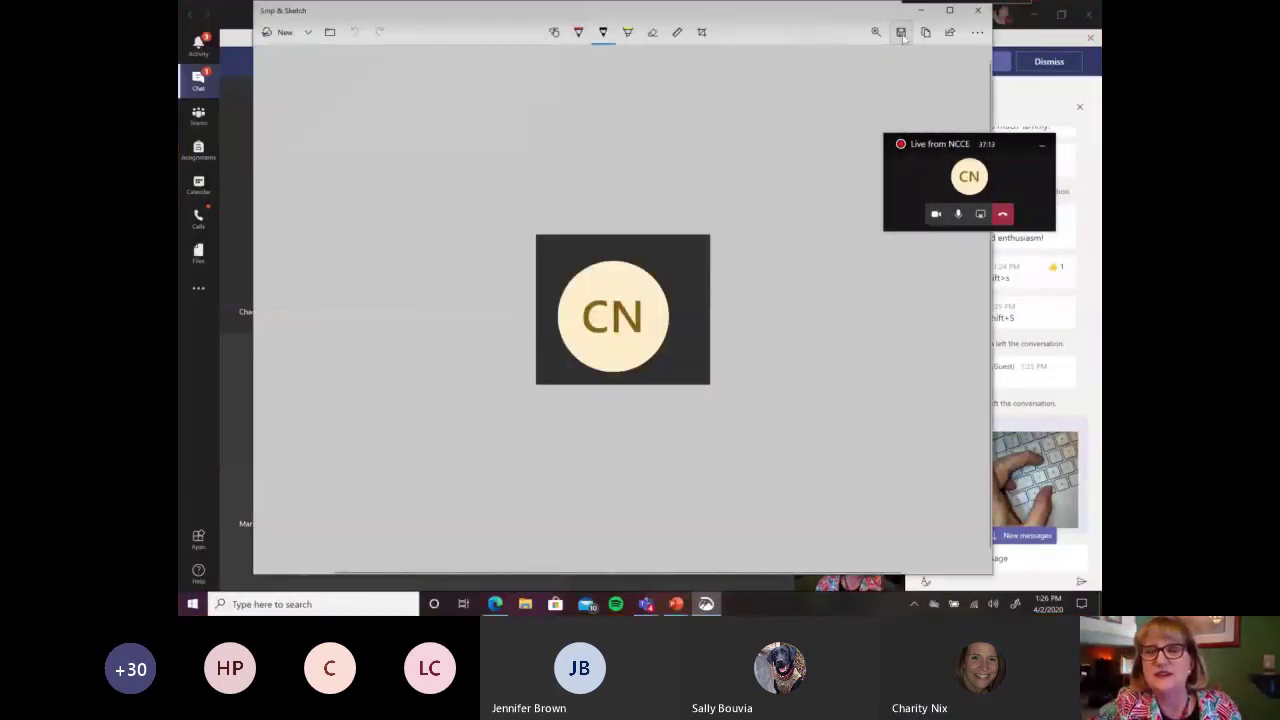
{"action": "left_click", "coordinate": [900, 32]}
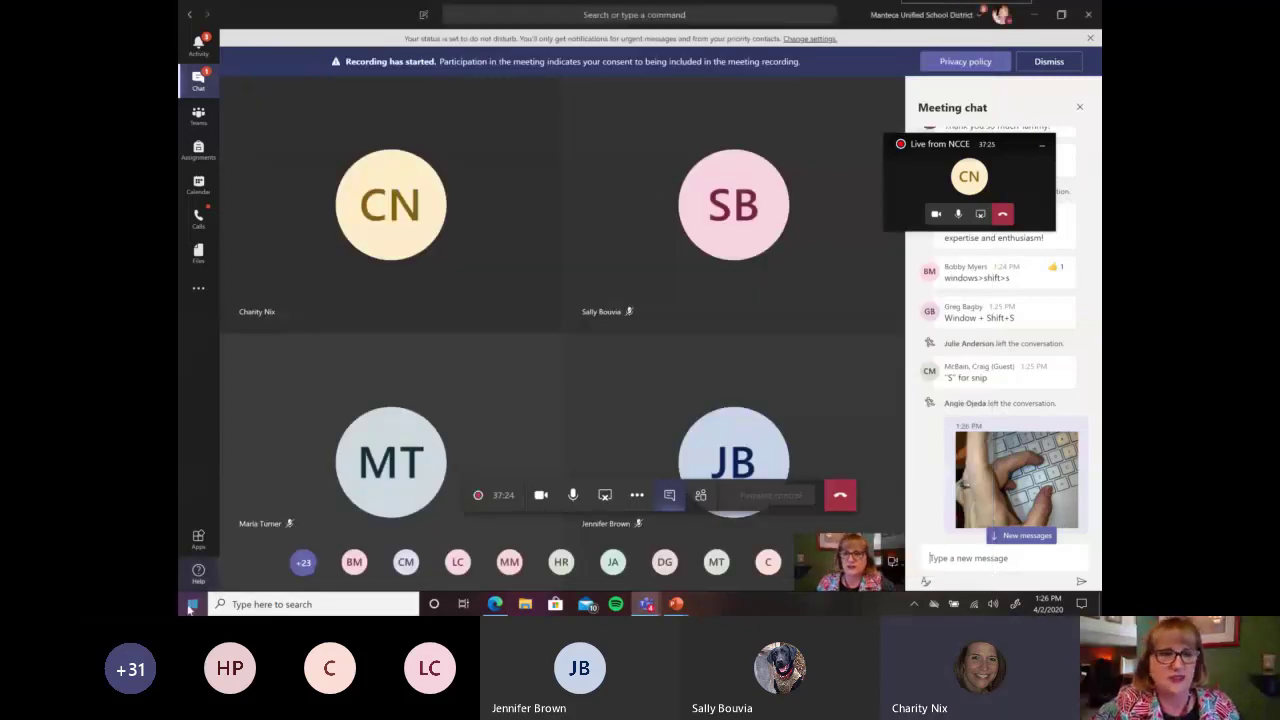
- Relaunch Snip & Sketch from the Start menu's installed apps list
{"action": "left_click", "coordinate": [192, 604]}
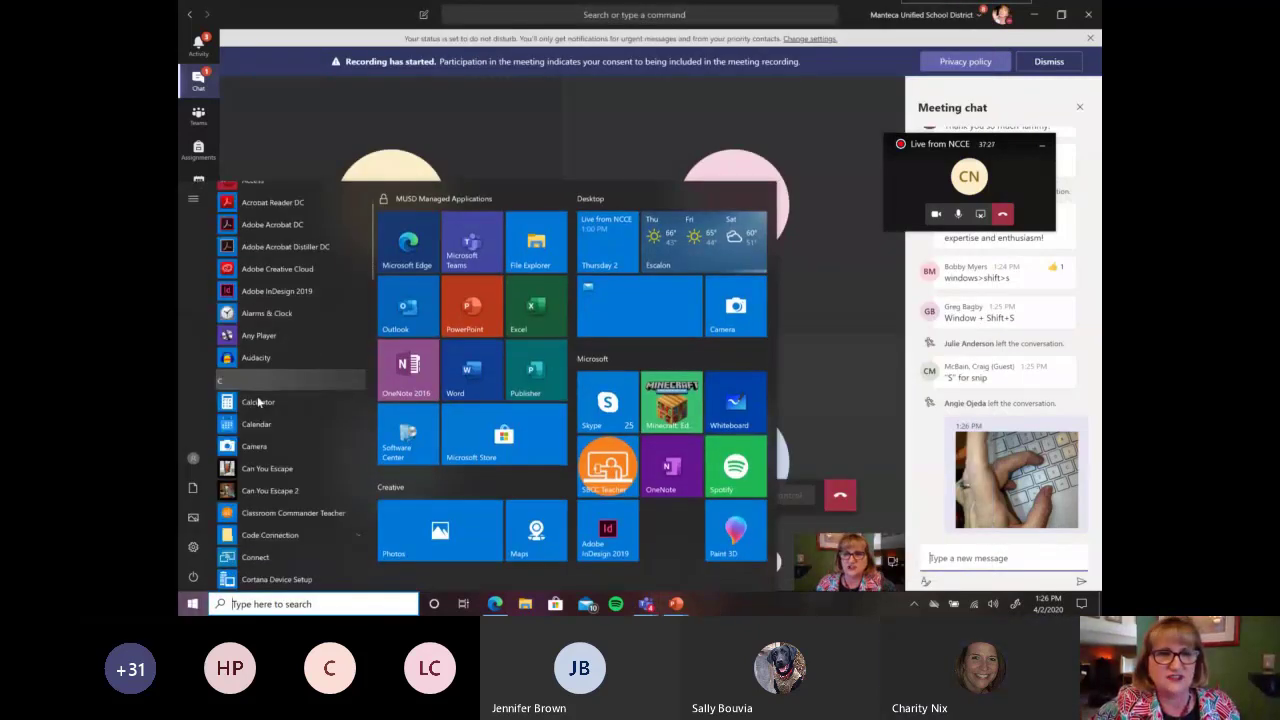
{"action": "scroll", "scroll_direction": "down", "scroll_amount": 3}
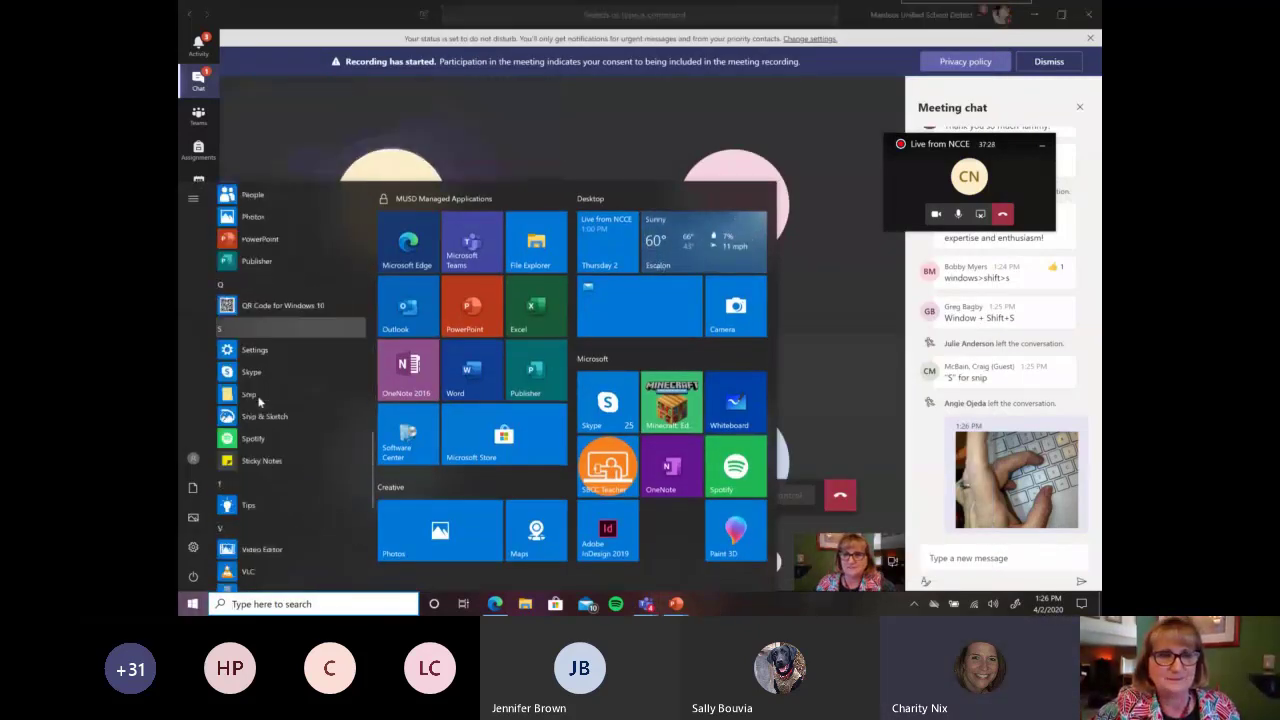
{"action": "scroll", "scroll_direction": "down", "scroll_amount": 3}
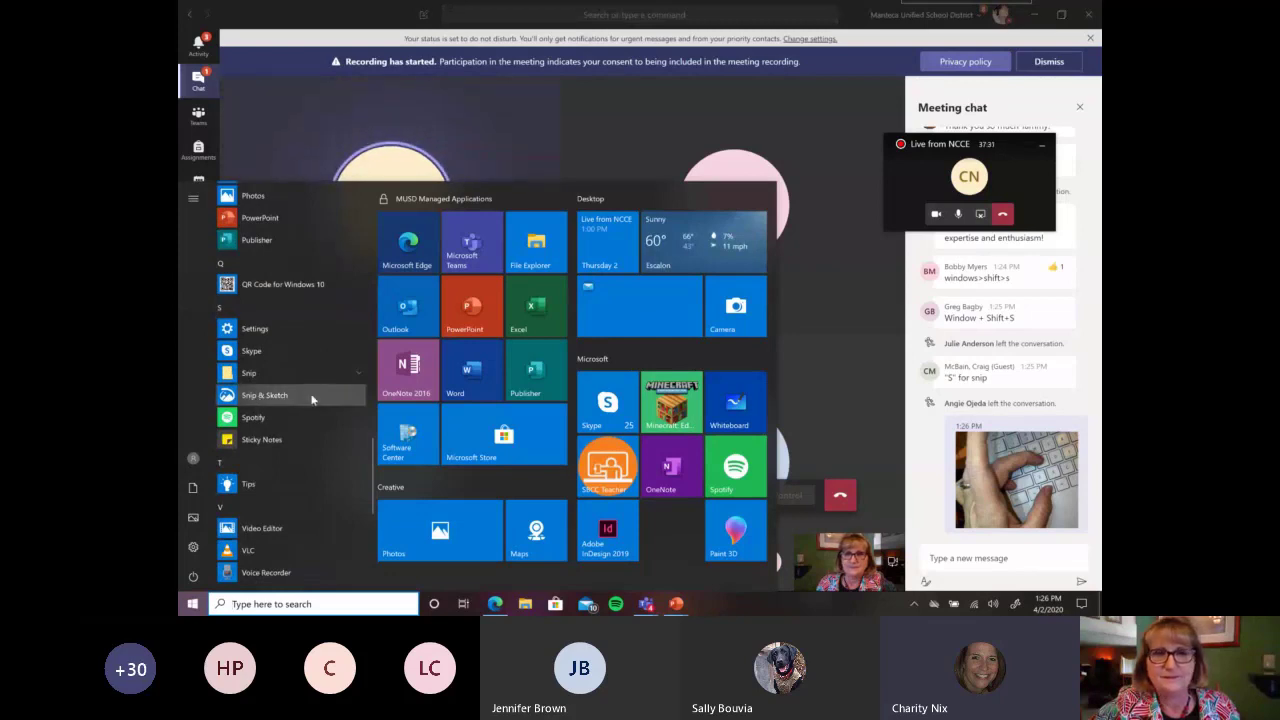
{"action": "left_click", "coordinate": [816, 204]}
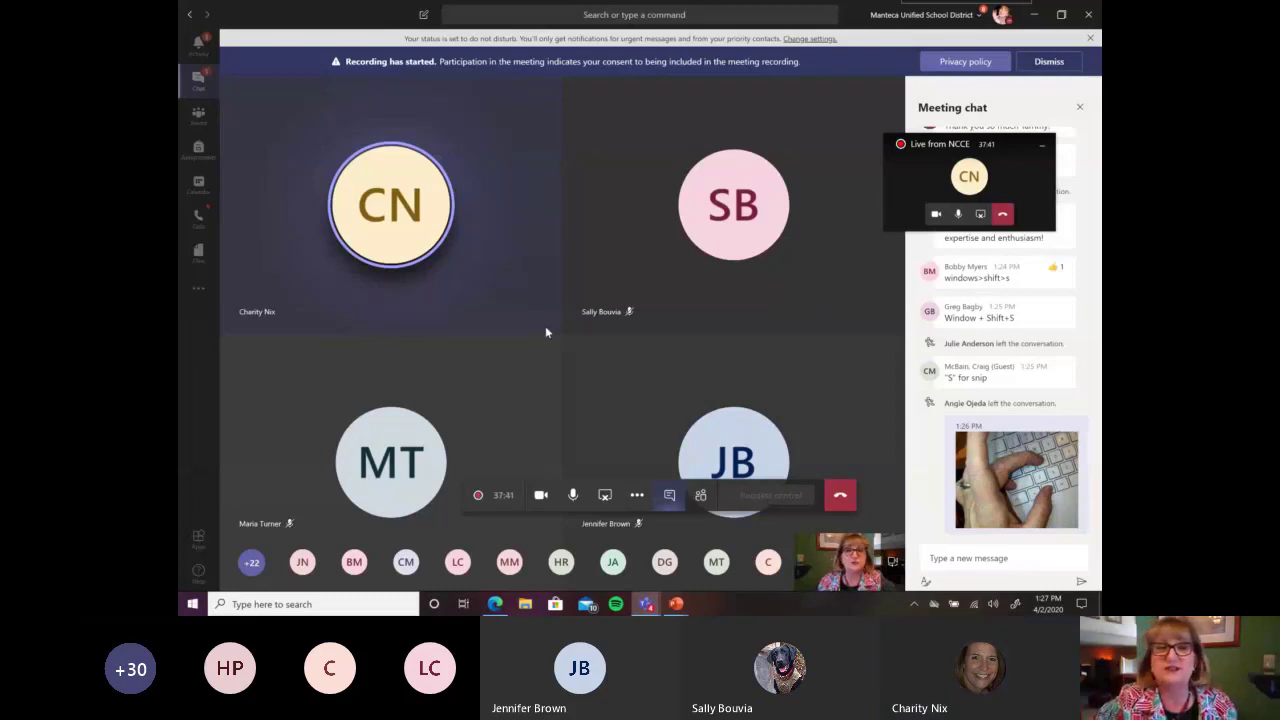
{"action": "mouse_move", "coordinate": [612, 306]}
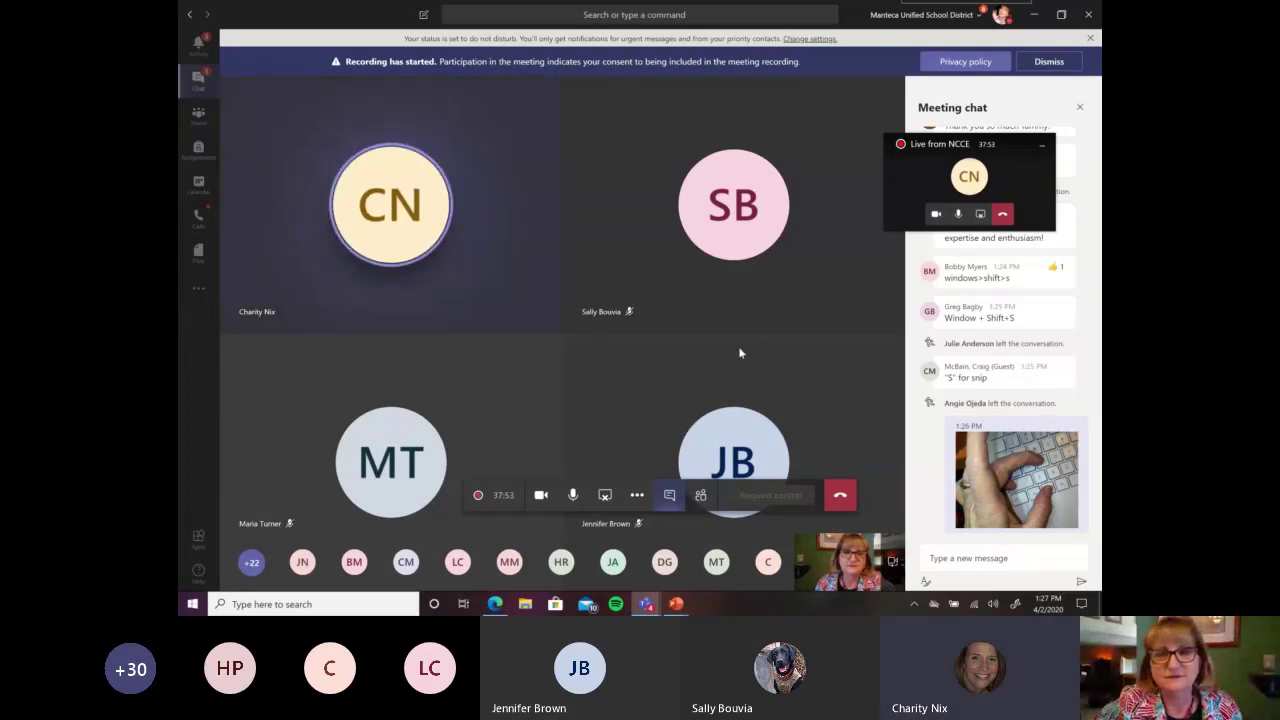
{"action": "mouse_move", "coordinate": [560, 348]}
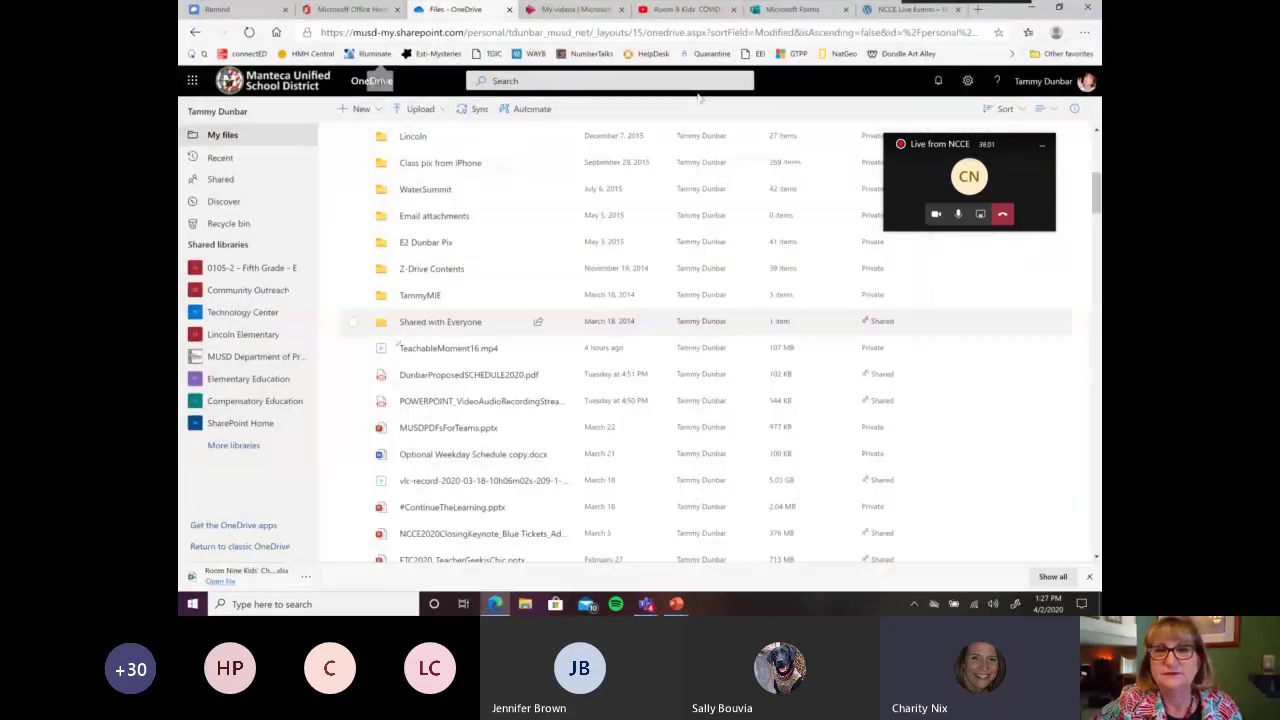
- Review the NCCE Live Events page through Scott Bricker's, Charity Nix's and Jennifer Brown's sessions
{"action": "left_click", "coordinate": [900, 8]}
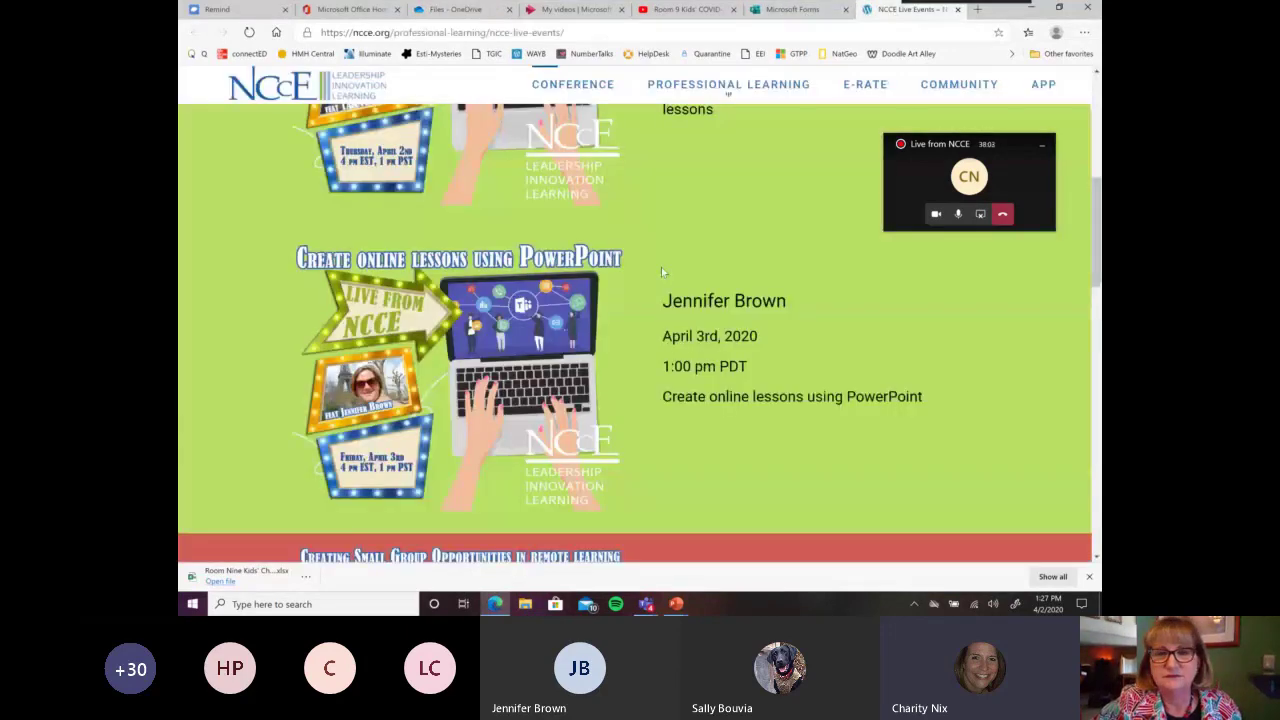
{"action": "scroll", "scroll_direction": "down", "scroll_amount": 3}
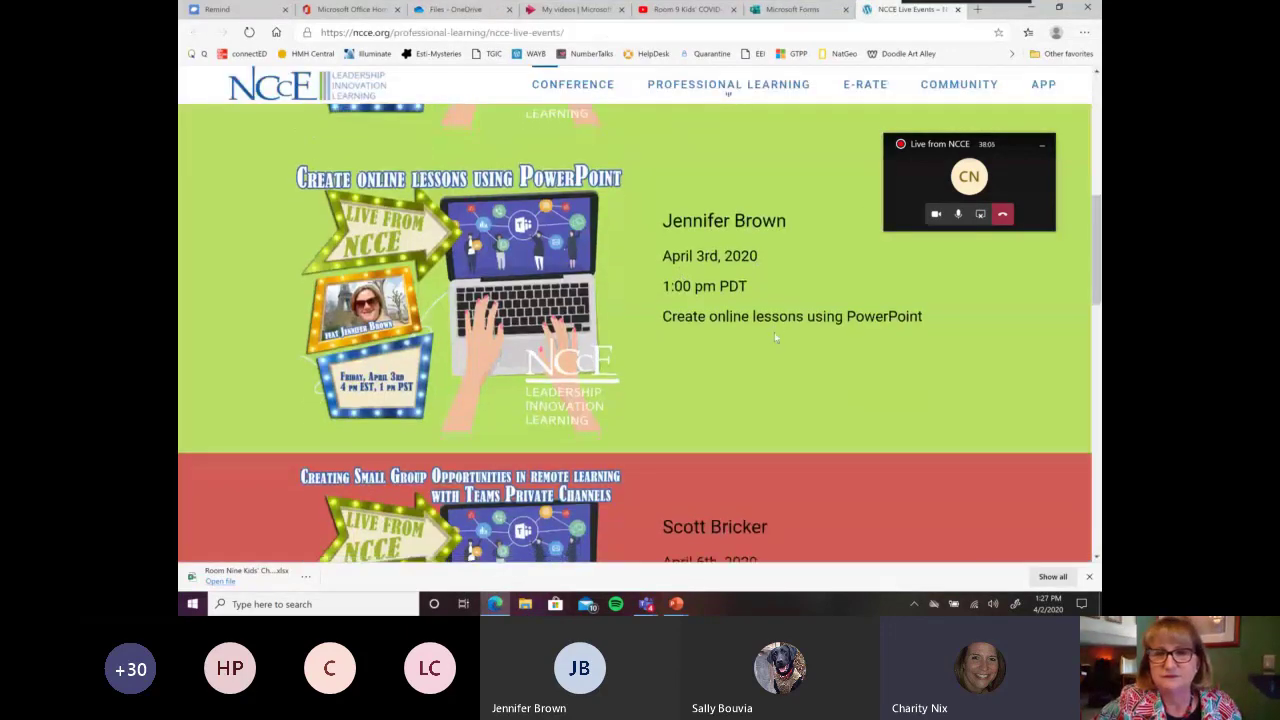
{"action": "scroll", "scroll_direction": "down", "scroll_amount": 3}
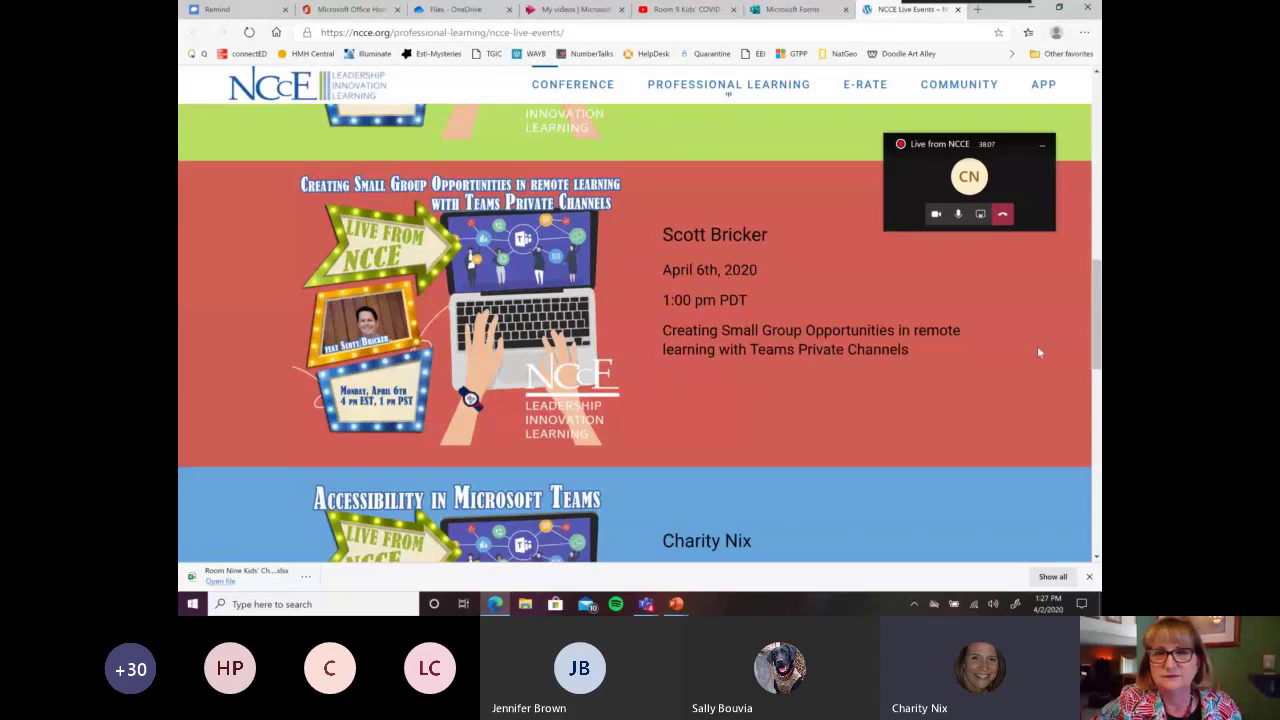
{"action": "scroll", "scroll_direction": "down", "scroll_amount": 3}
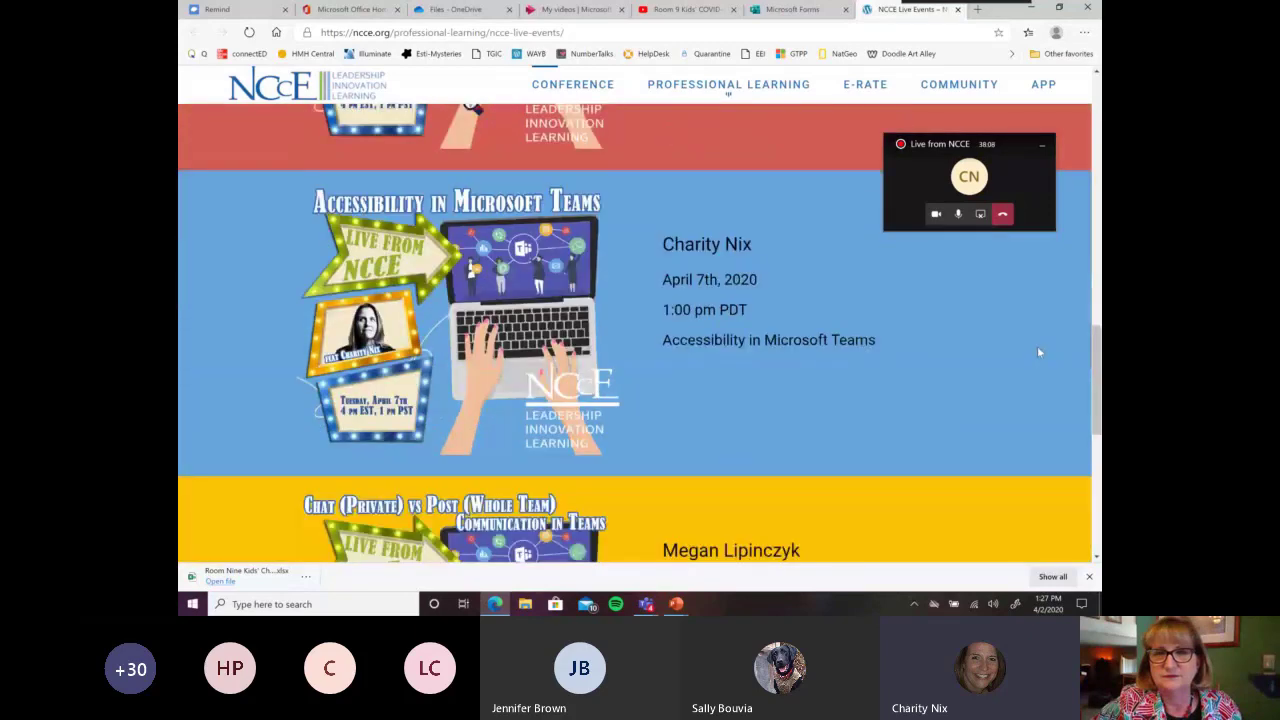
{"action": "scroll", "scroll_direction": "up", "scroll_amount": 3}
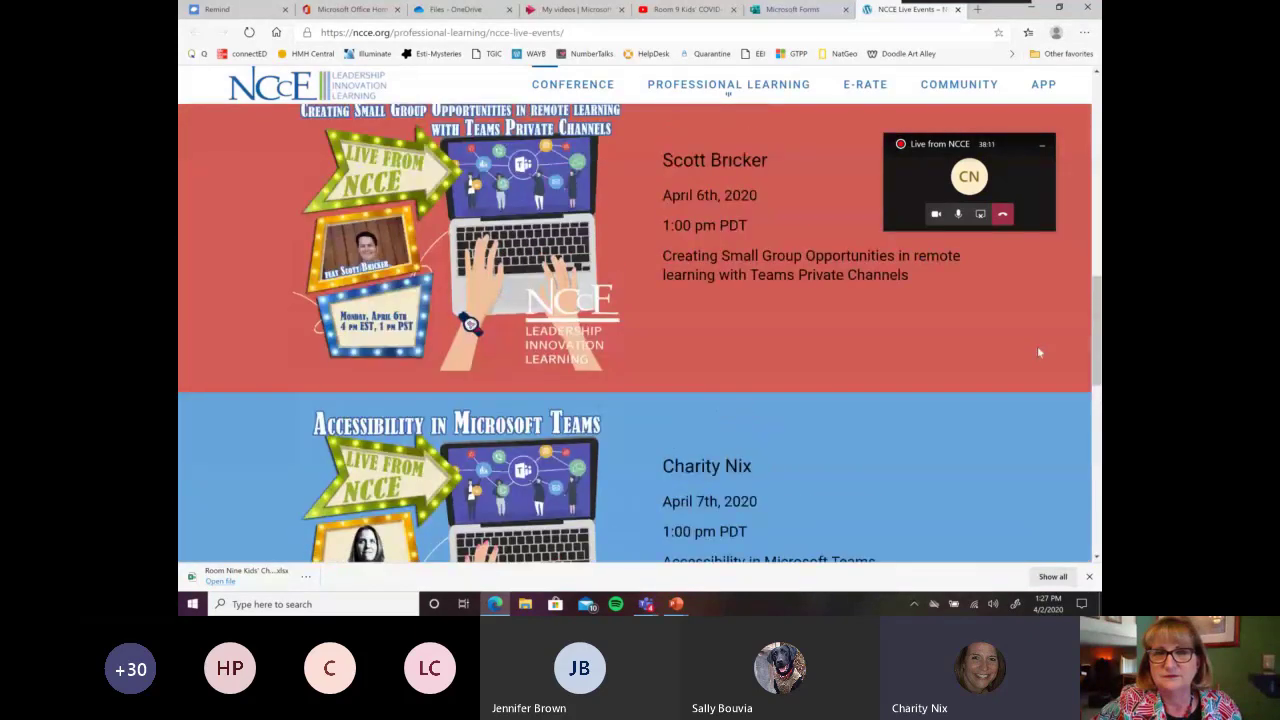
{"action": "scroll", "scroll_direction": "down", "scroll_amount": 3}
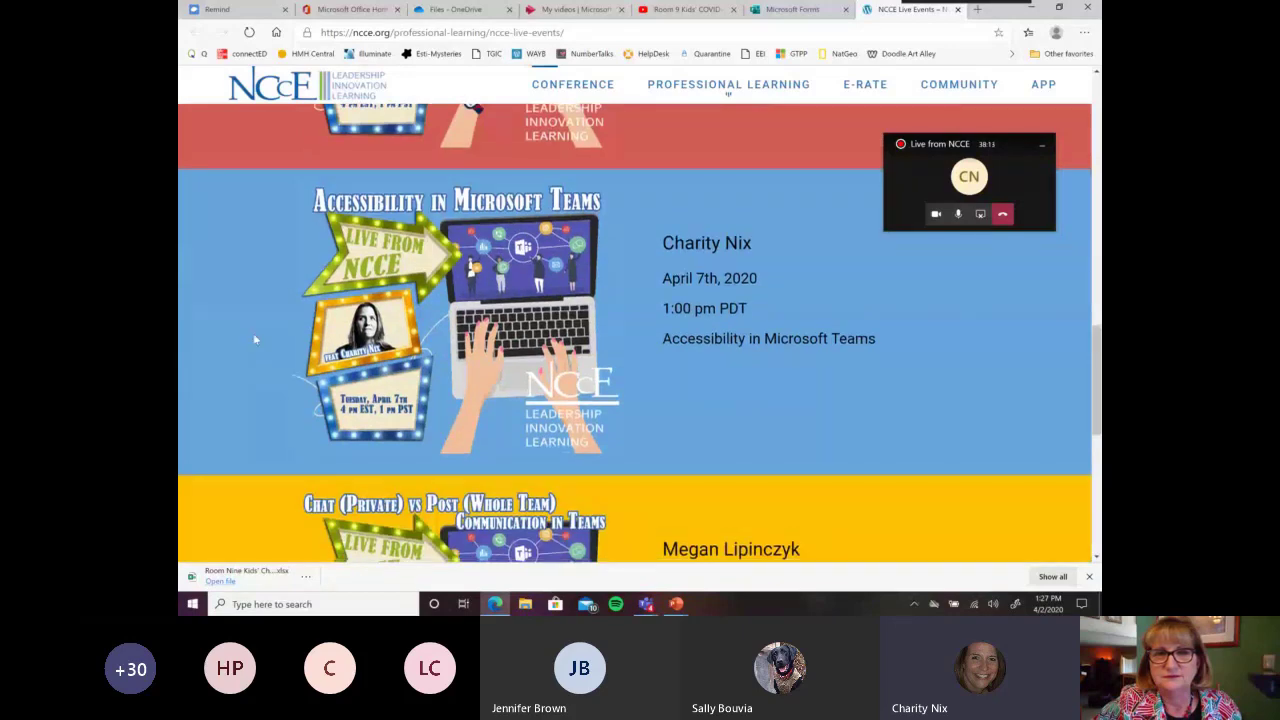
{"action": "mouse_move", "coordinate": [984, 324]}
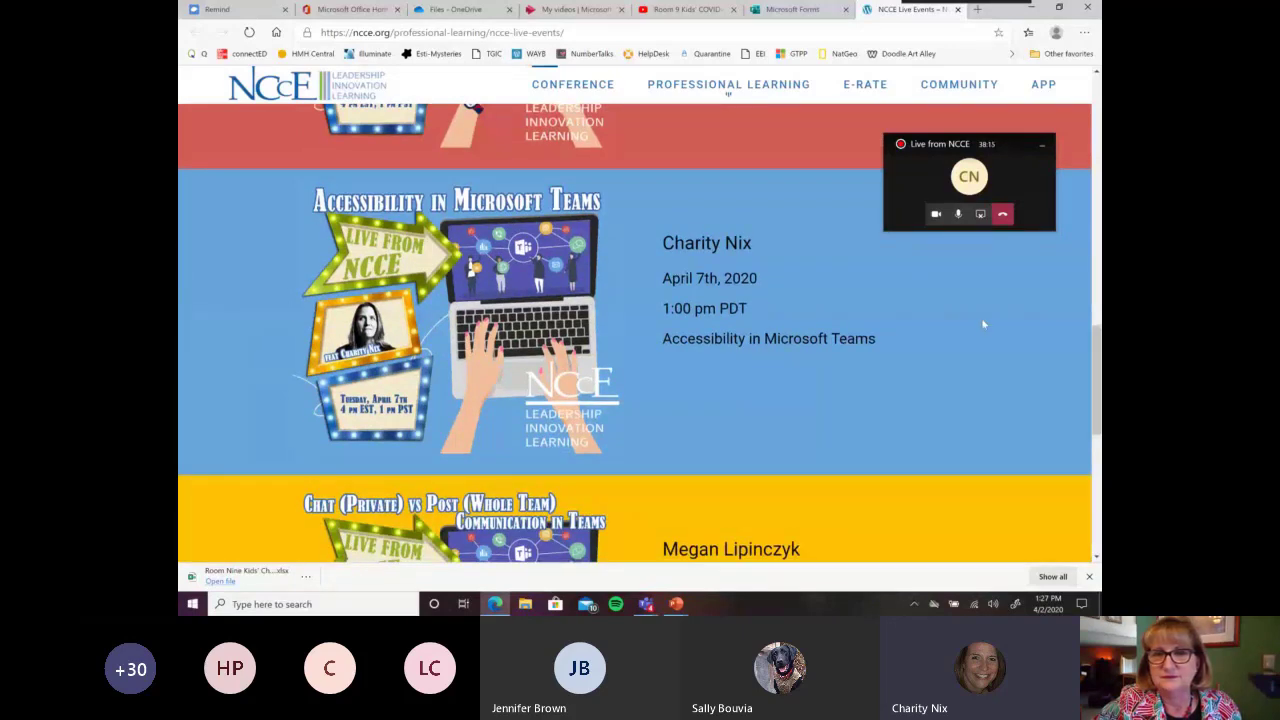
{"action": "scroll", "scroll_direction": "down", "scroll_amount": 3}
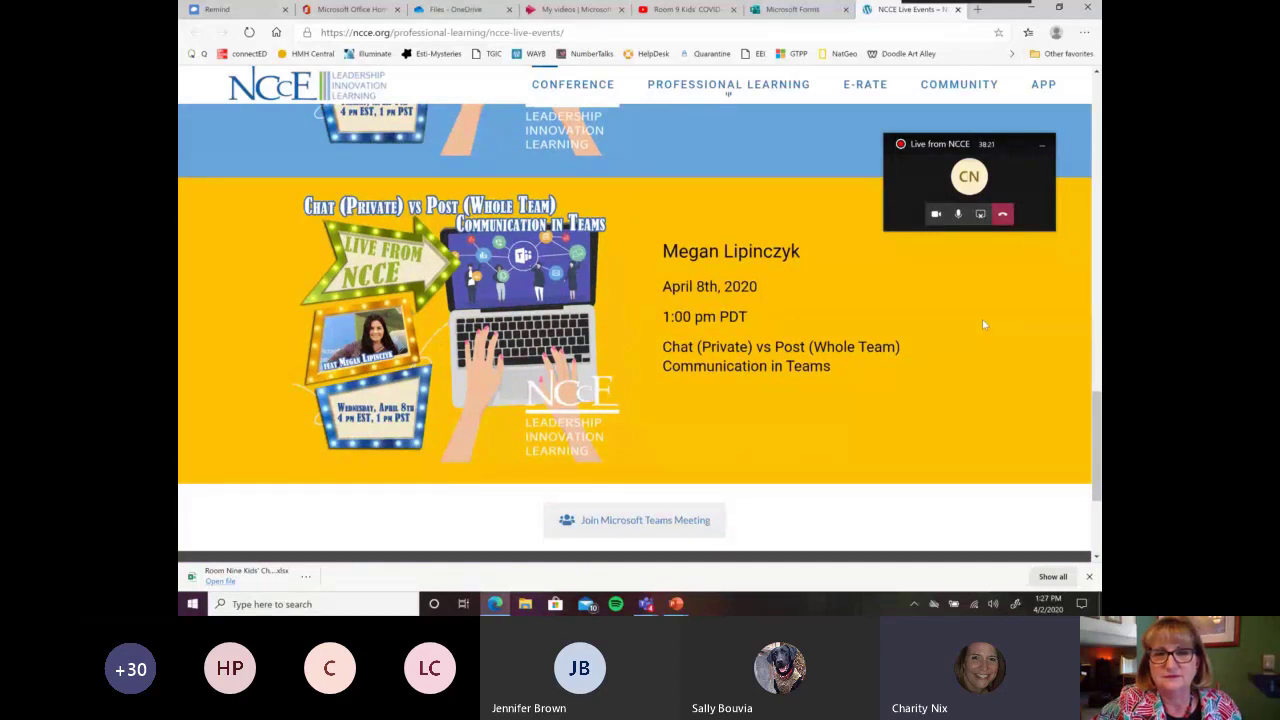
{"action": "mouse_move", "coordinate": [824, 428]}
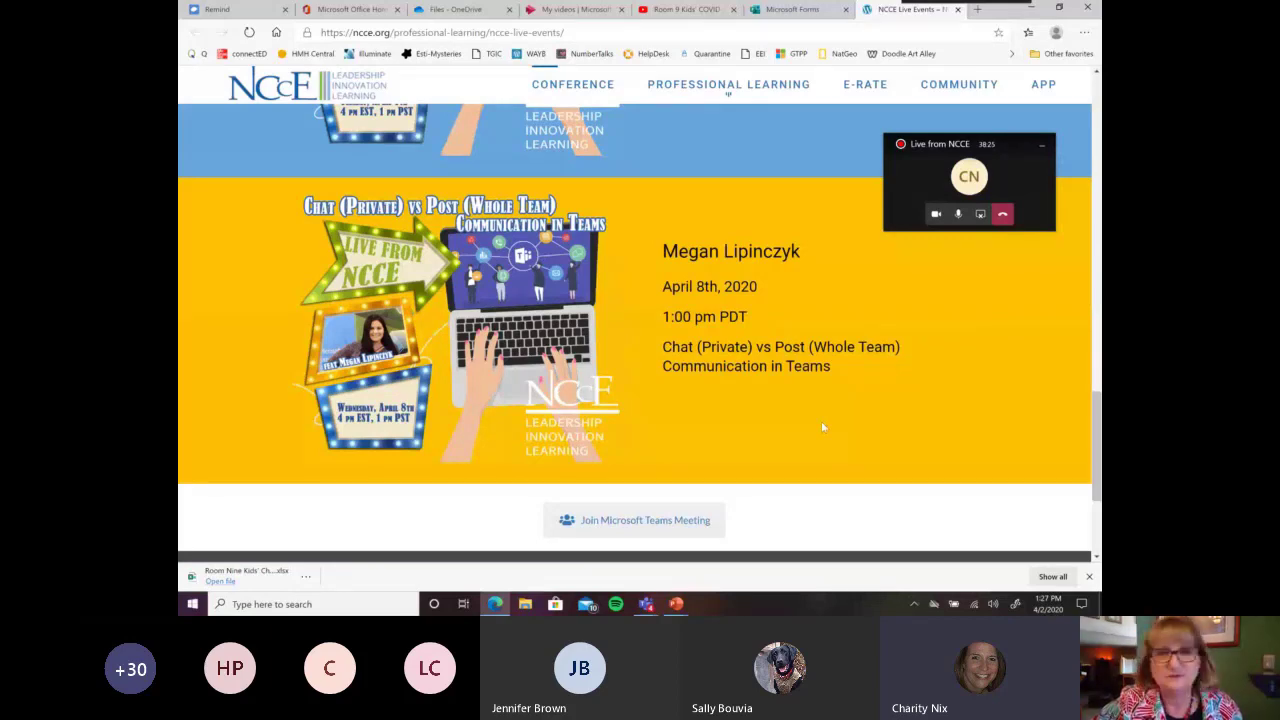
{"action": "scroll", "scroll_direction": "up", "scroll_amount": 3}
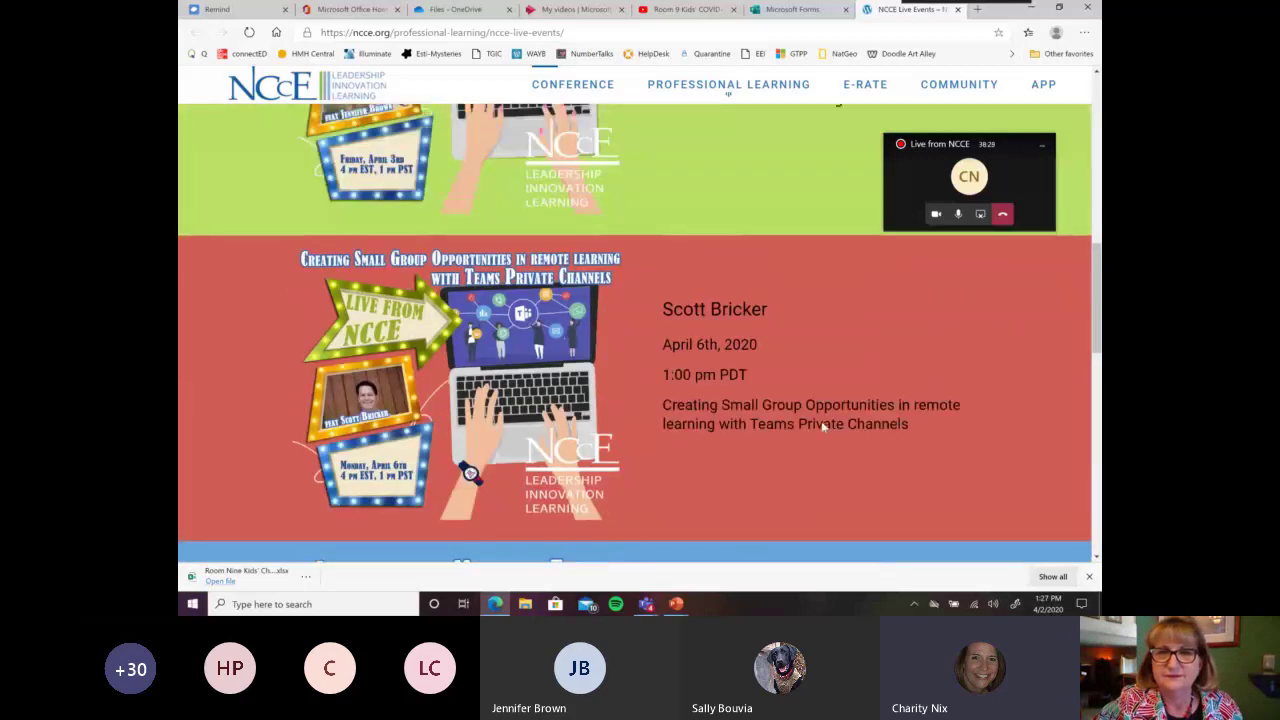
{"action": "scroll", "scroll_direction": "up", "scroll_amount": 3}
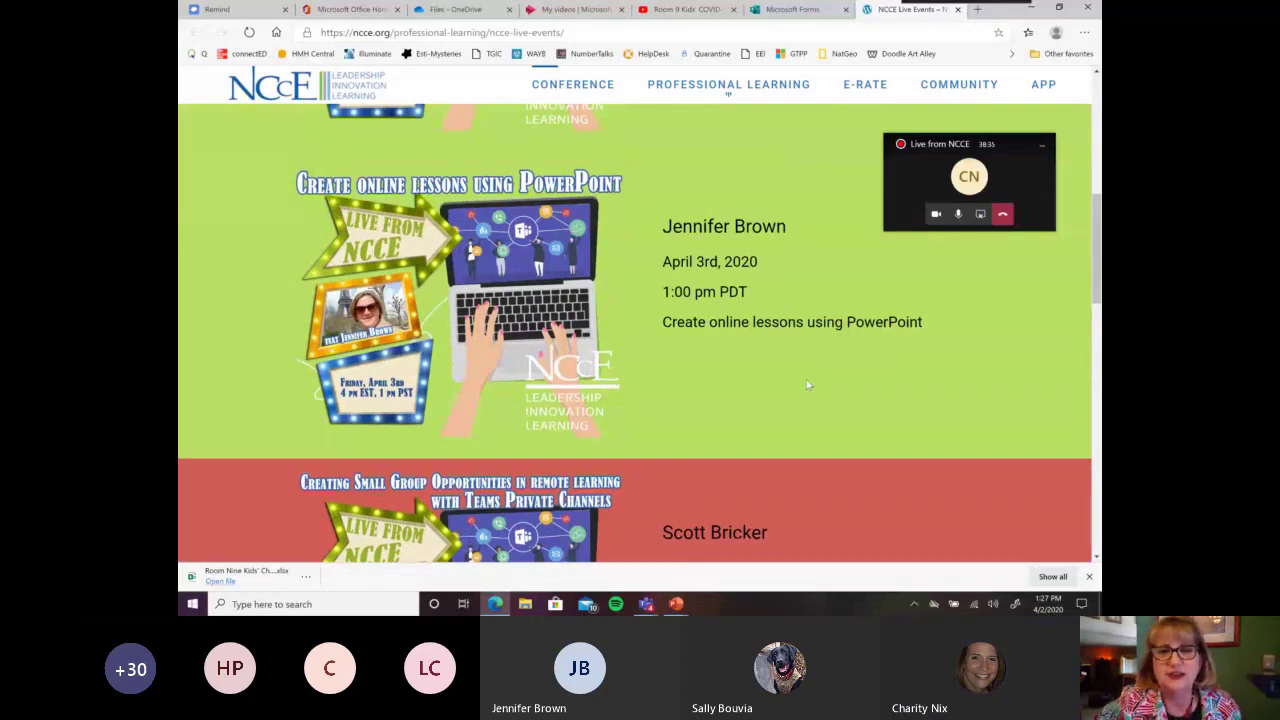
{"action": "scroll", "scroll_direction": "down", "scroll_amount": 3}
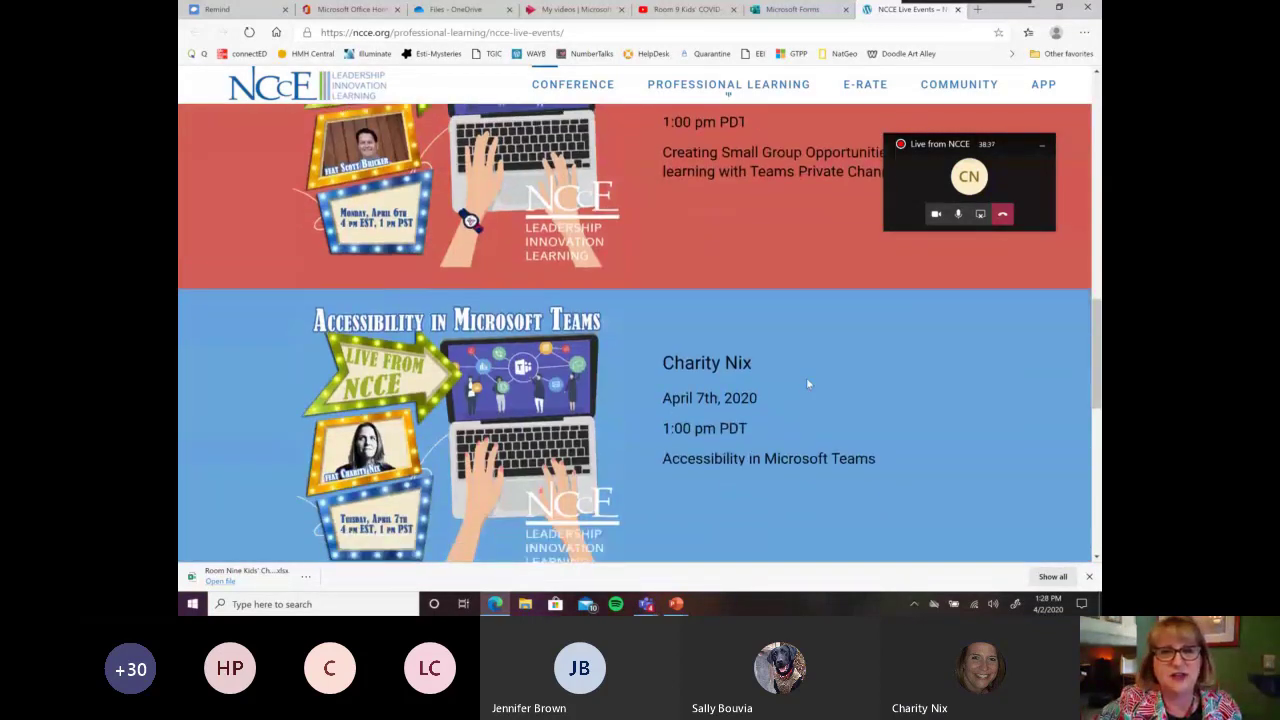
{"action": "scroll", "scroll_direction": "down", "scroll_amount": 3}
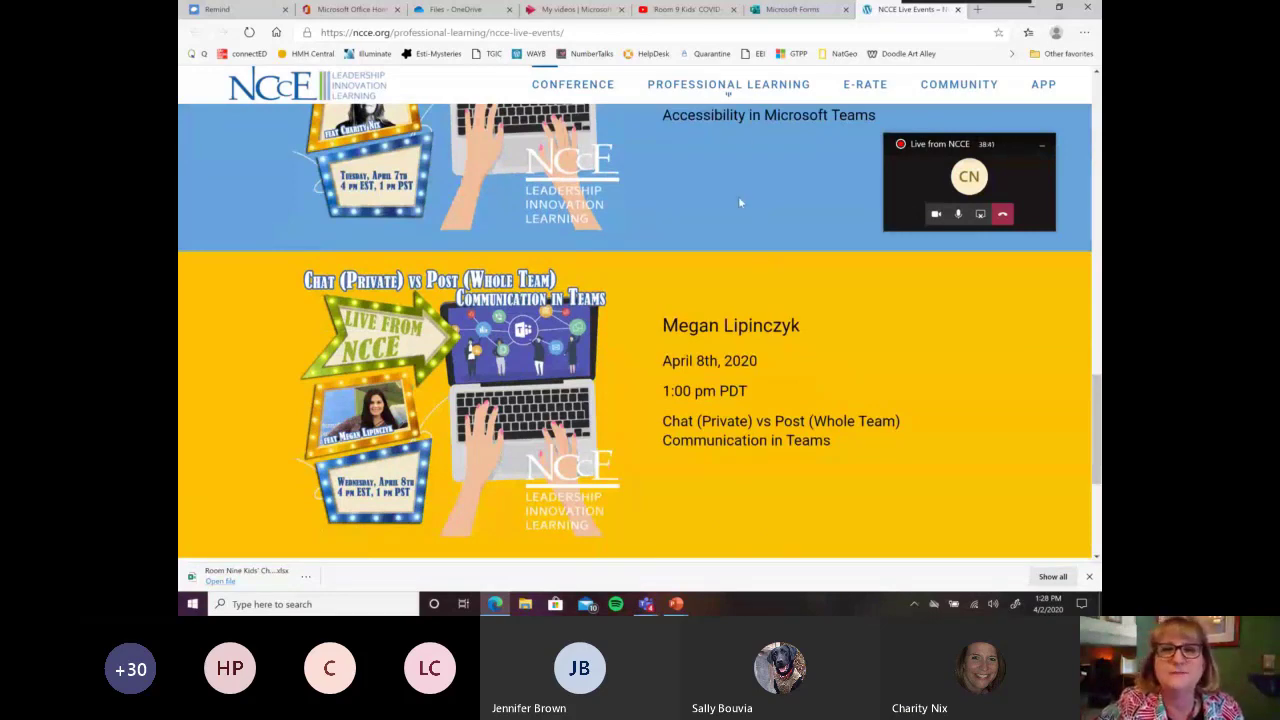
{"action": "scroll", "scroll_direction": "up", "scroll_amount": 3}
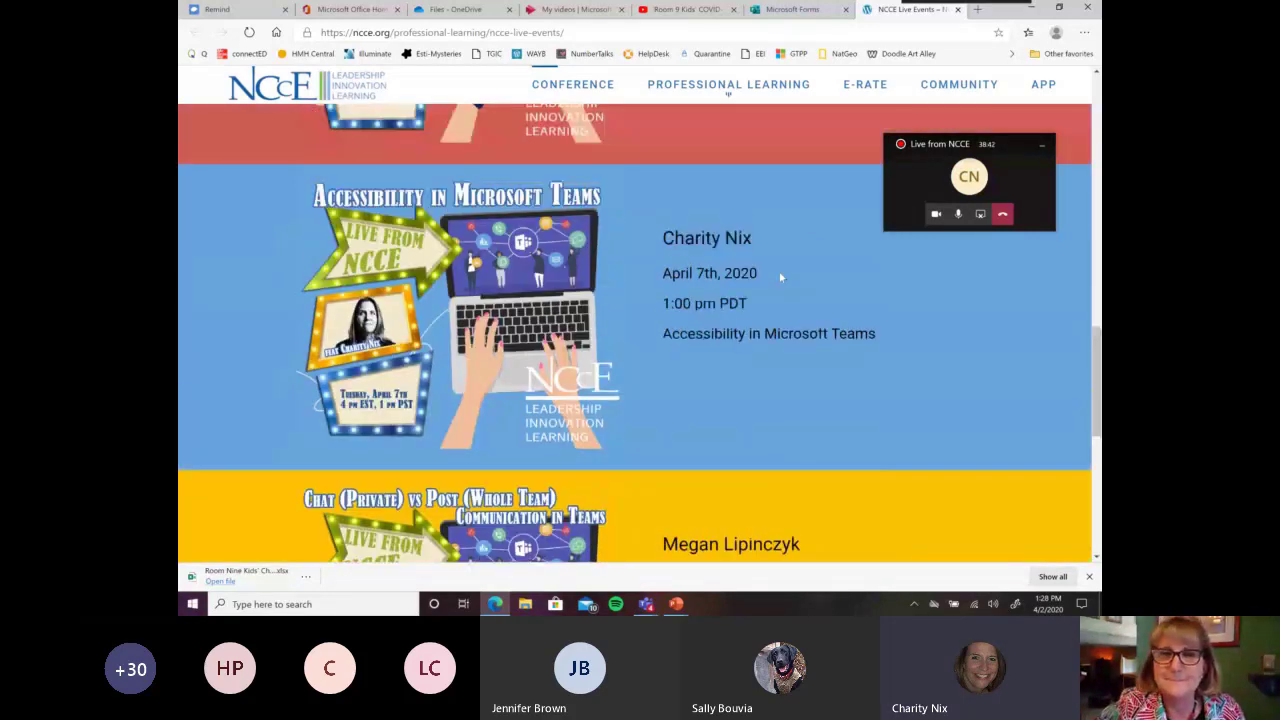
{"action": "scroll", "scroll_direction": "up", "scroll_amount": 3}
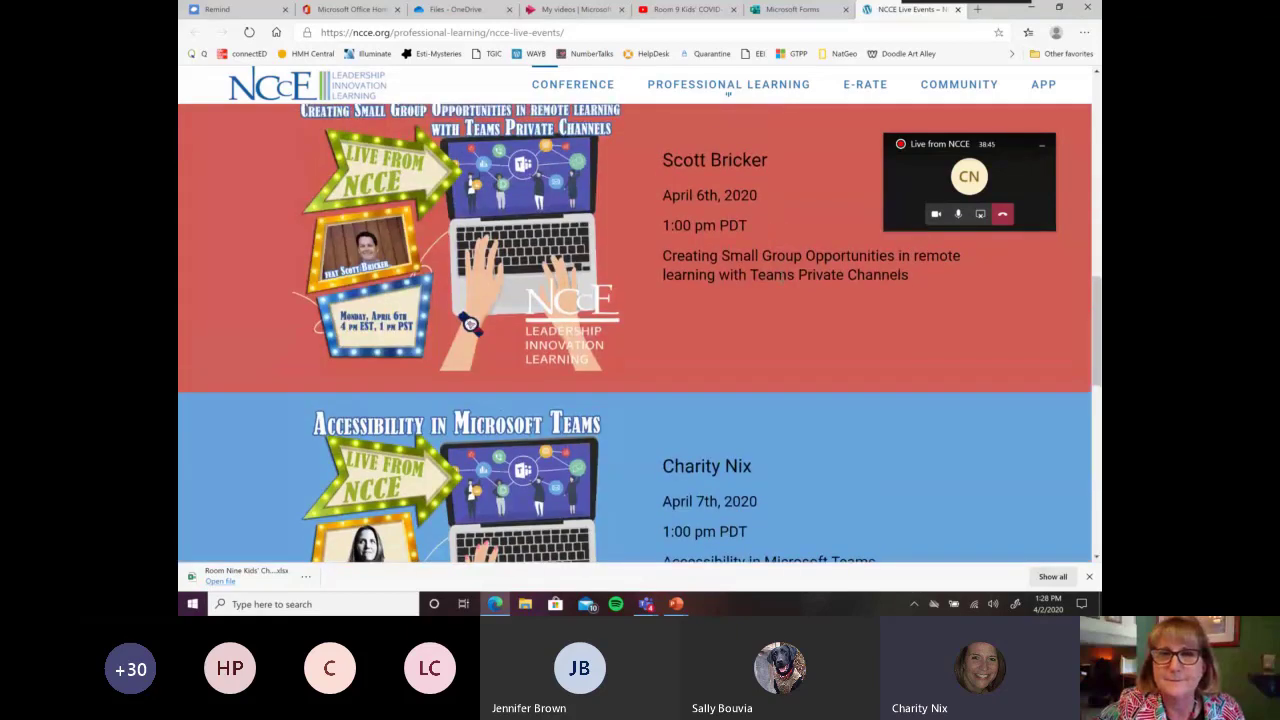
{"action": "scroll", "scroll_direction": "up", "scroll_amount": 3}
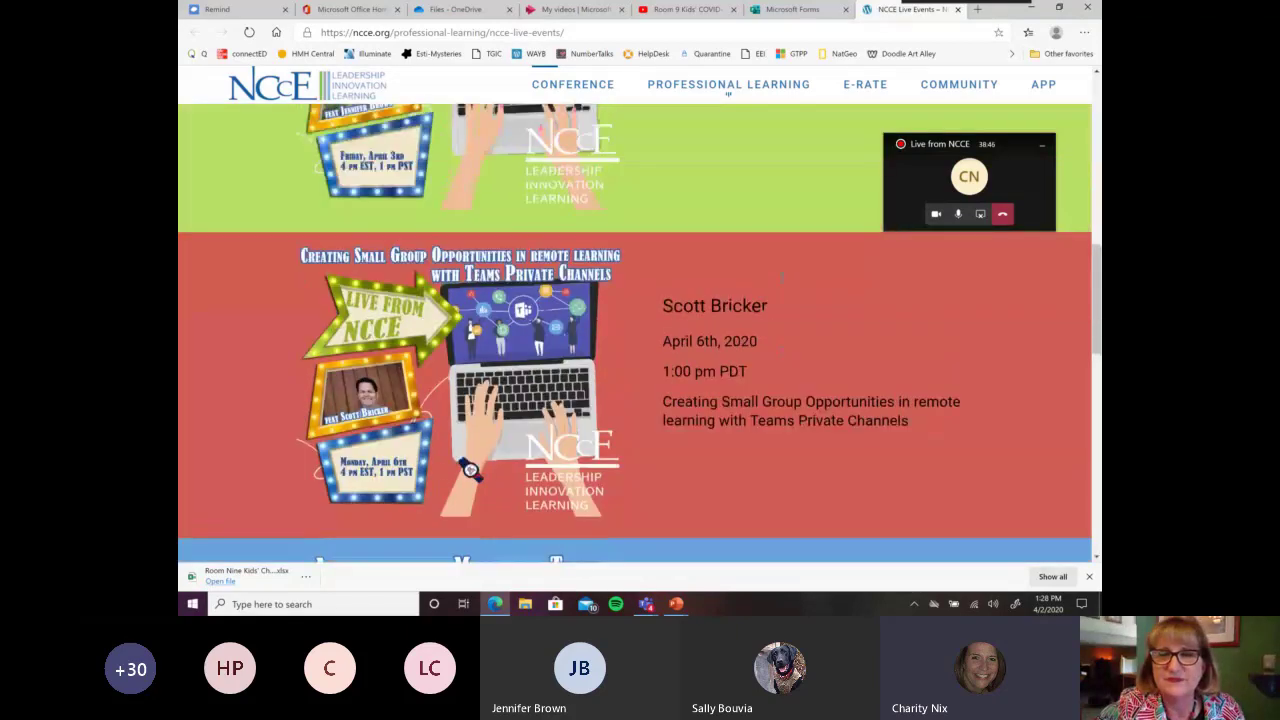
{"action": "scroll", "scroll_direction": "up", "scroll_amount": 3}
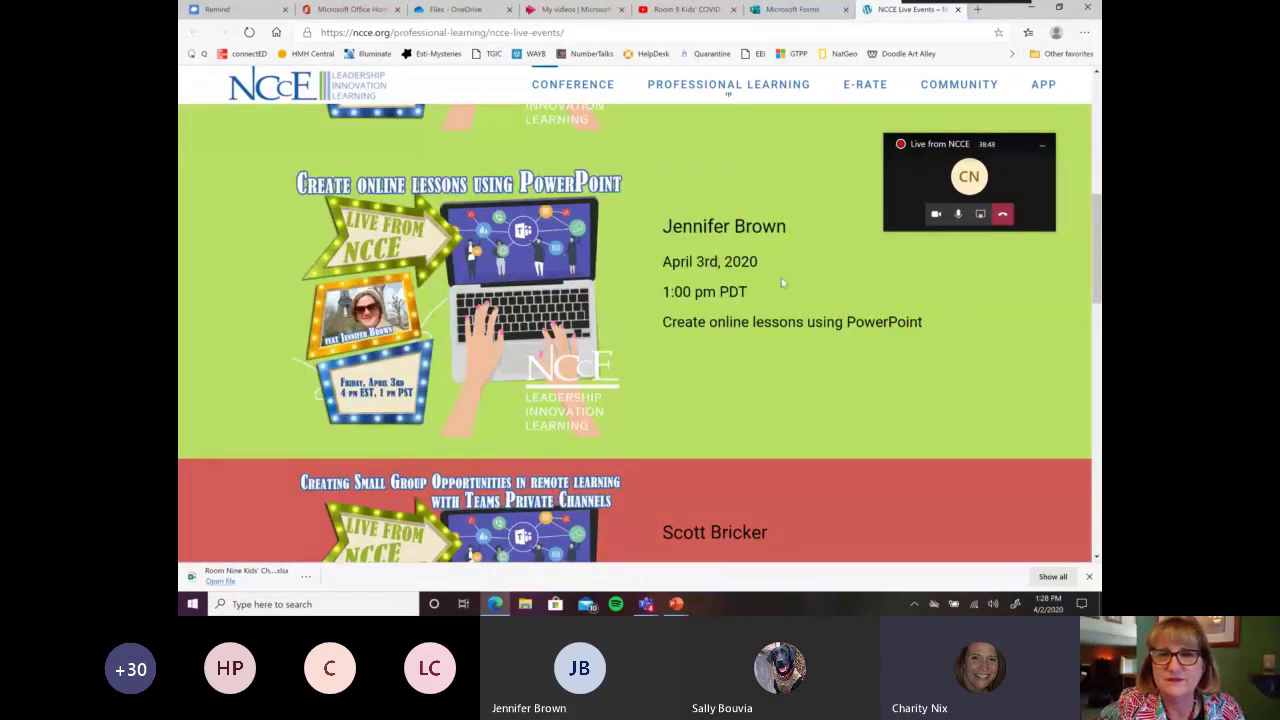
{"action": "scroll", "scroll_direction": "up", "scroll_amount": 3}
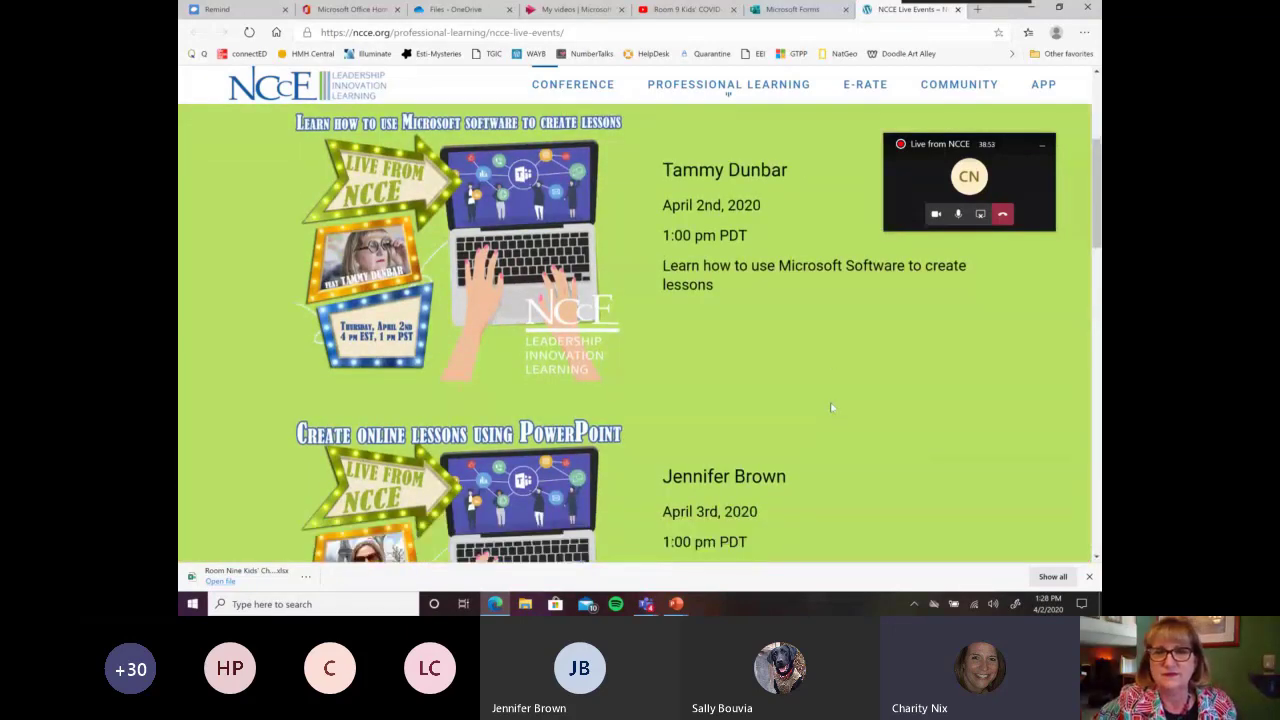
{"action": "scroll", "scroll_direction": "down", "scroll_amount": 3}
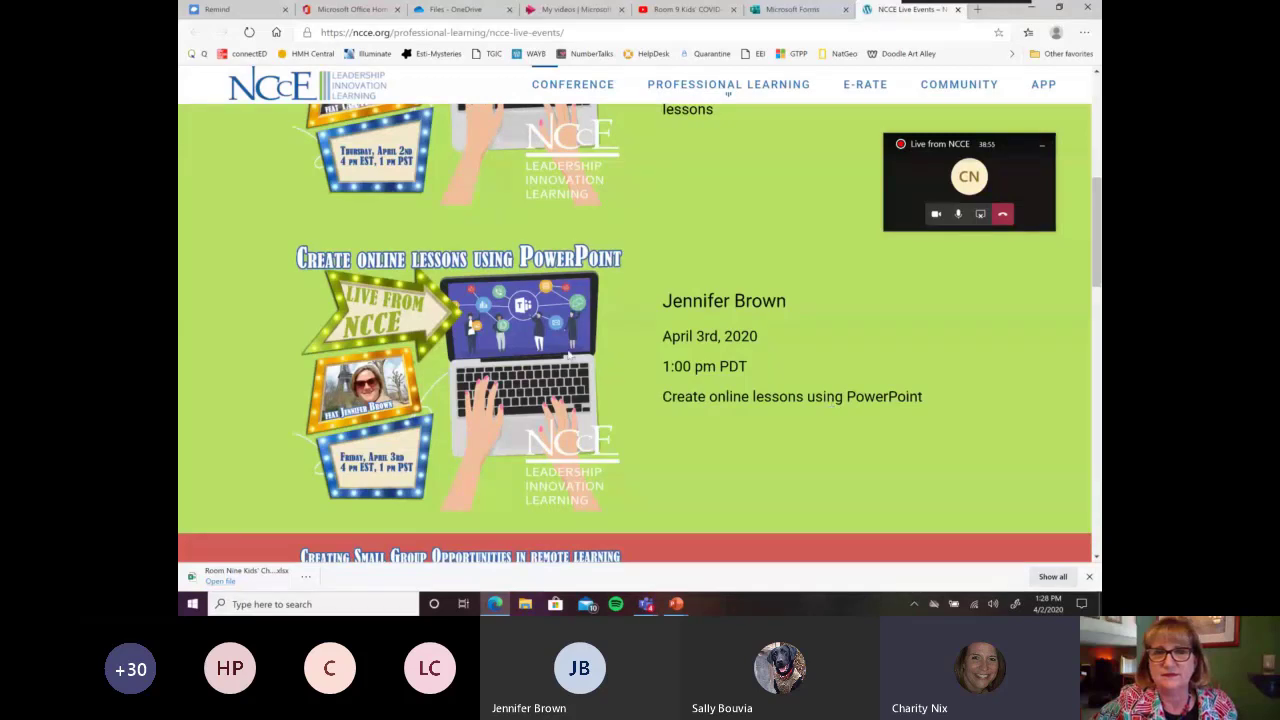
{"action": "scroll", "scroll_direction": "down", "scroll_amount": 3}
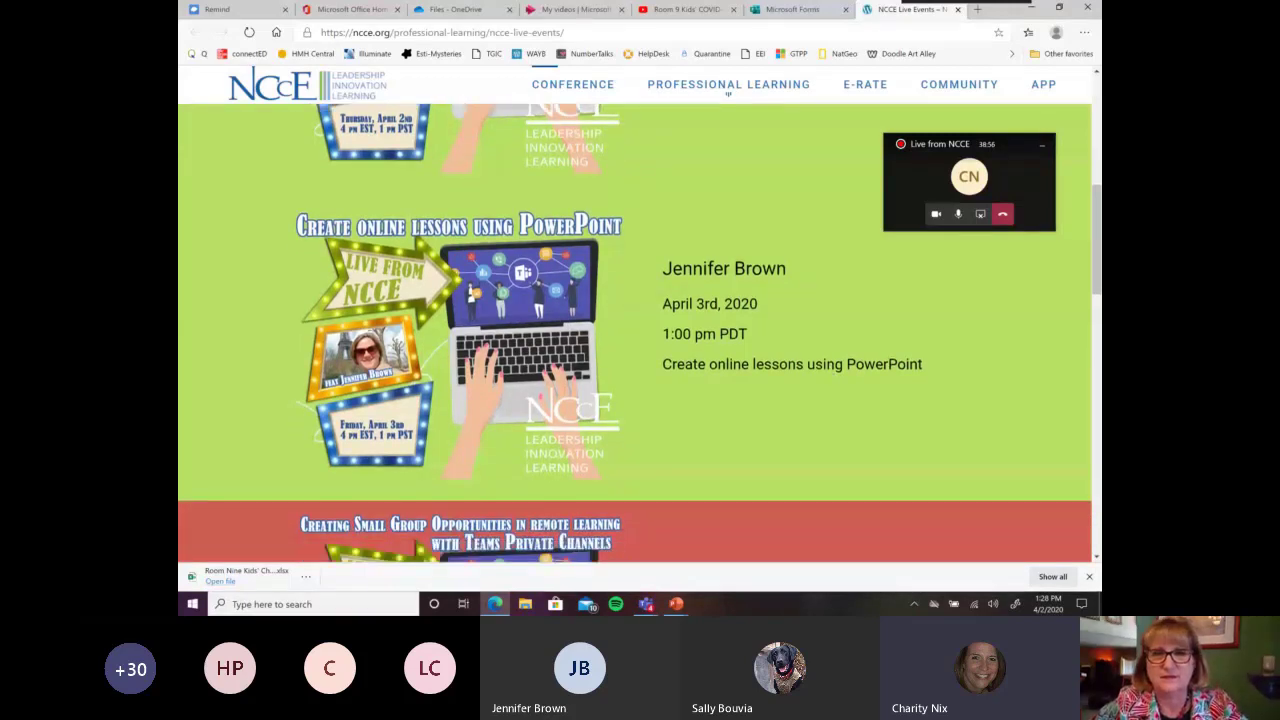
{"action": "scroll", "scroll_direction": "down", "scroll_amount": 3}
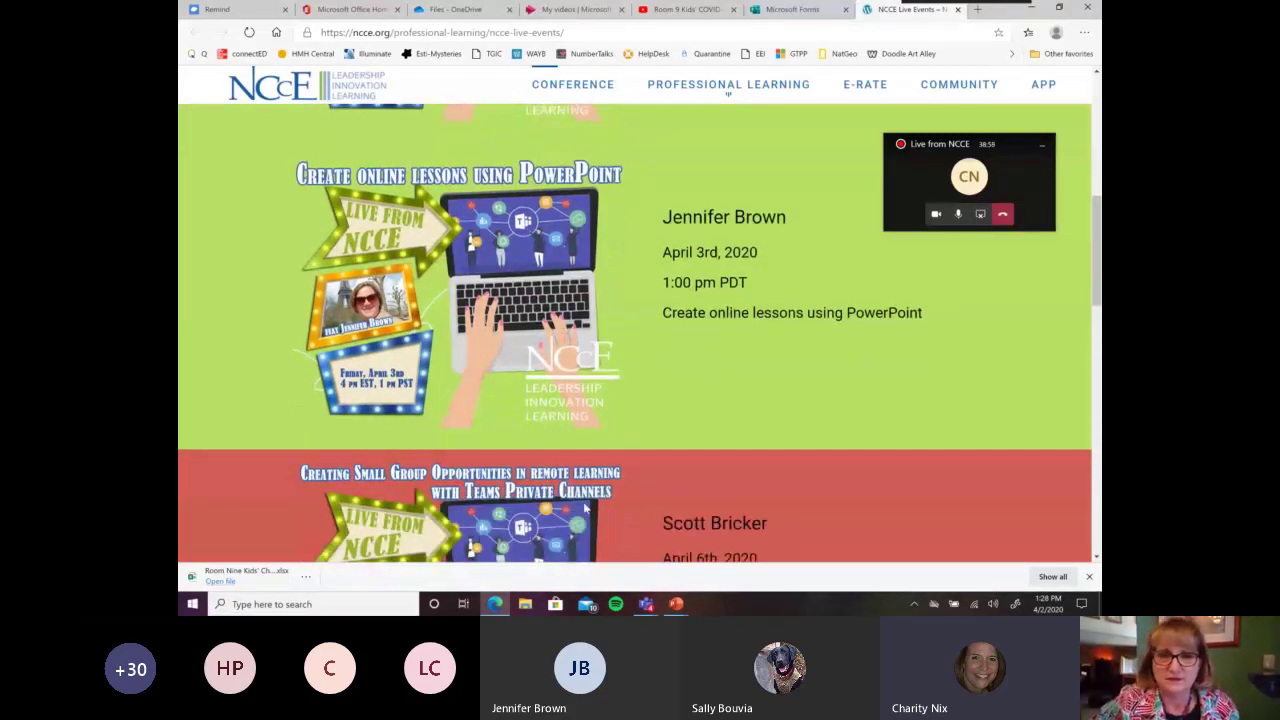
{"action": "mouse_move", "coordinate": [640, 556]}
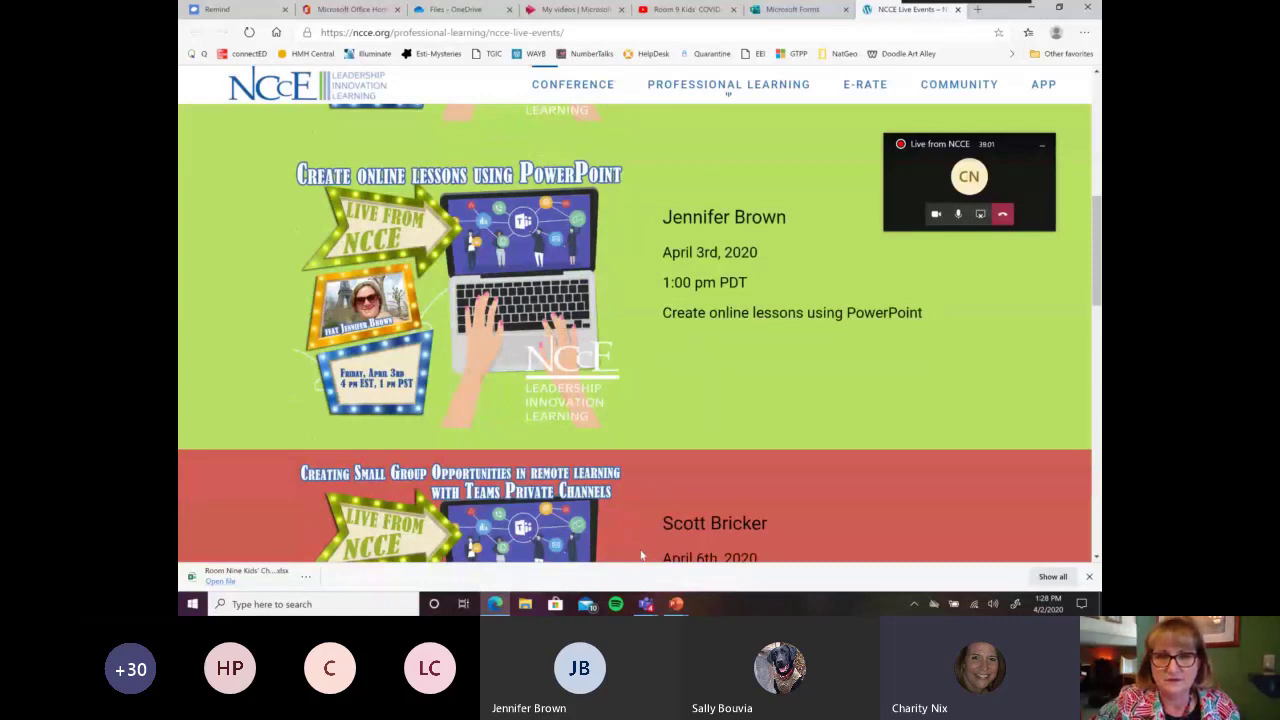
{"action": "mouse_move", "coordinate": [770, 488]}
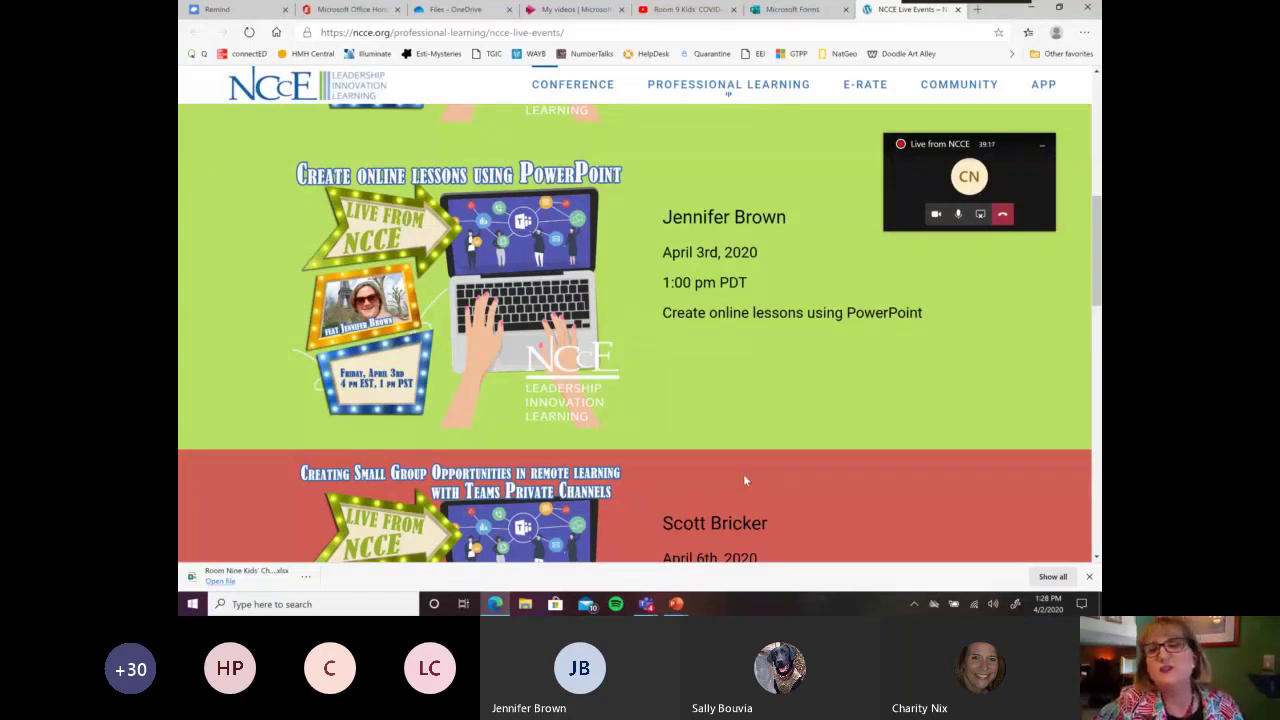
{"action": "mouse_move", "coordinate": [718, 140]}
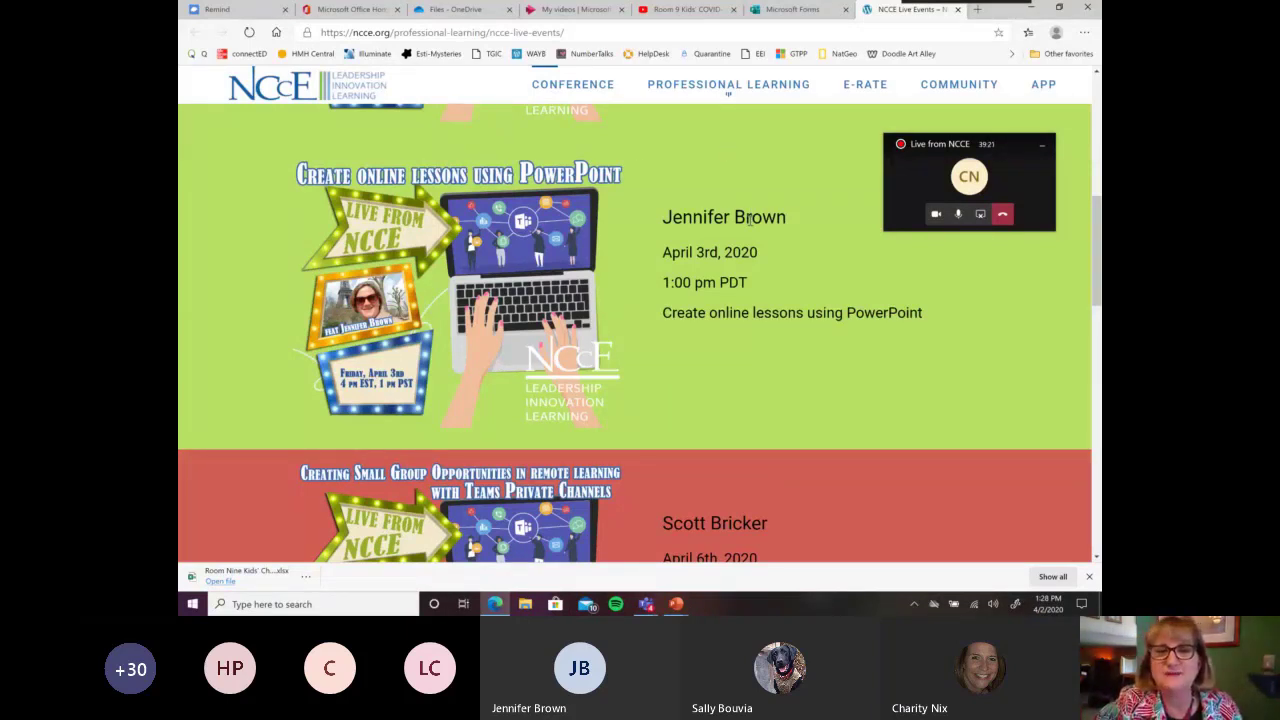
{"action": "scroll", "scroll_direction": "down", "scroll_amount": 3}
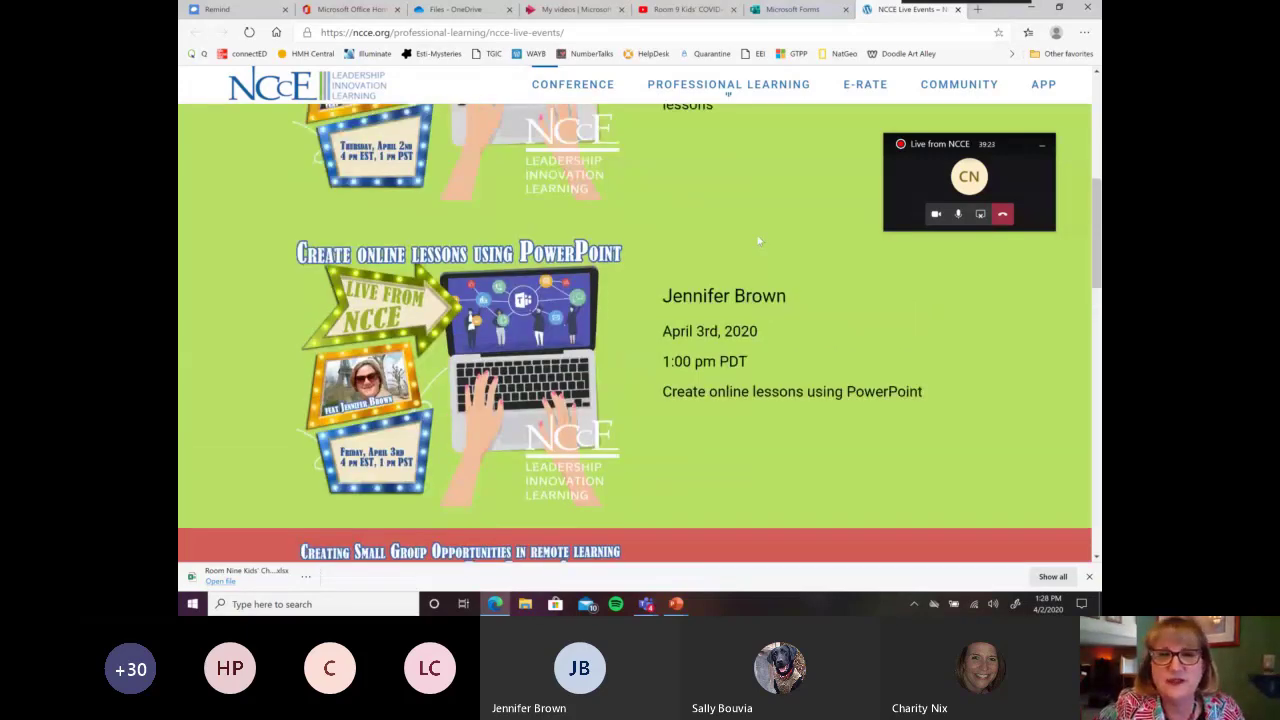
{"action": "scroll", "scroll_direction": "down", "scroll_amount": 3}
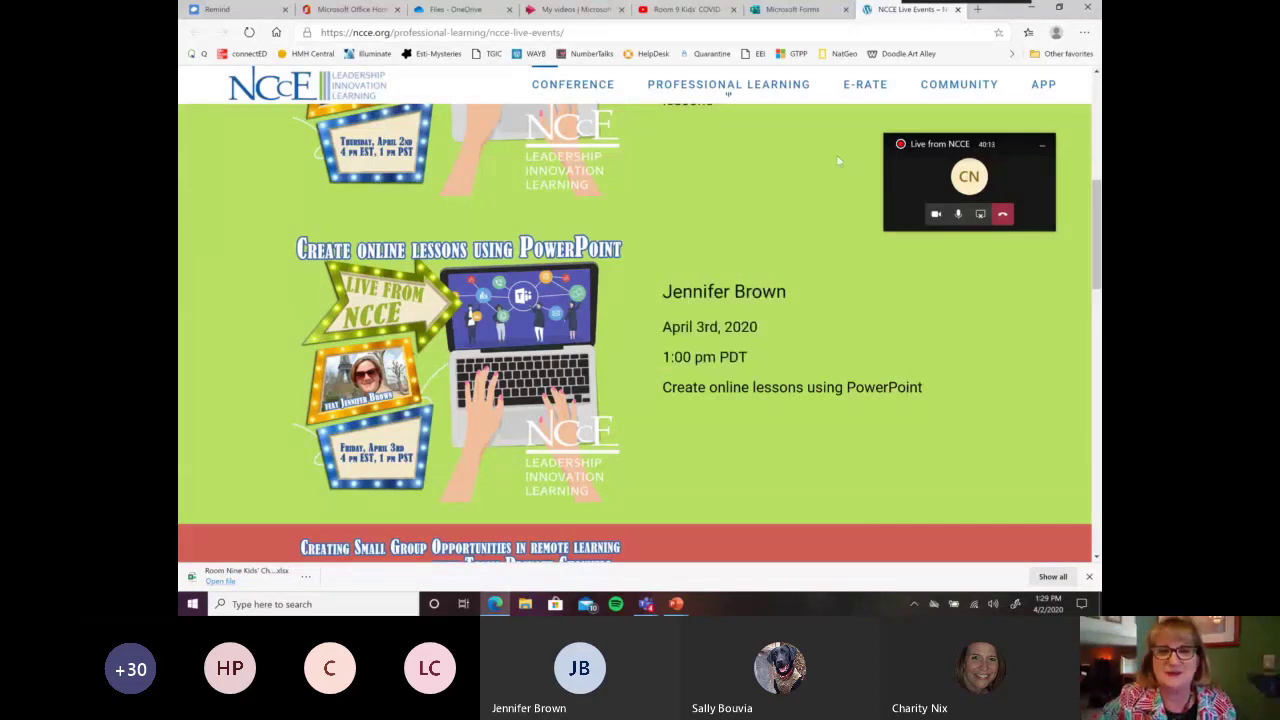
{"action": "scroll", "scroll_direction": "down", "scroll_amount": 3}
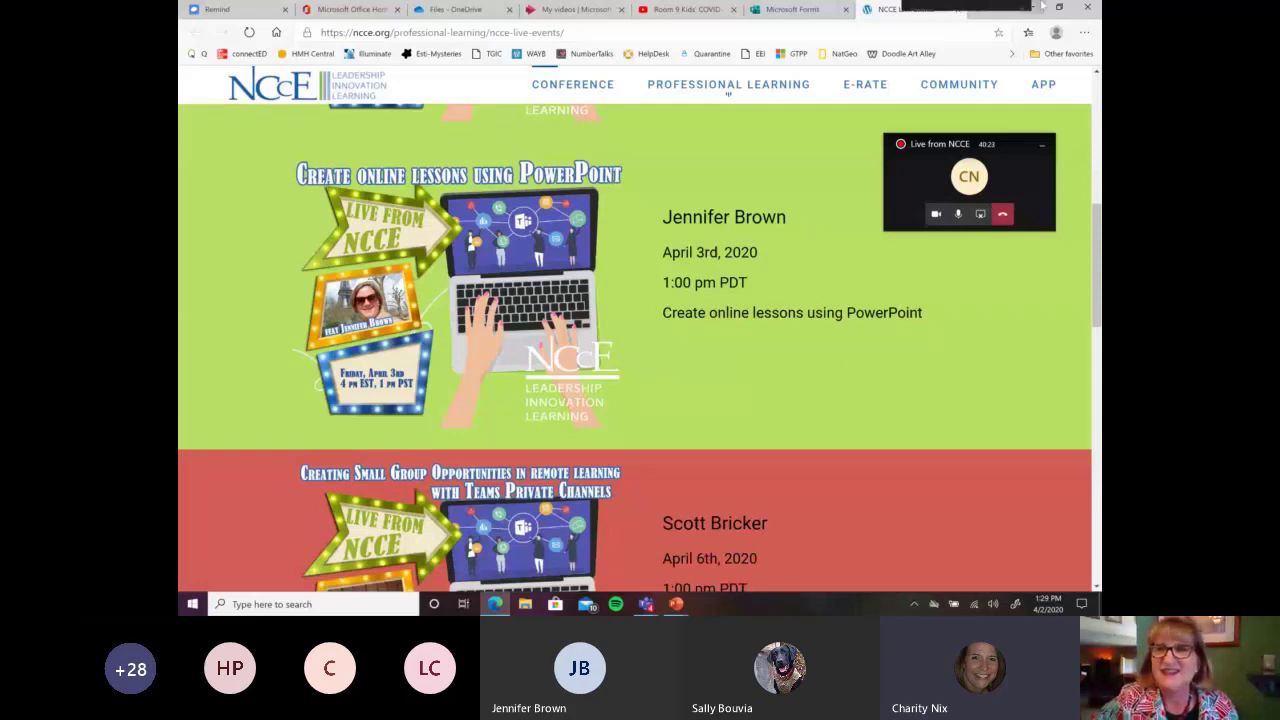
- Bring up HoverCam Flex's live document-camera view of the laptop keyboard
{"action": "left_click", "coordinate": [644, 604]}
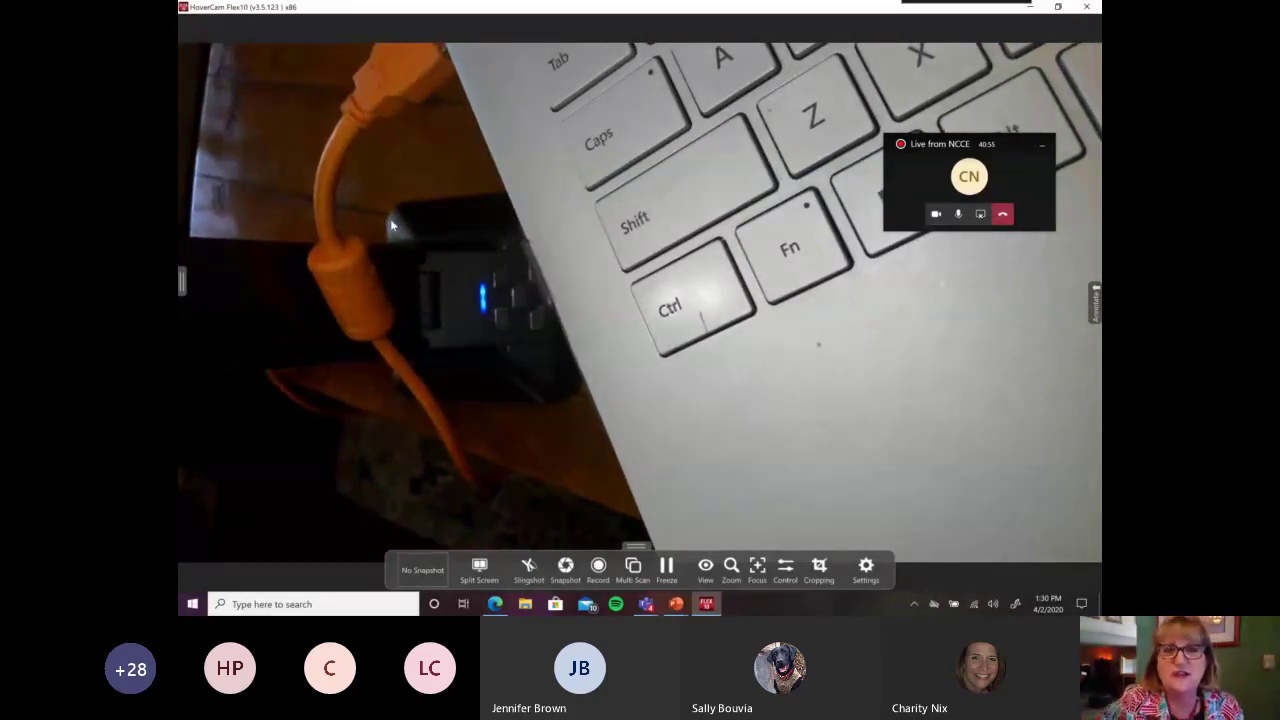
{"action": "mouse_move", "coordinate": [584, 172]}
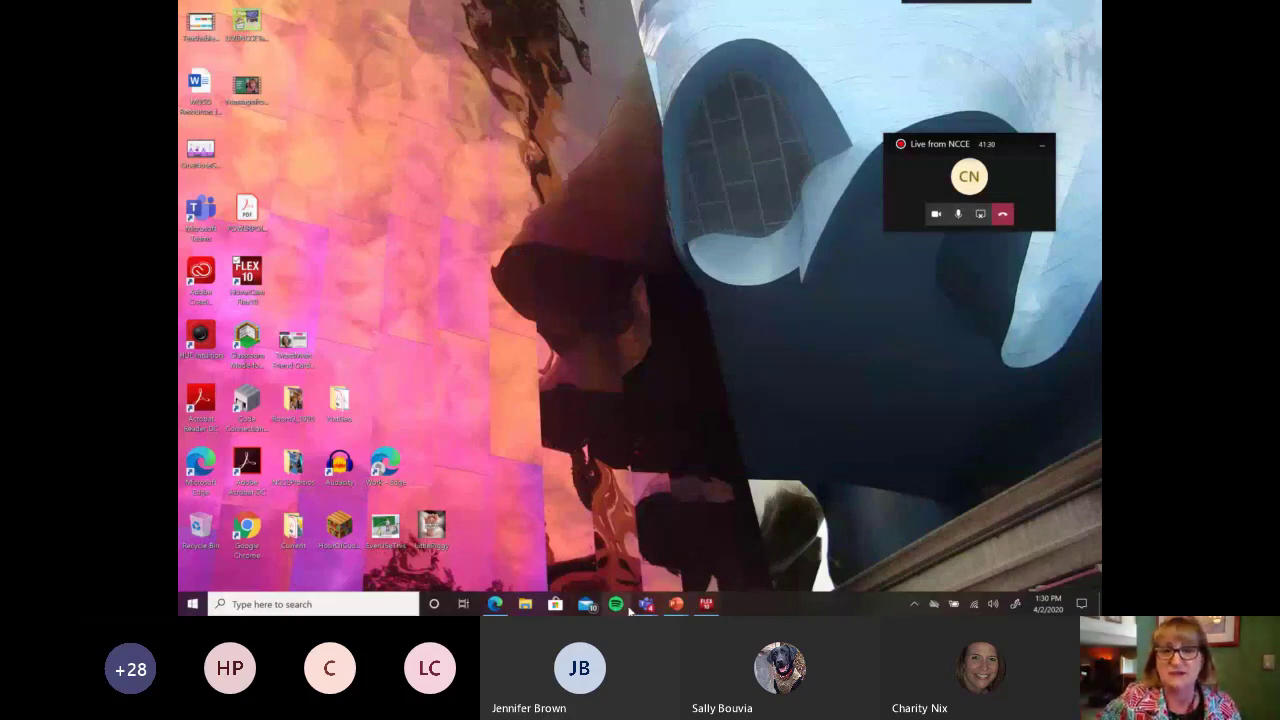
- Return to the Teams meeting, dismissing the warning that HoverCam Flex is already running
{"action": "left_click", "coordinate": [646, 604]}
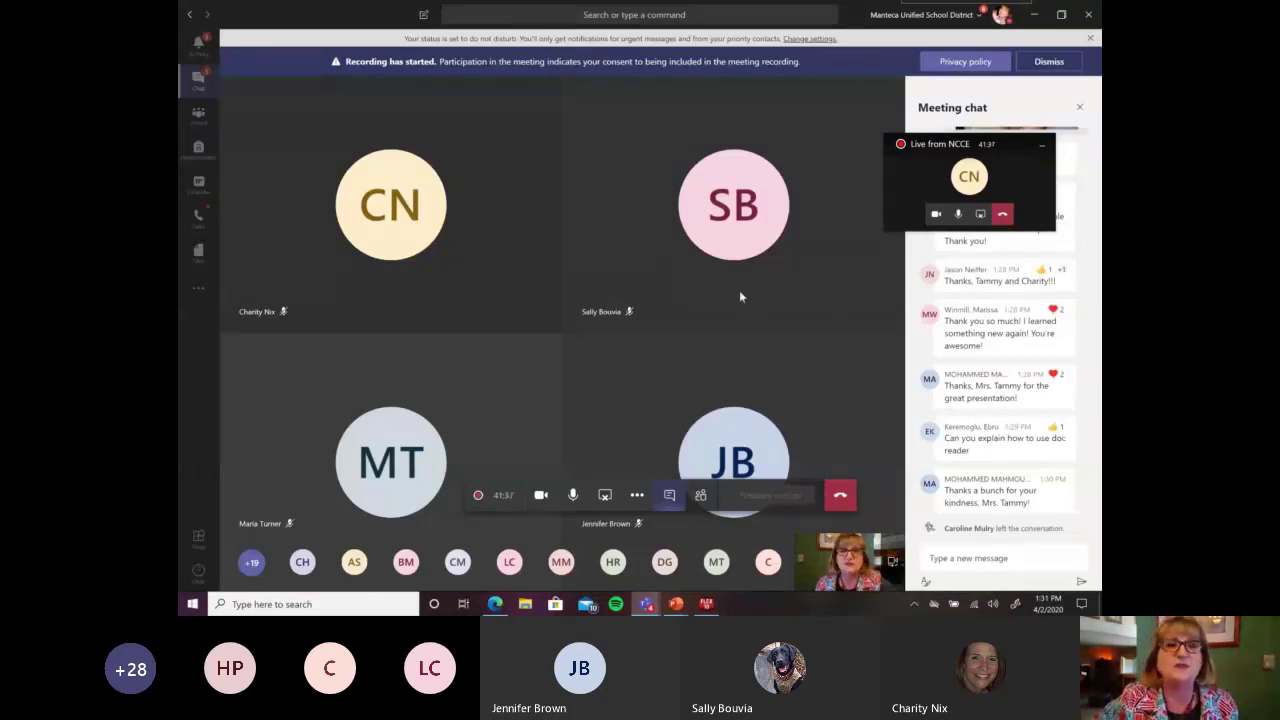
{"action": "mouse_move", "coordinate": [616, 254]}
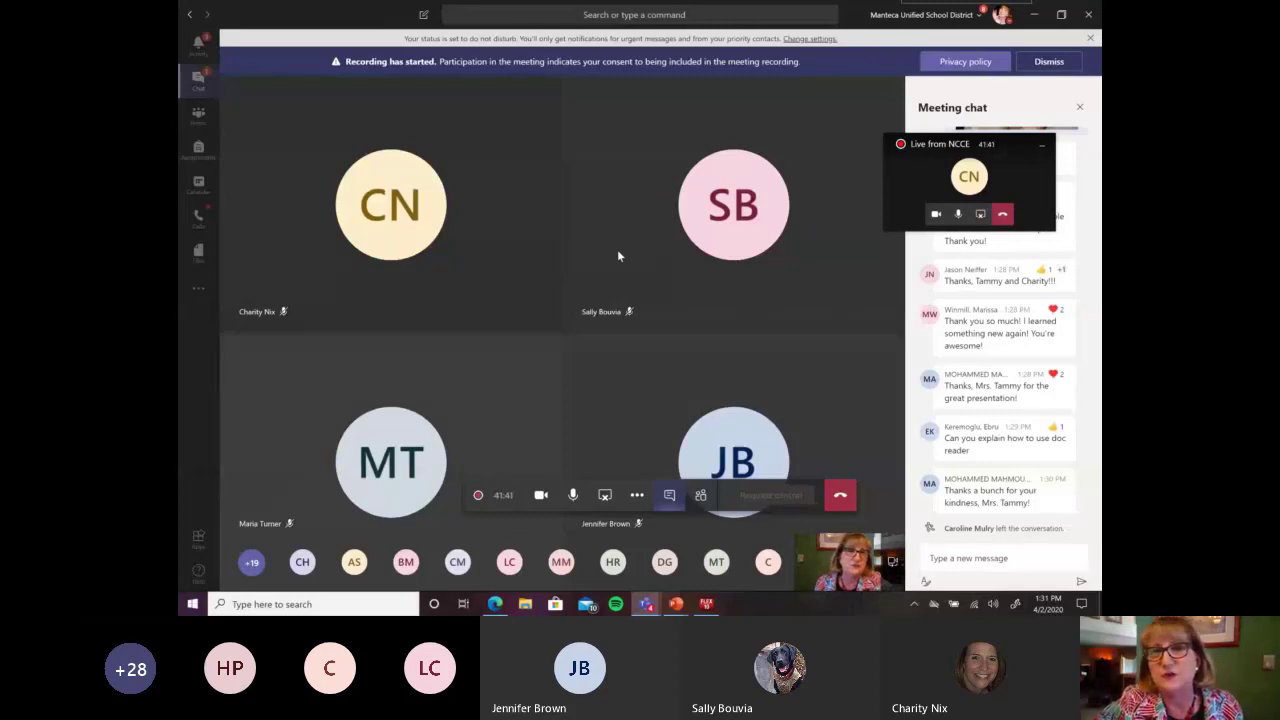
{"action": "mouse_move", "coordinate": [614, 352]}
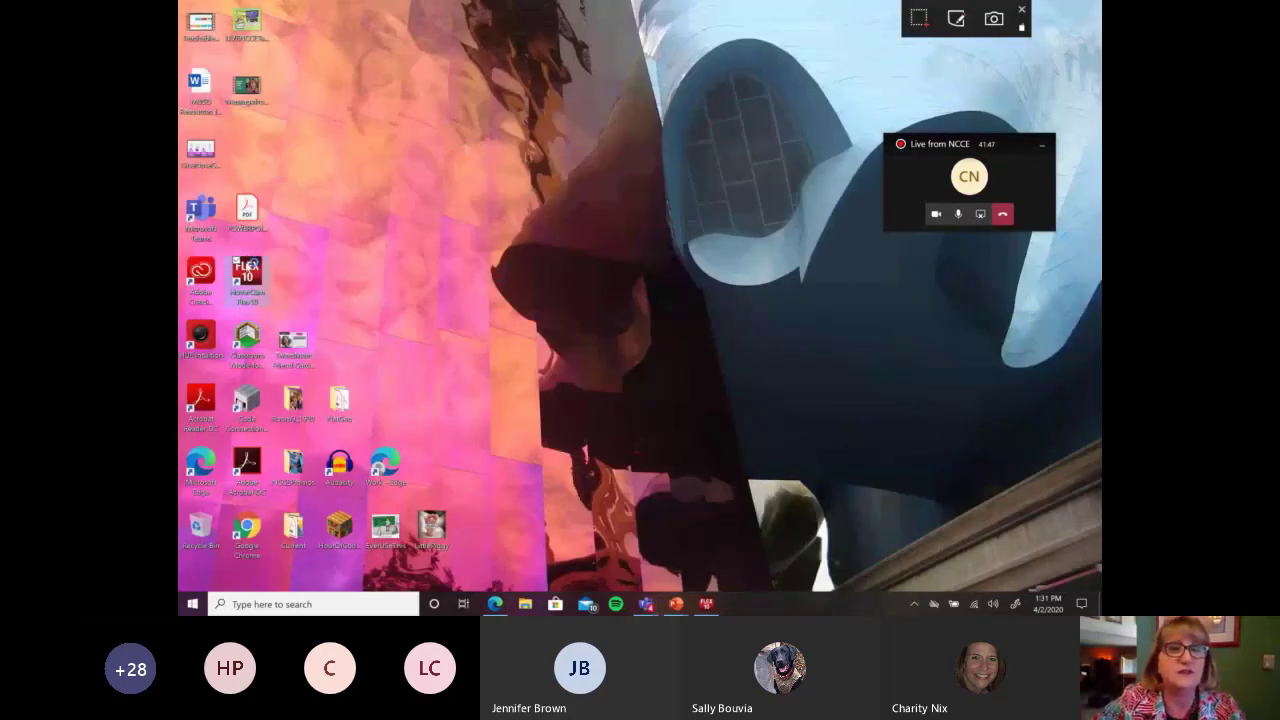
{"action": "double_click", "coordinate": [246, 278]}
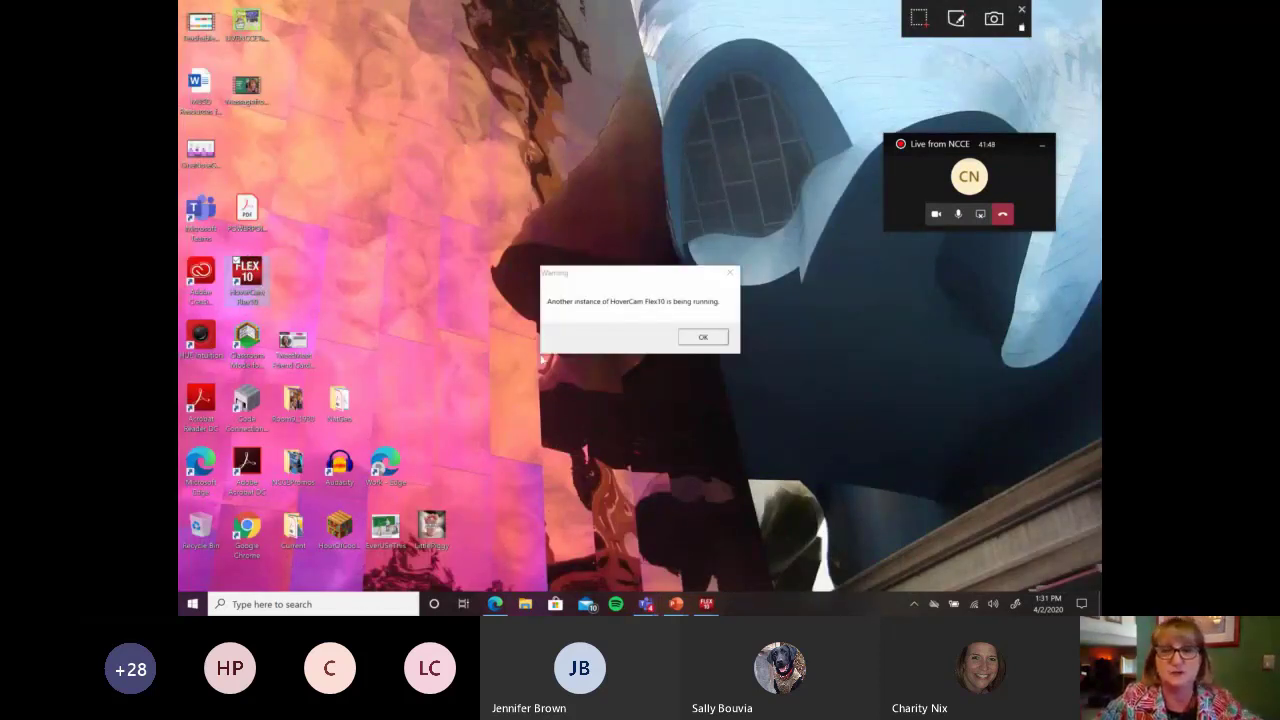
{"action": "left_click", "coordinate": [702, 336]}
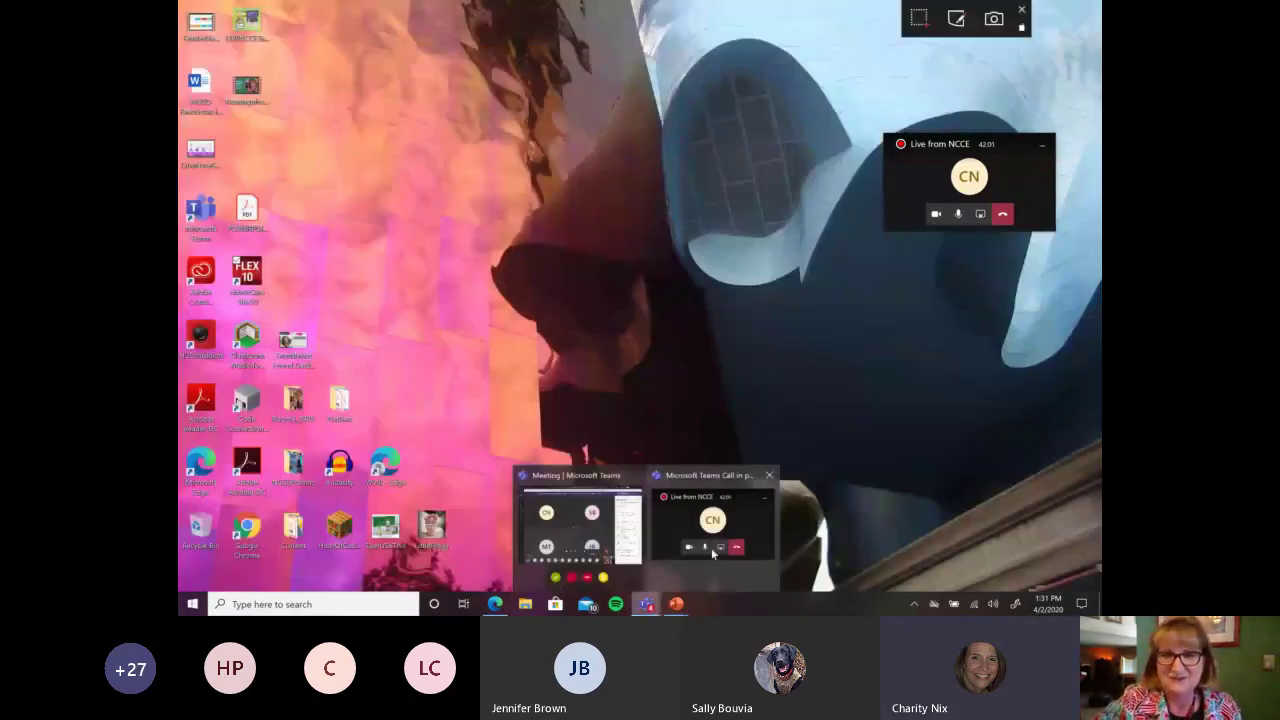
{"action": "left_click", "coordinate": [580, 520]}
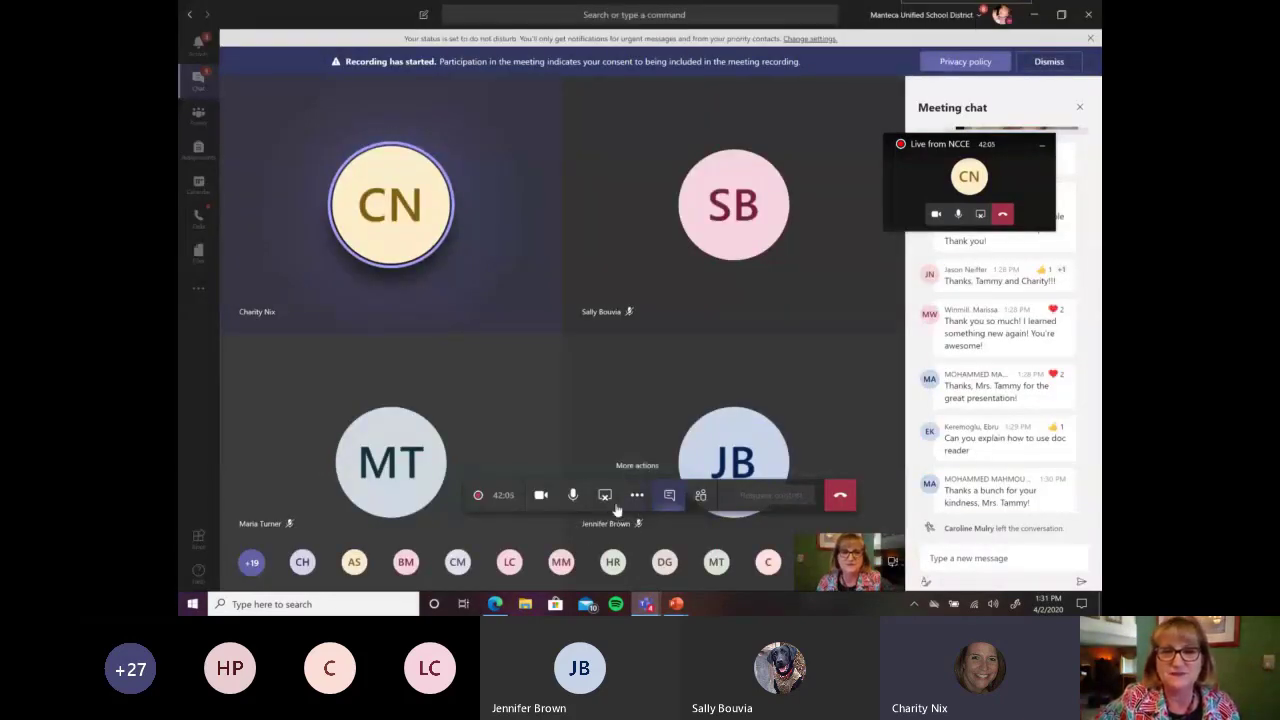
{"action": "mouse_move", "coordinate": [604, 496]}
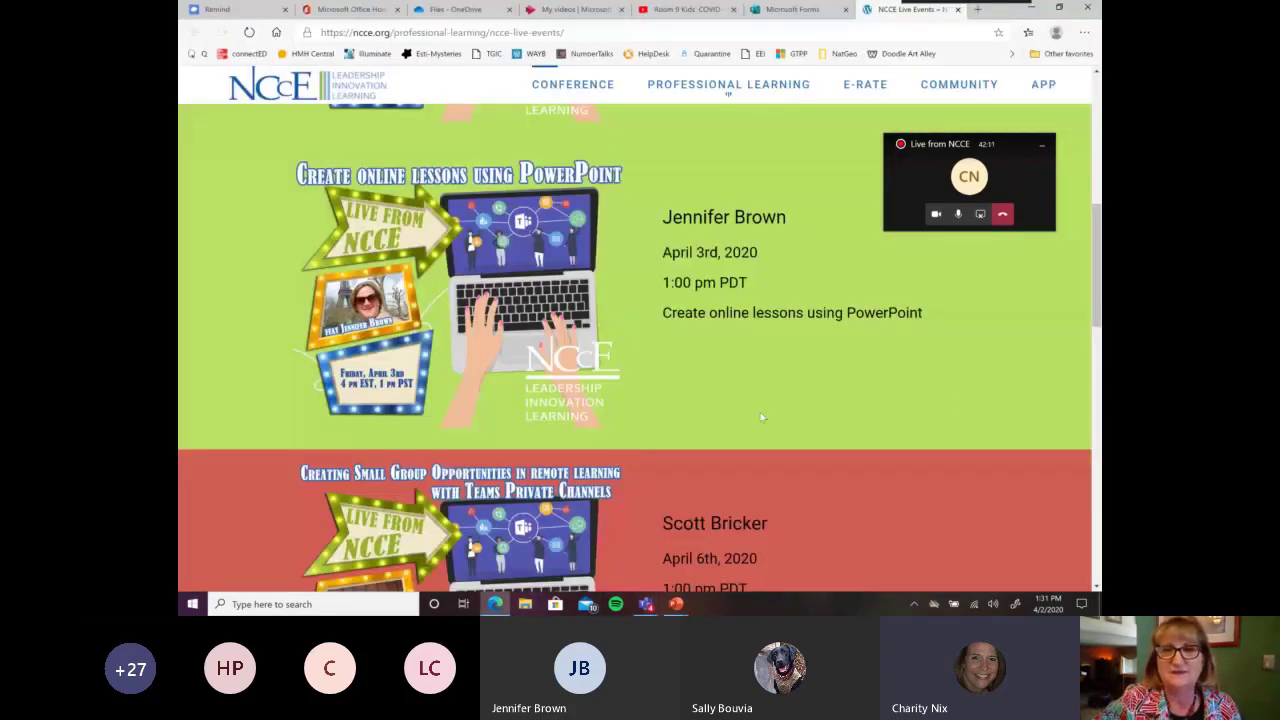
{"action": "mouse_move", "coordinate": [956, 406]}
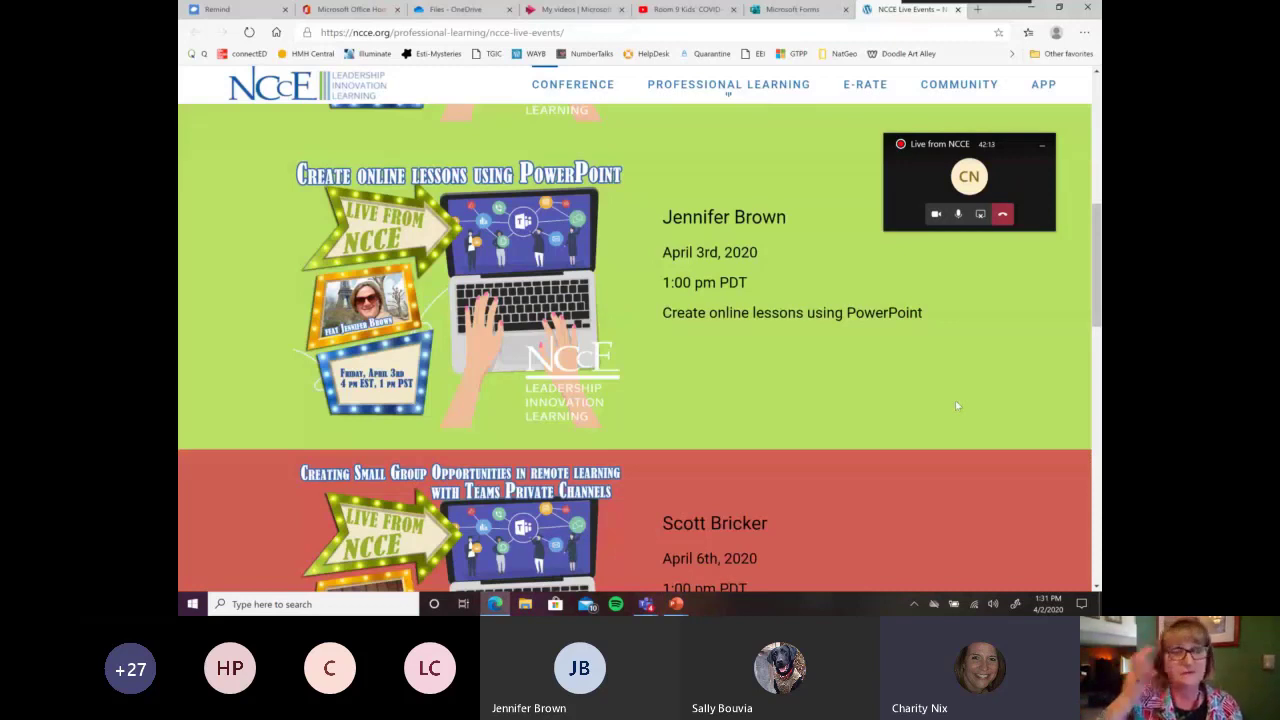